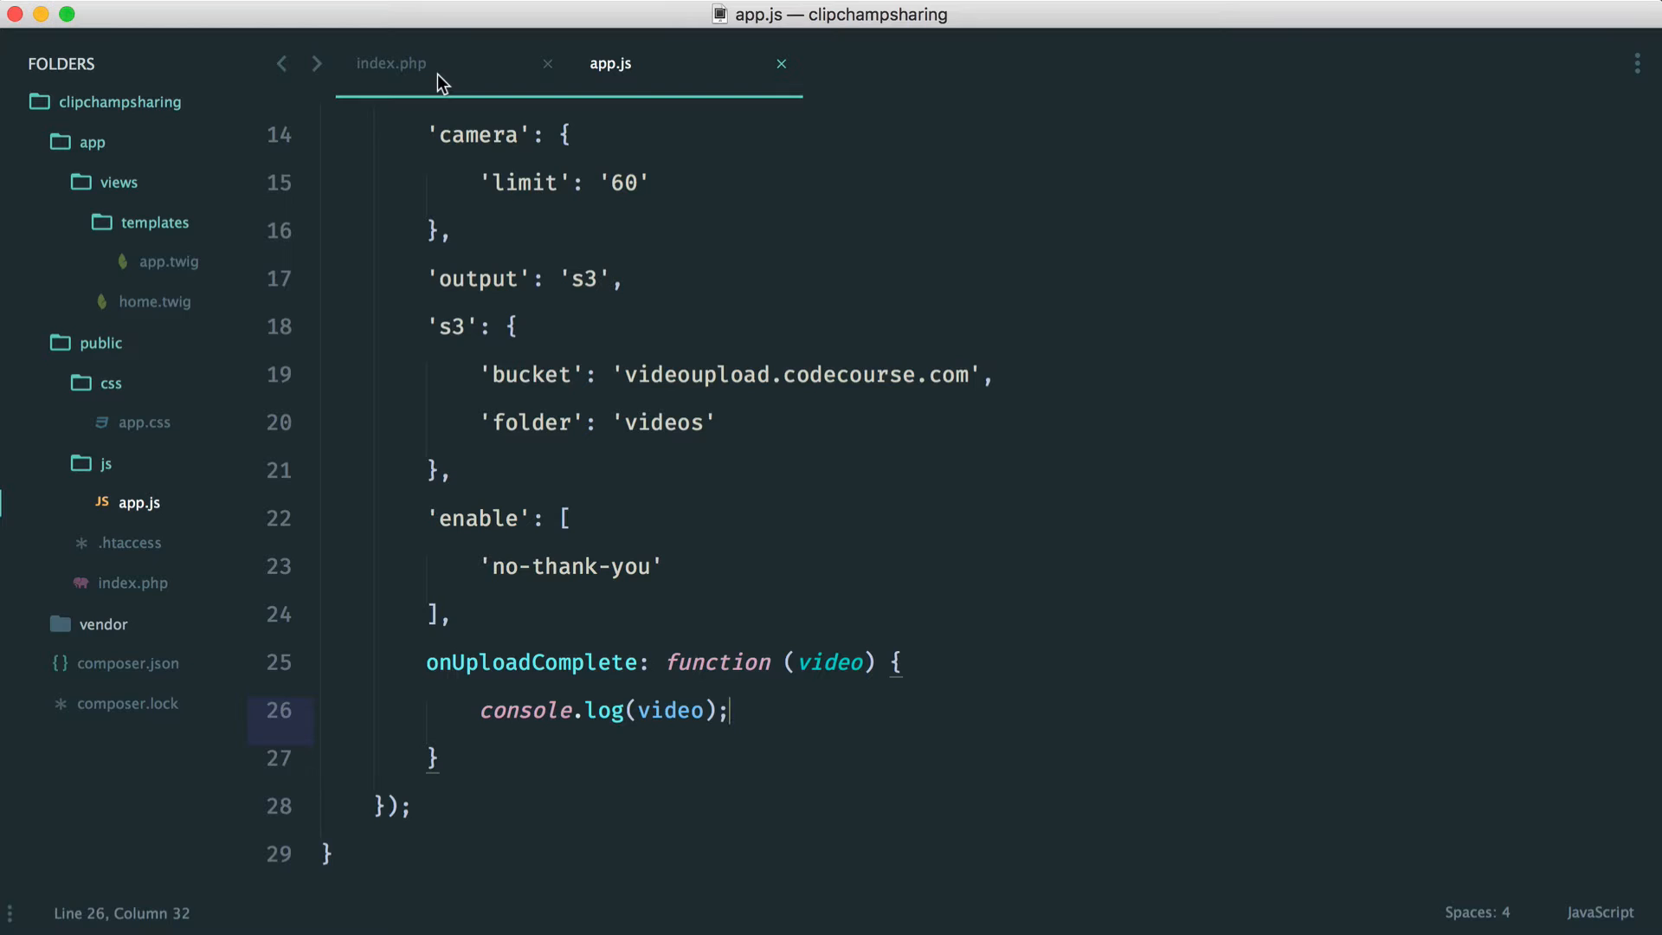
Switch from app.js to index.php, showing the home route above $app->run().
left_click(390, 63)
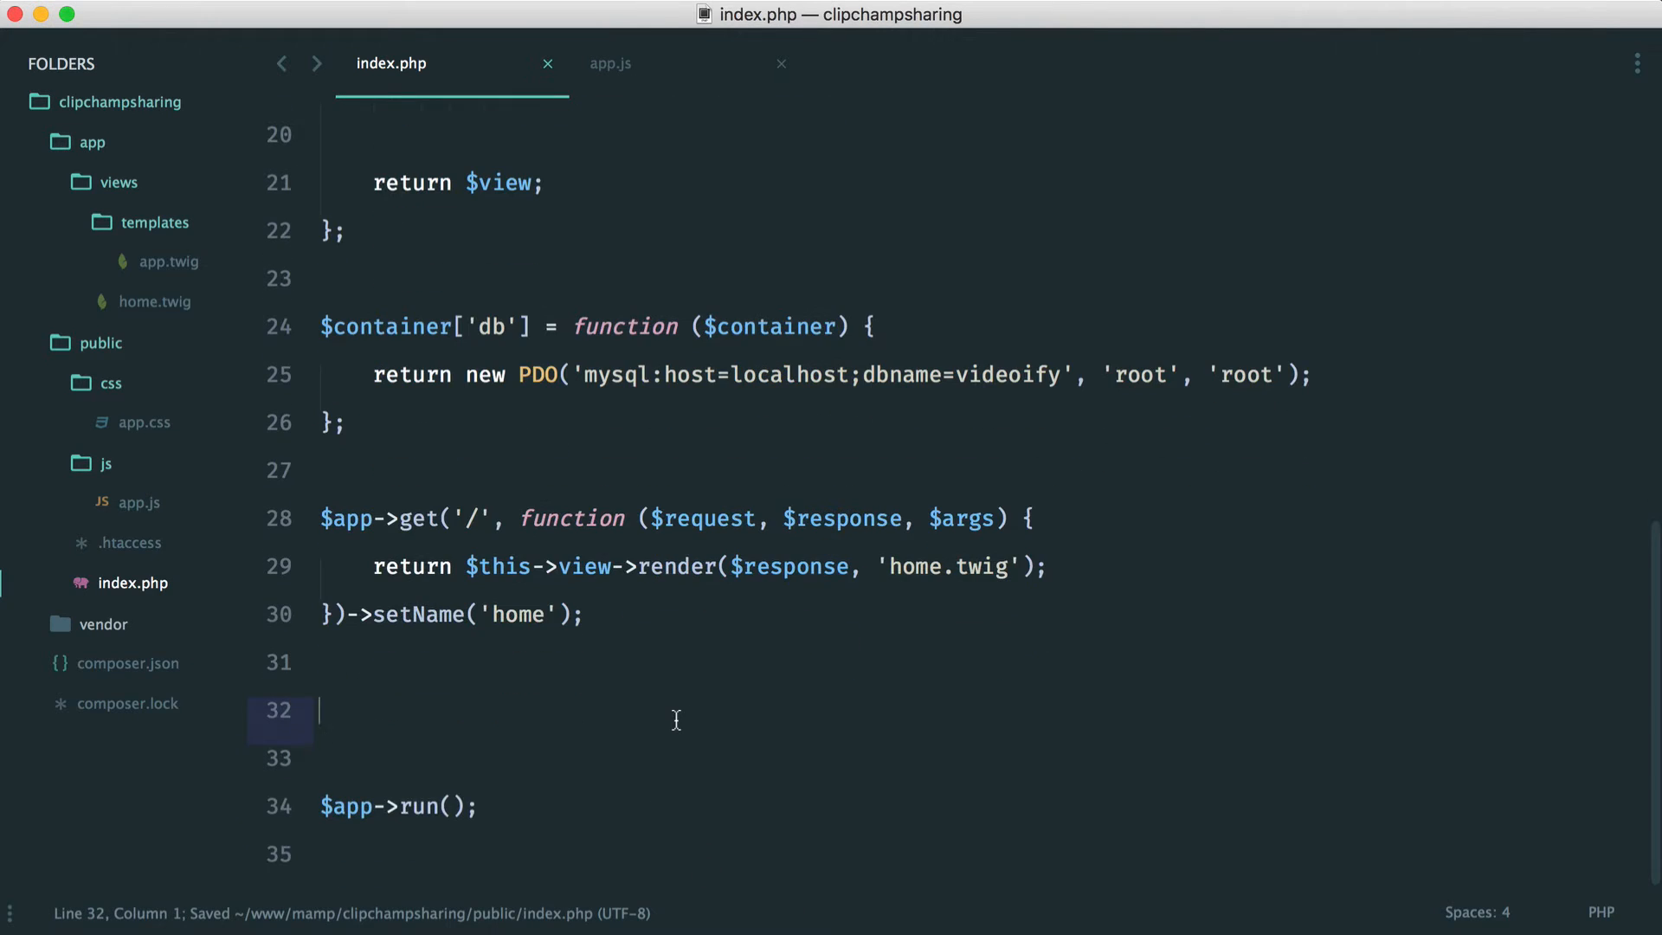
Add a $app->post('/video/store') route with request, response, args handler doing var_dump('ok').
type("$app->post('');")
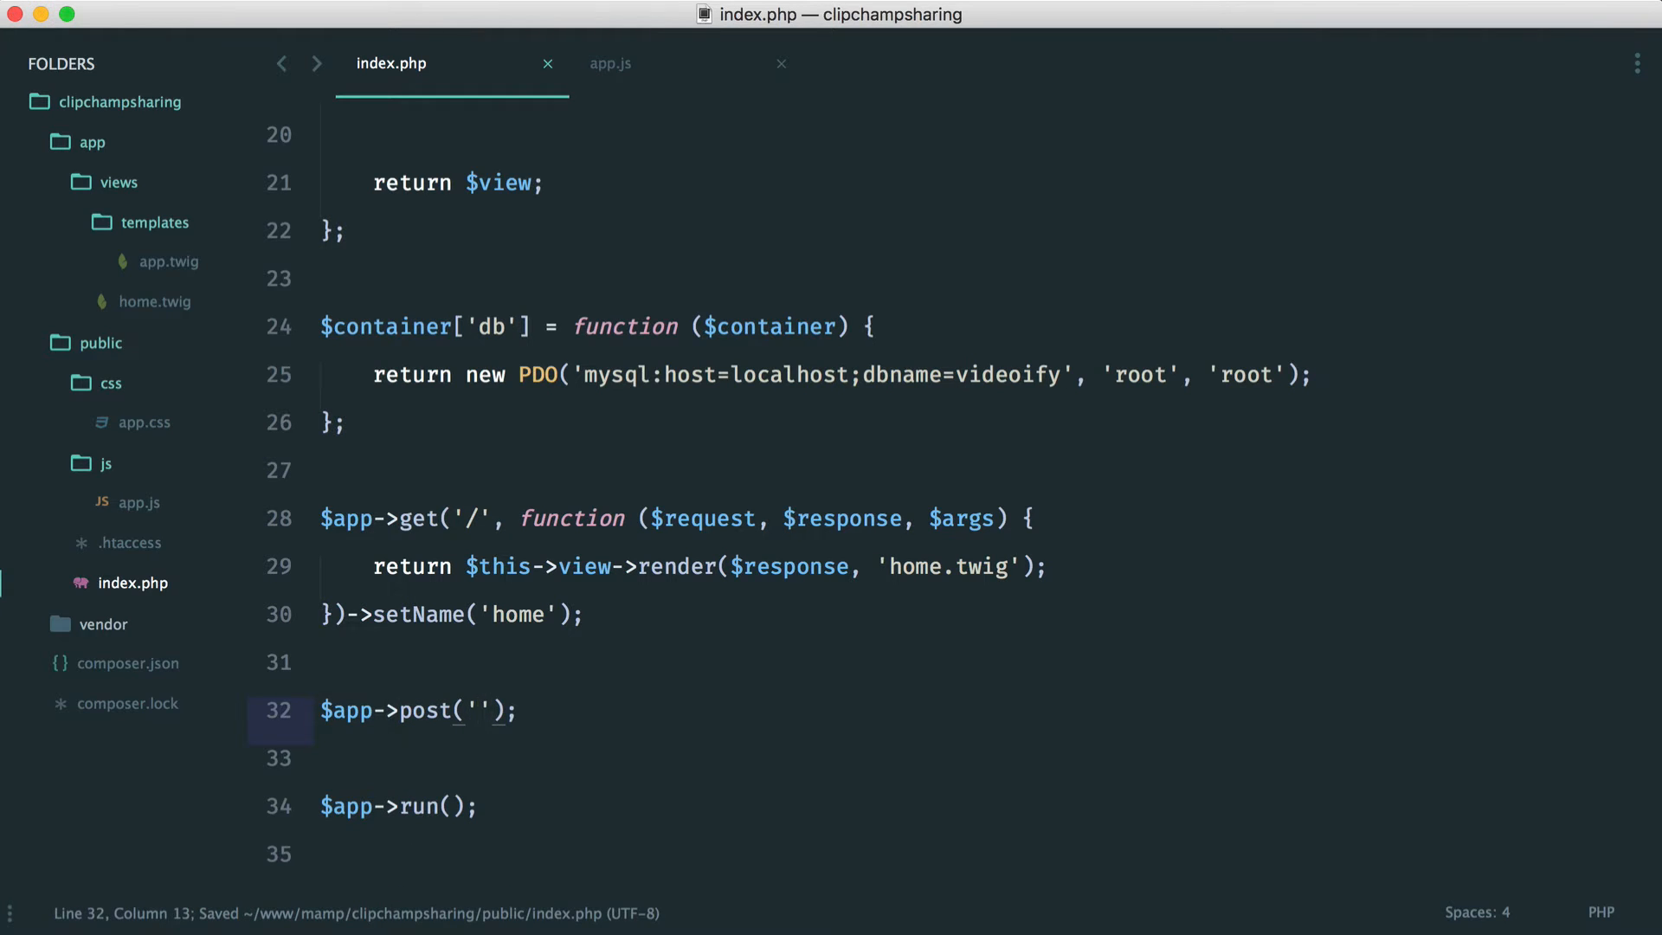
type("/video/store")
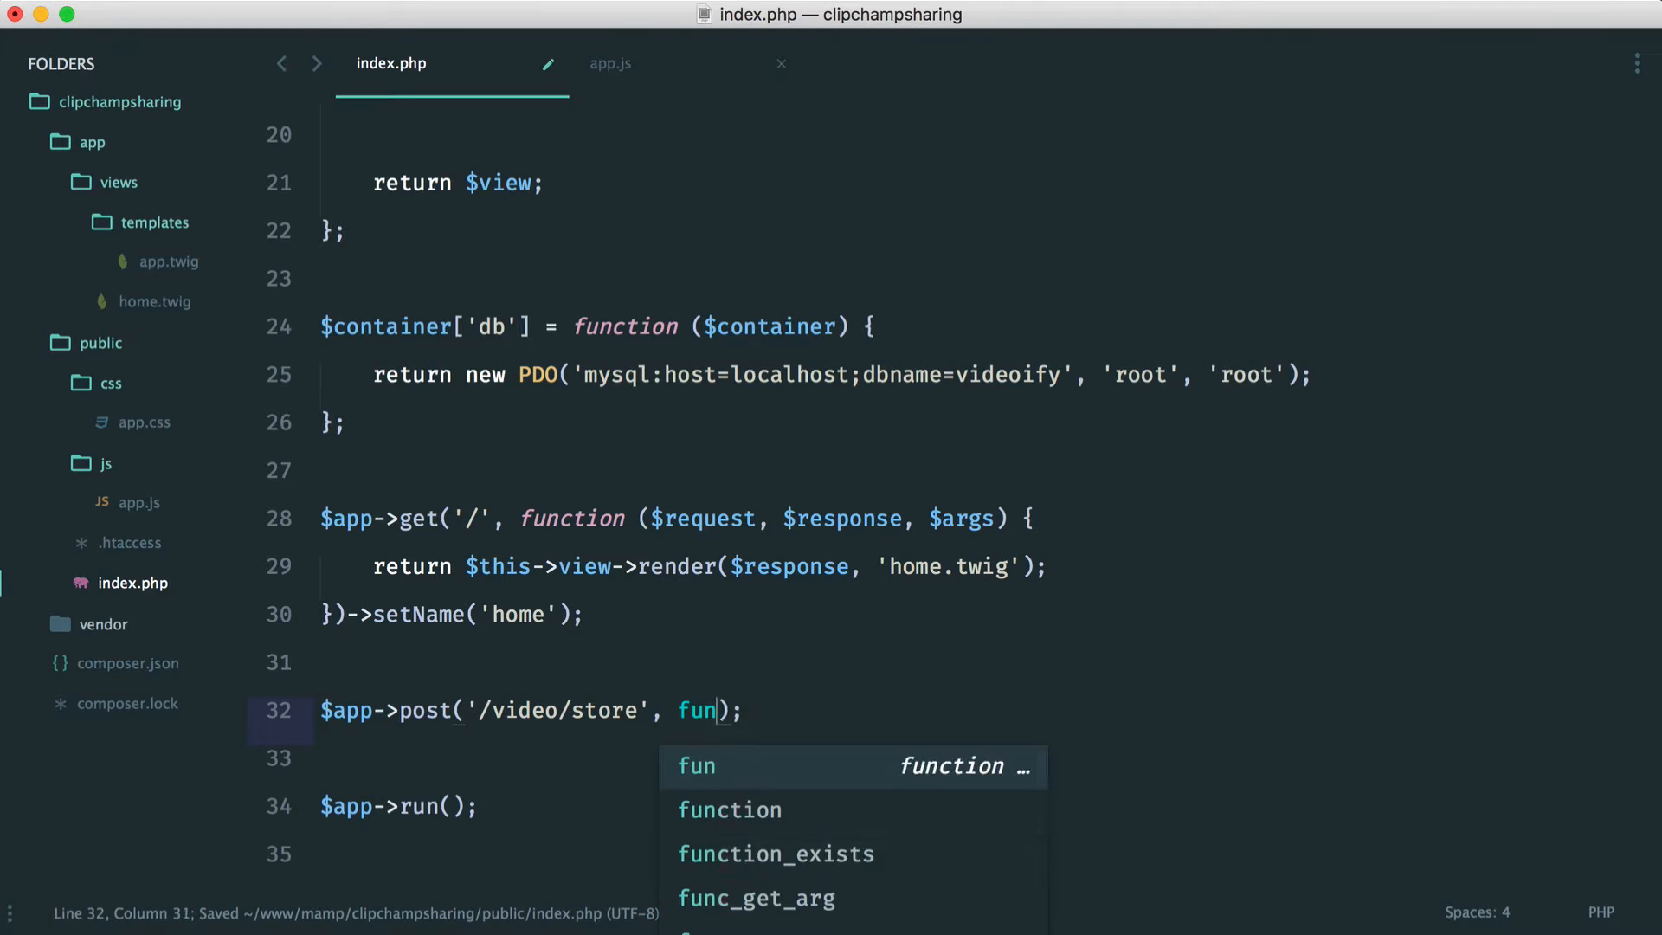
key("Tab")
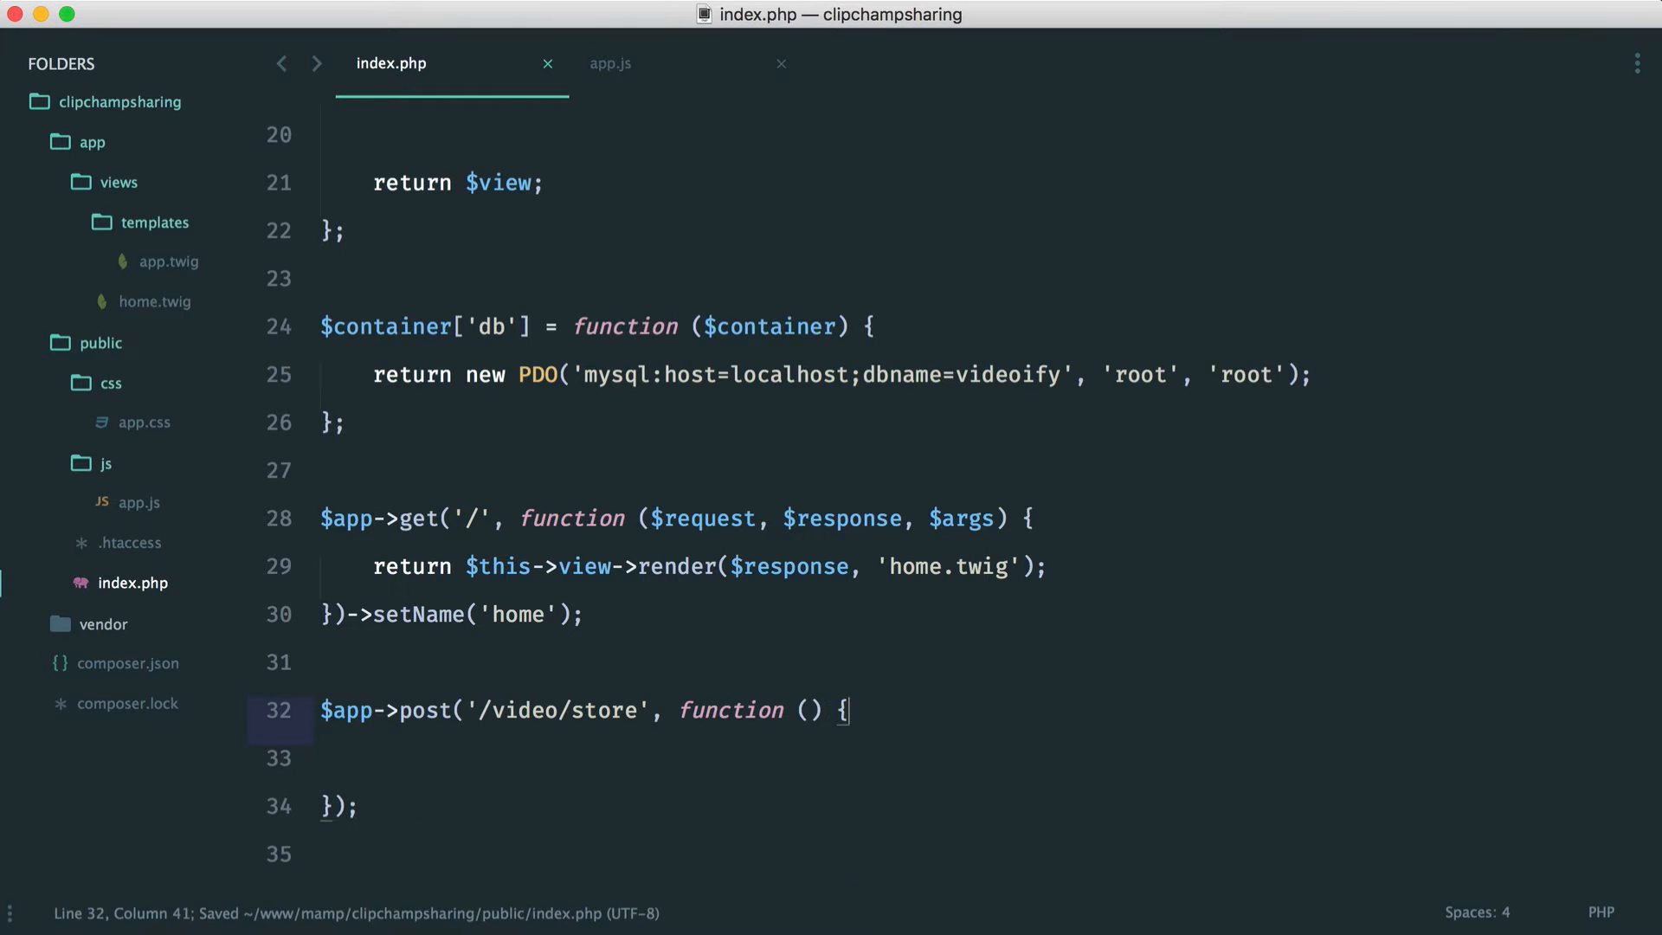
type("$request,")
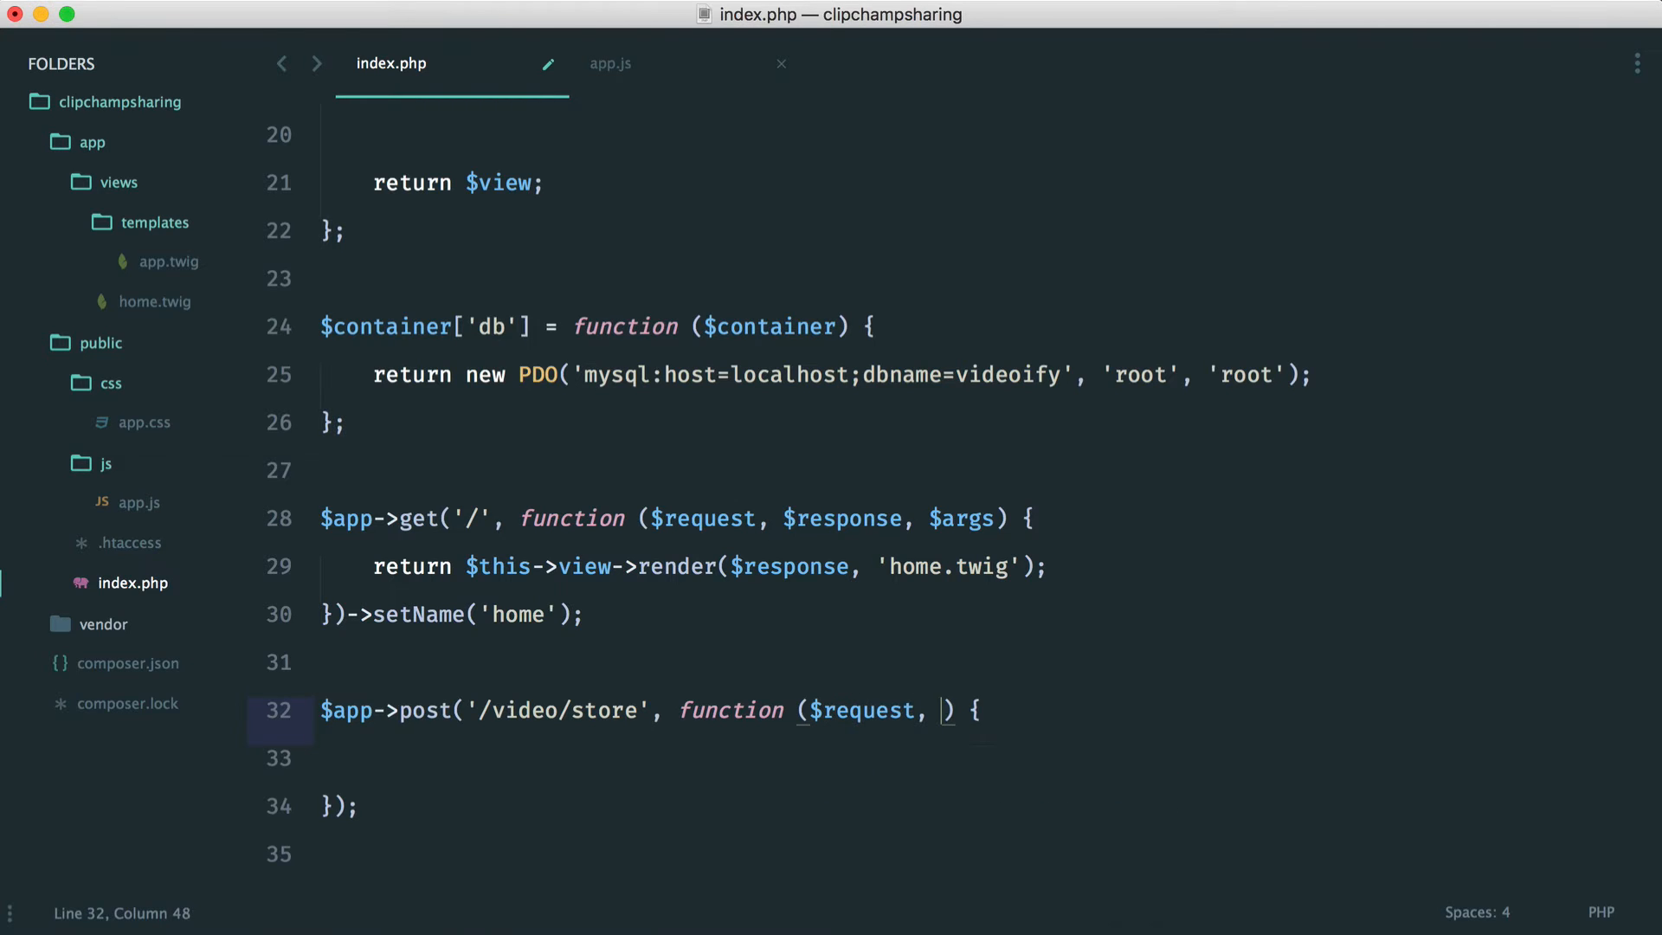
type("$response, $args")
left_click(941, 759)
type("var_dump();")
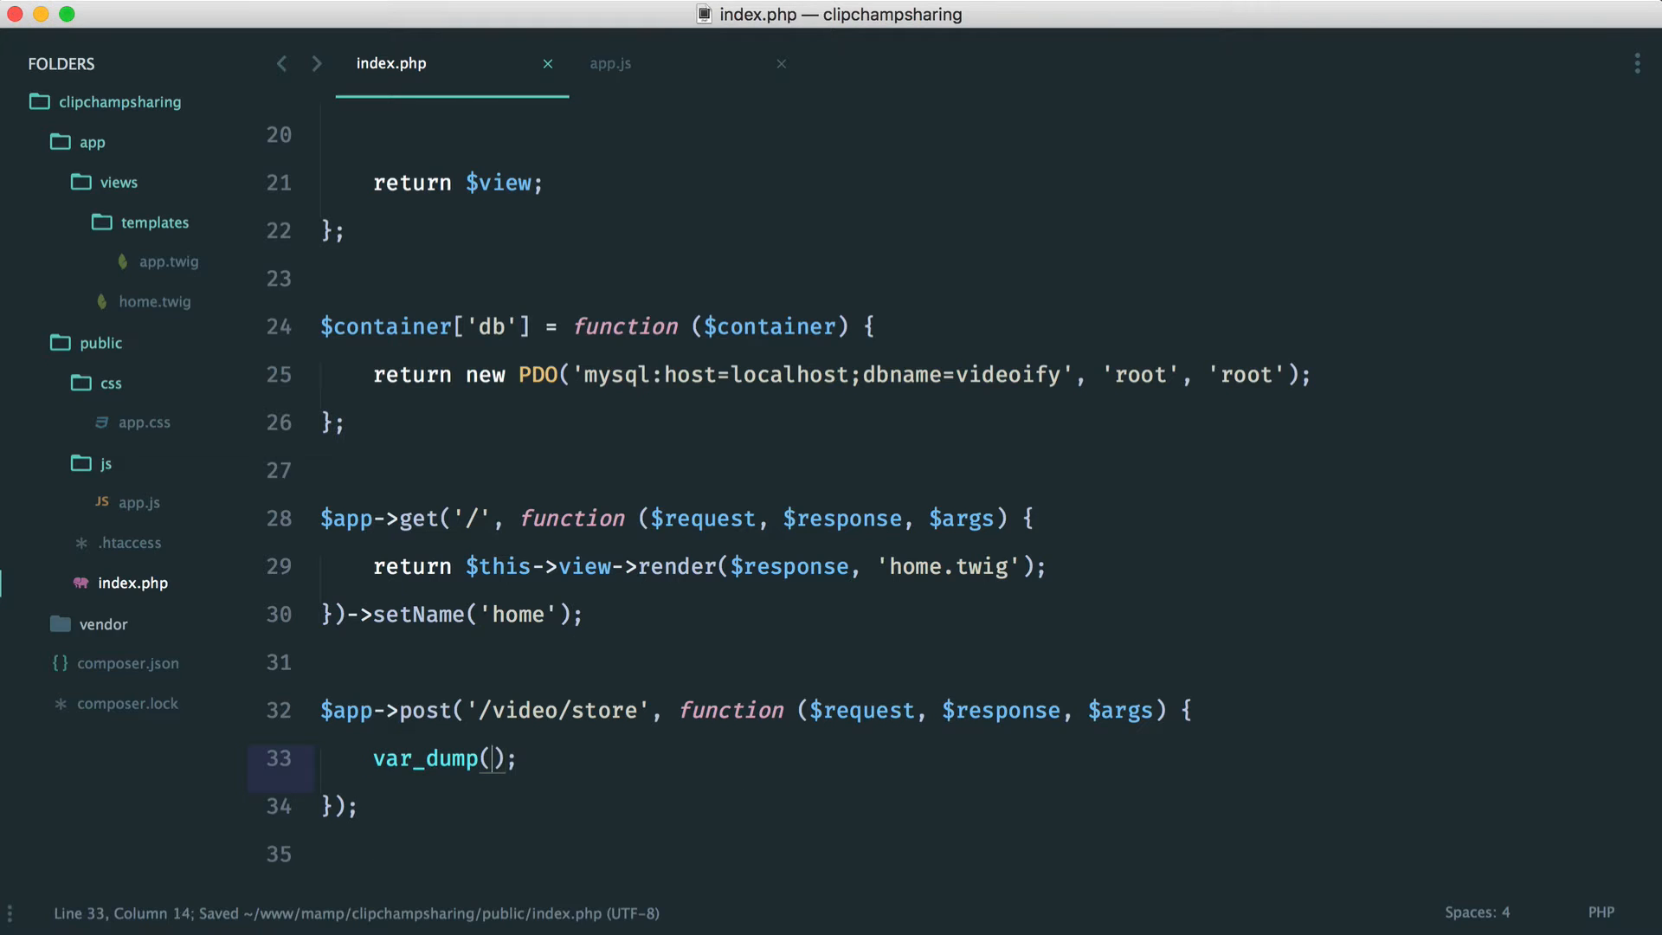
type("'ok'")
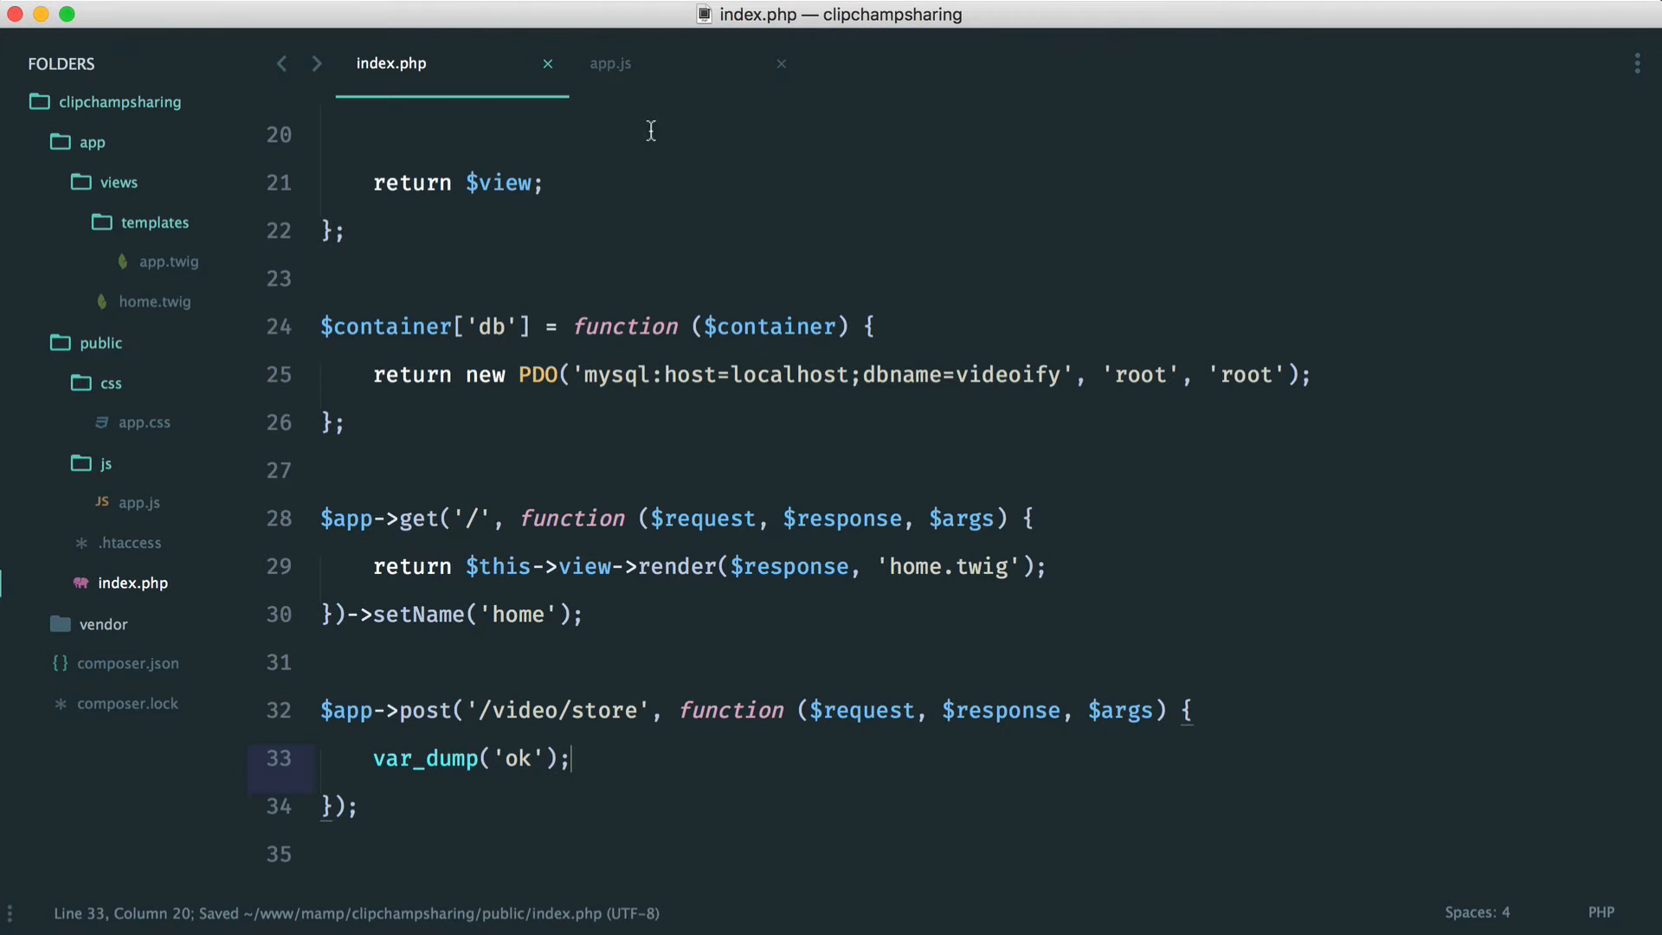
left_click(611, 63)
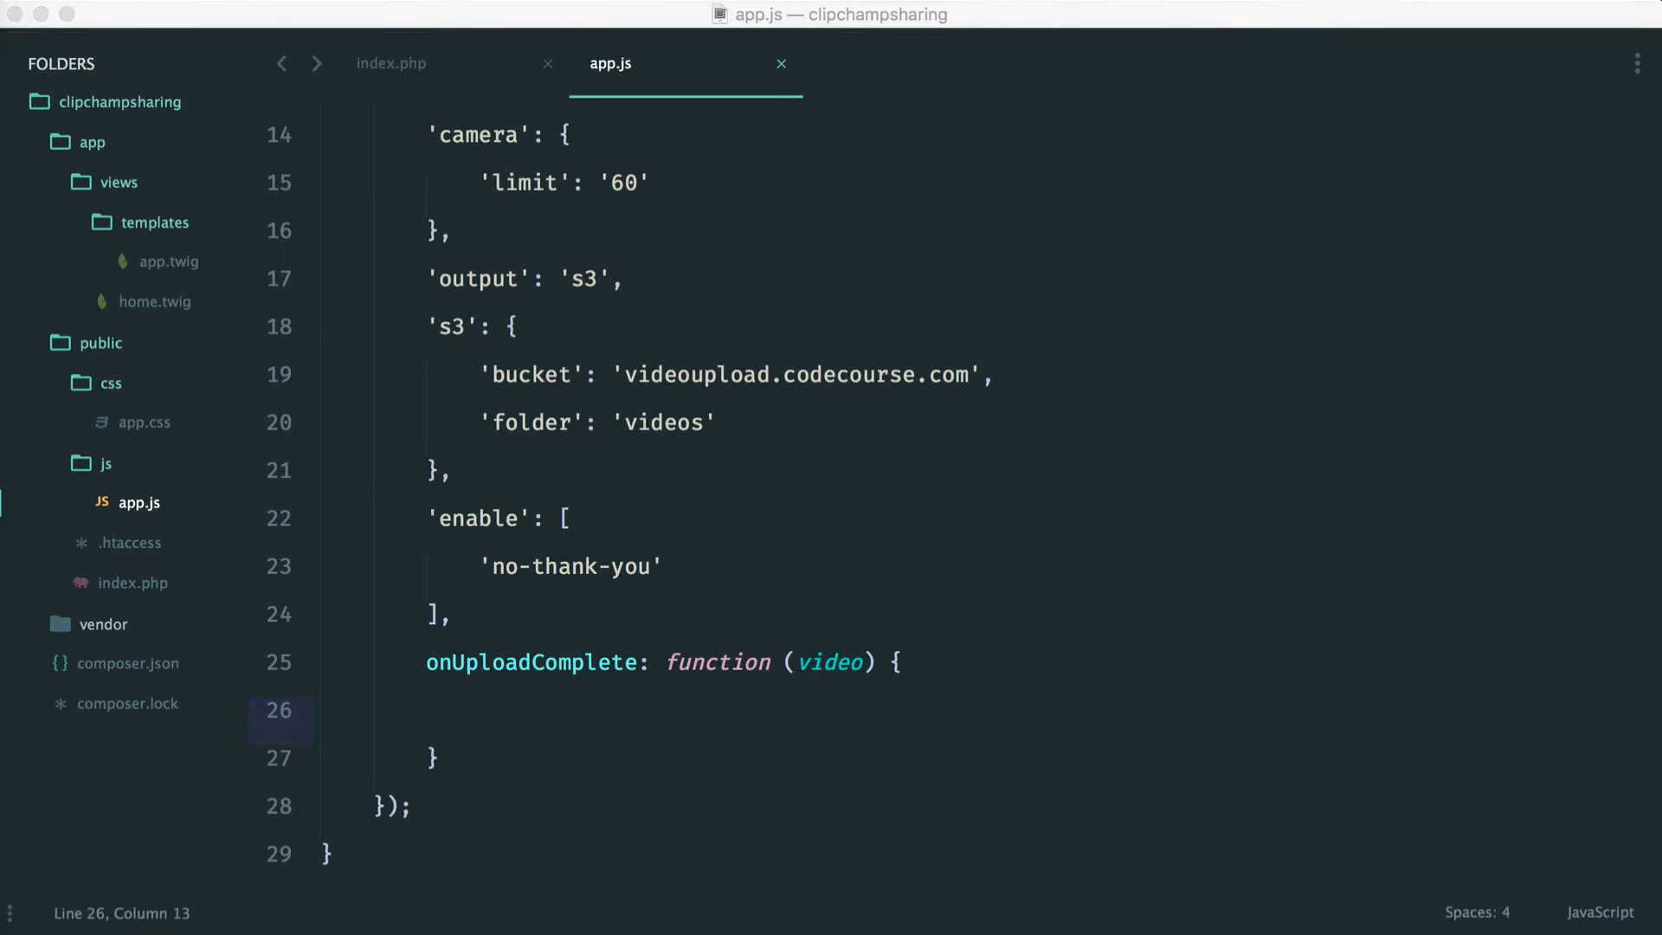
type("$")
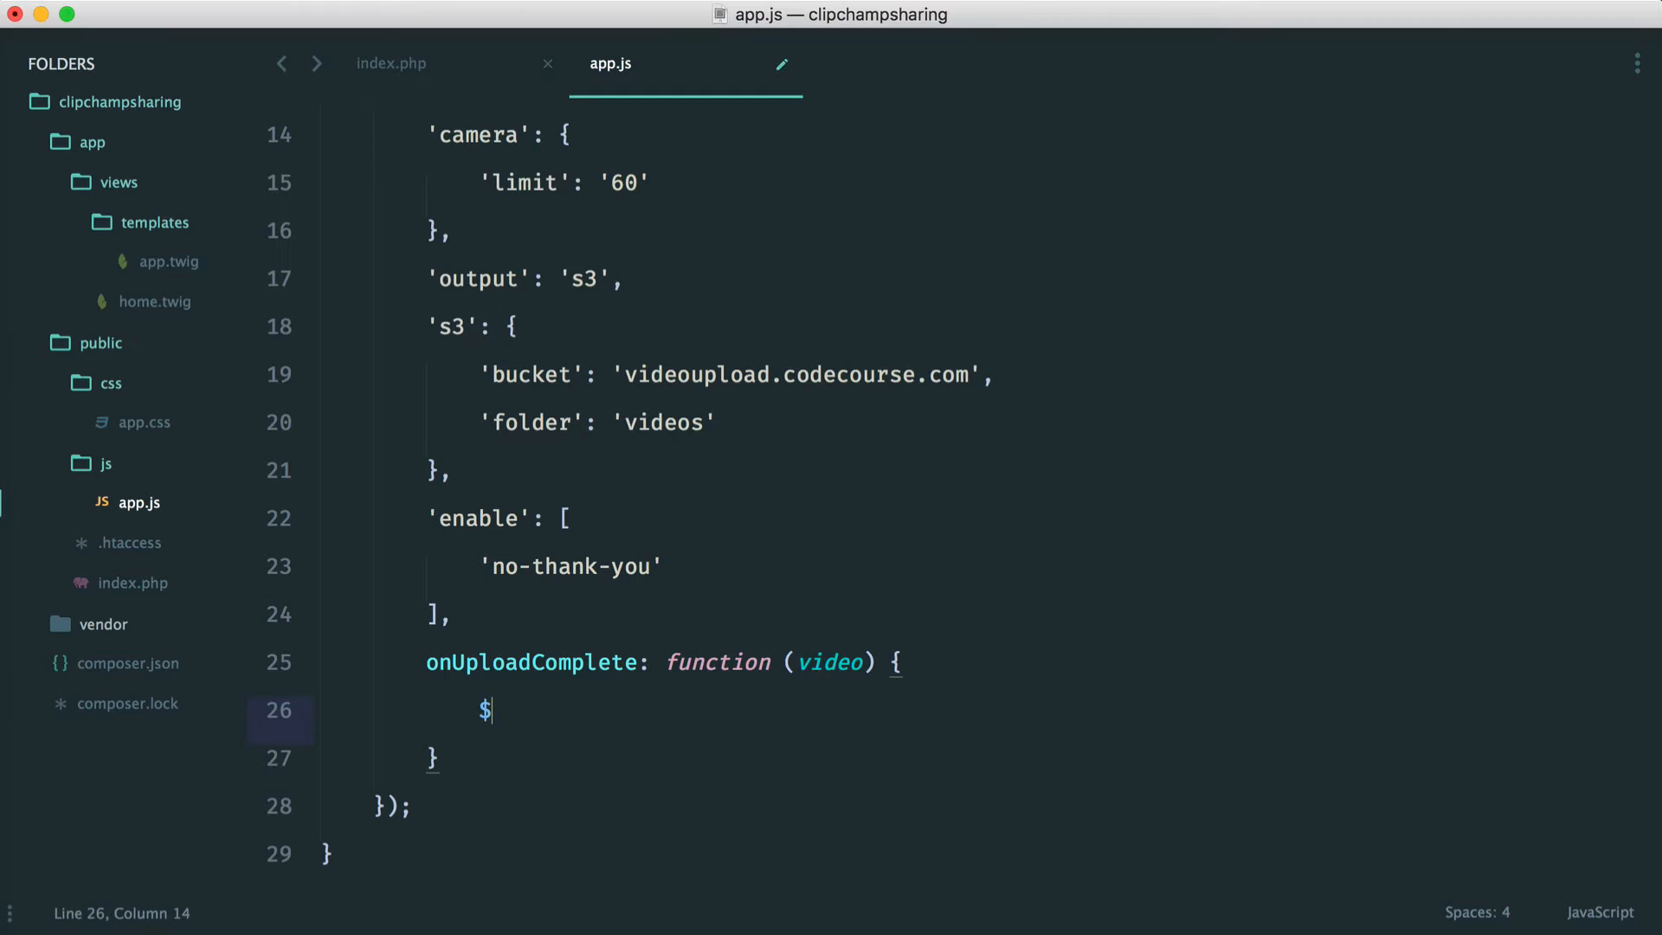
type(".ajax()")
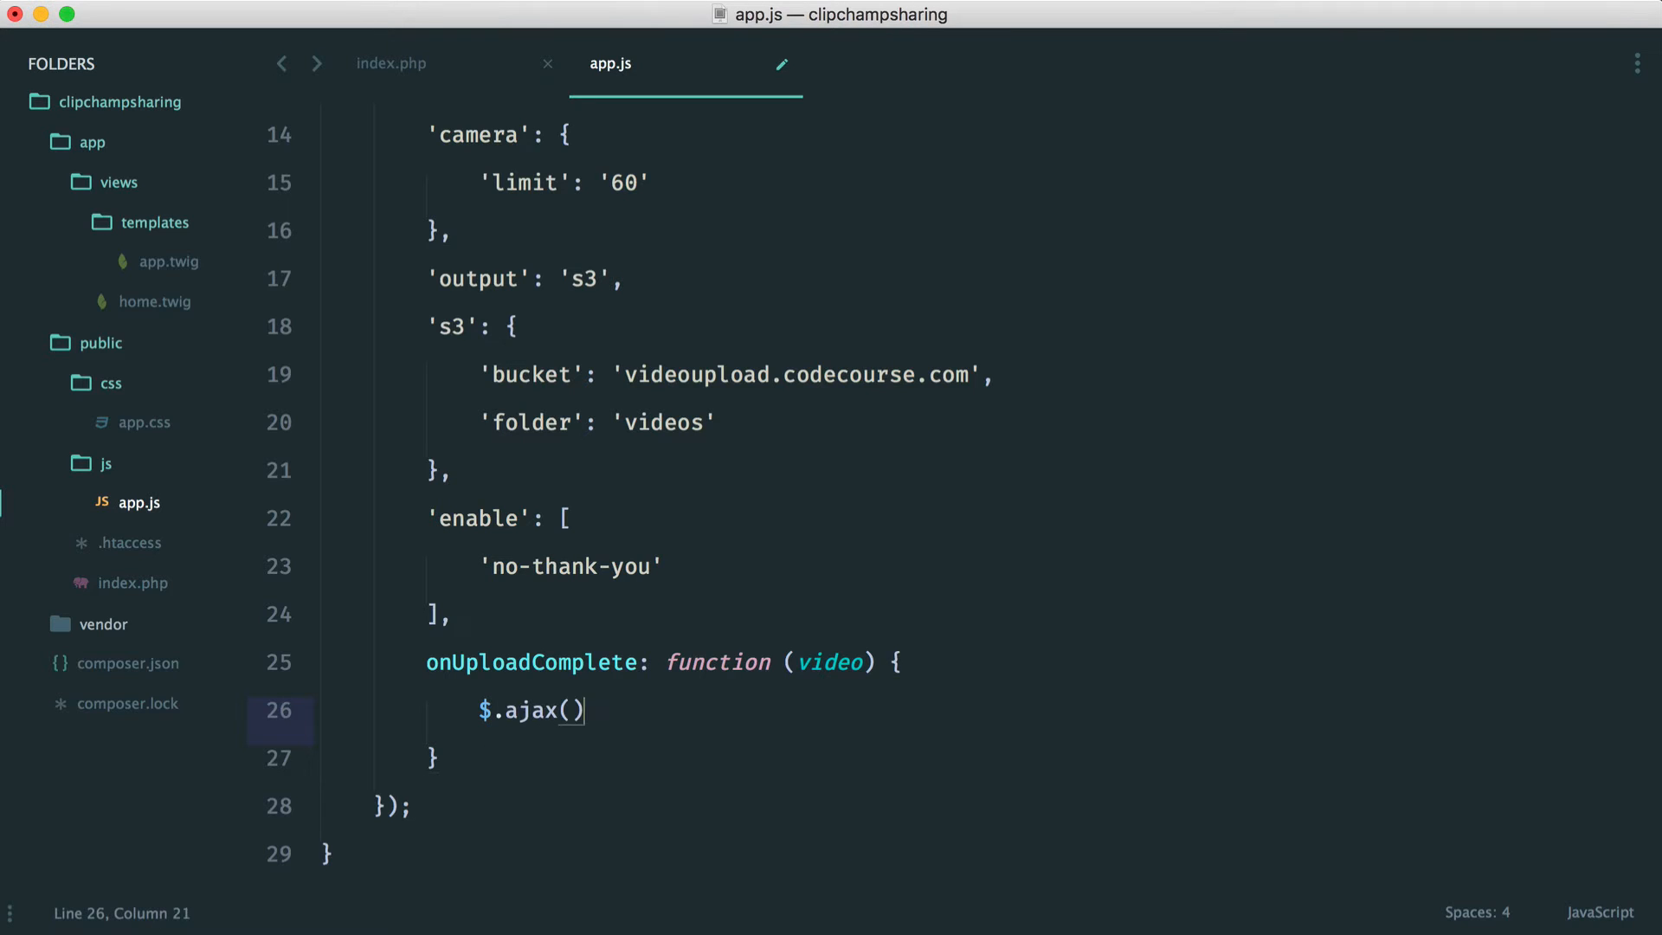
type("{};")
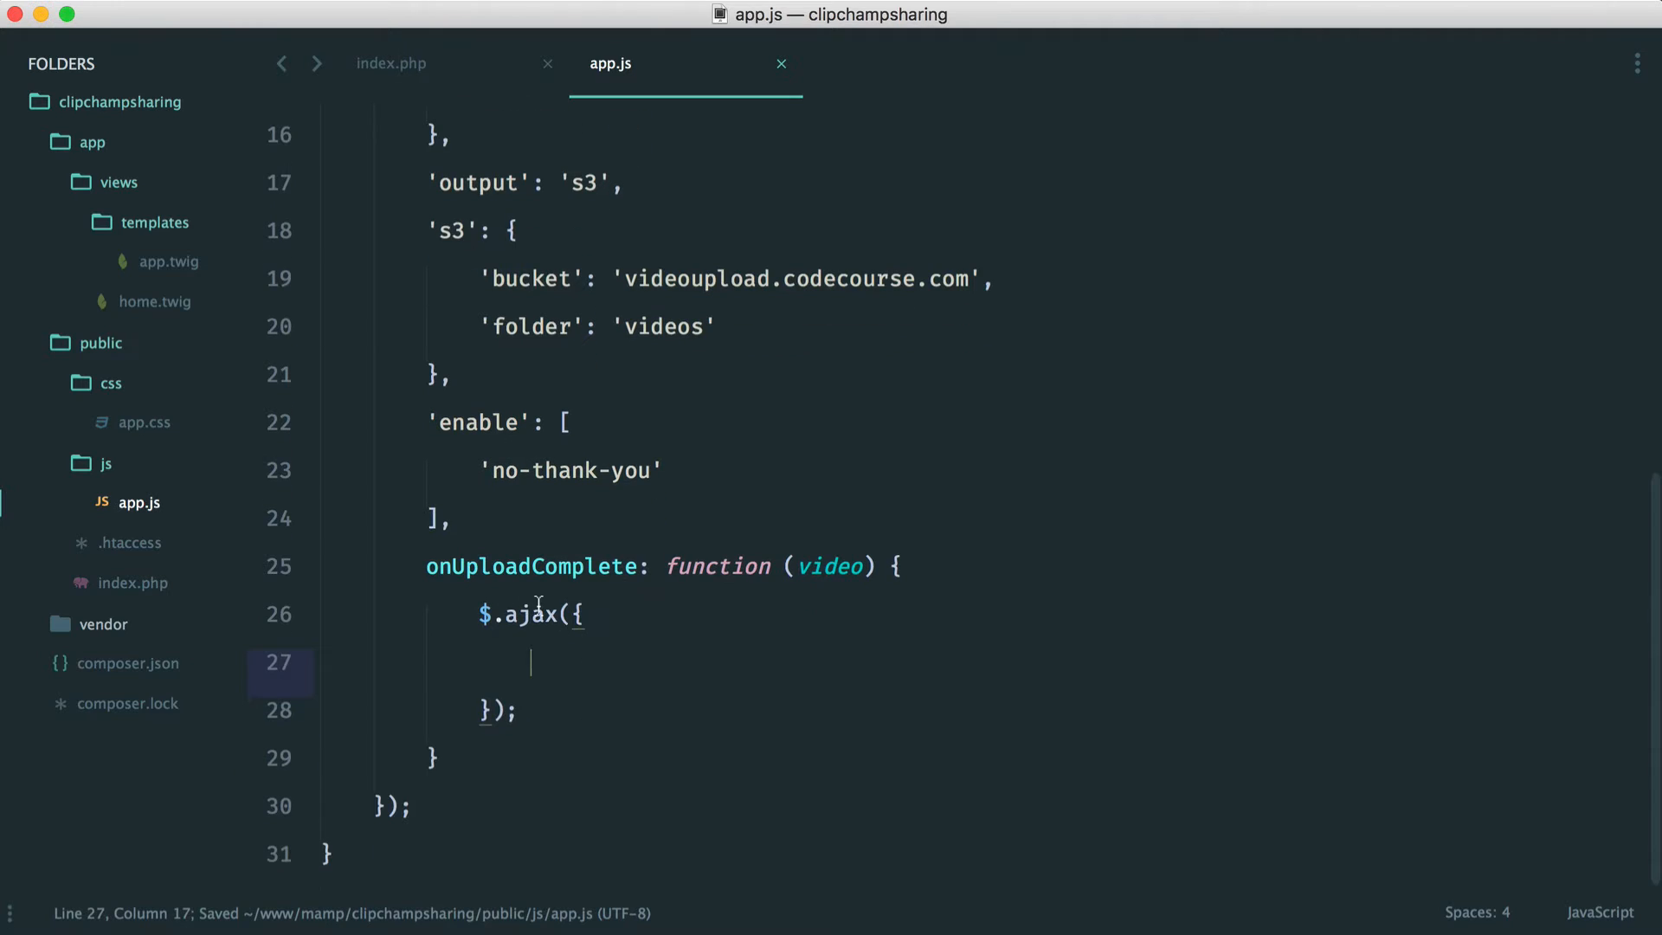
type("url")
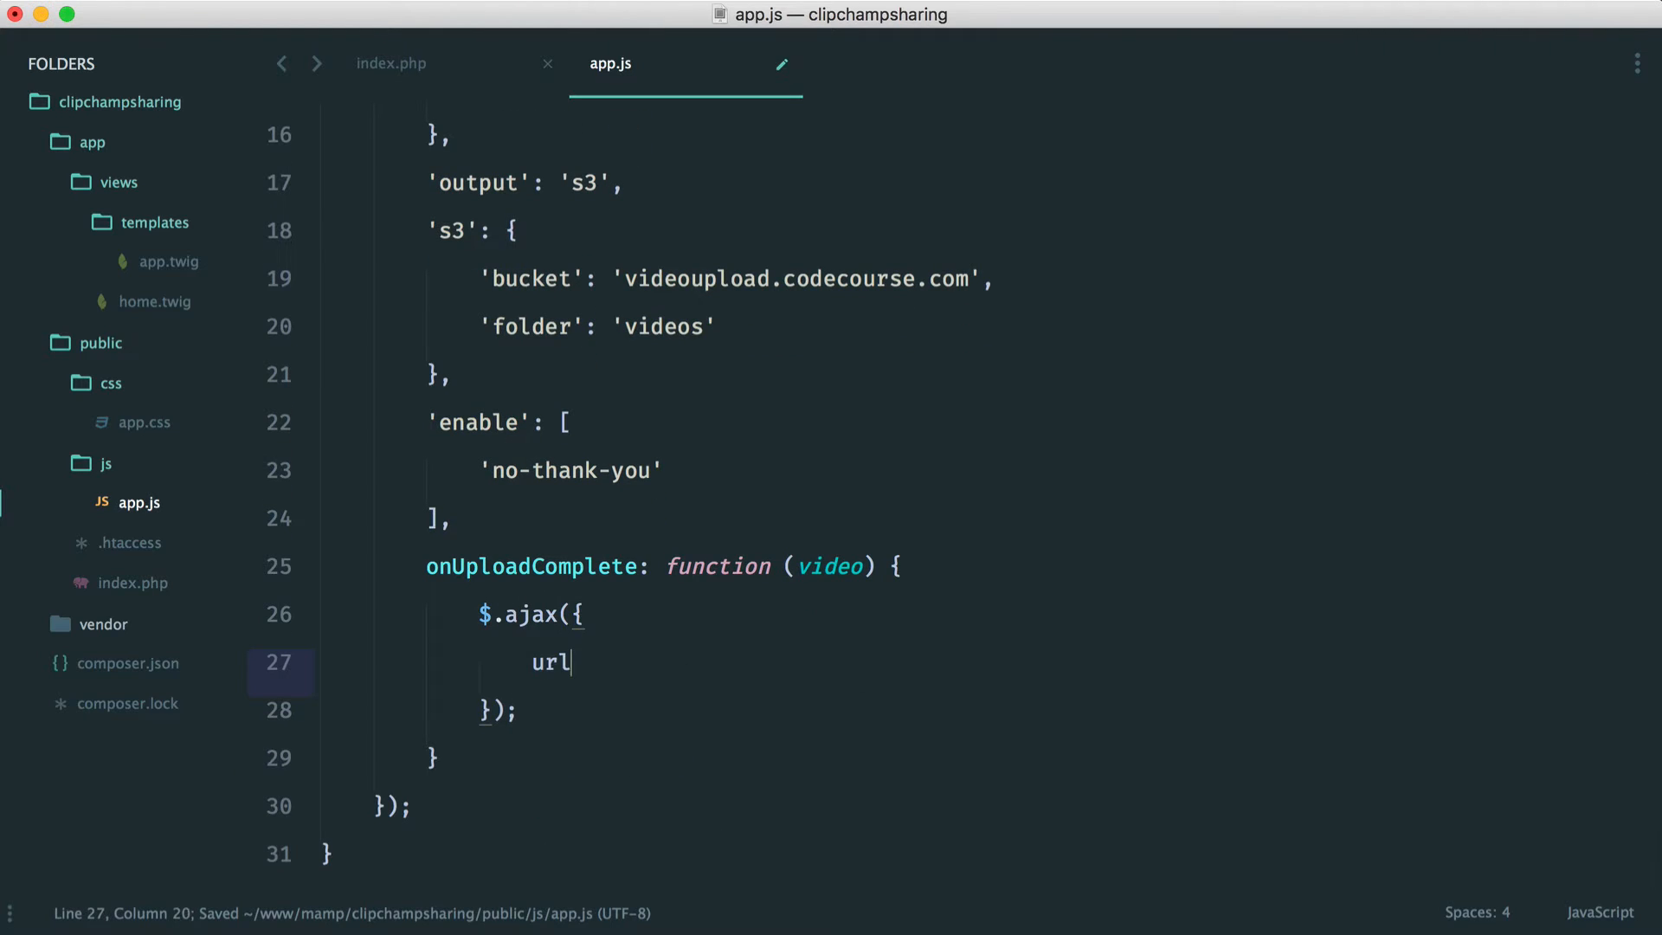
type(": ''")
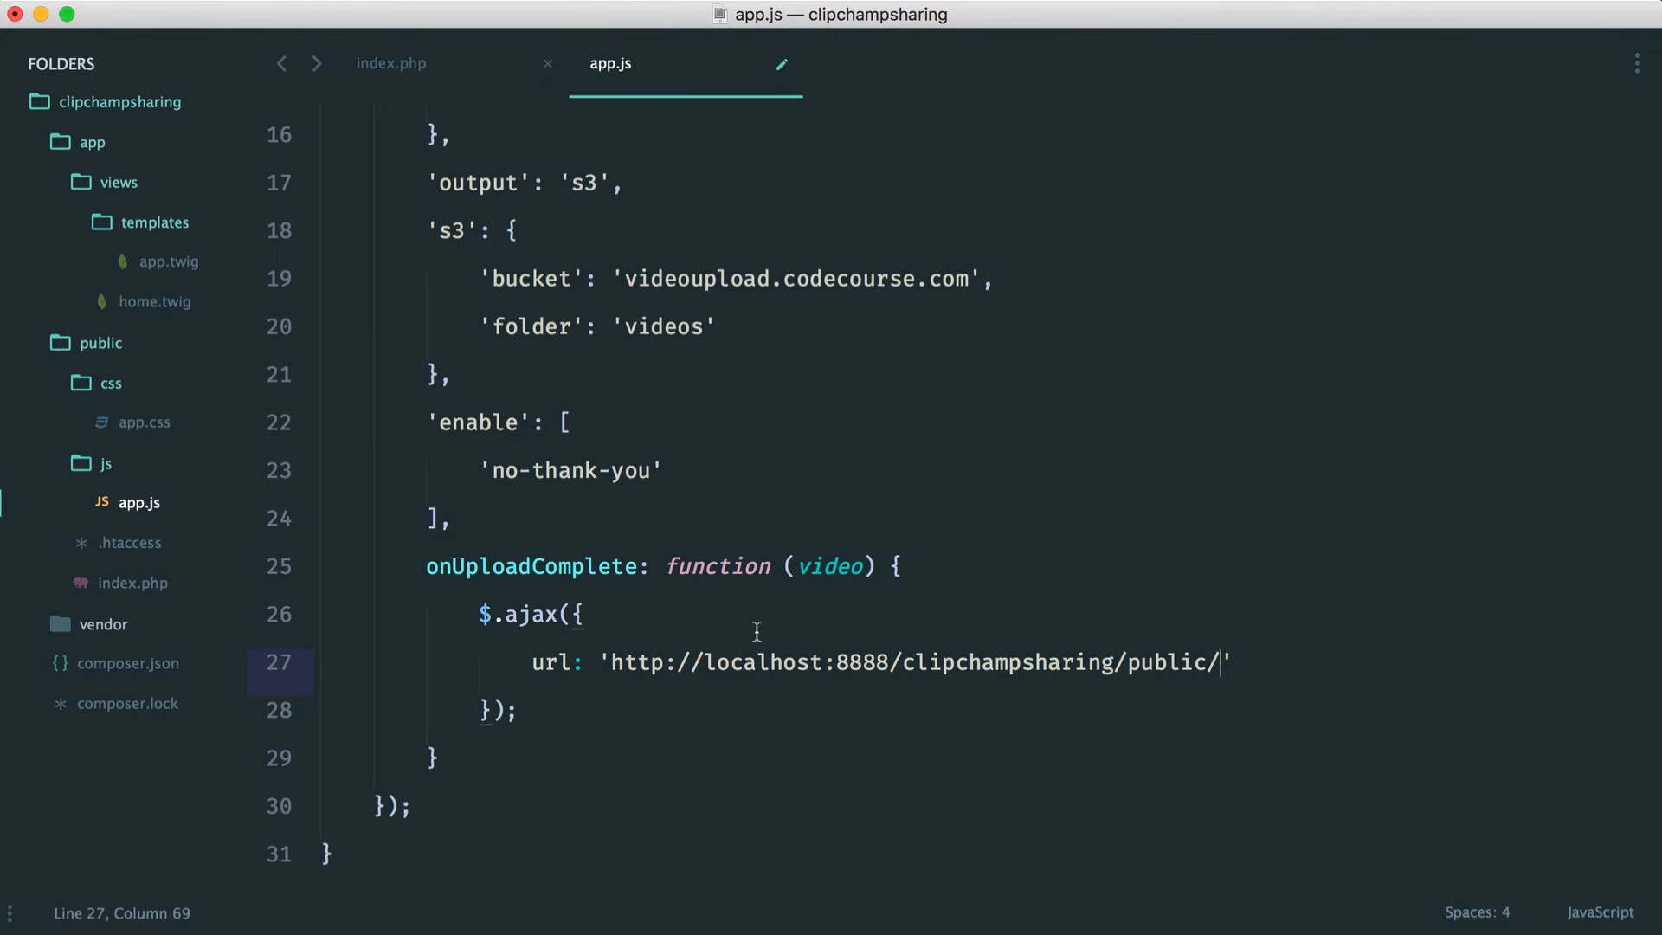
type("video/store")
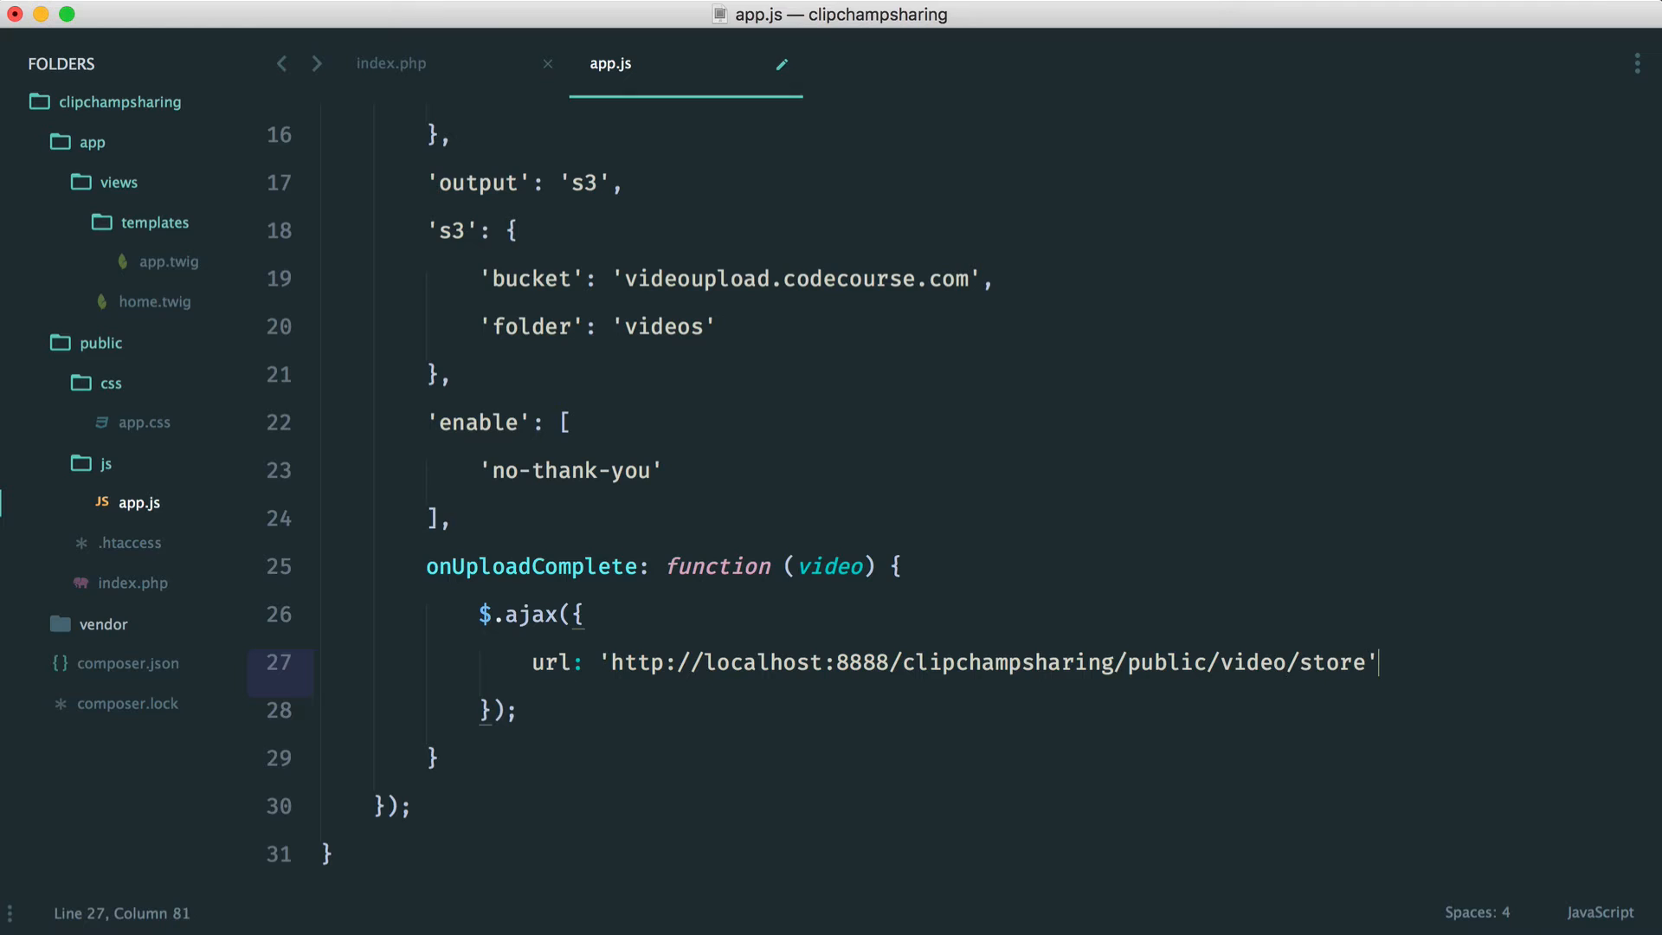
type(",")
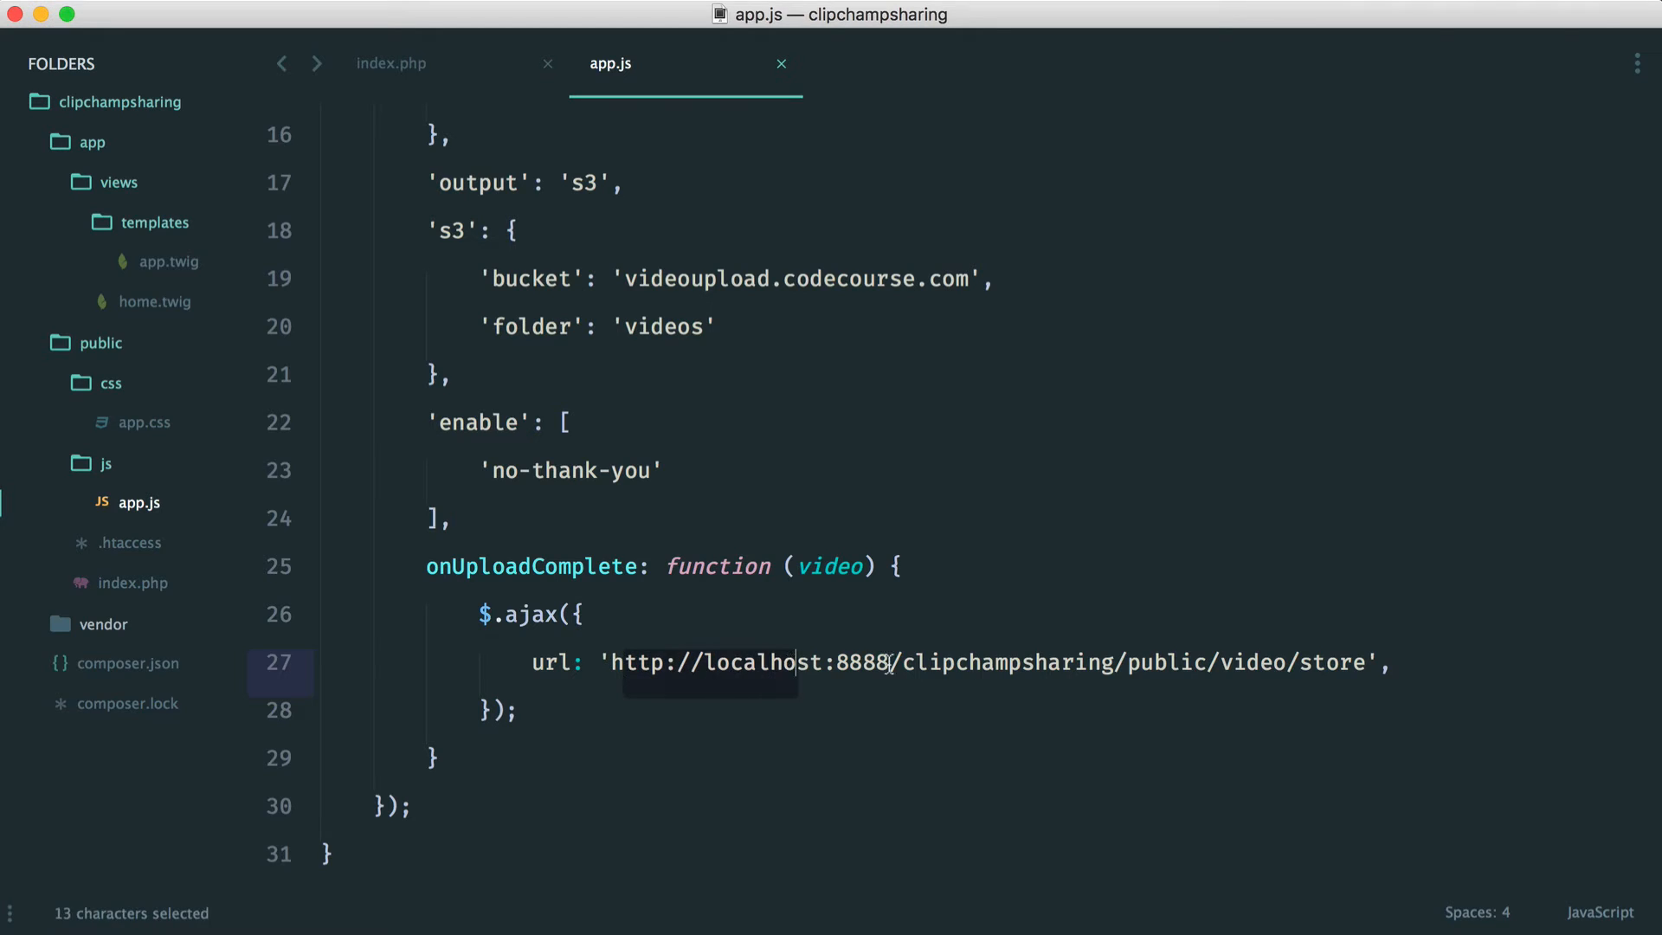
key("Enter")
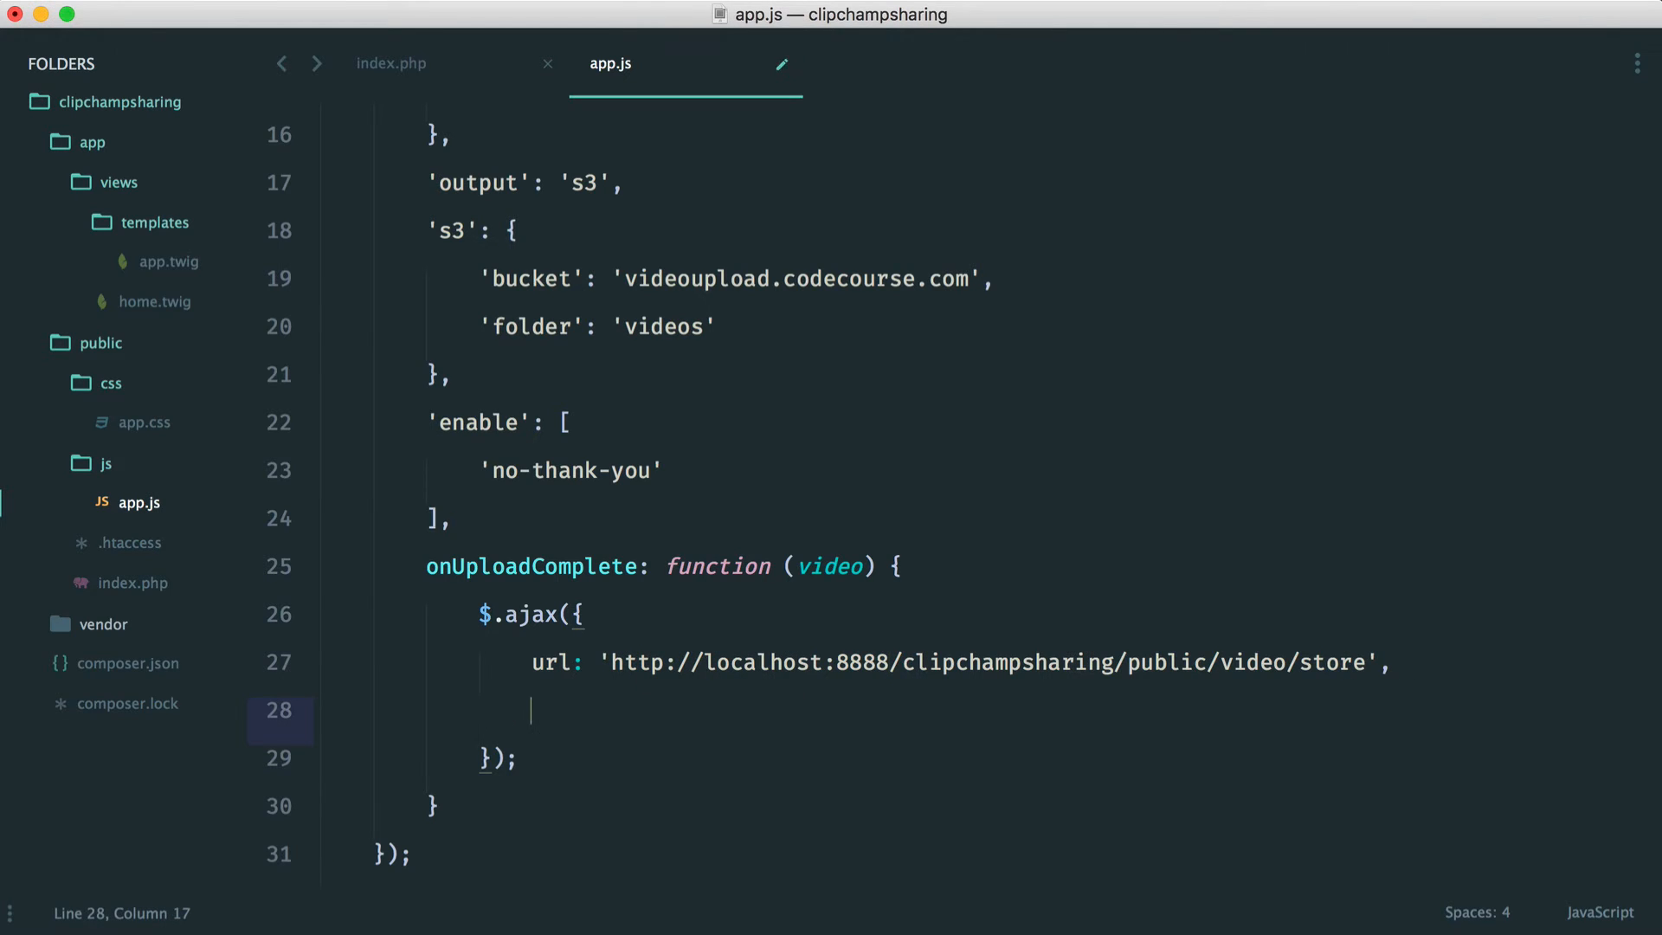
type("t")
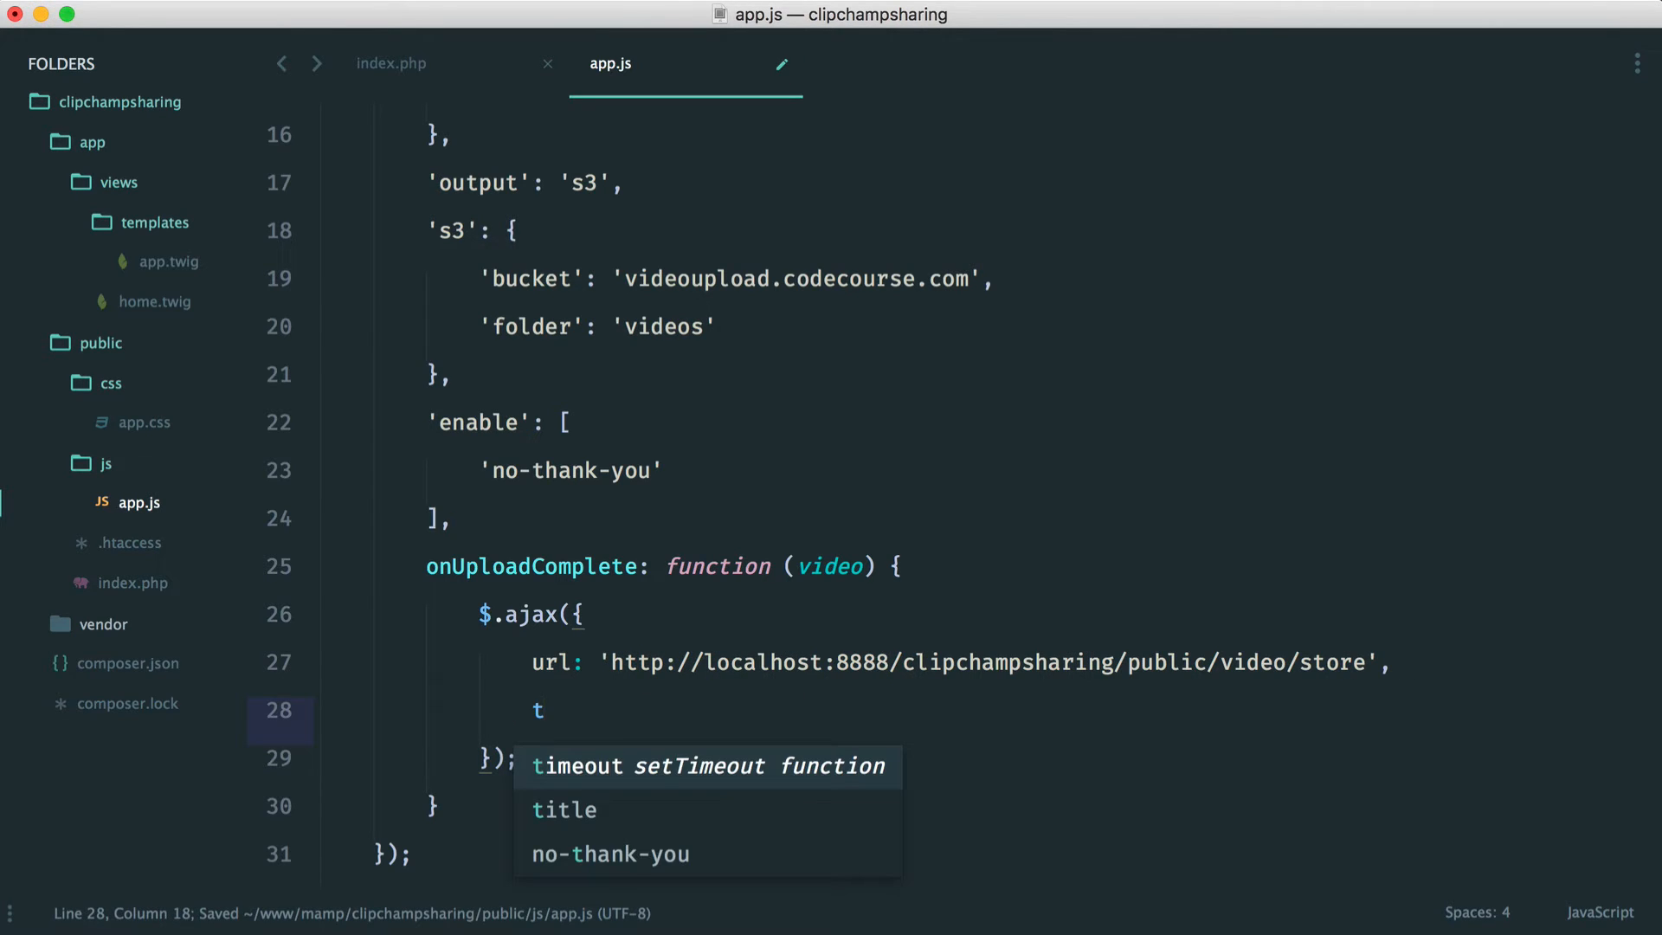
type("ype:")
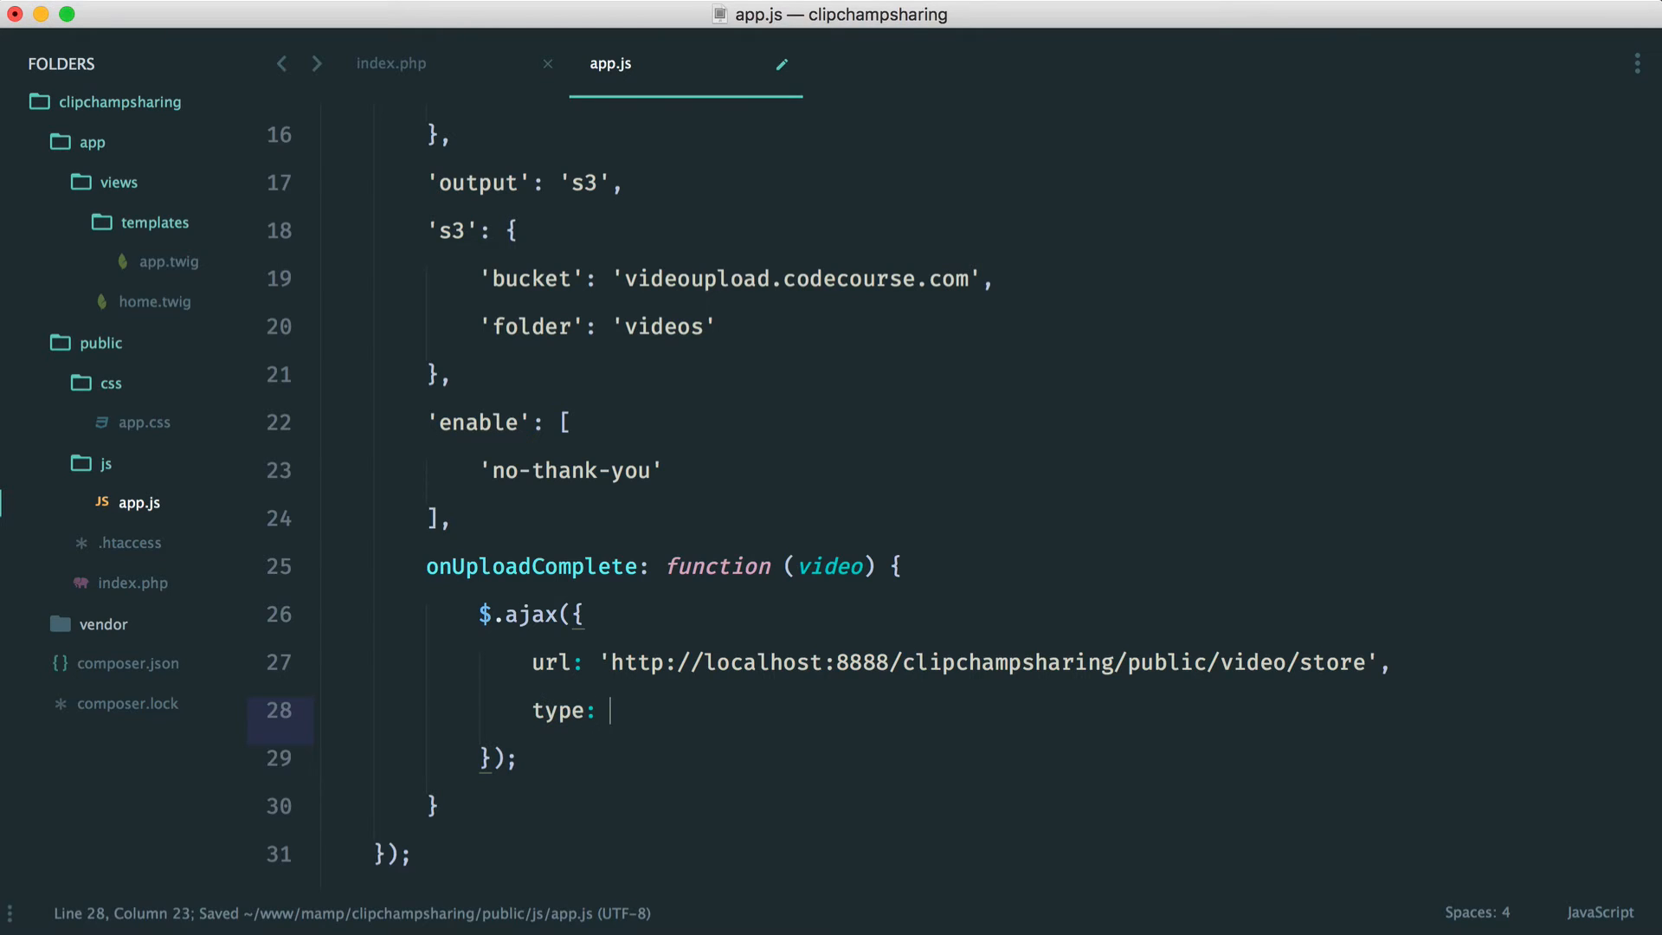
type("'post',")
type("data: {")
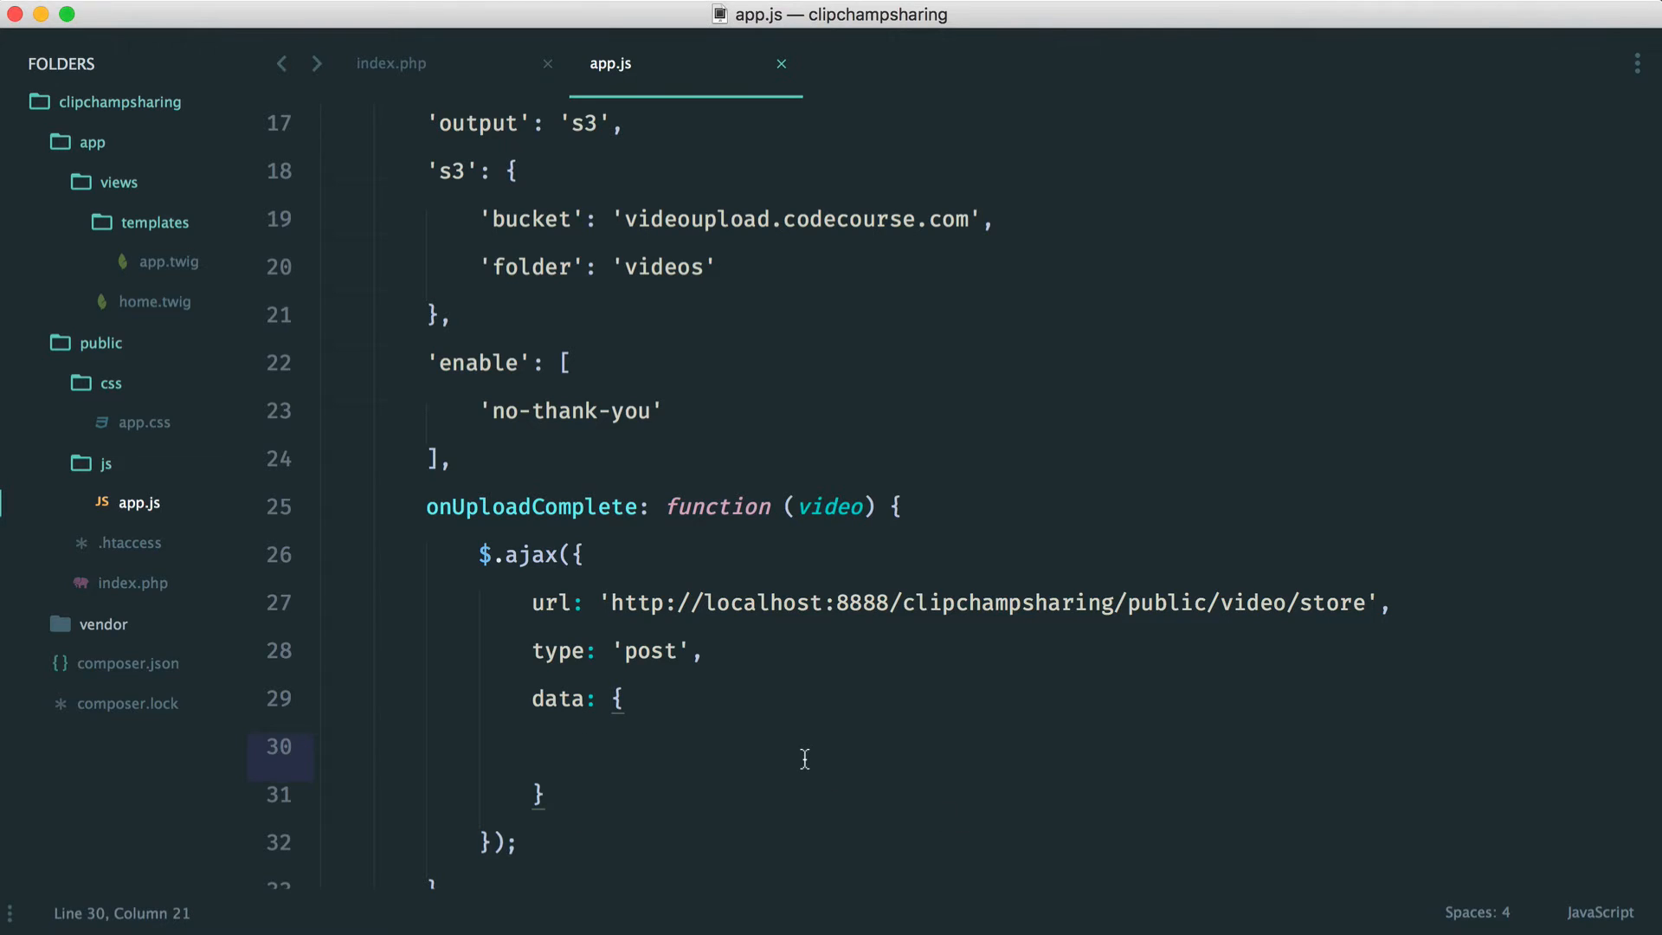
Send src: video.key as data in the ajax call.
type("src:")
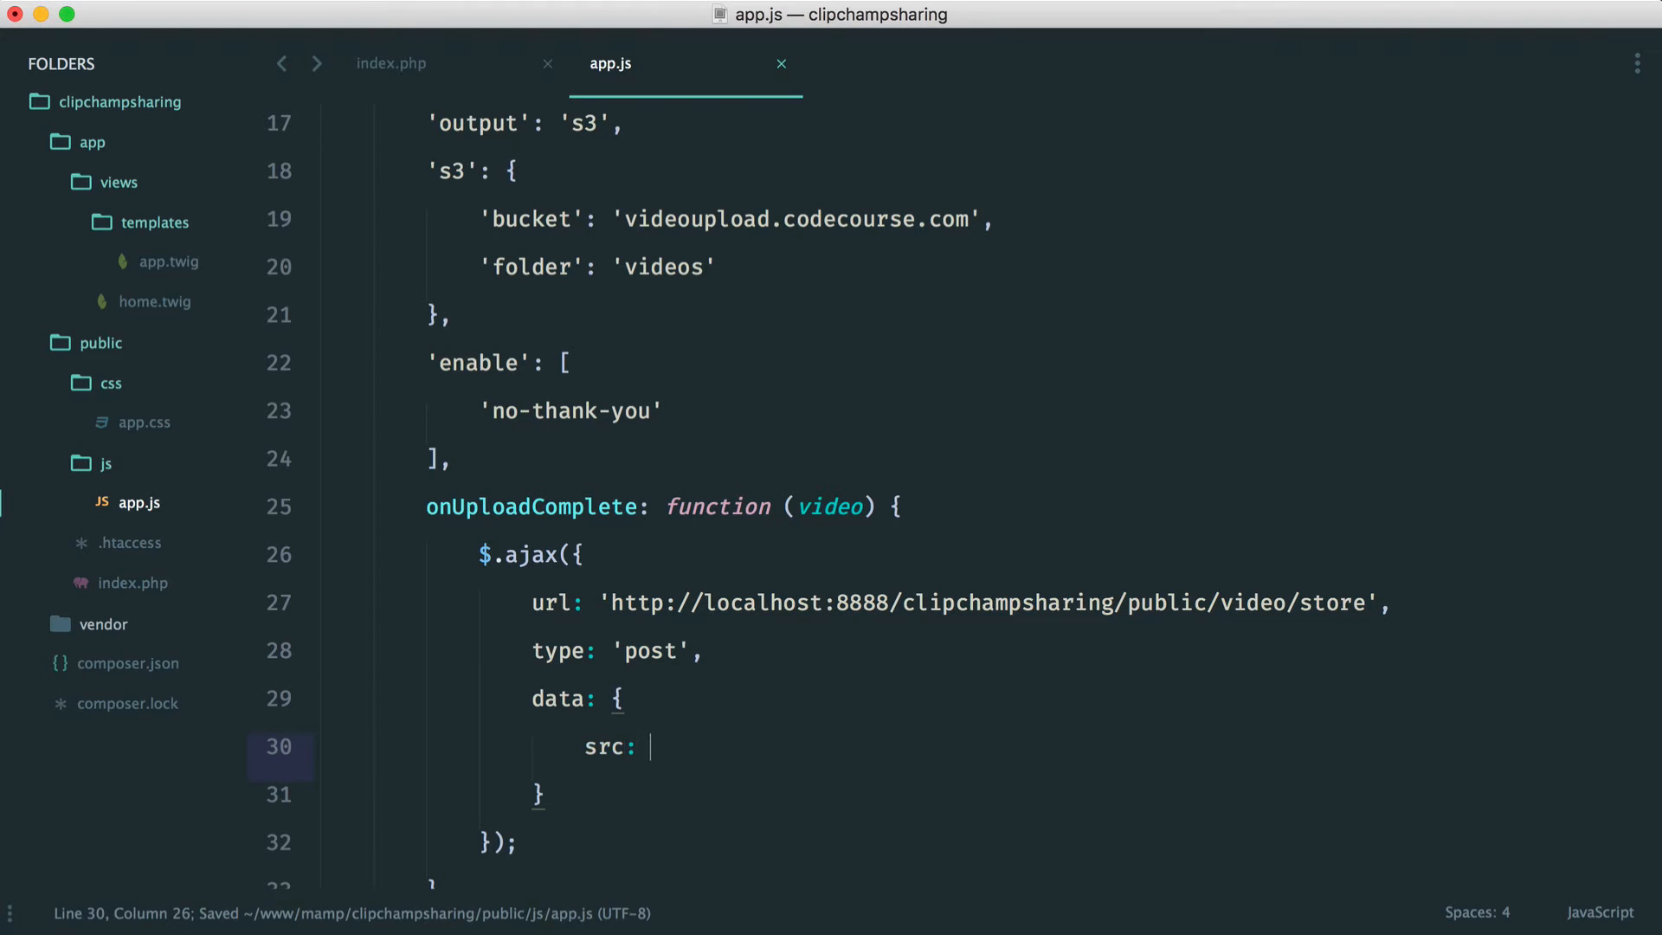
type("video/")
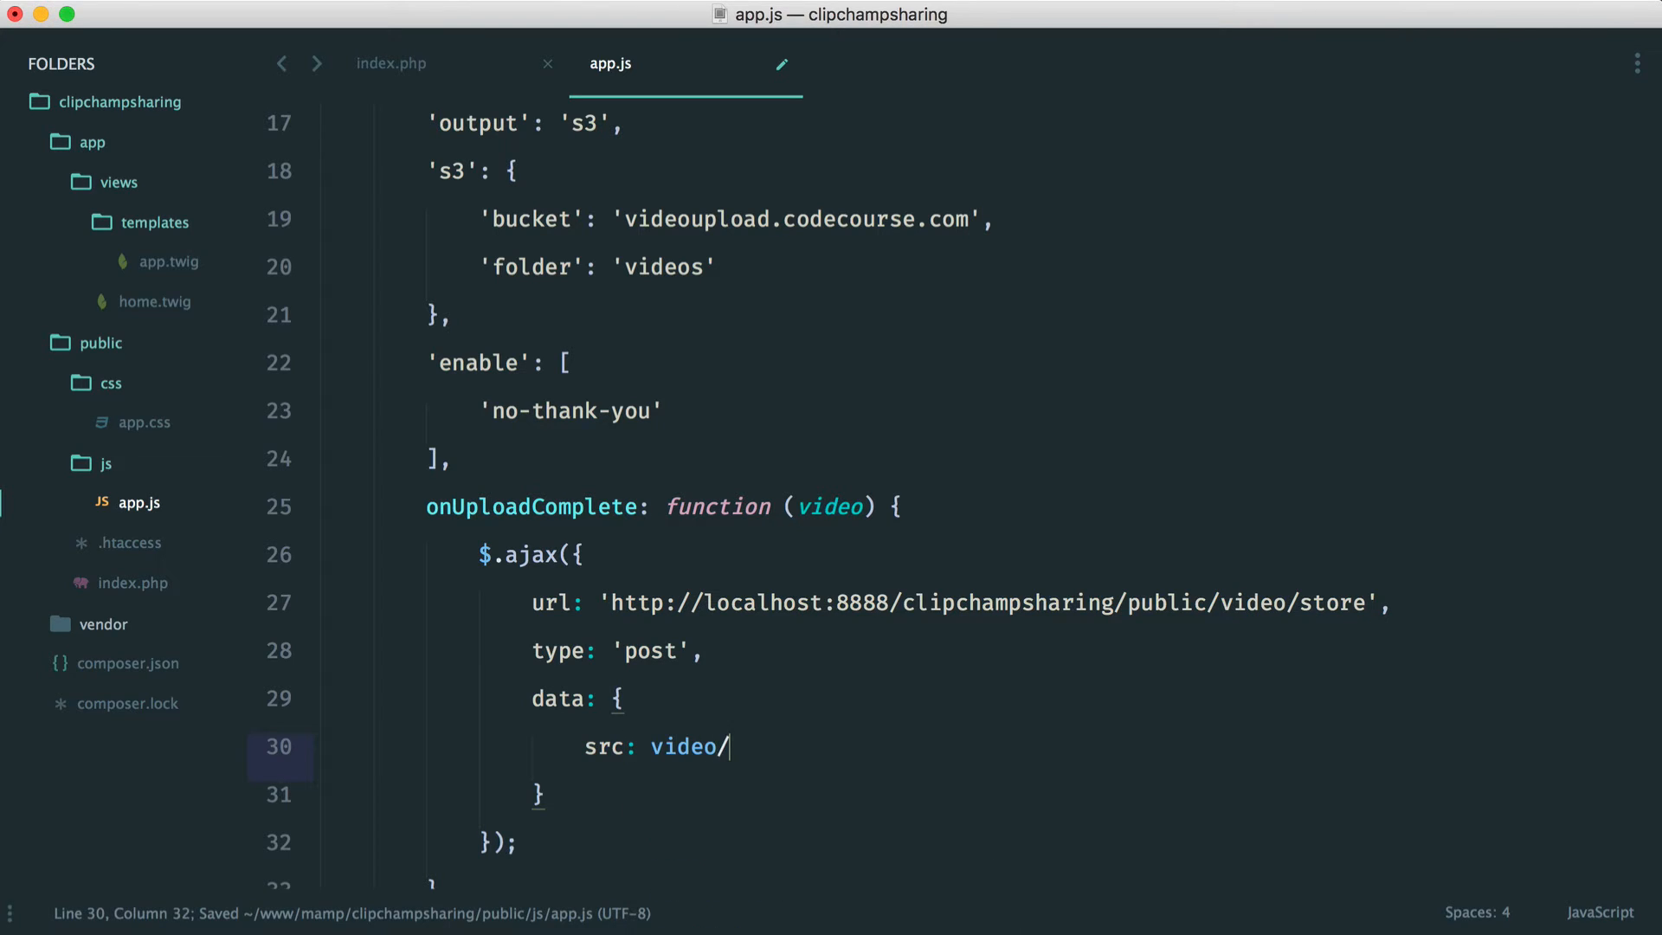
type(".key")
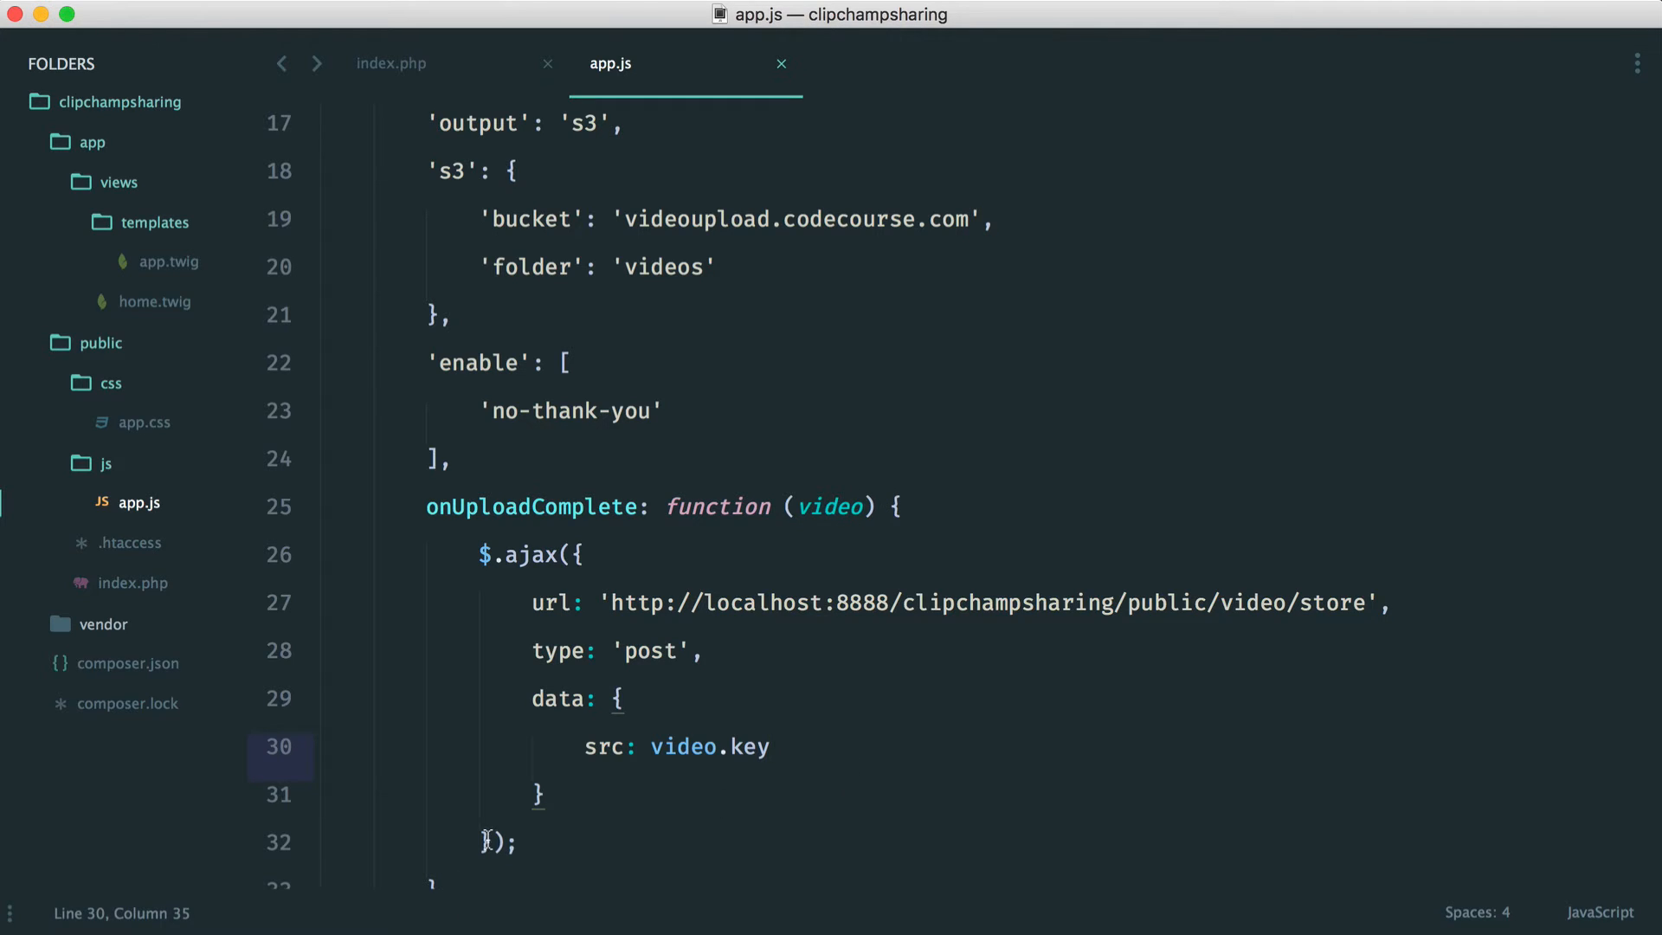
Chain a .success(function (data) {}) callback onto the ajax call.
type(".succe")
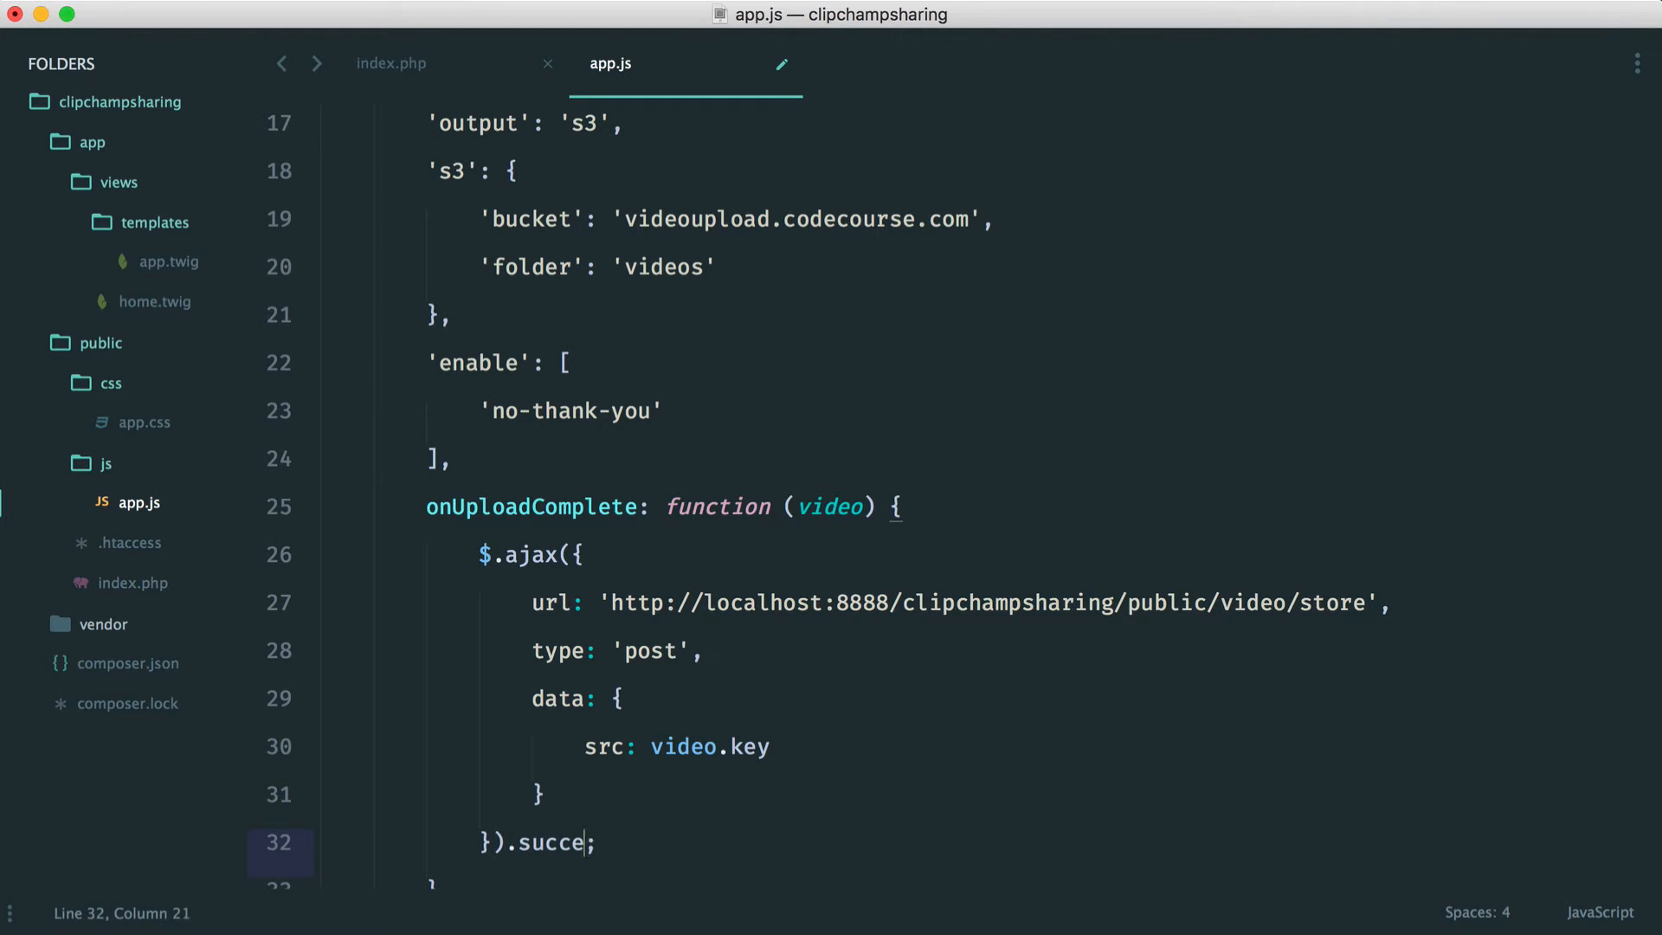
type("ss")
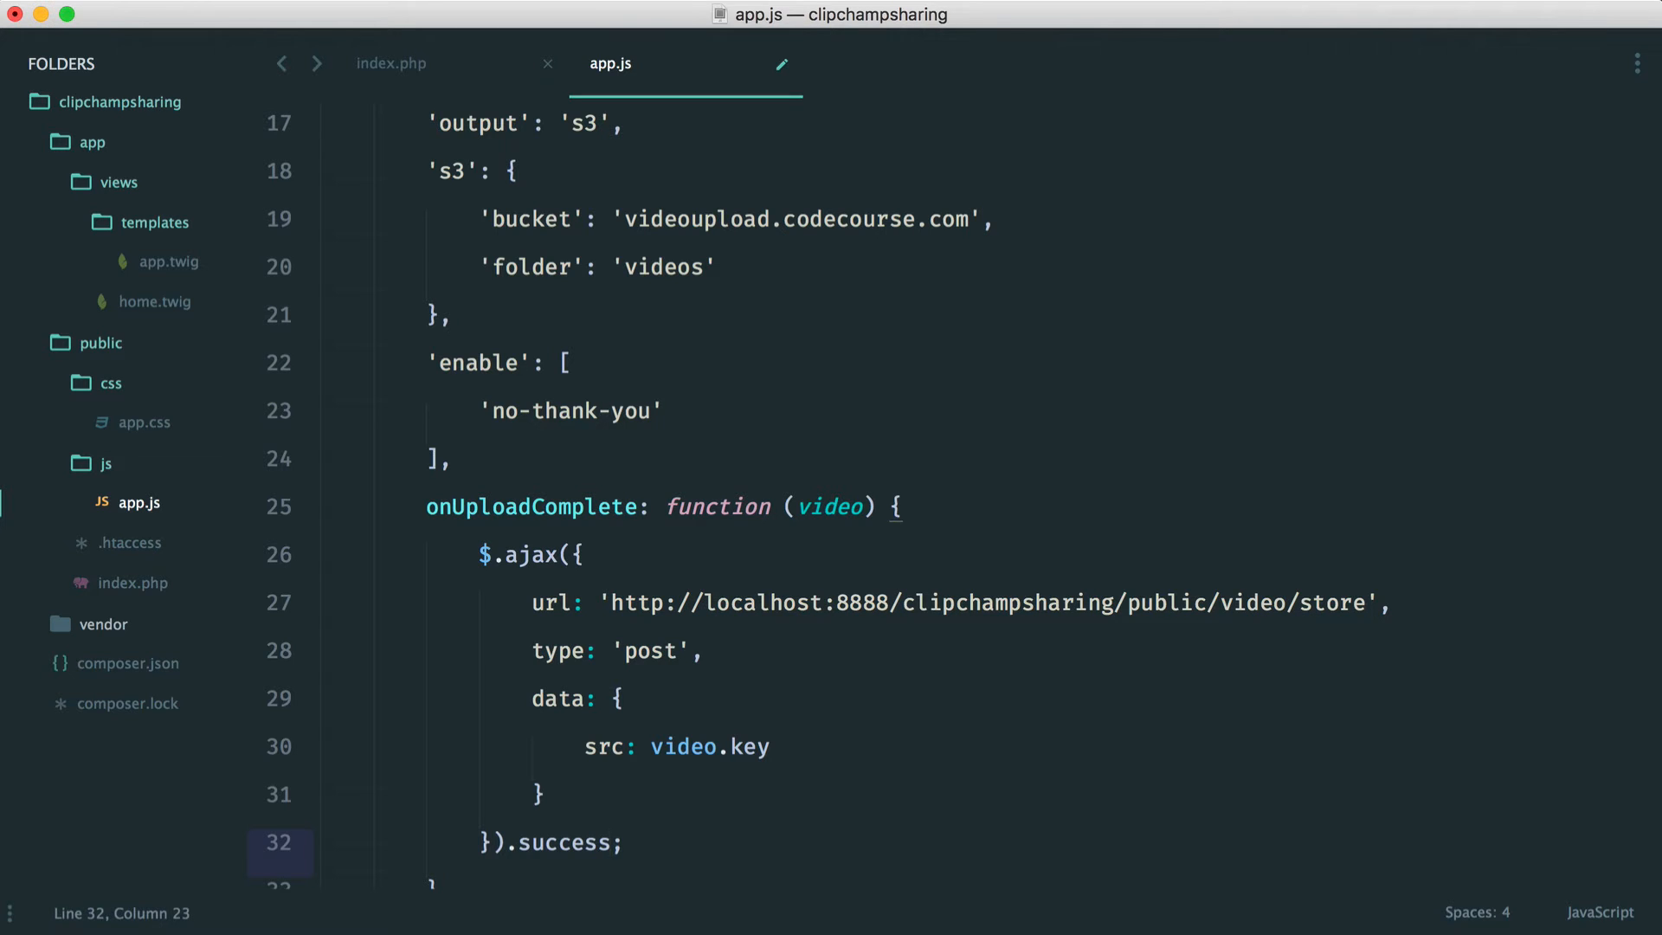
type("function ())")
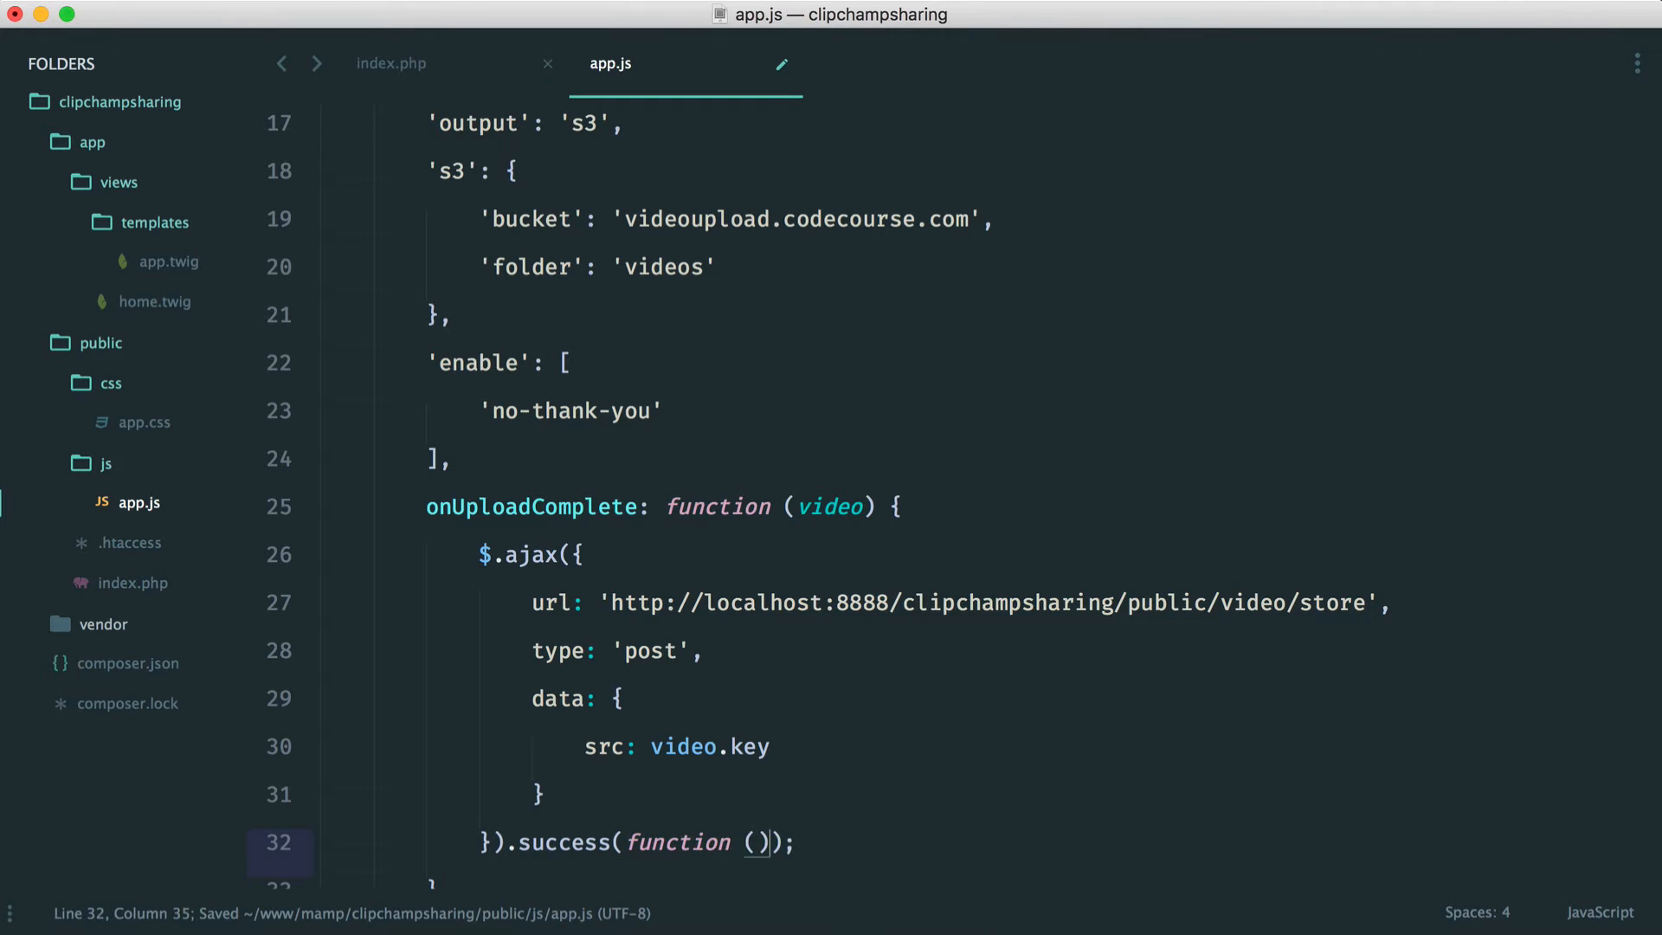
type("{")
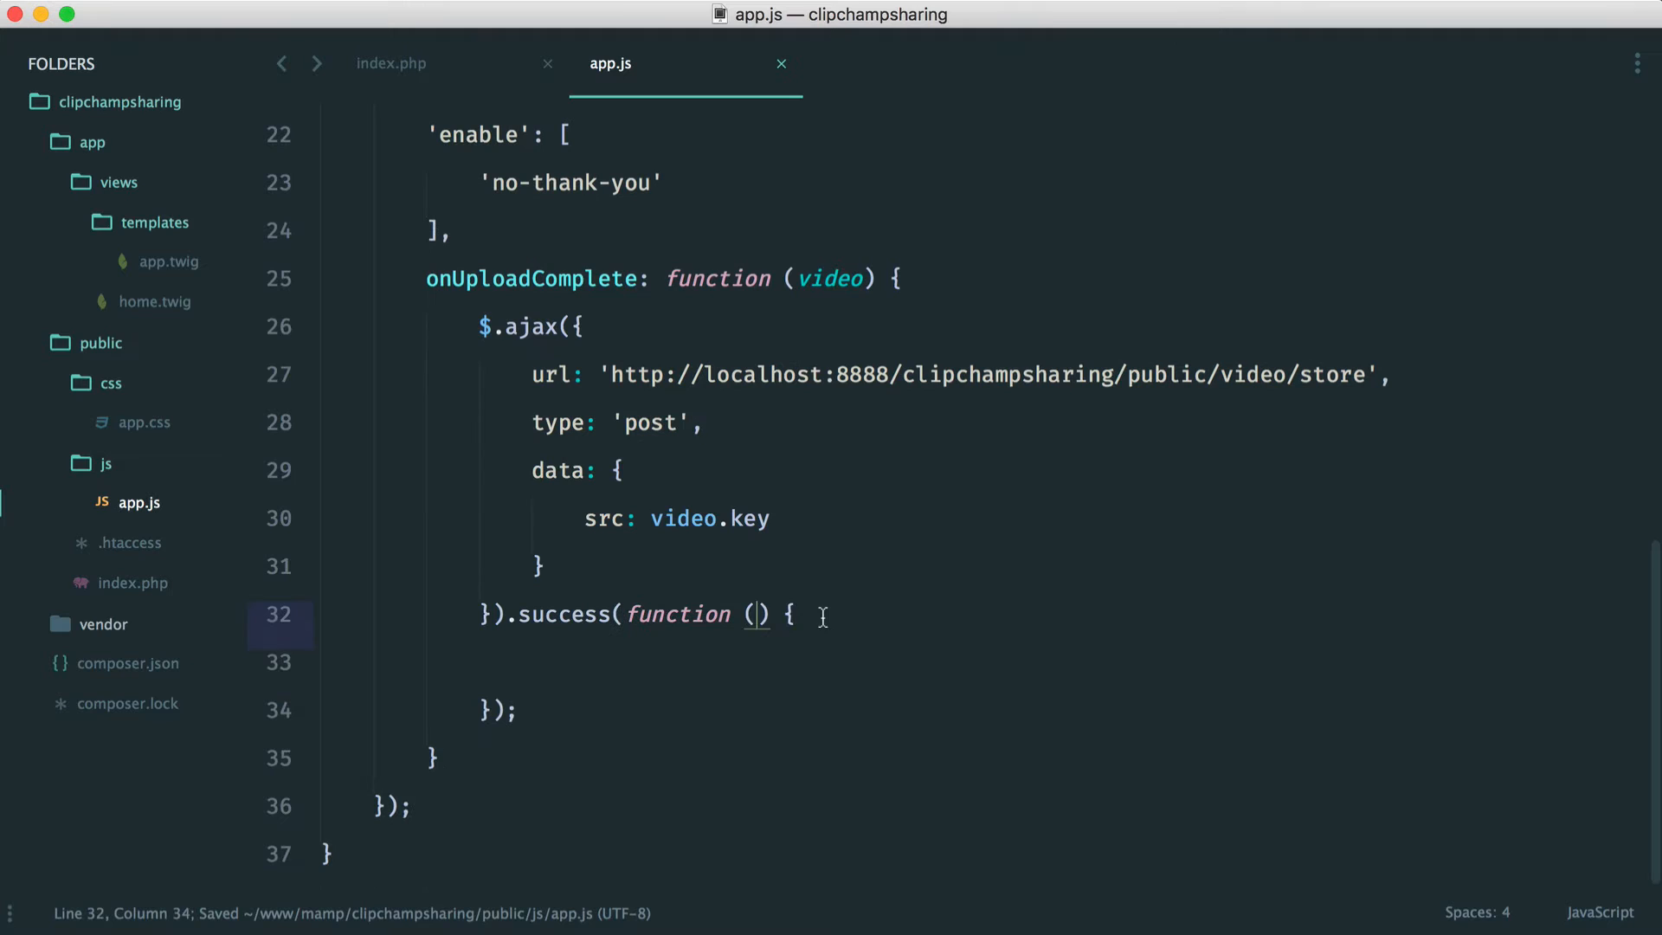
type("data")
left_click(987, 662)
type("//")
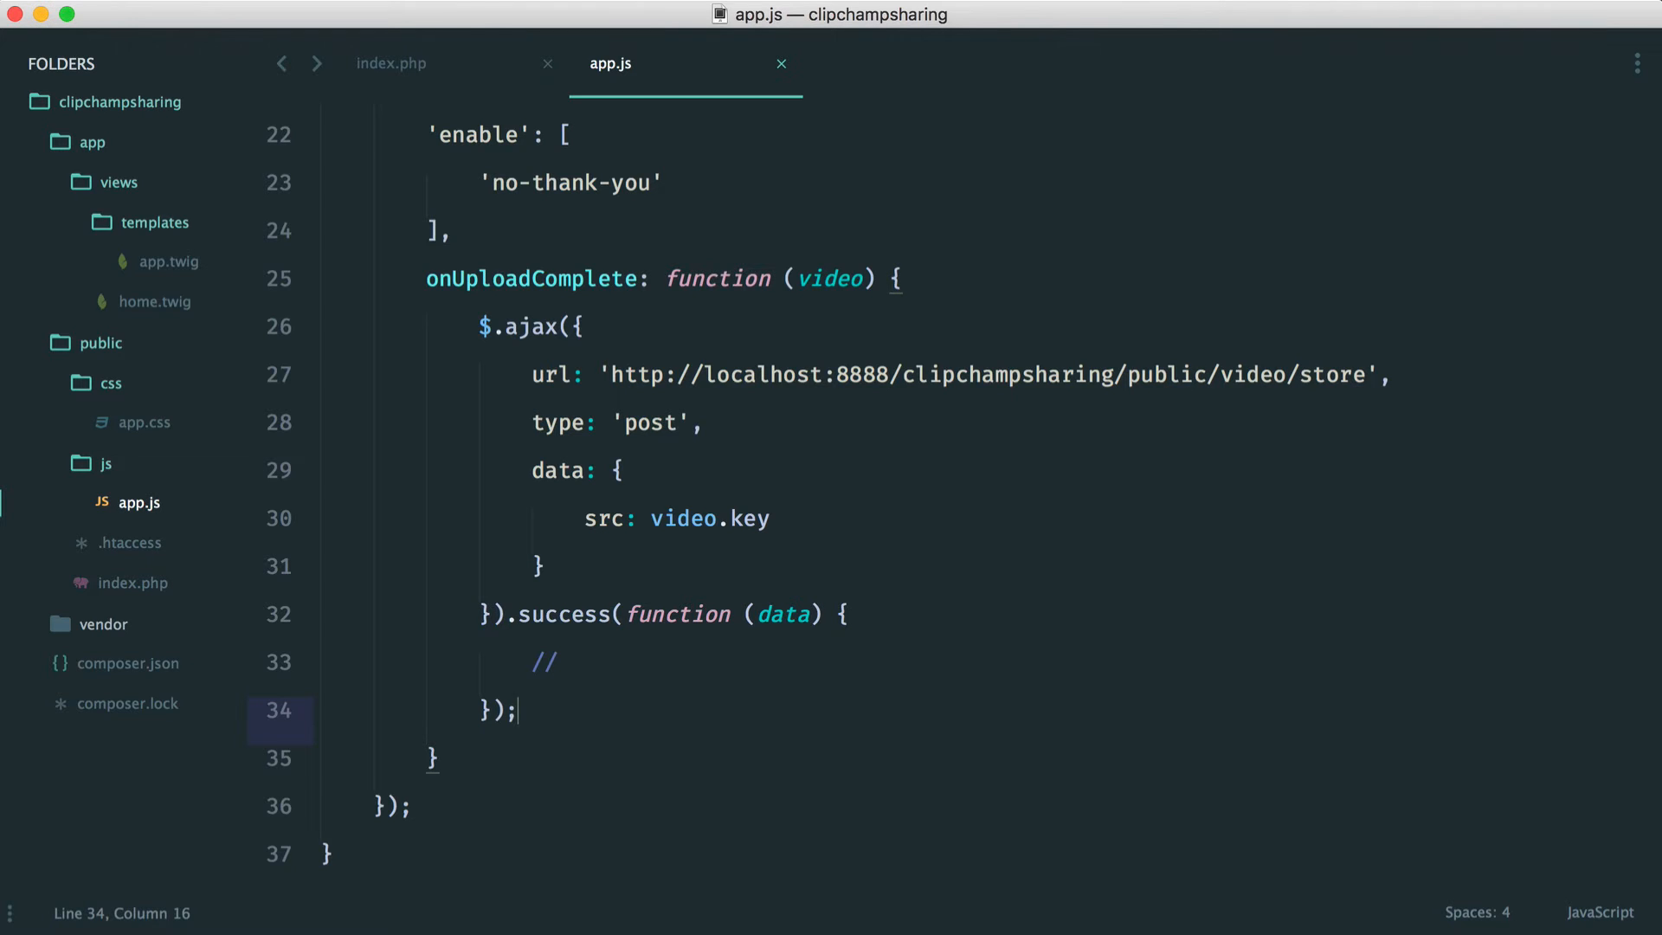
left_click(479, 326)
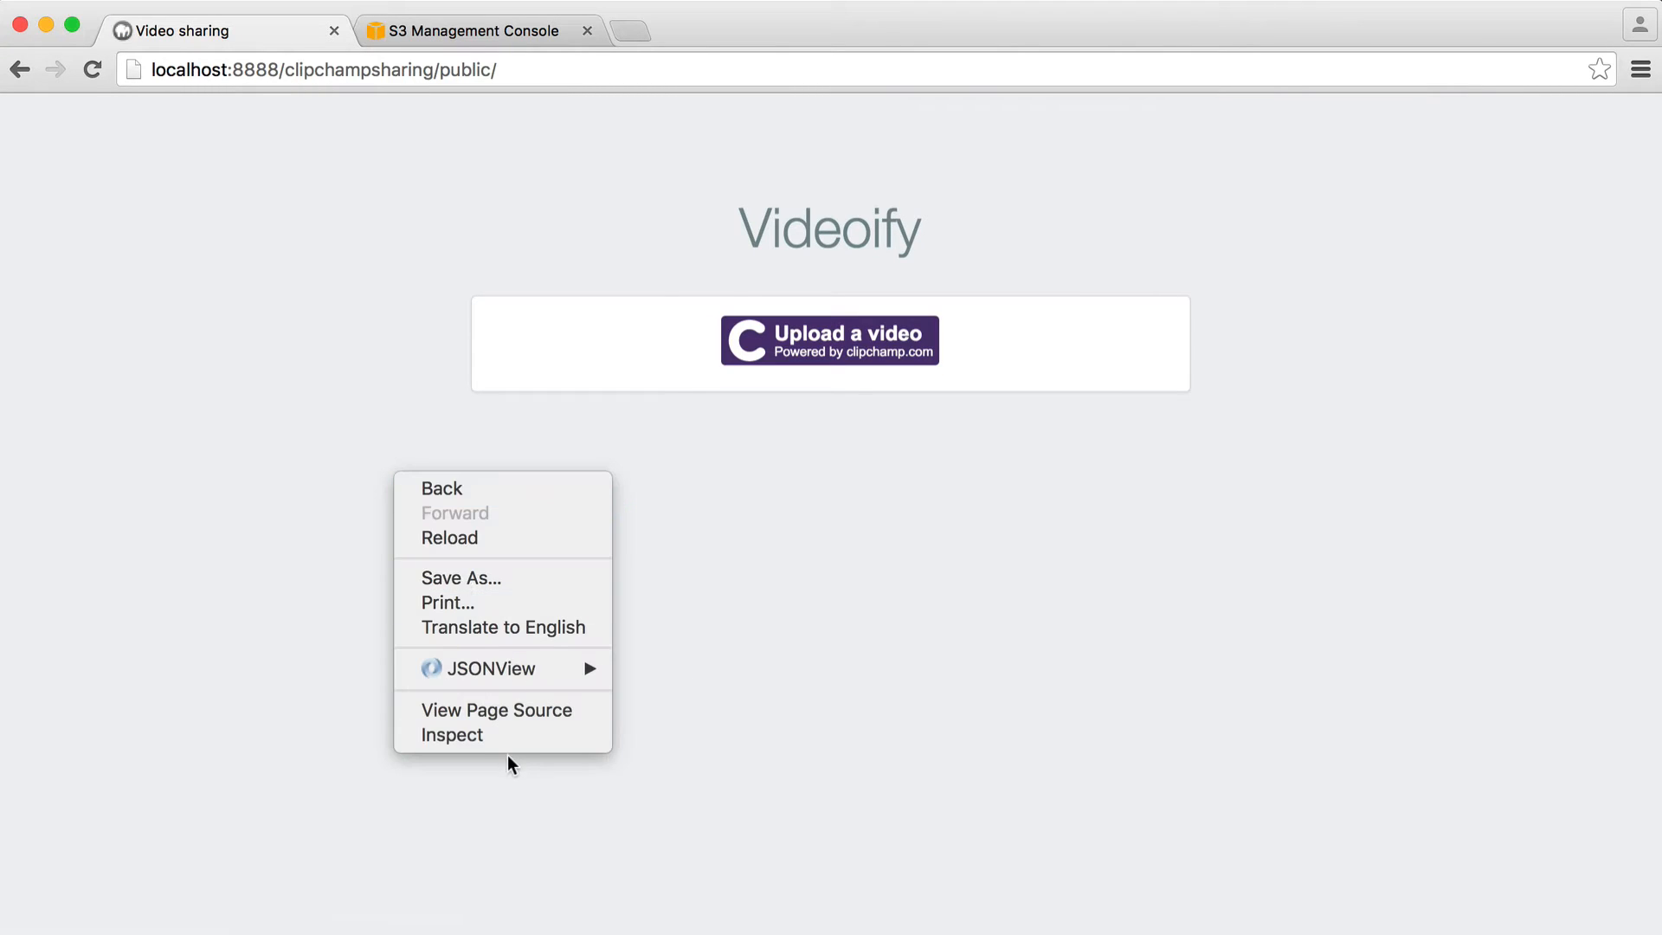
Open Chrome developer tools on the Network panel and launch the Upload a video dialog.
left_click(451, 734)
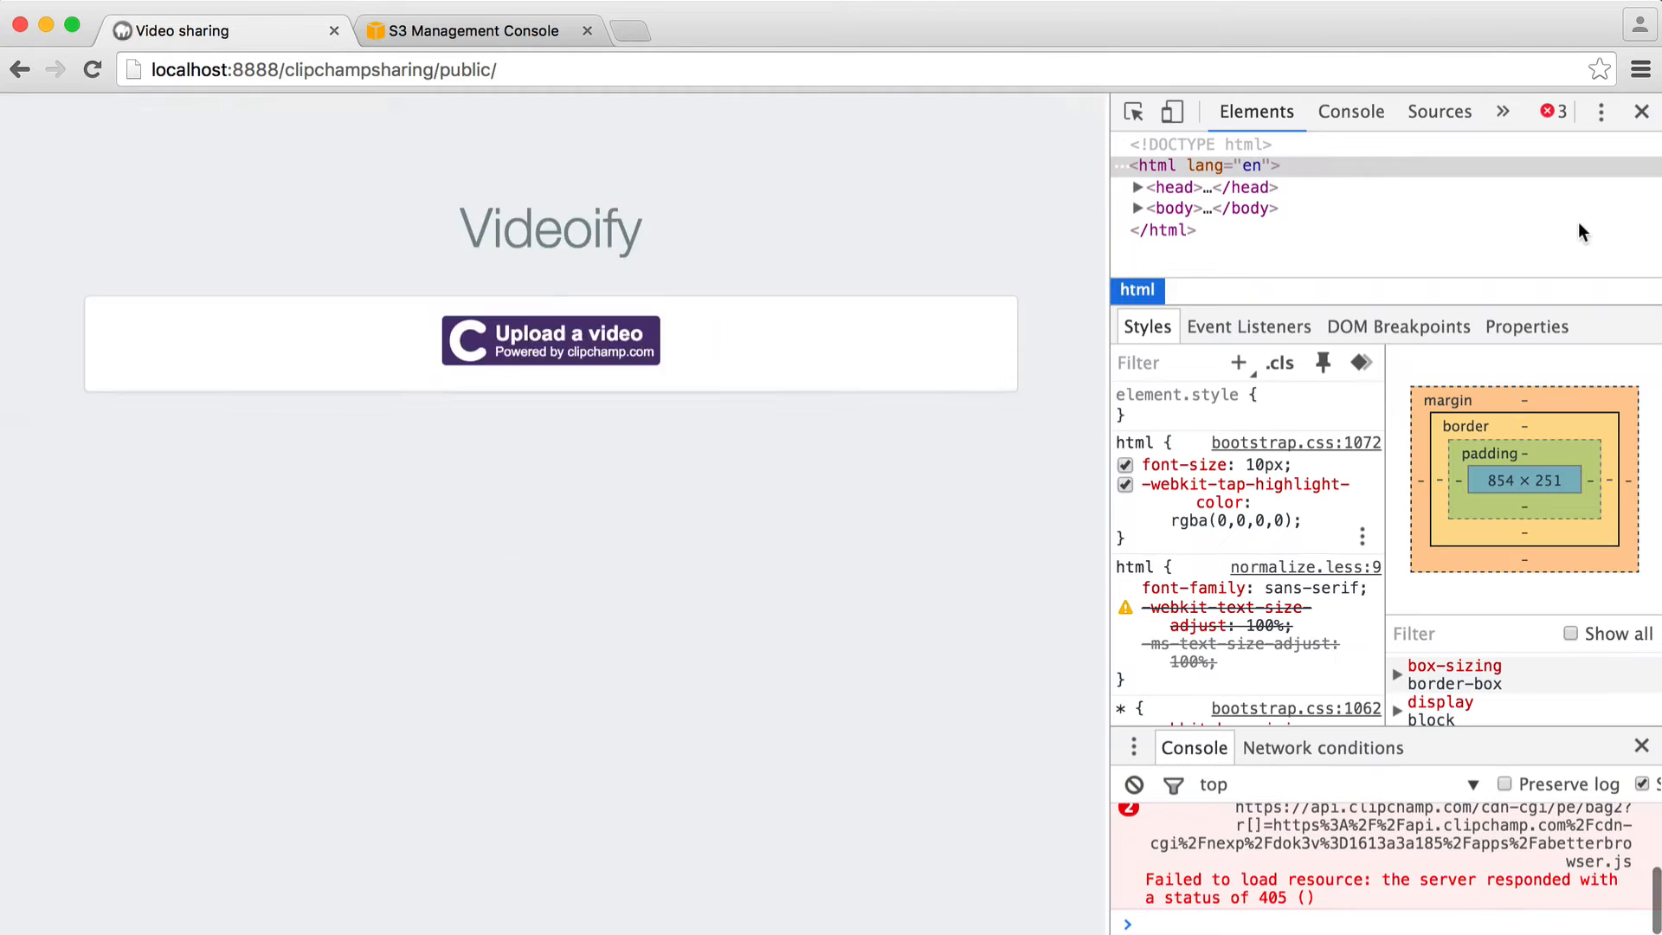
left_click(1503, 111)
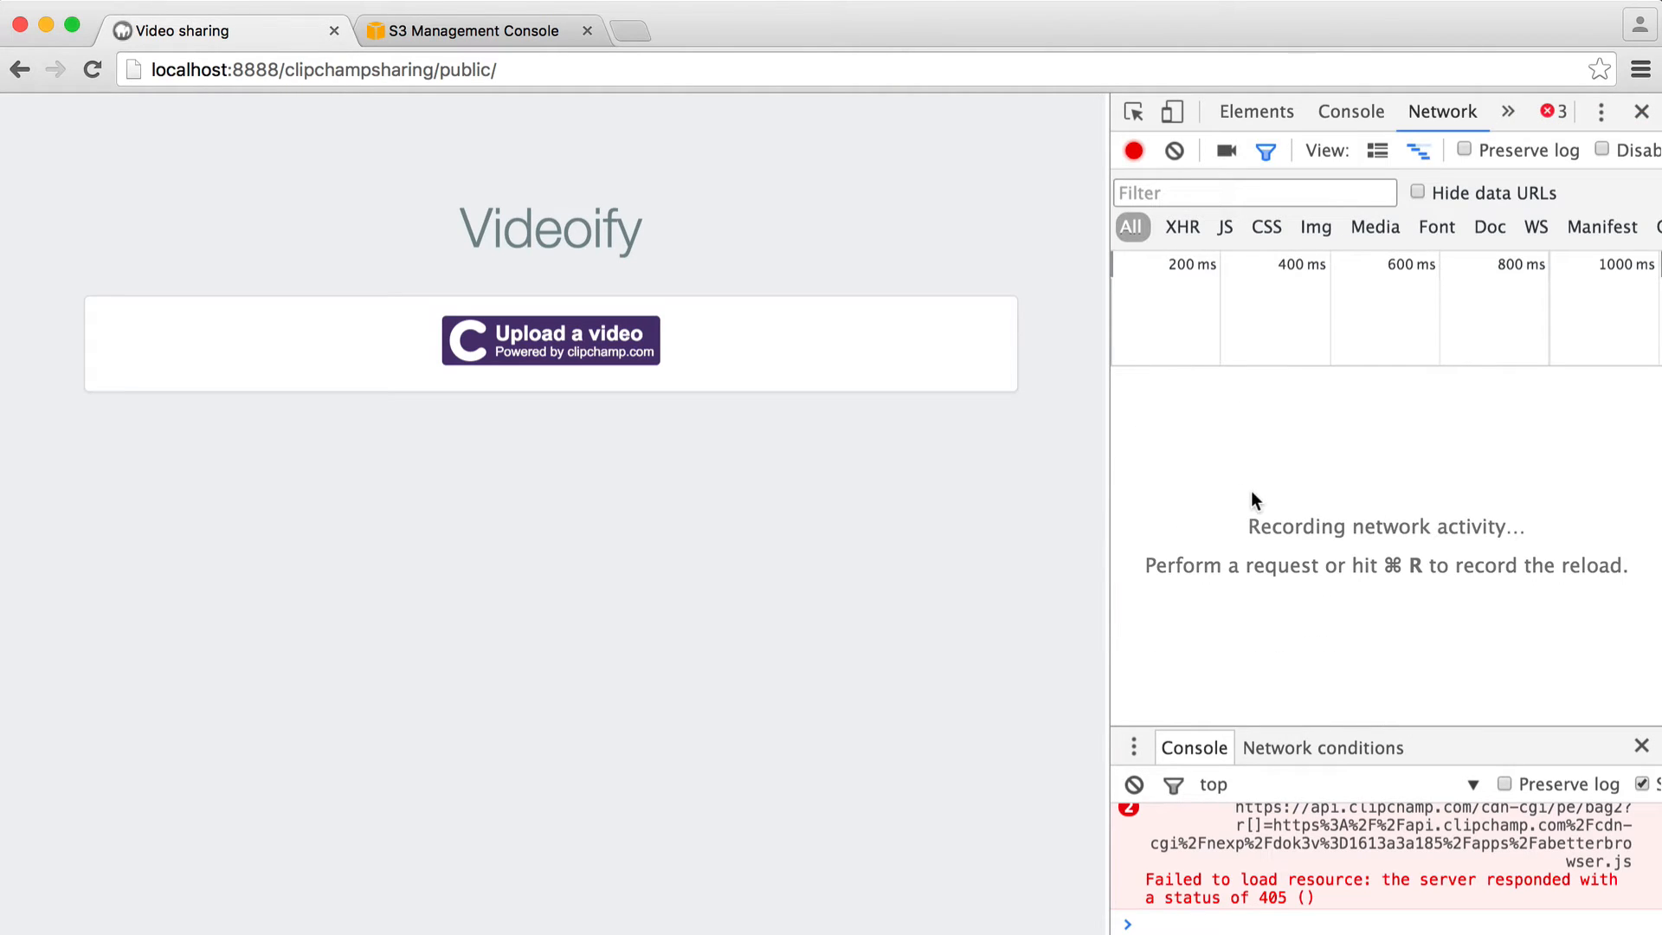
left_click(551, 340)
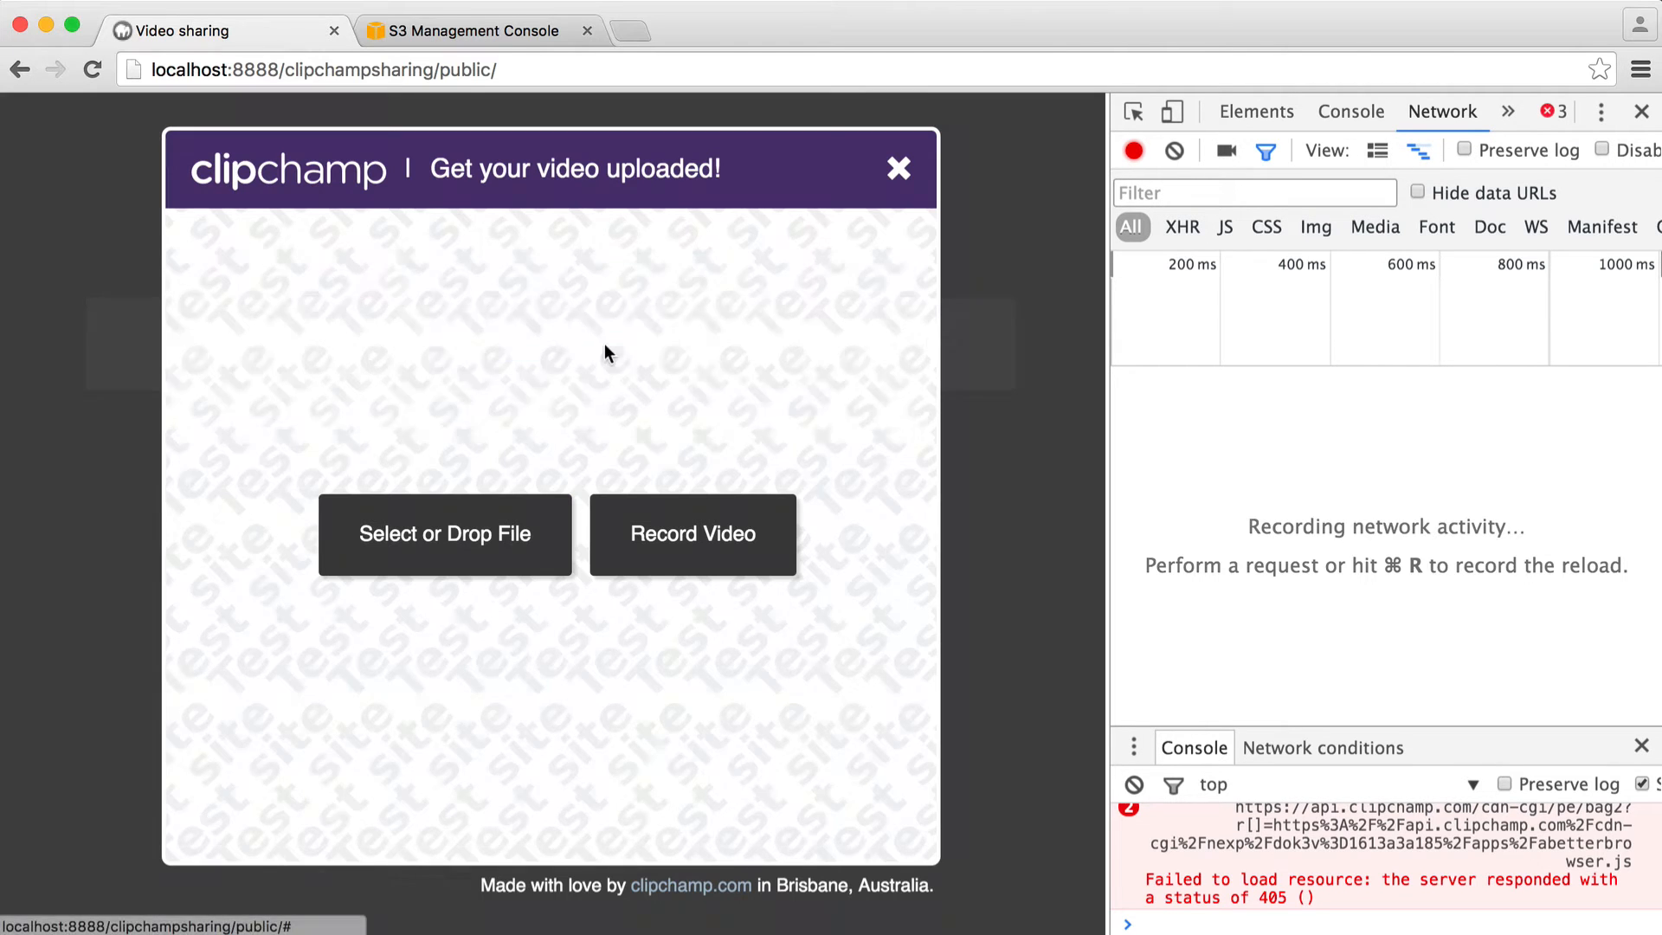
Upload ohhai.mp4 with Submit Video and inspect the store request in the Network log.
left_click(445, 535)
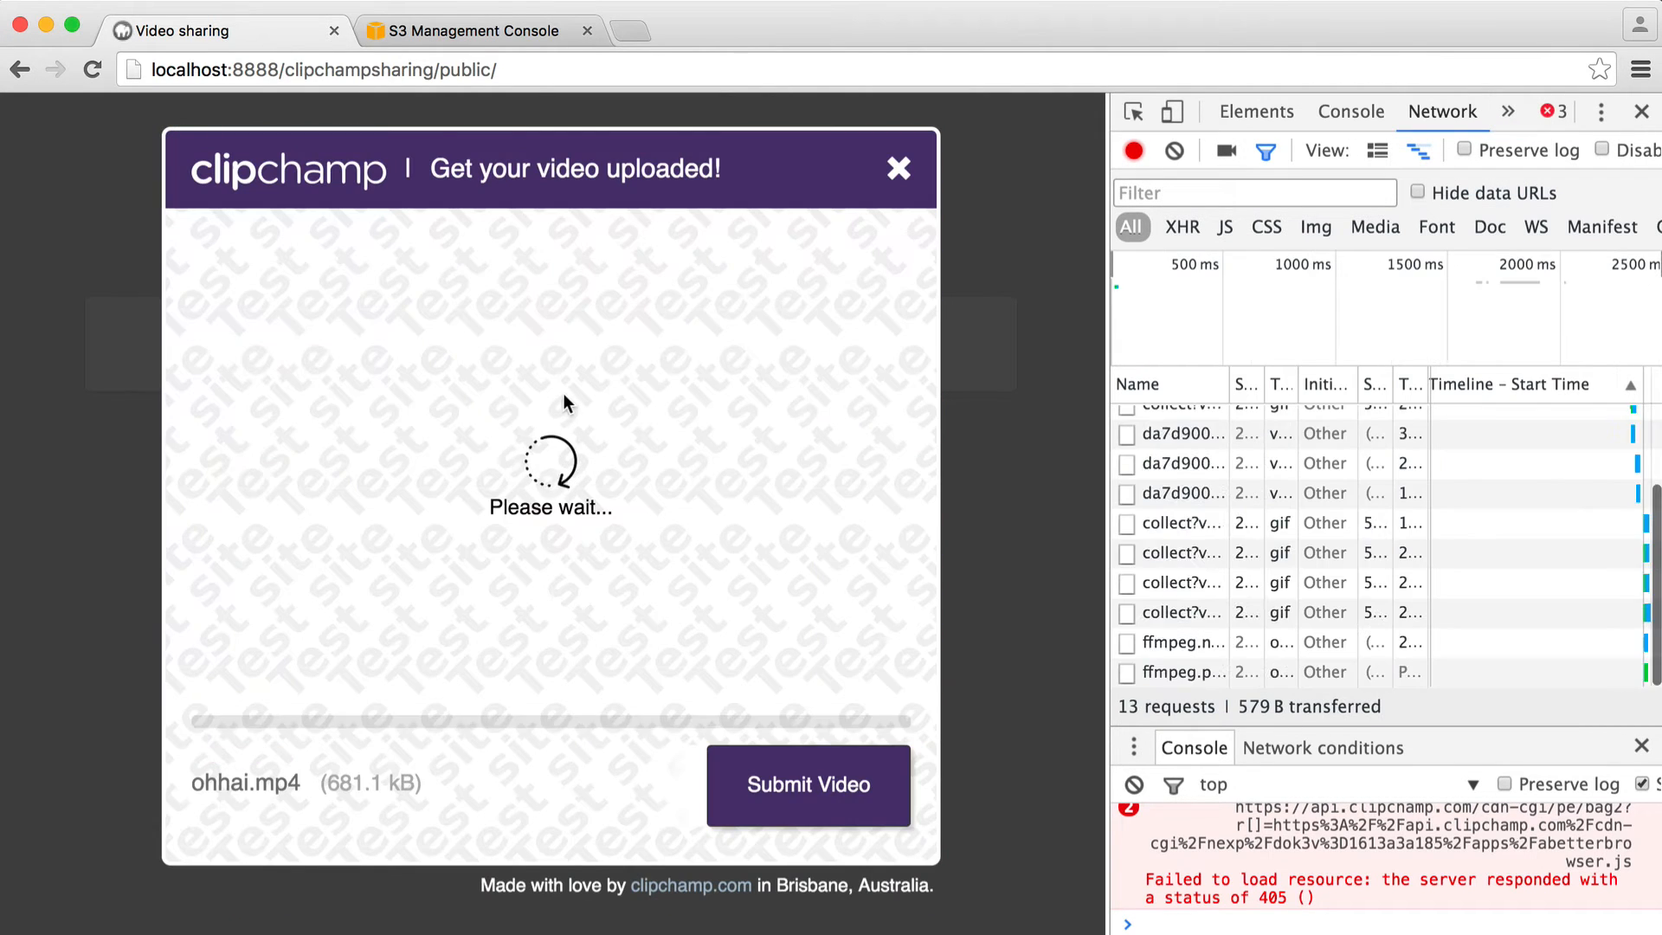
left_click(807, 786)
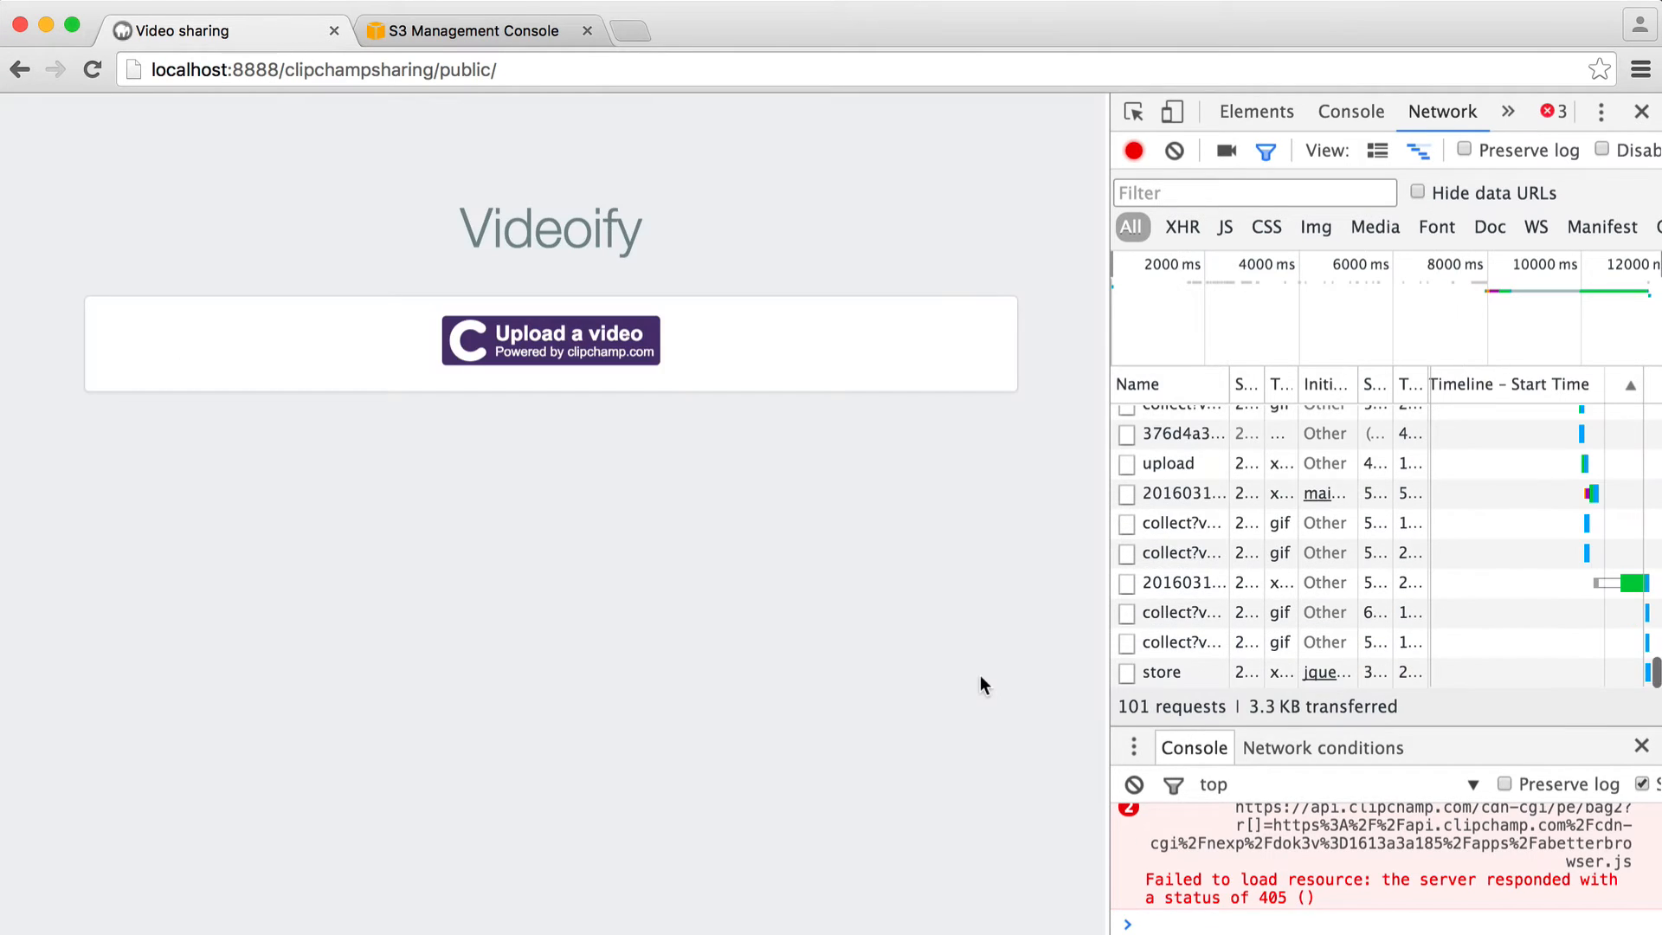
mouse_move(1159, 679)
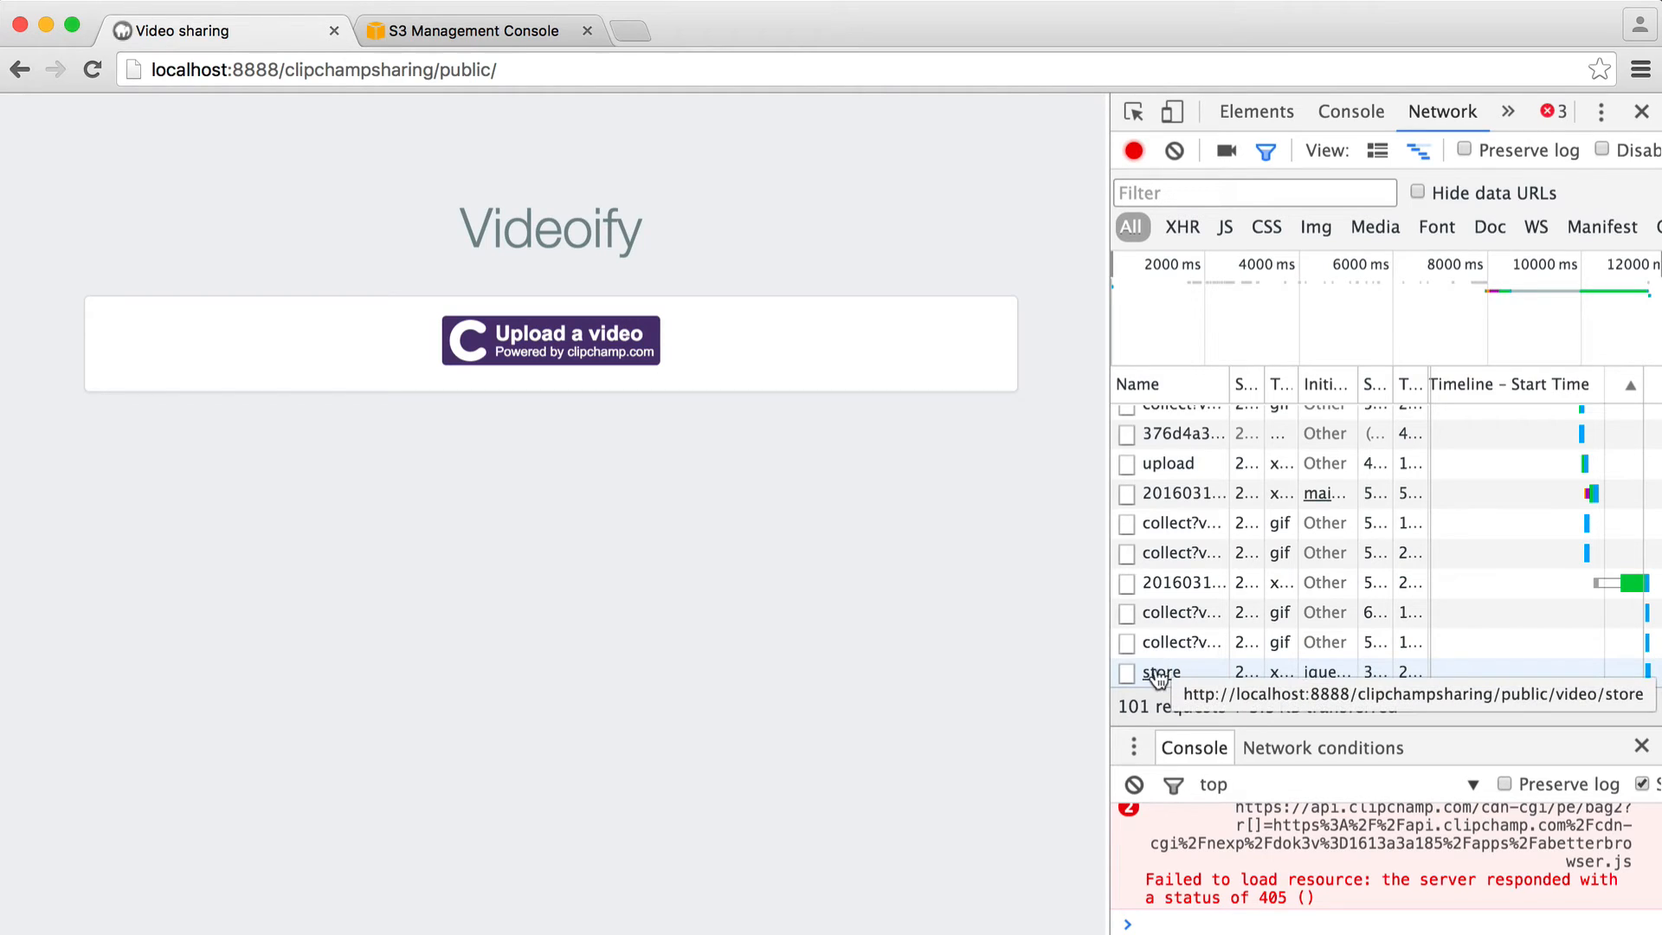
left_click(1161, 672)
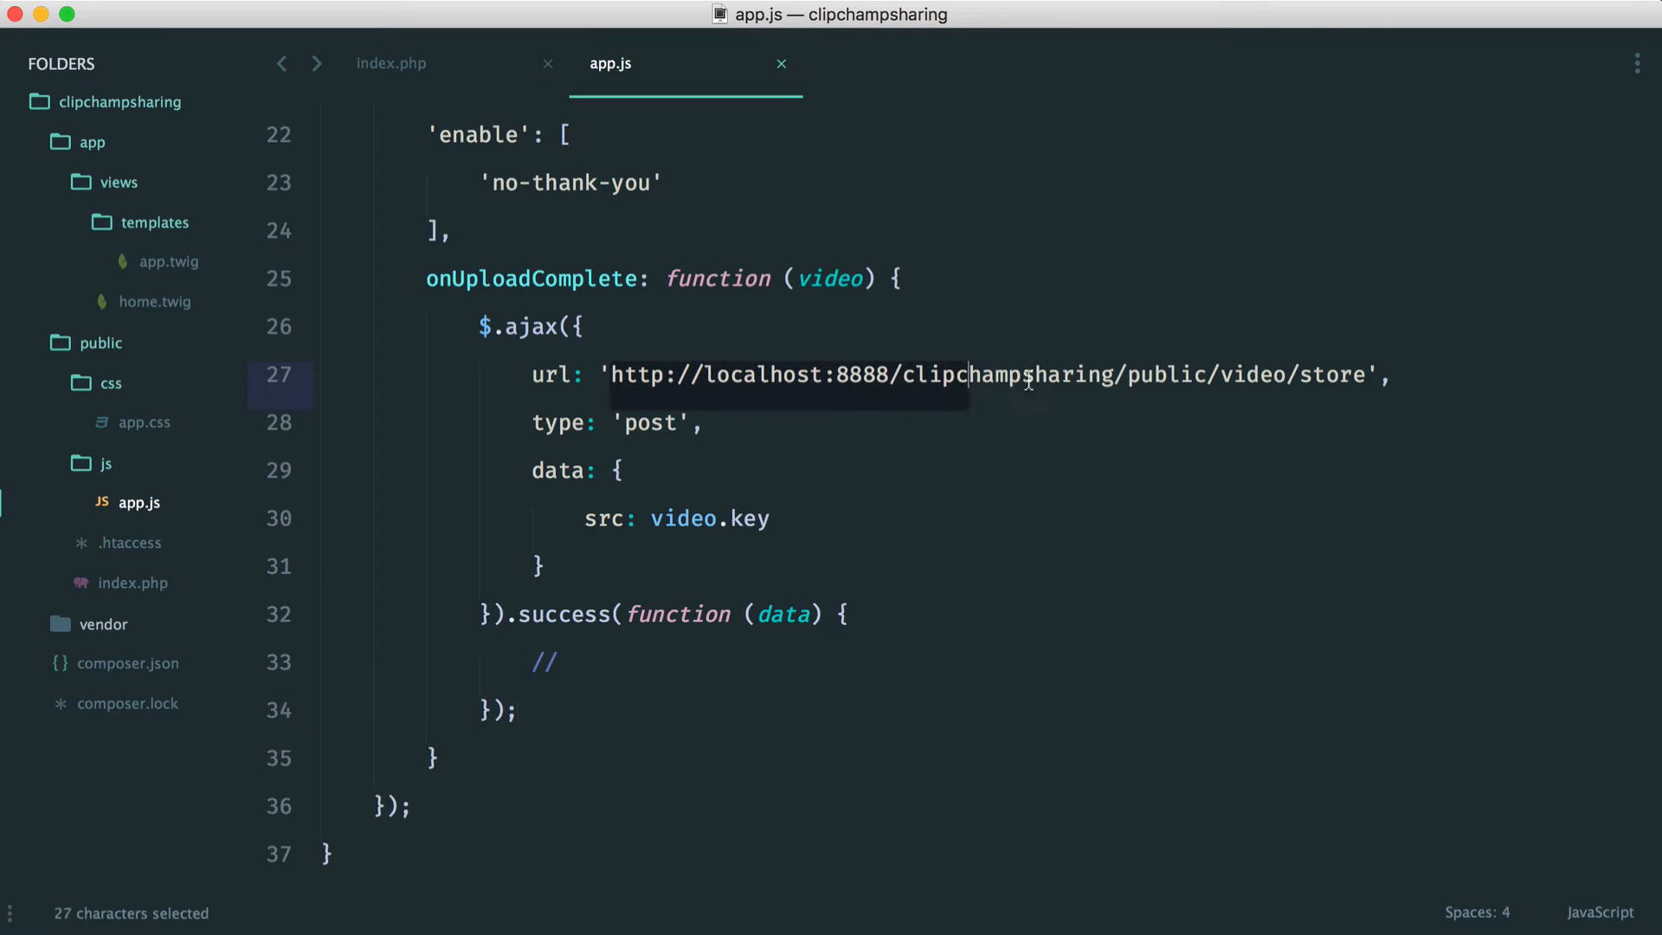
Save app.js and return to index.php's /video/store route.
key("cmd+s")
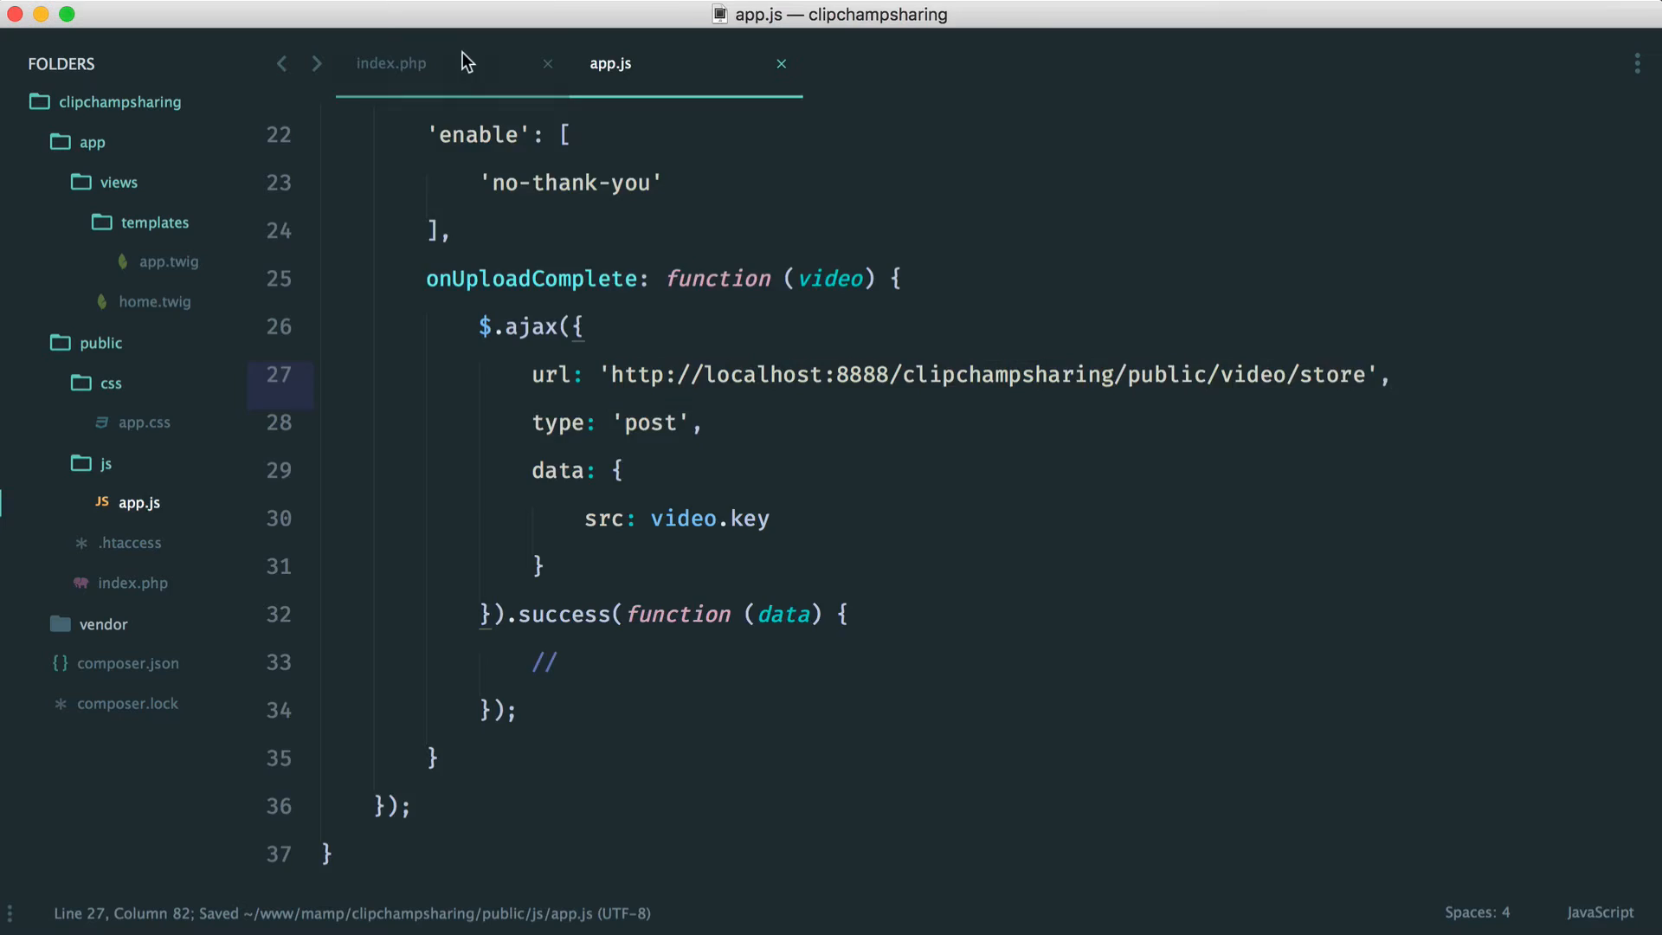
left_click(389, 63)
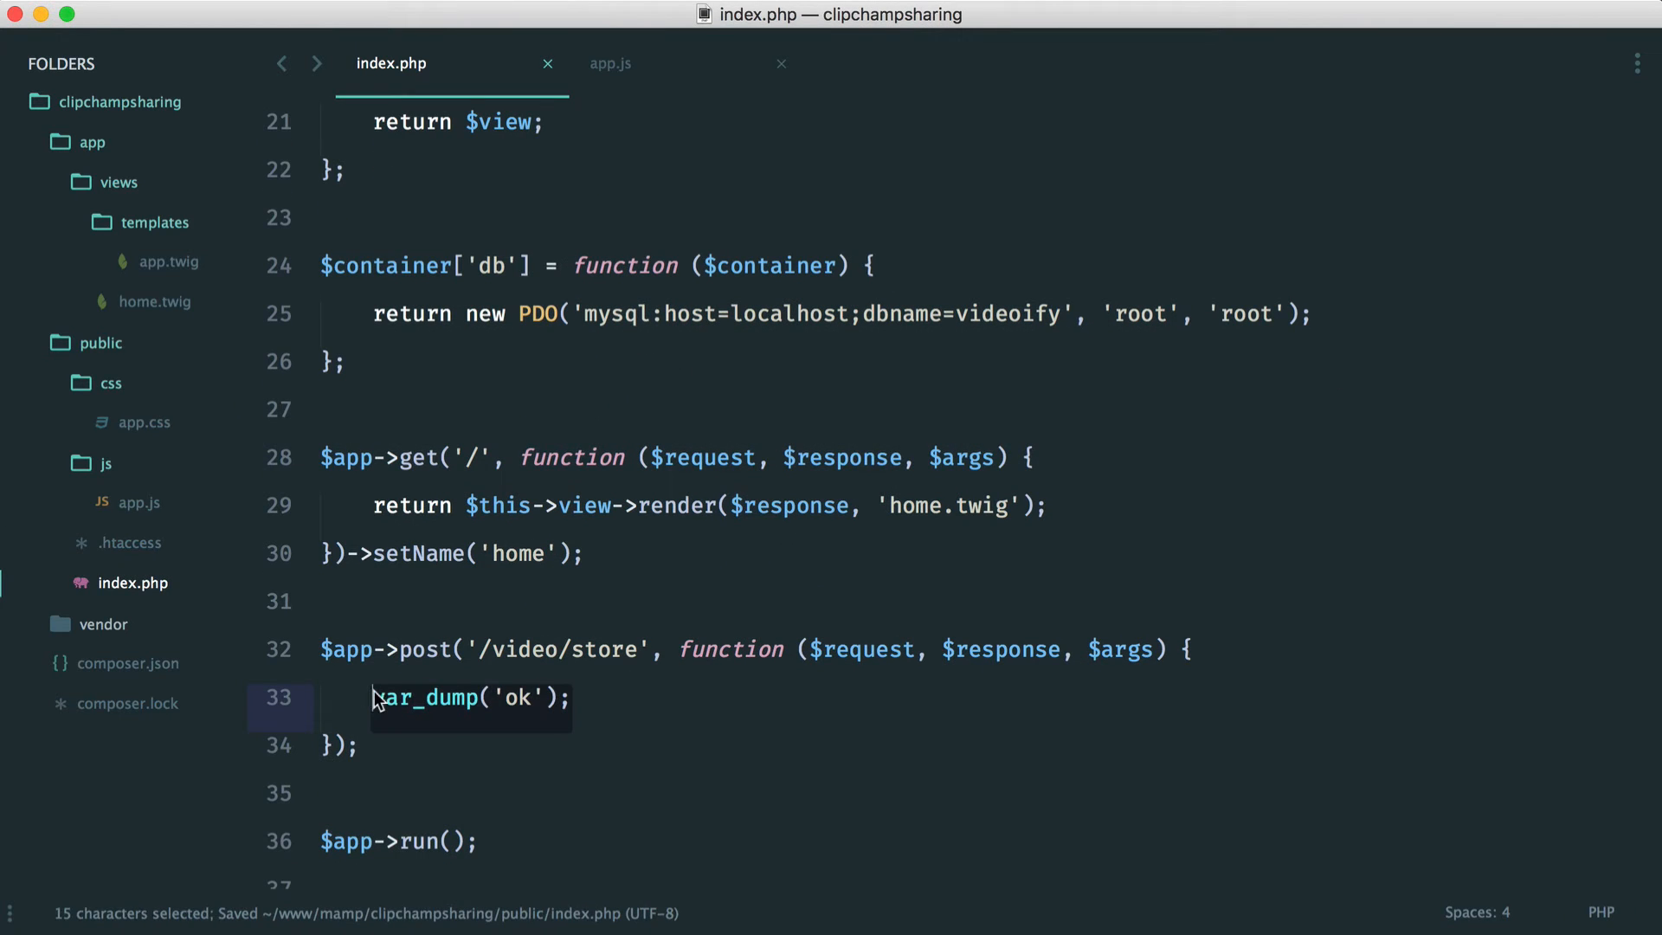
Replace the var_dump('ok') line with $hash = bin2hex(random_bytes(32));.
key("Backspace")
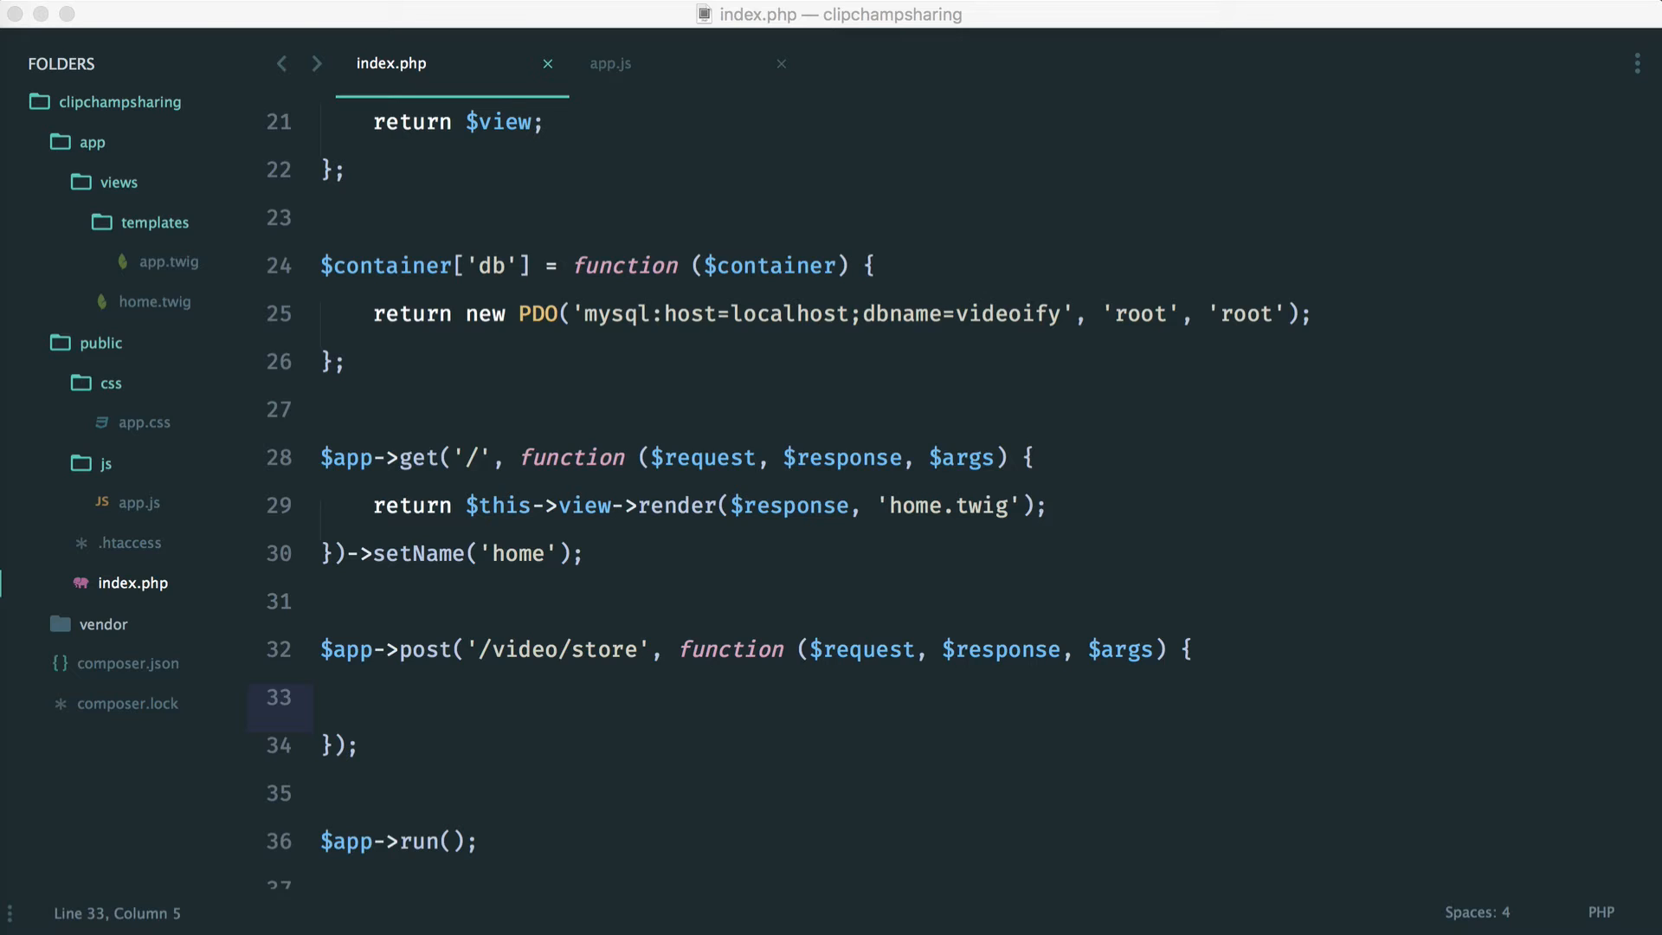
type("$")
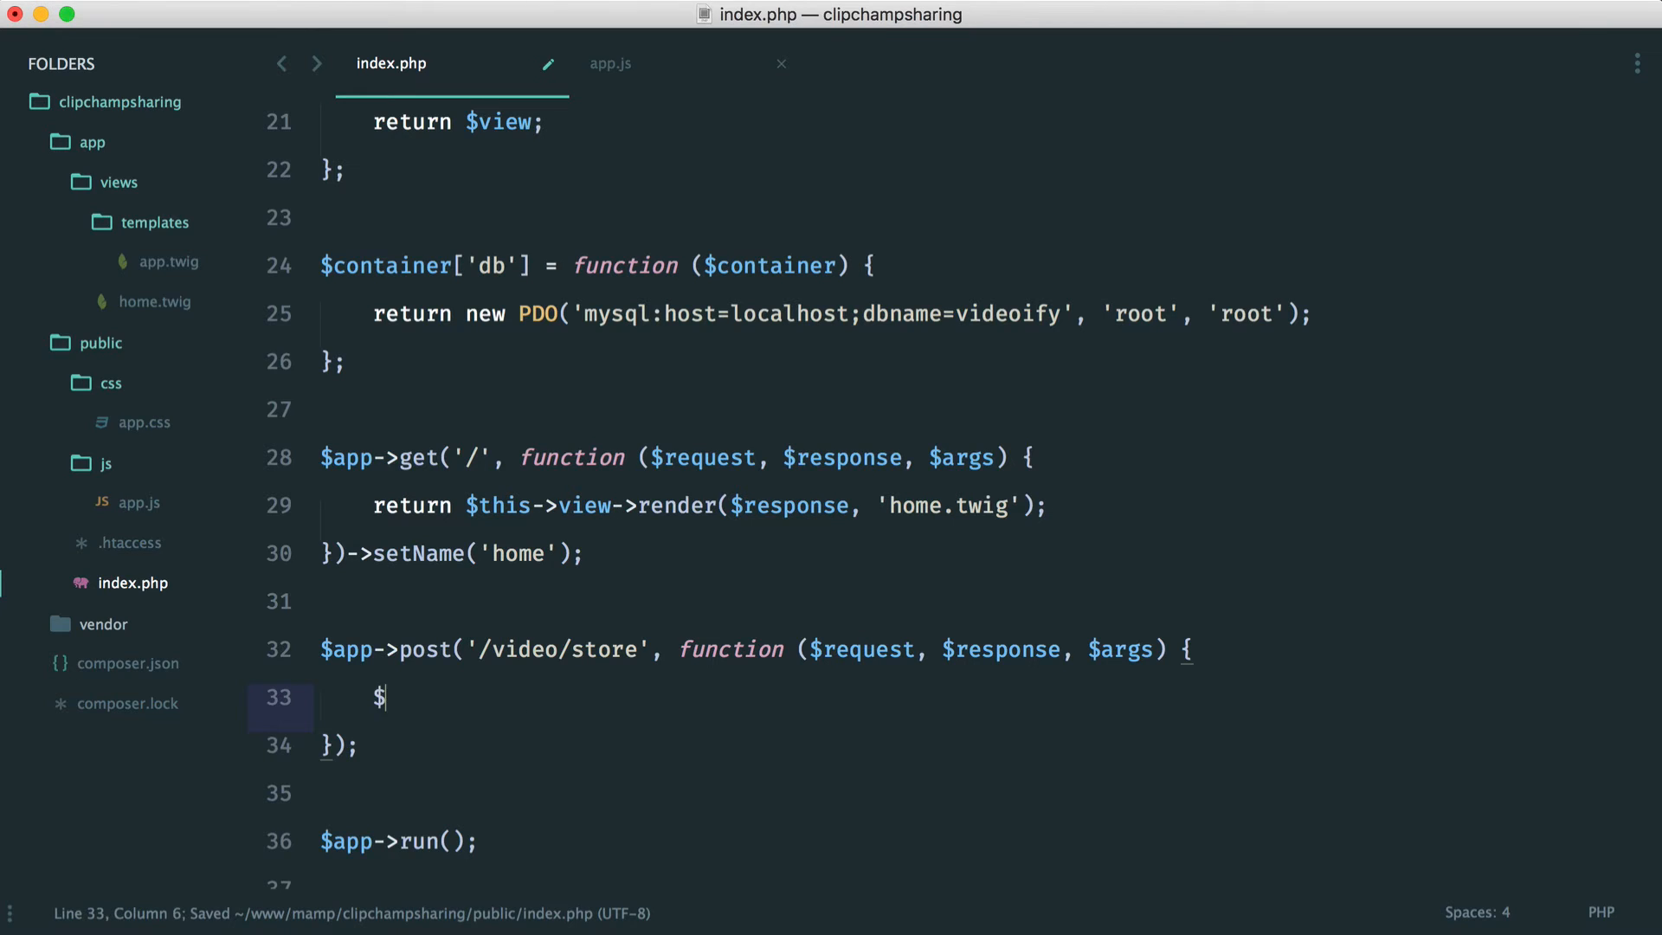
type("hash =")
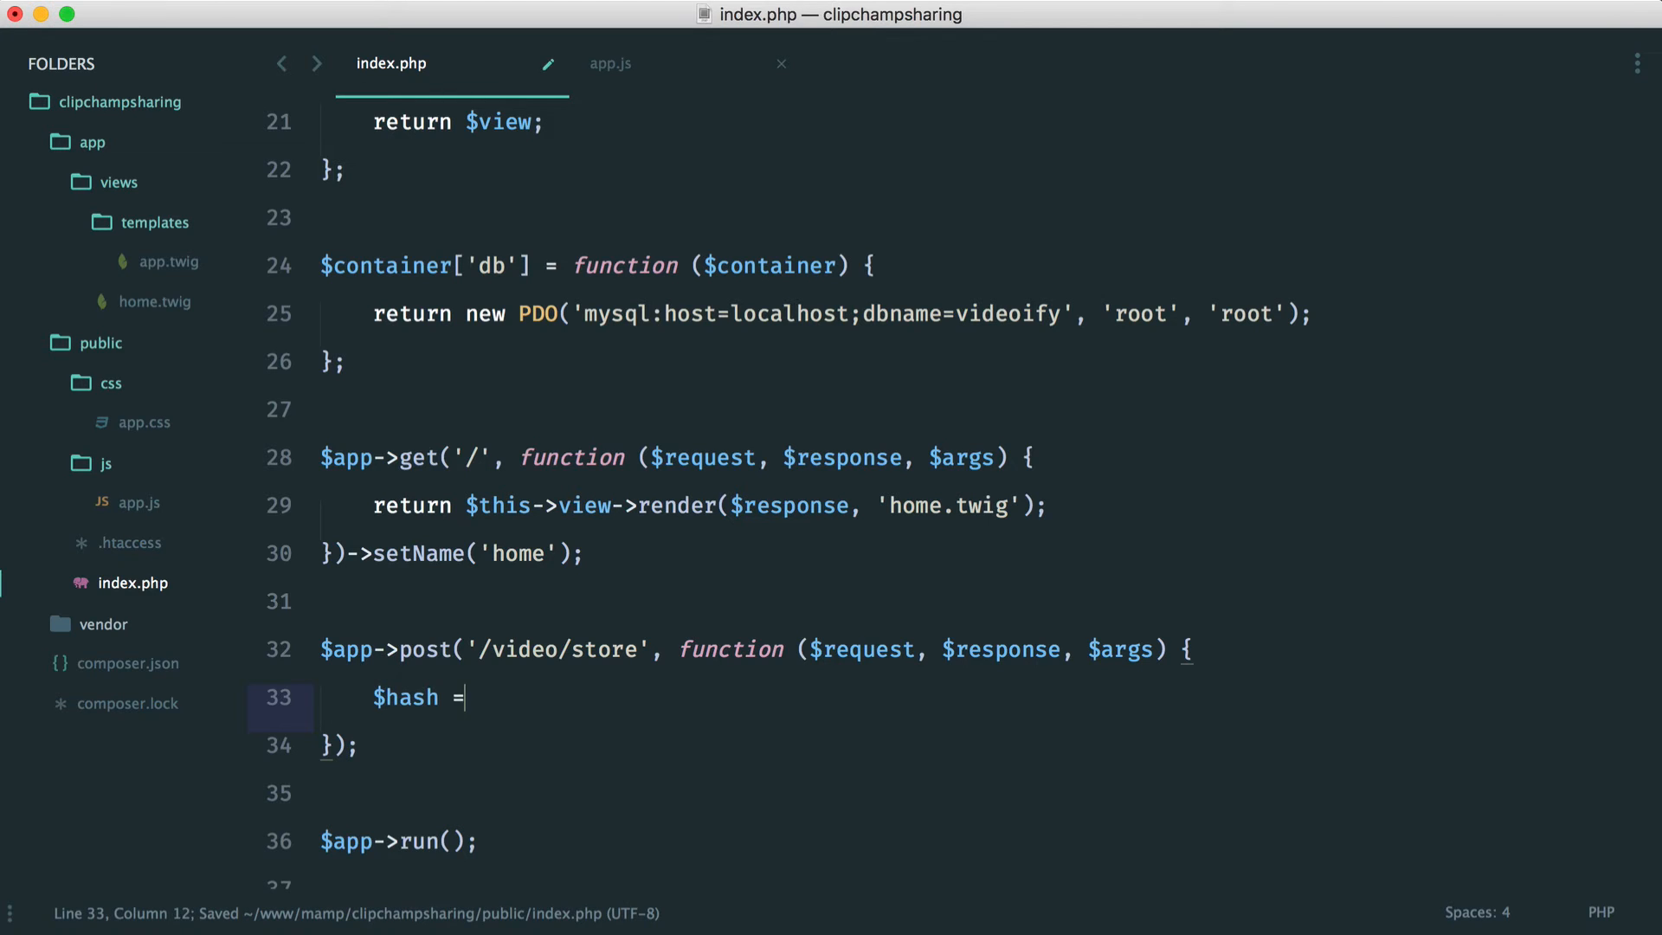
type("random_bytes();")
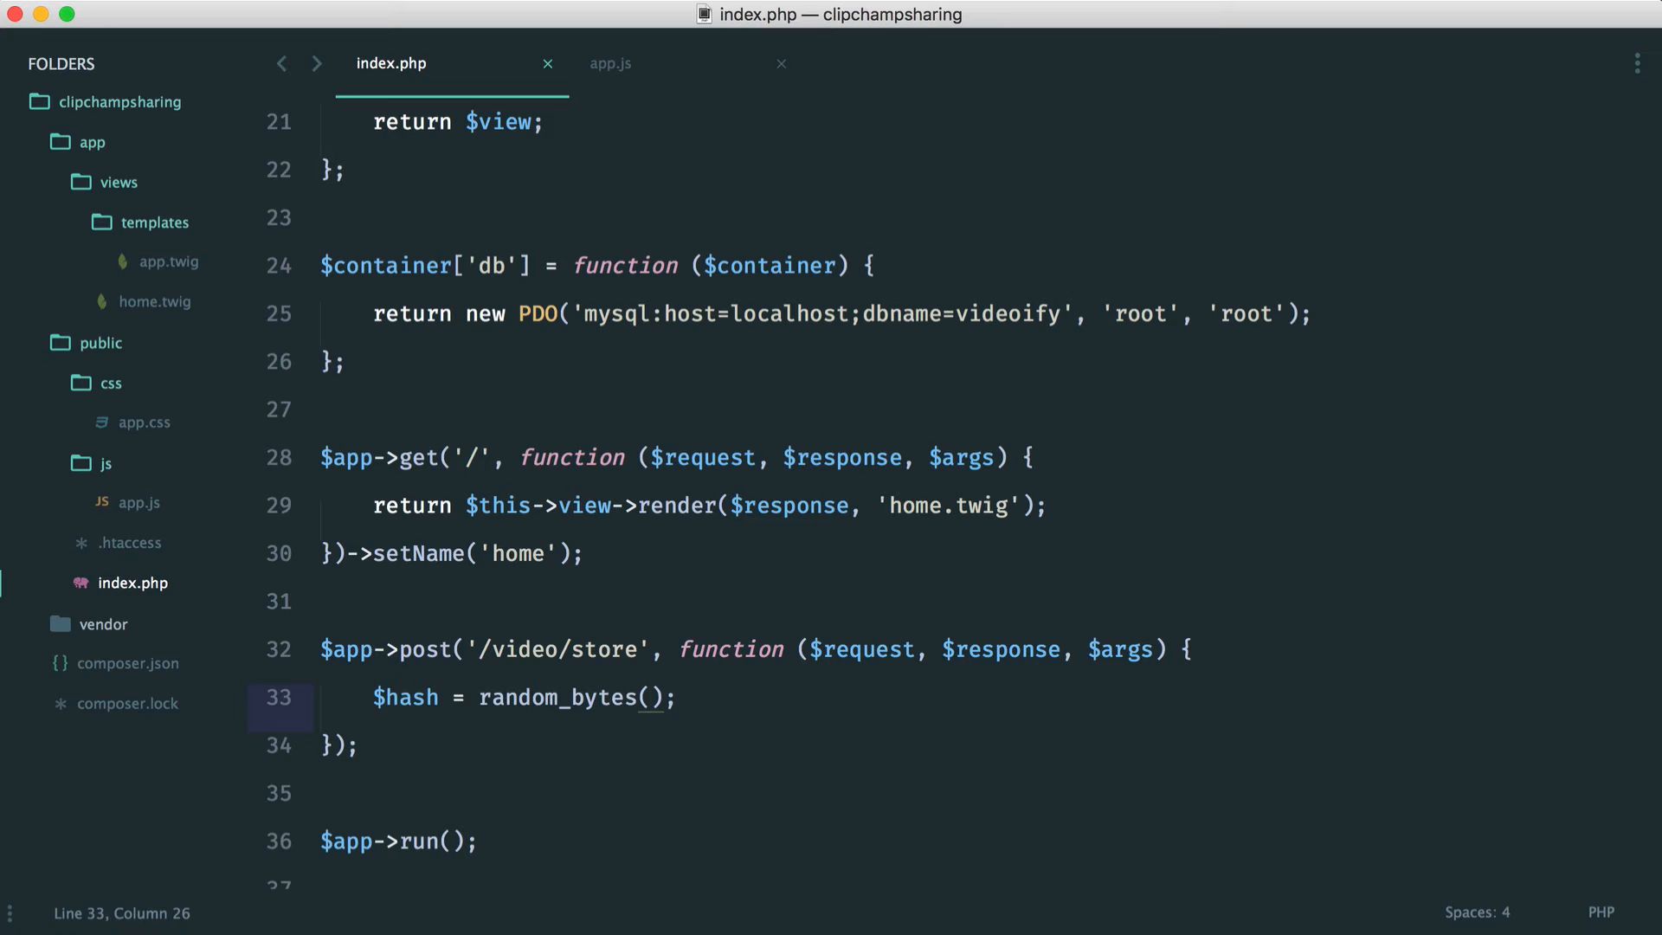
type("32")
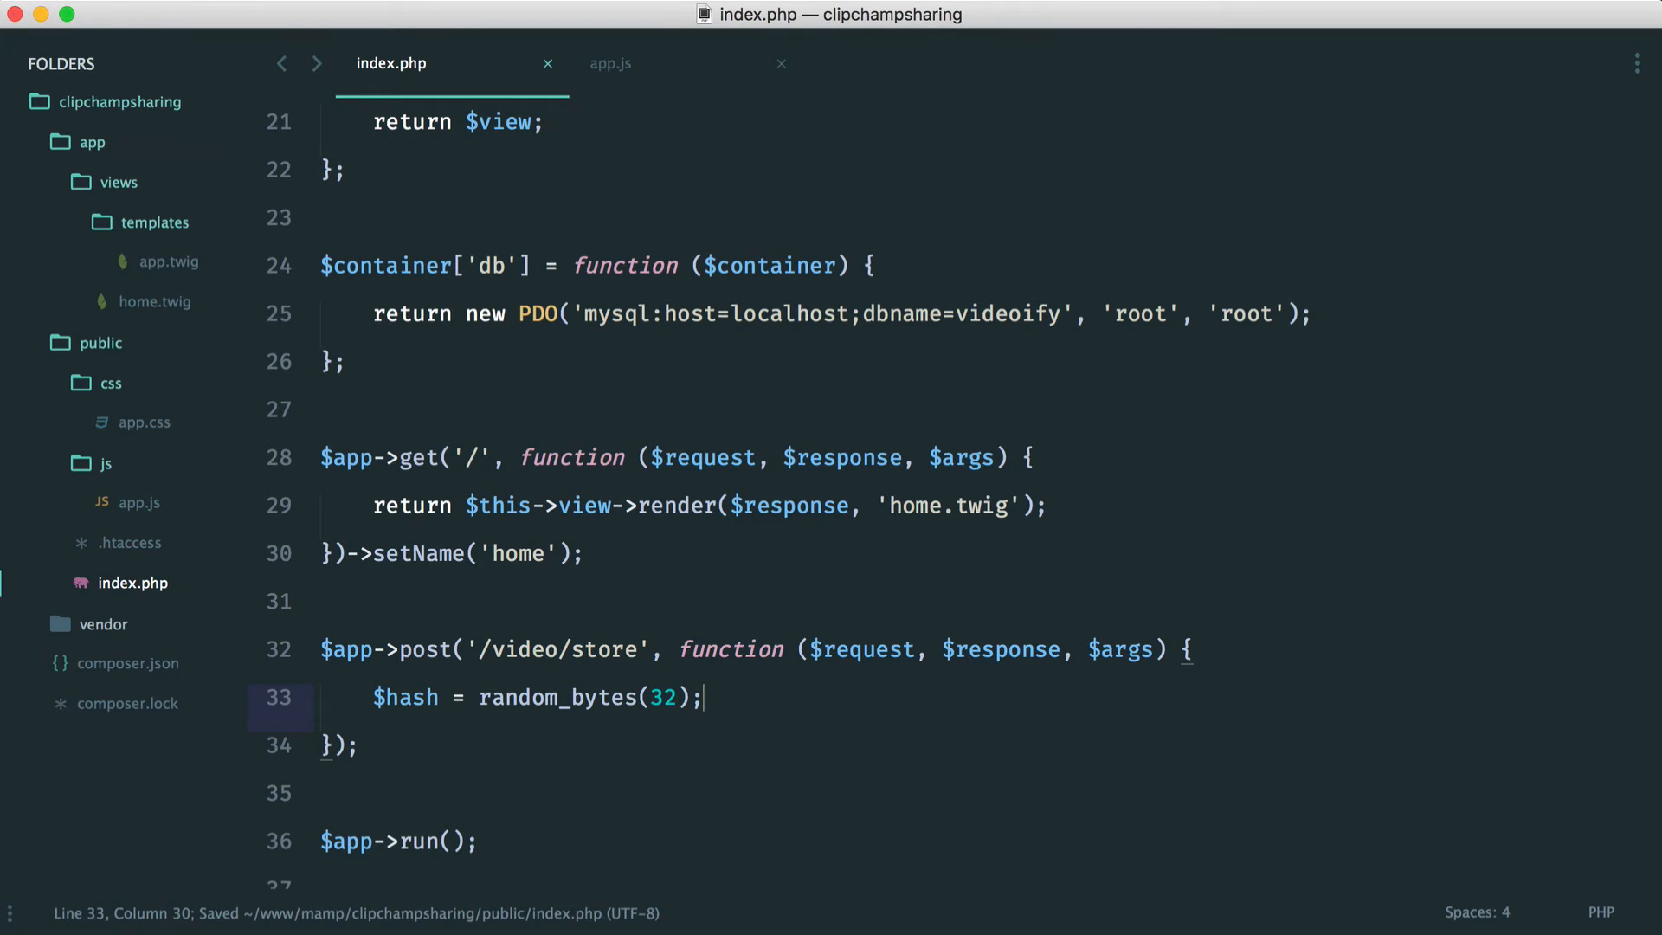
mouse_move(516, 710)
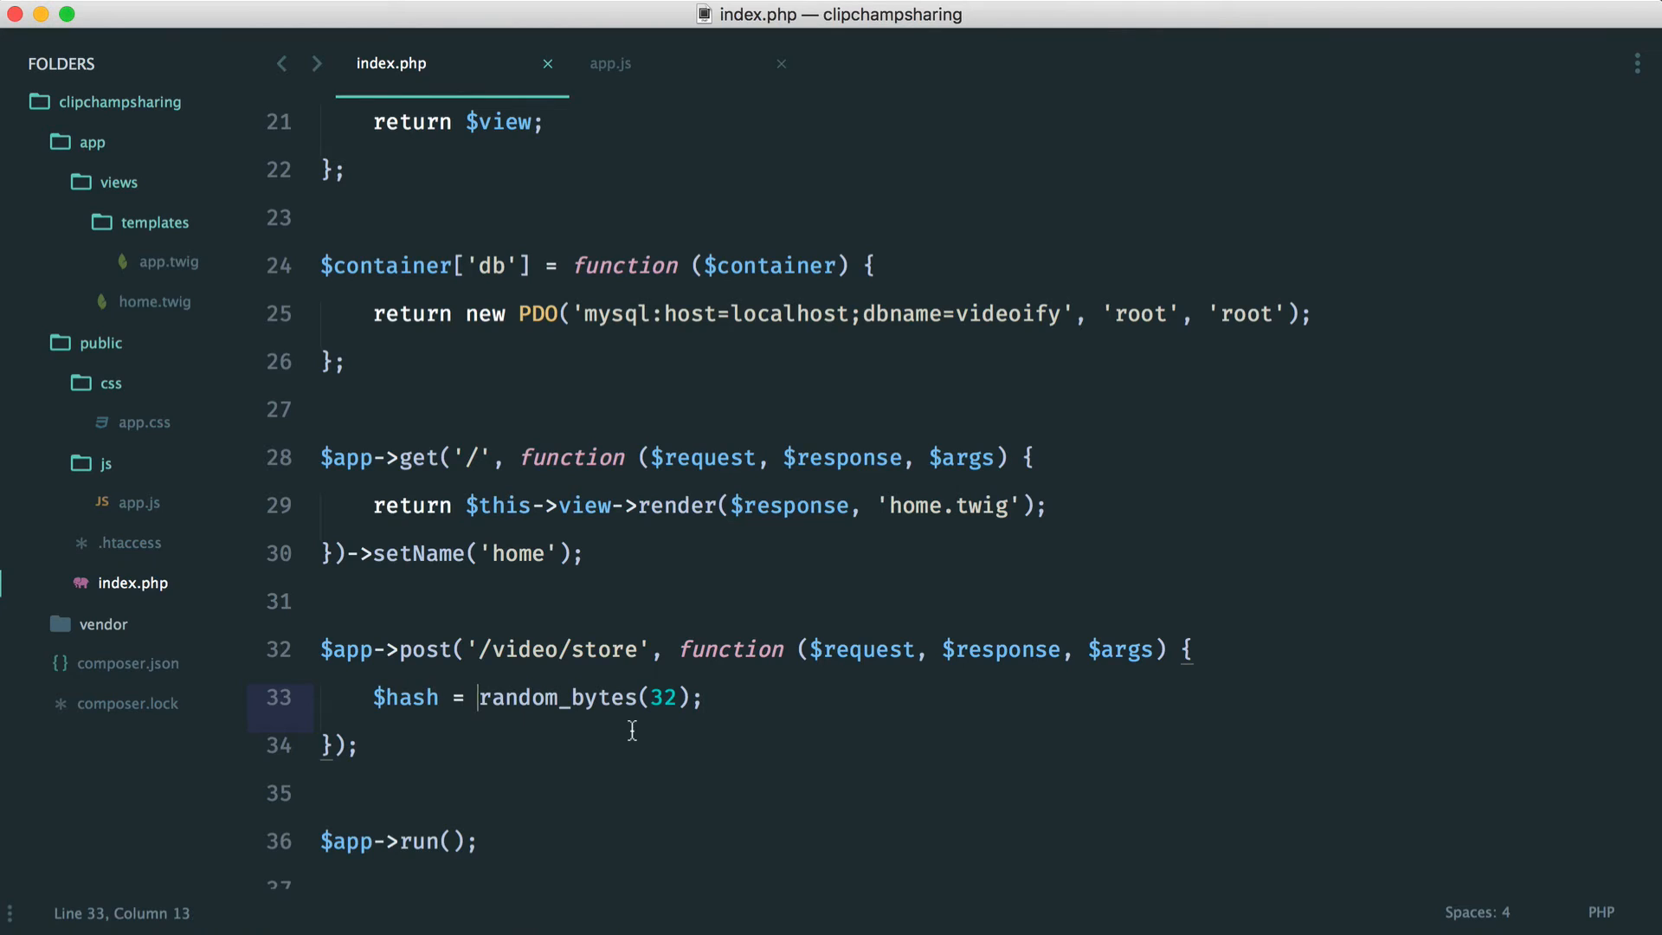
type("bin2")
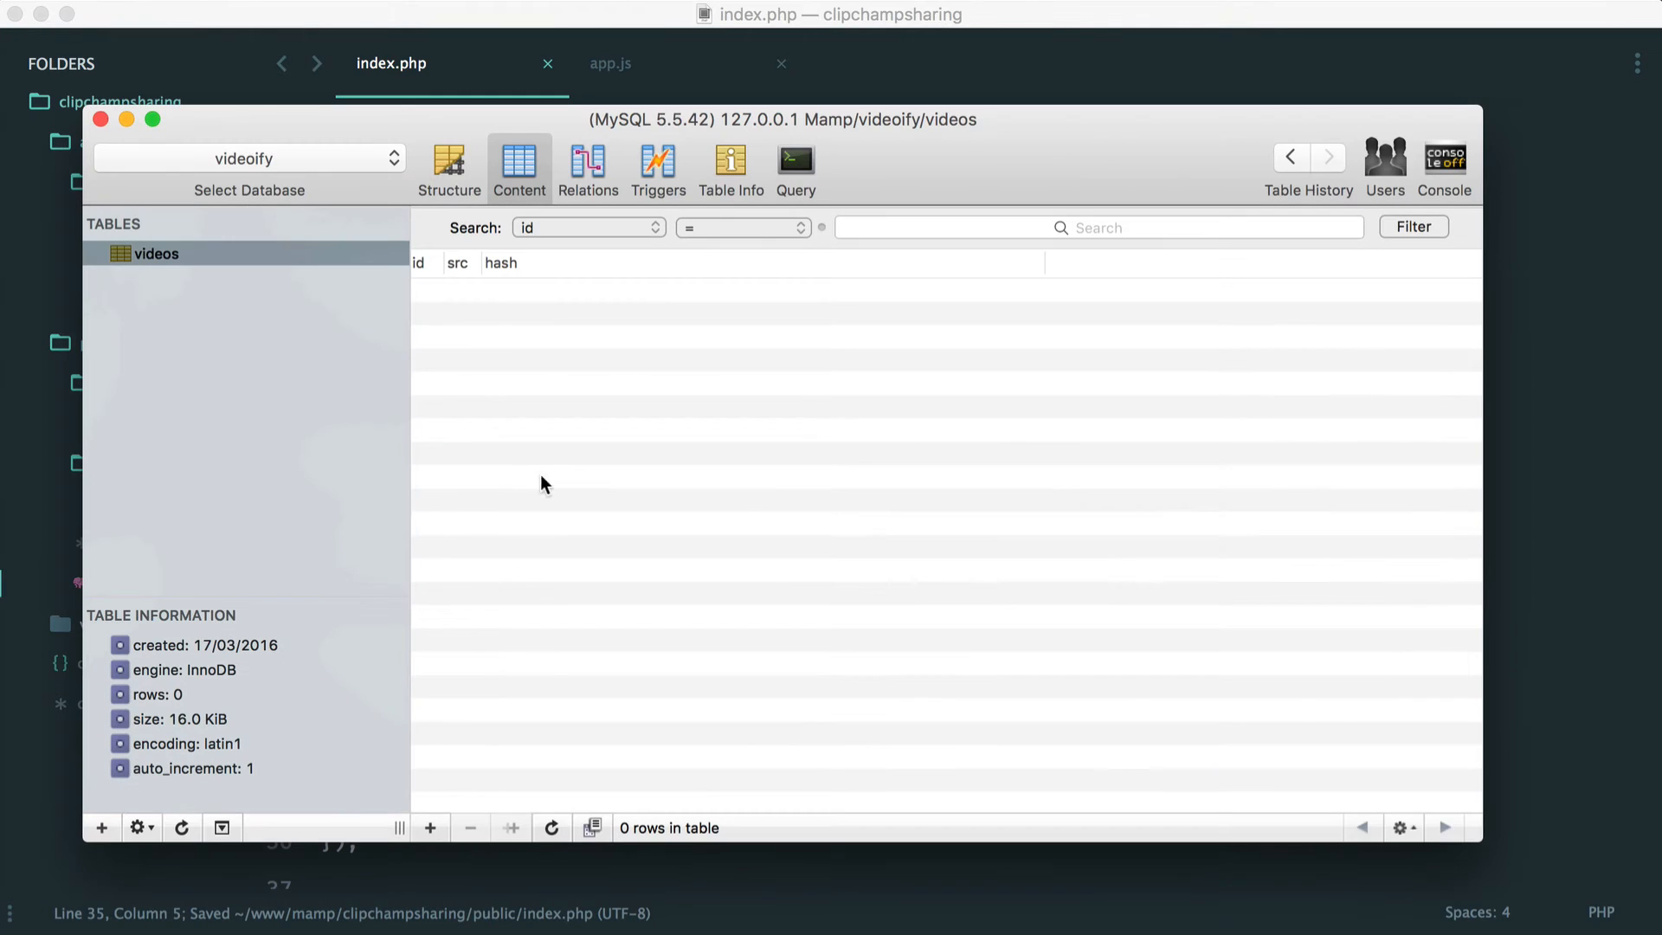
left_click(448, 165)
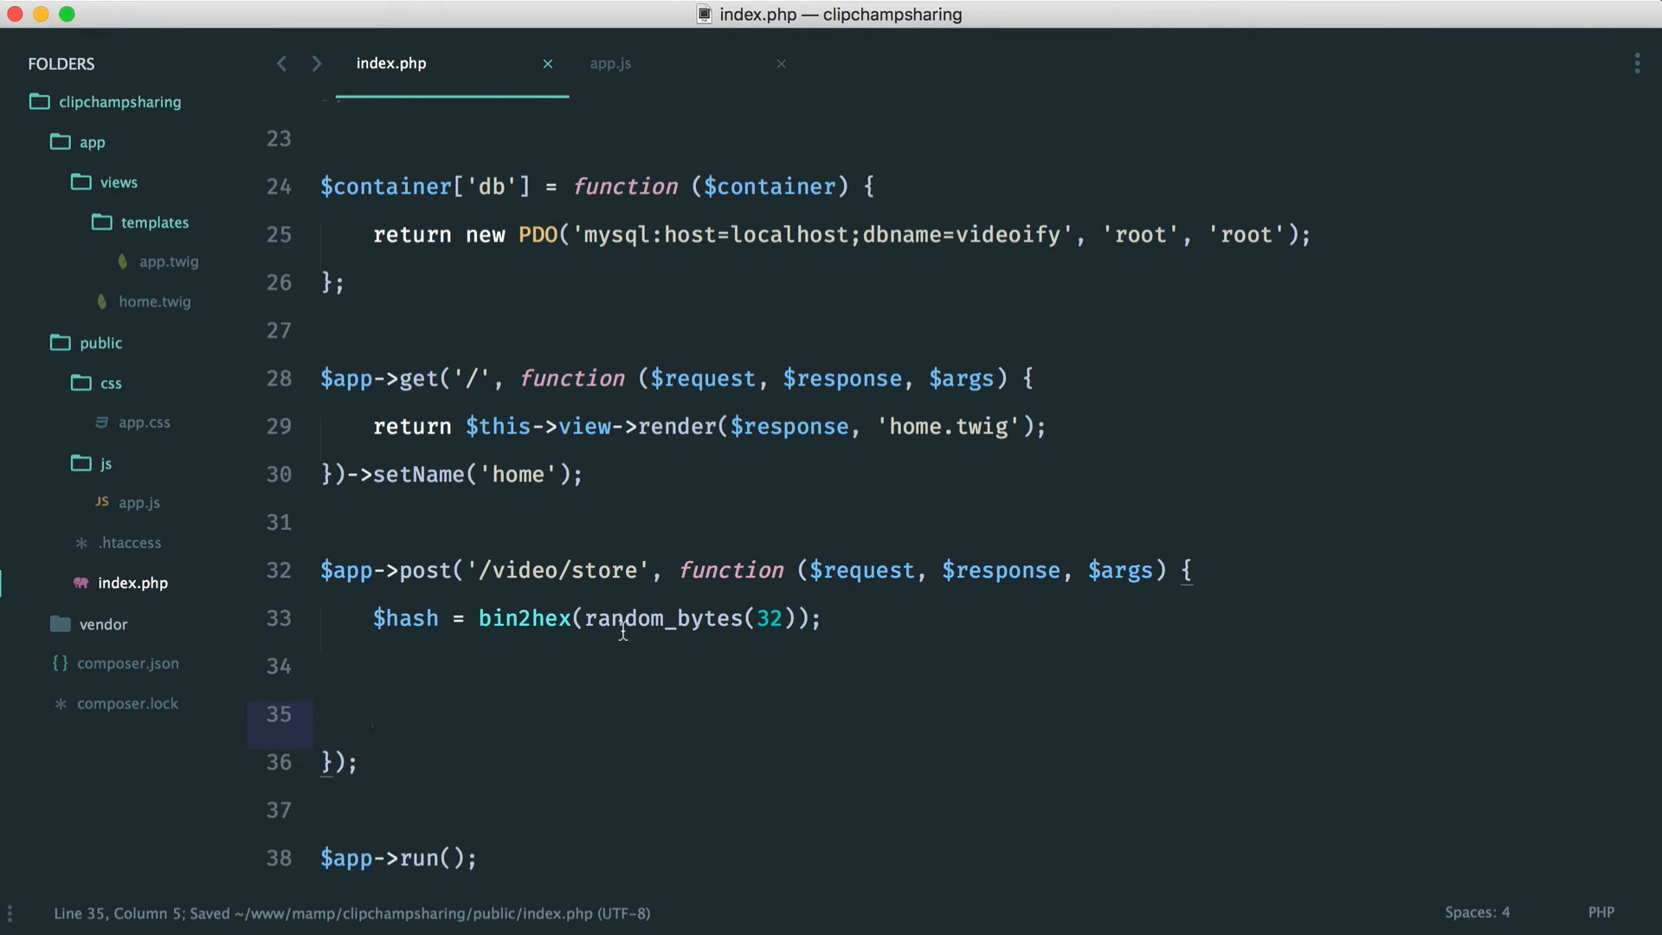
Assign $statement a prepare() call starting "INSERT INTO videos (src, hash)".
type("$str")
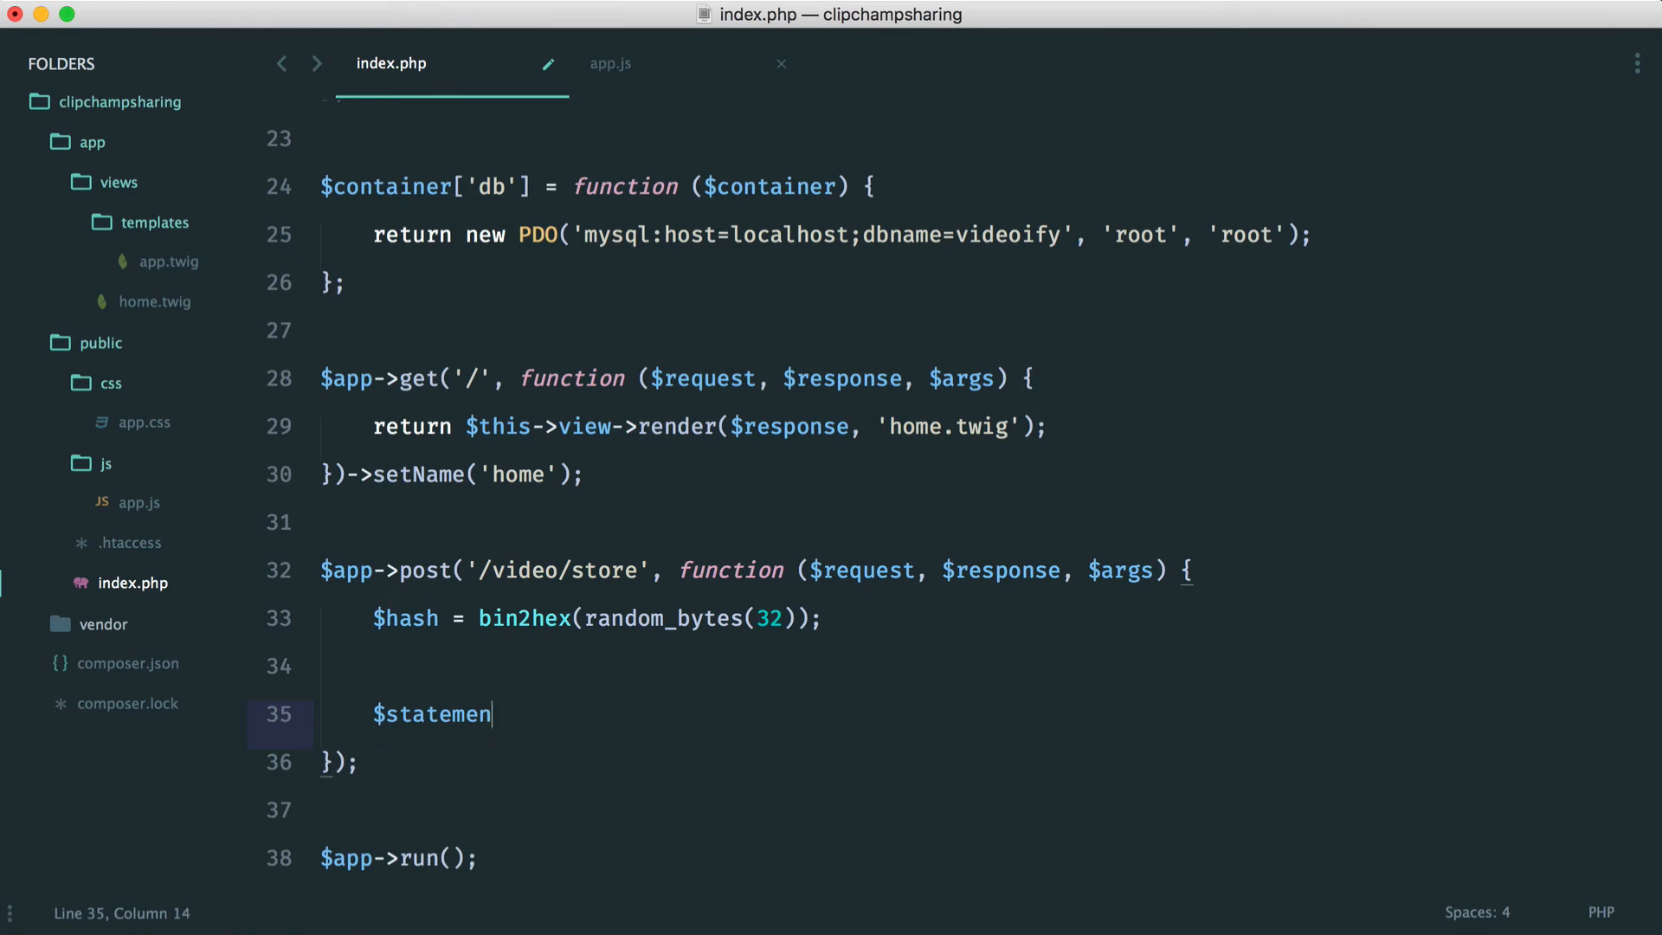
type("t =")
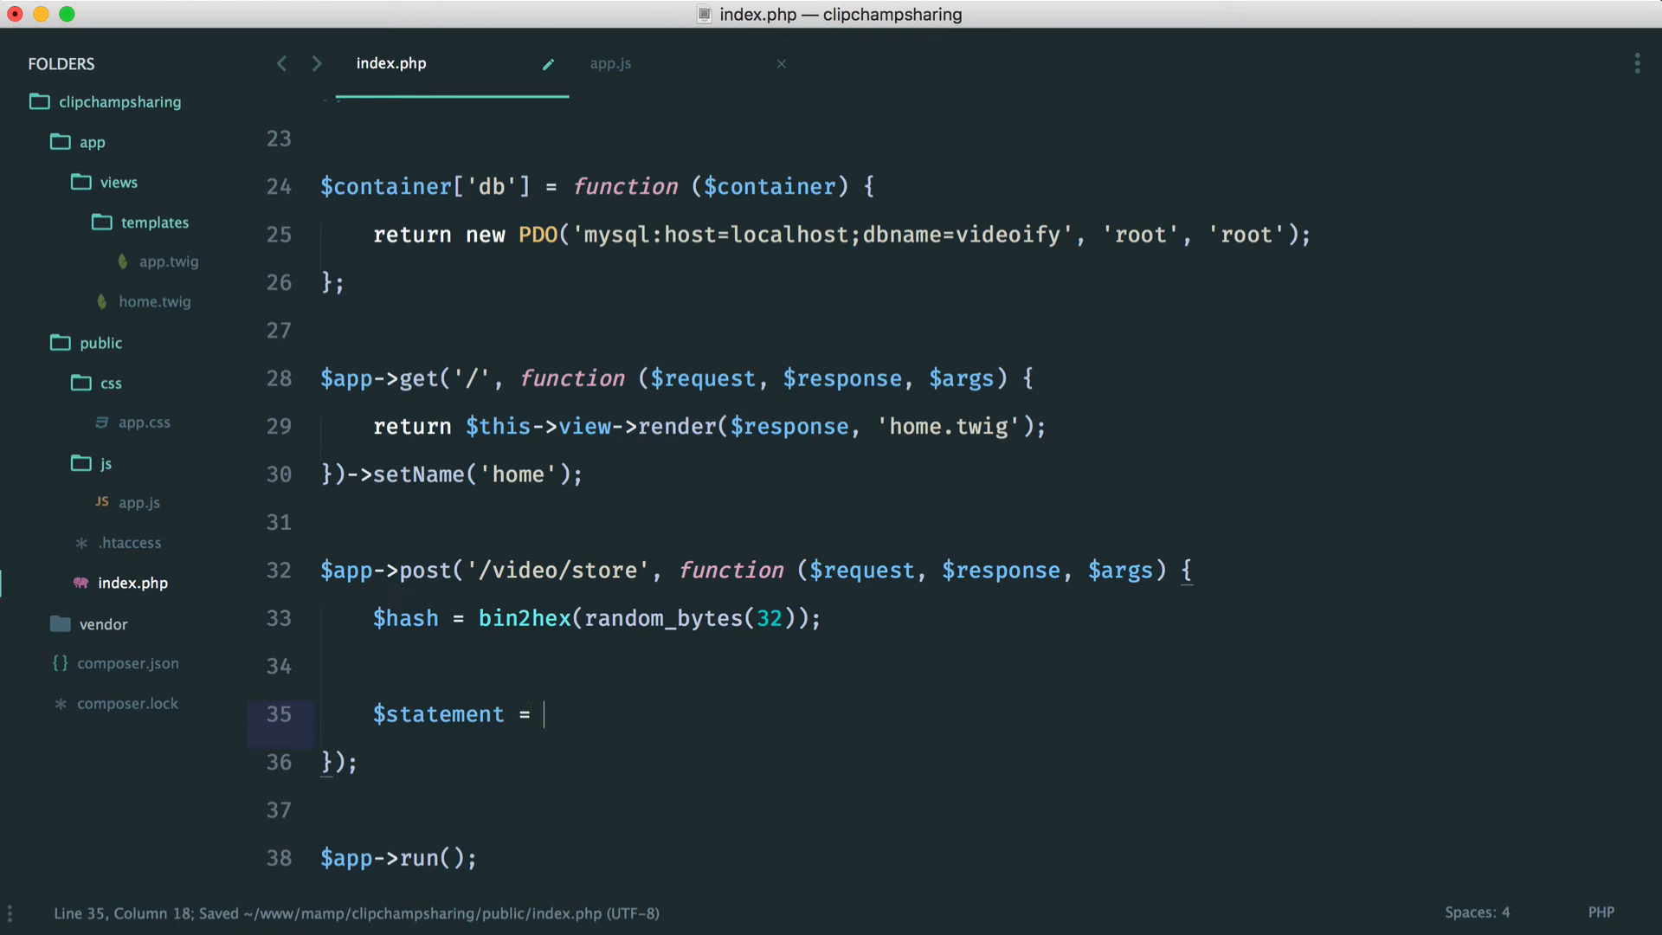
type("$this->db-")
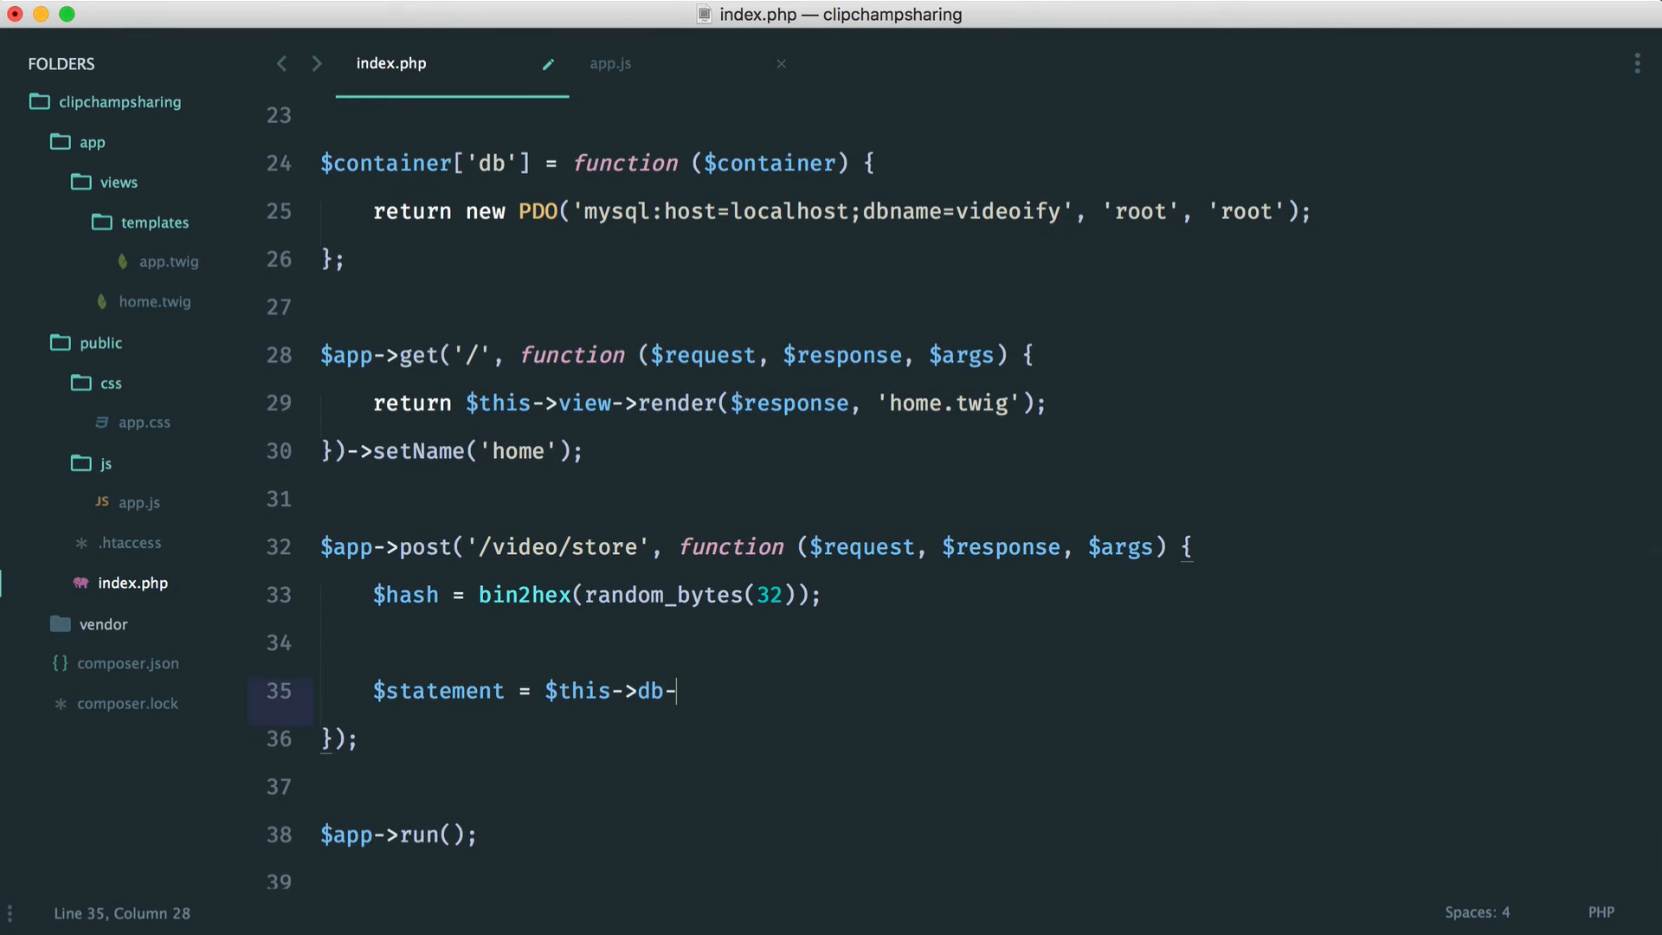
type(">prepare();")
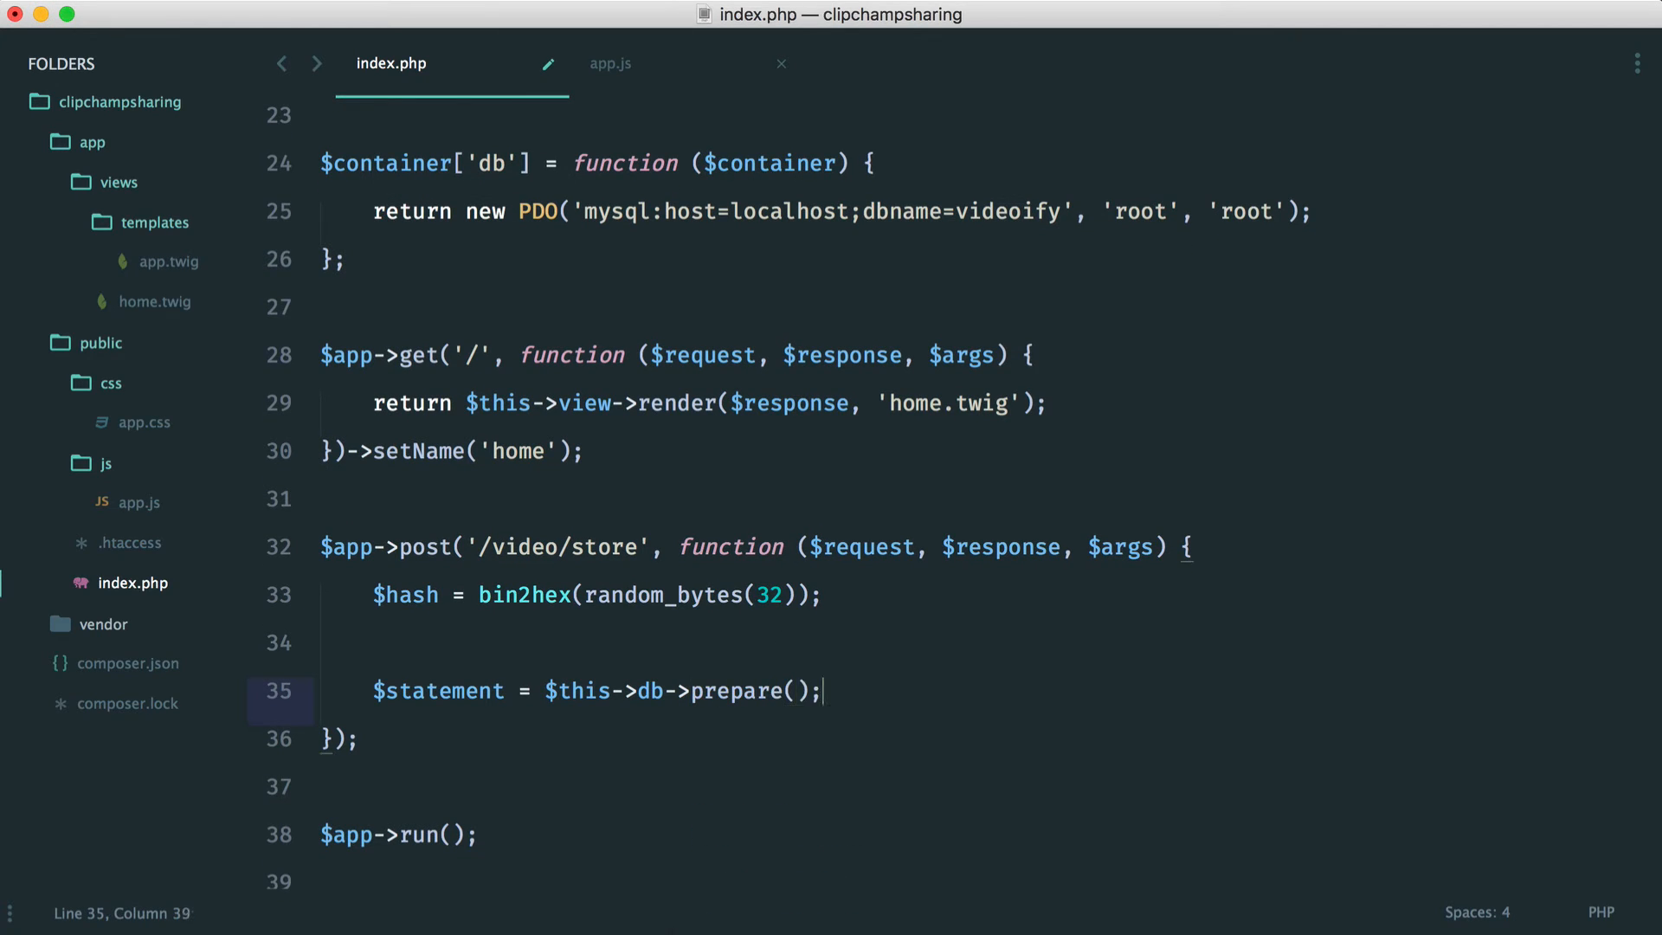
type("\"")
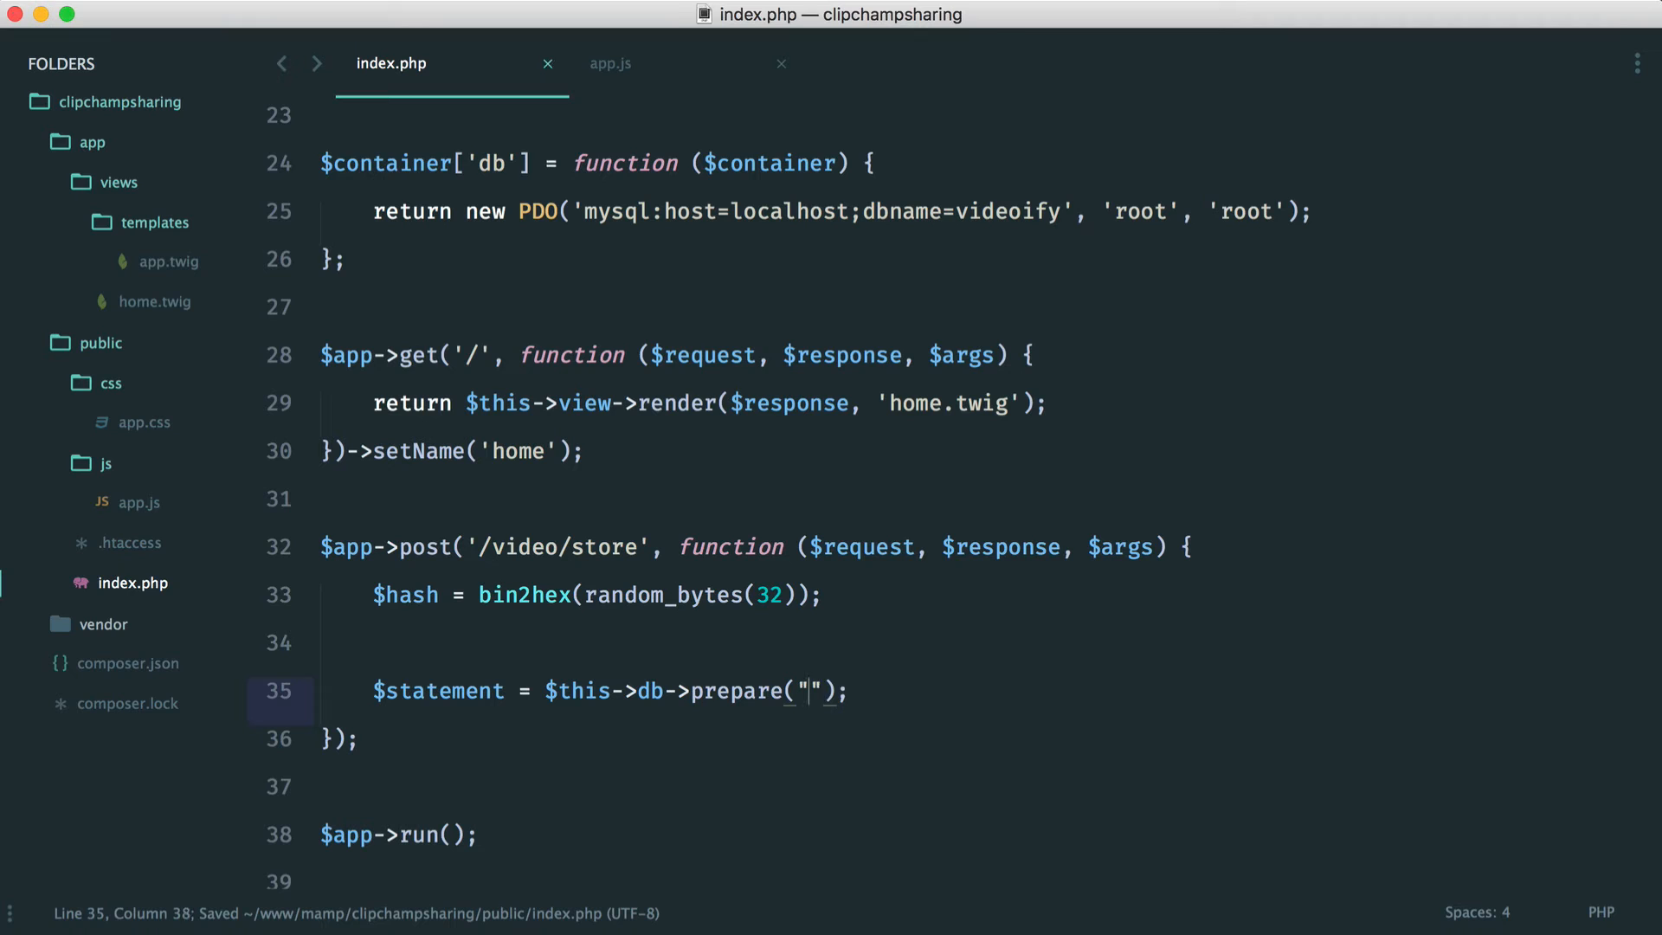
type("INSERT INTO vieos (src,")
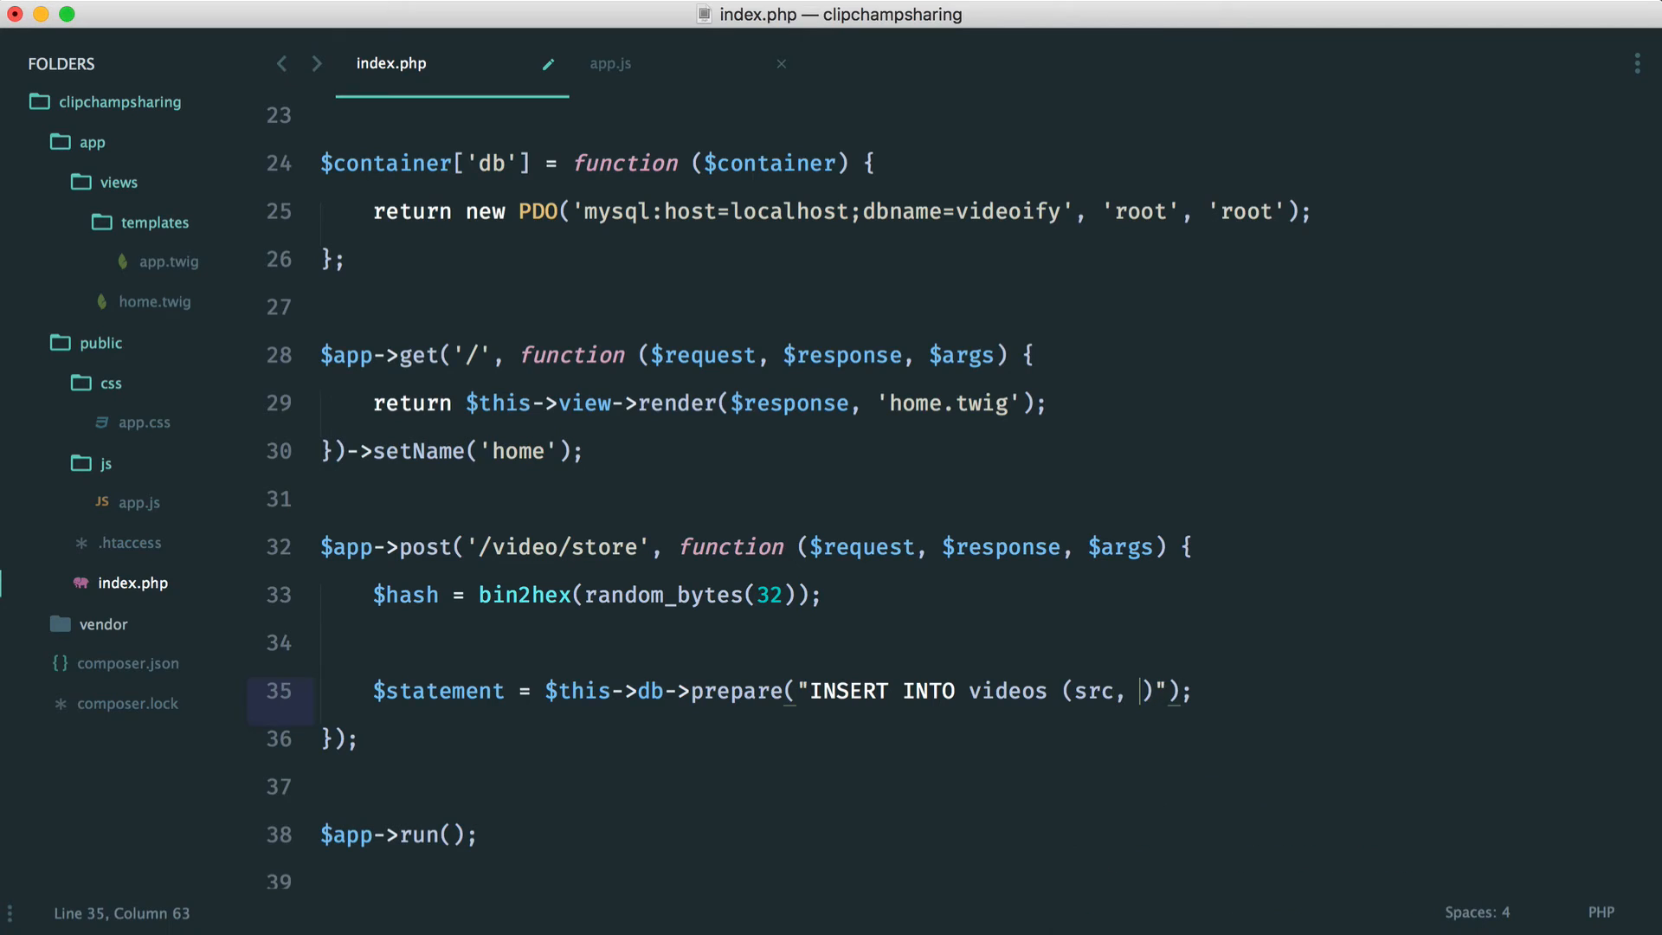
type("hash")
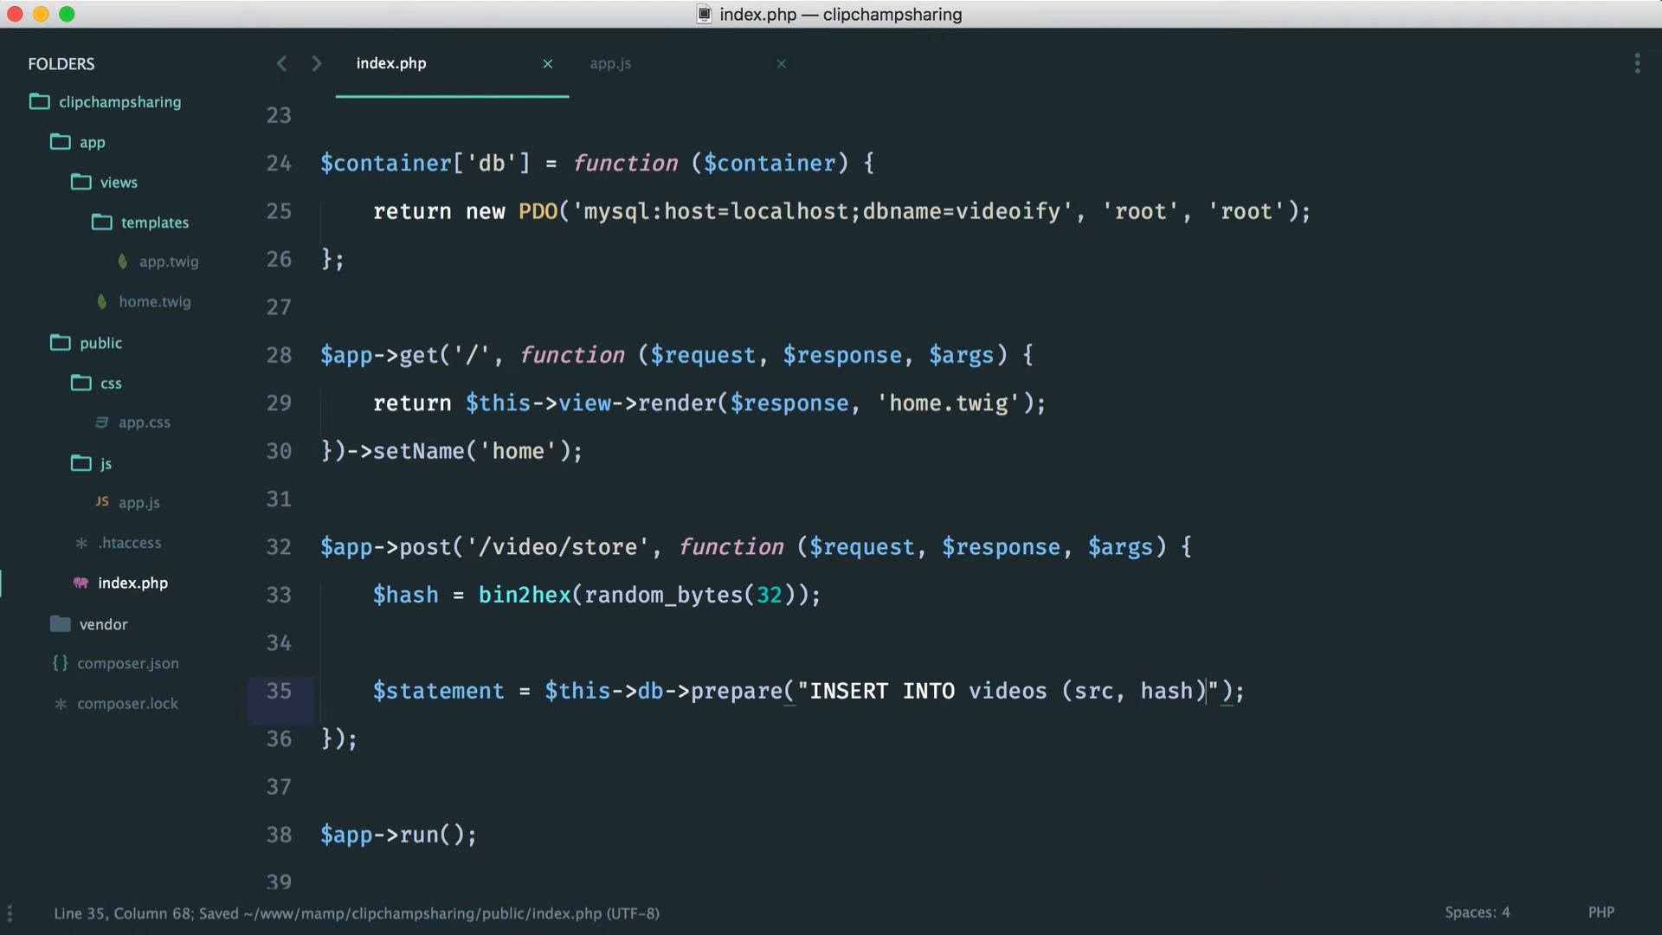
Check app.js, then finish the query with VALUES (:src, :hash) and add a line.
left_click(609, 64)
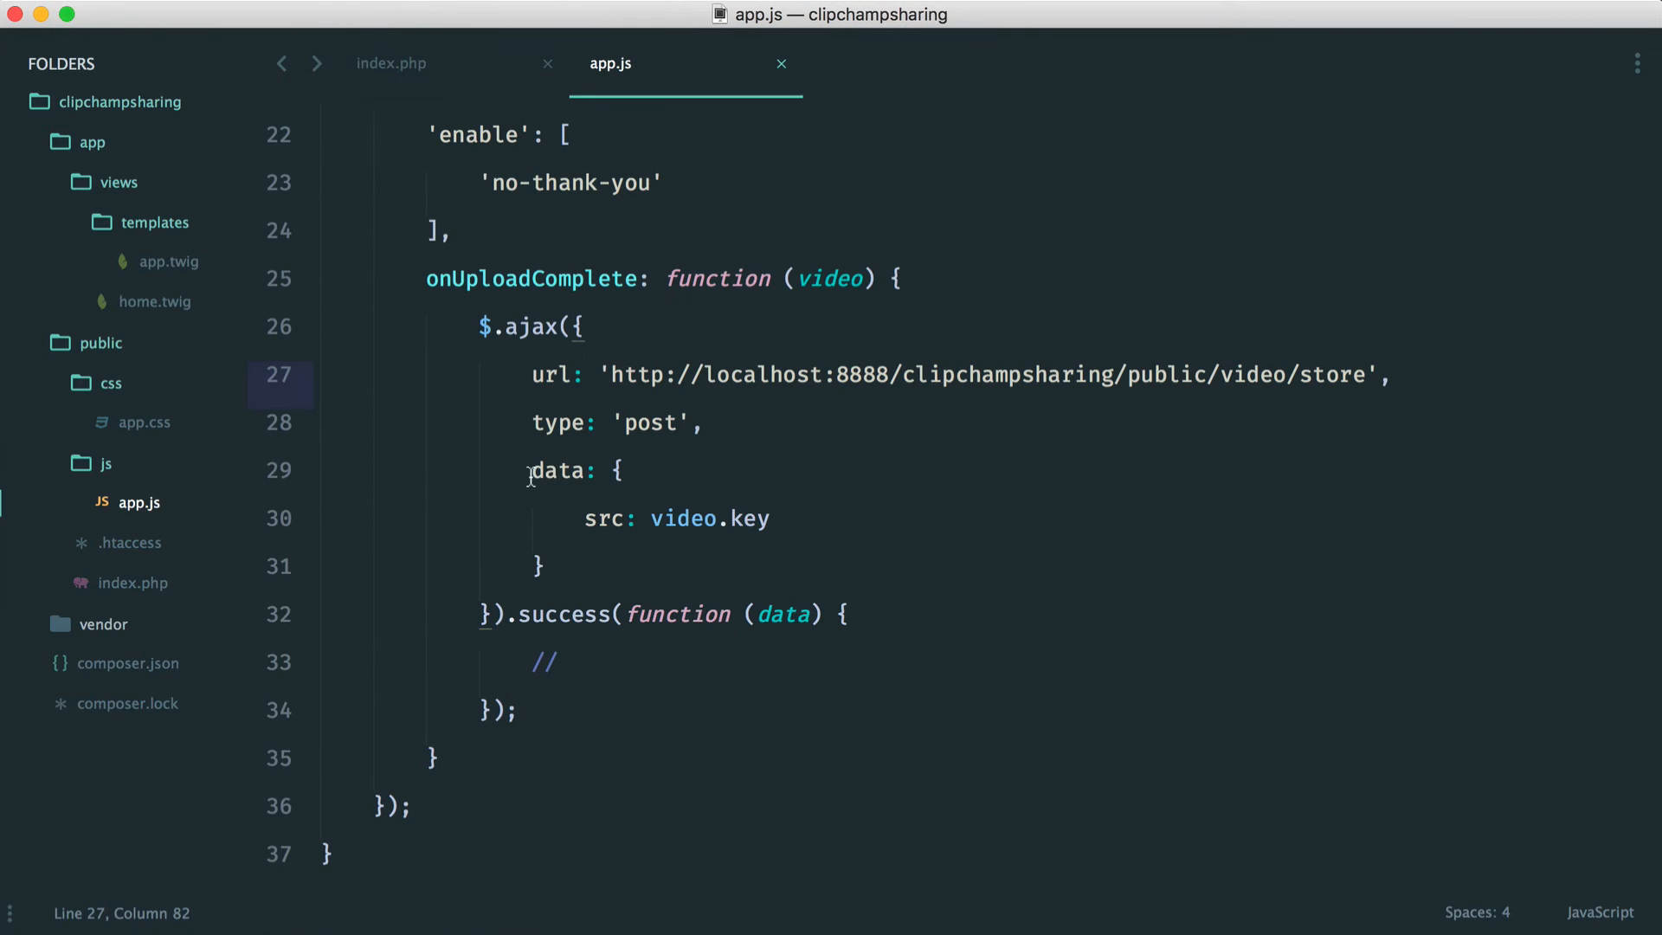
left_click(392, 64)
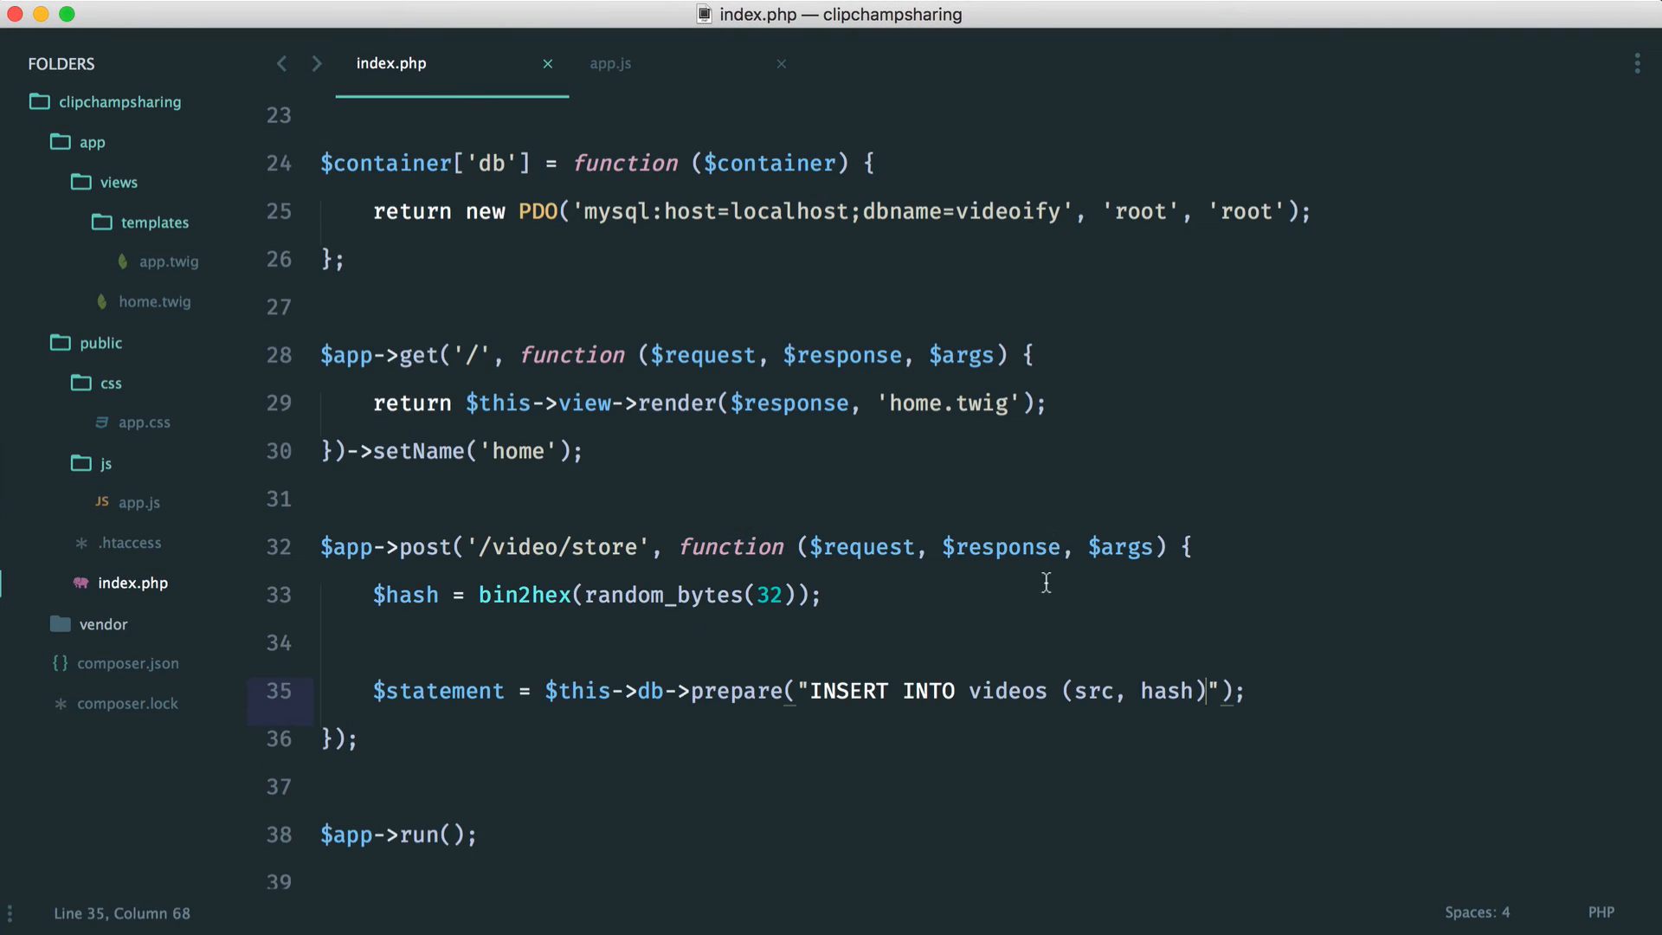
type("\" \"")
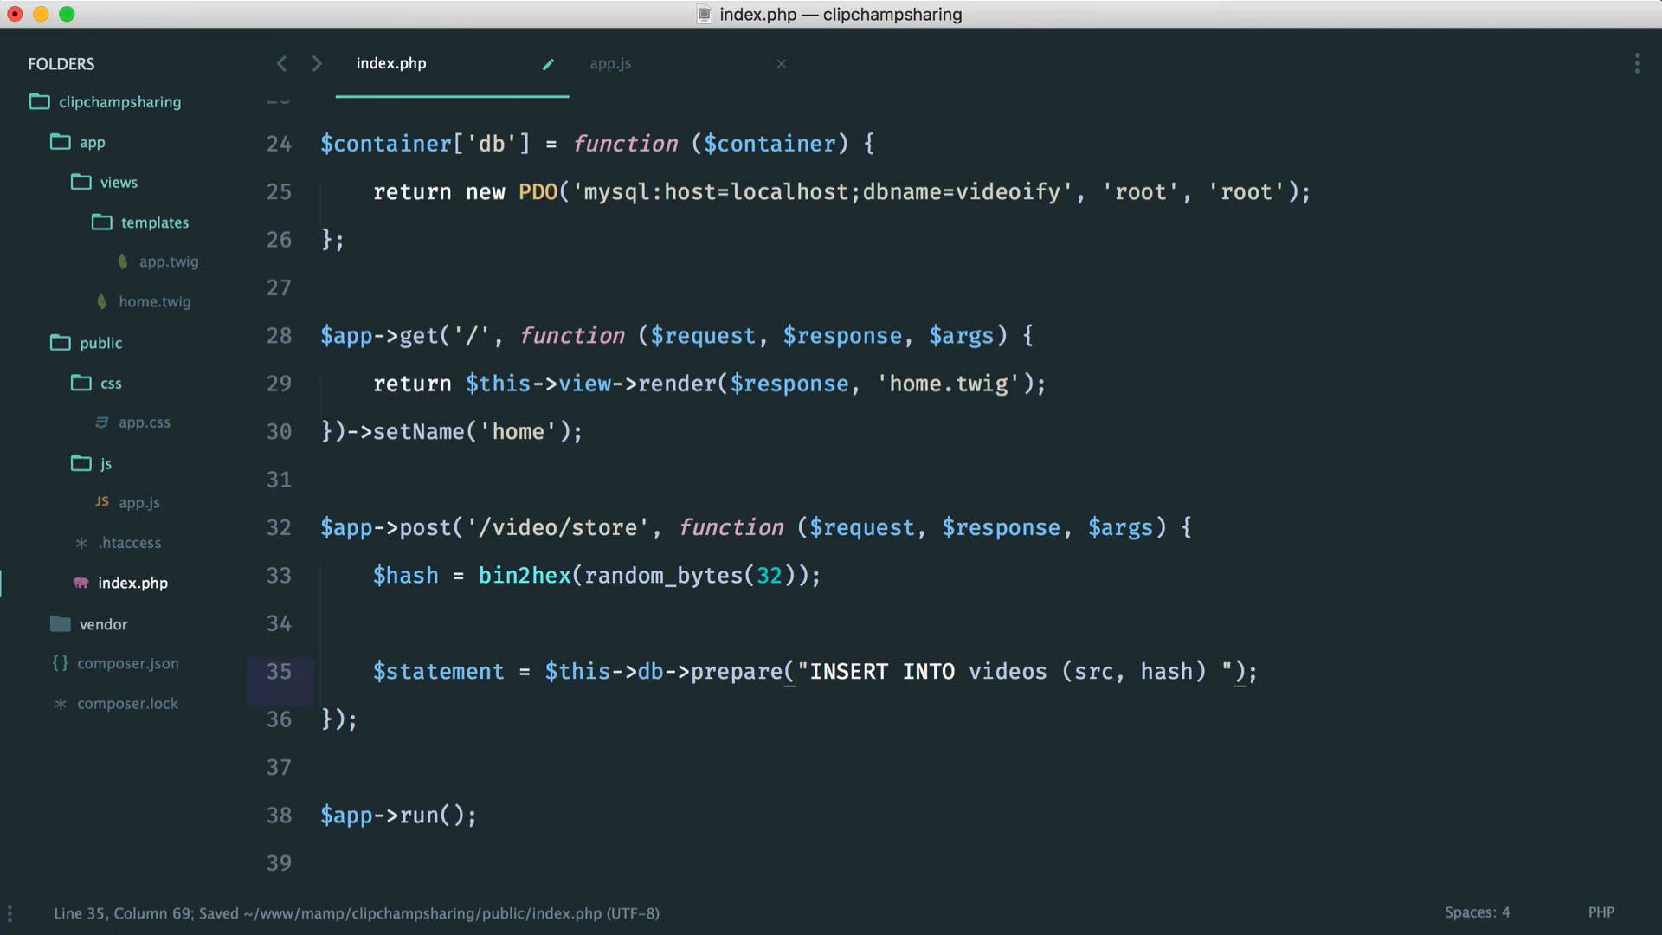
type("VALUES ()")
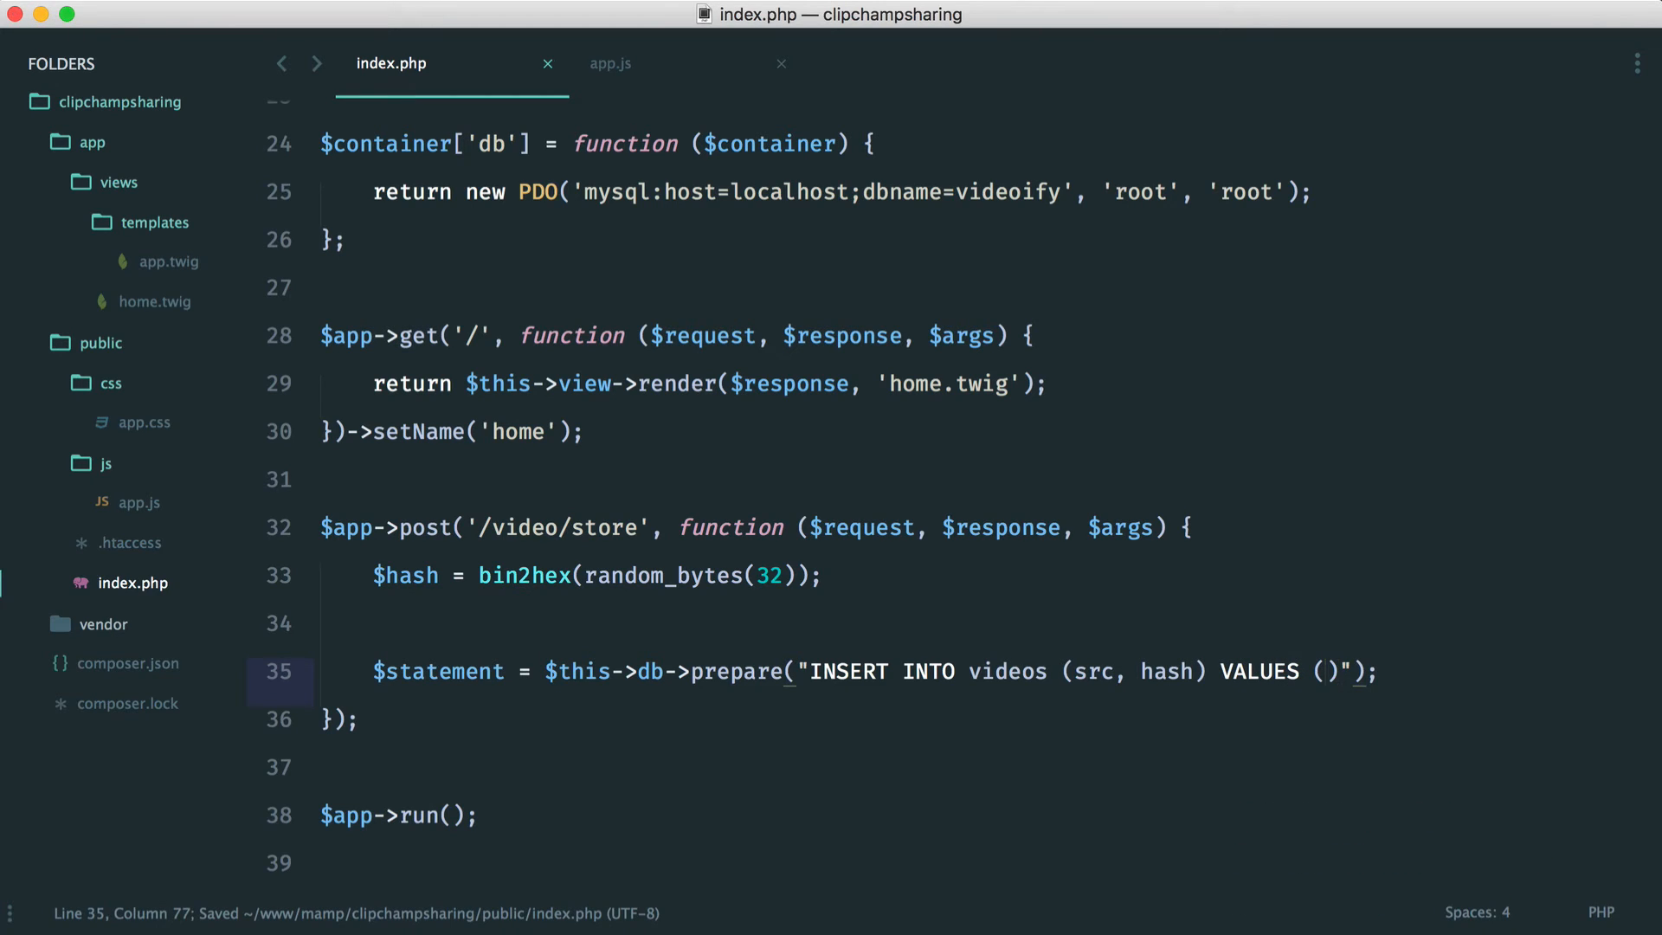
type(":src,")
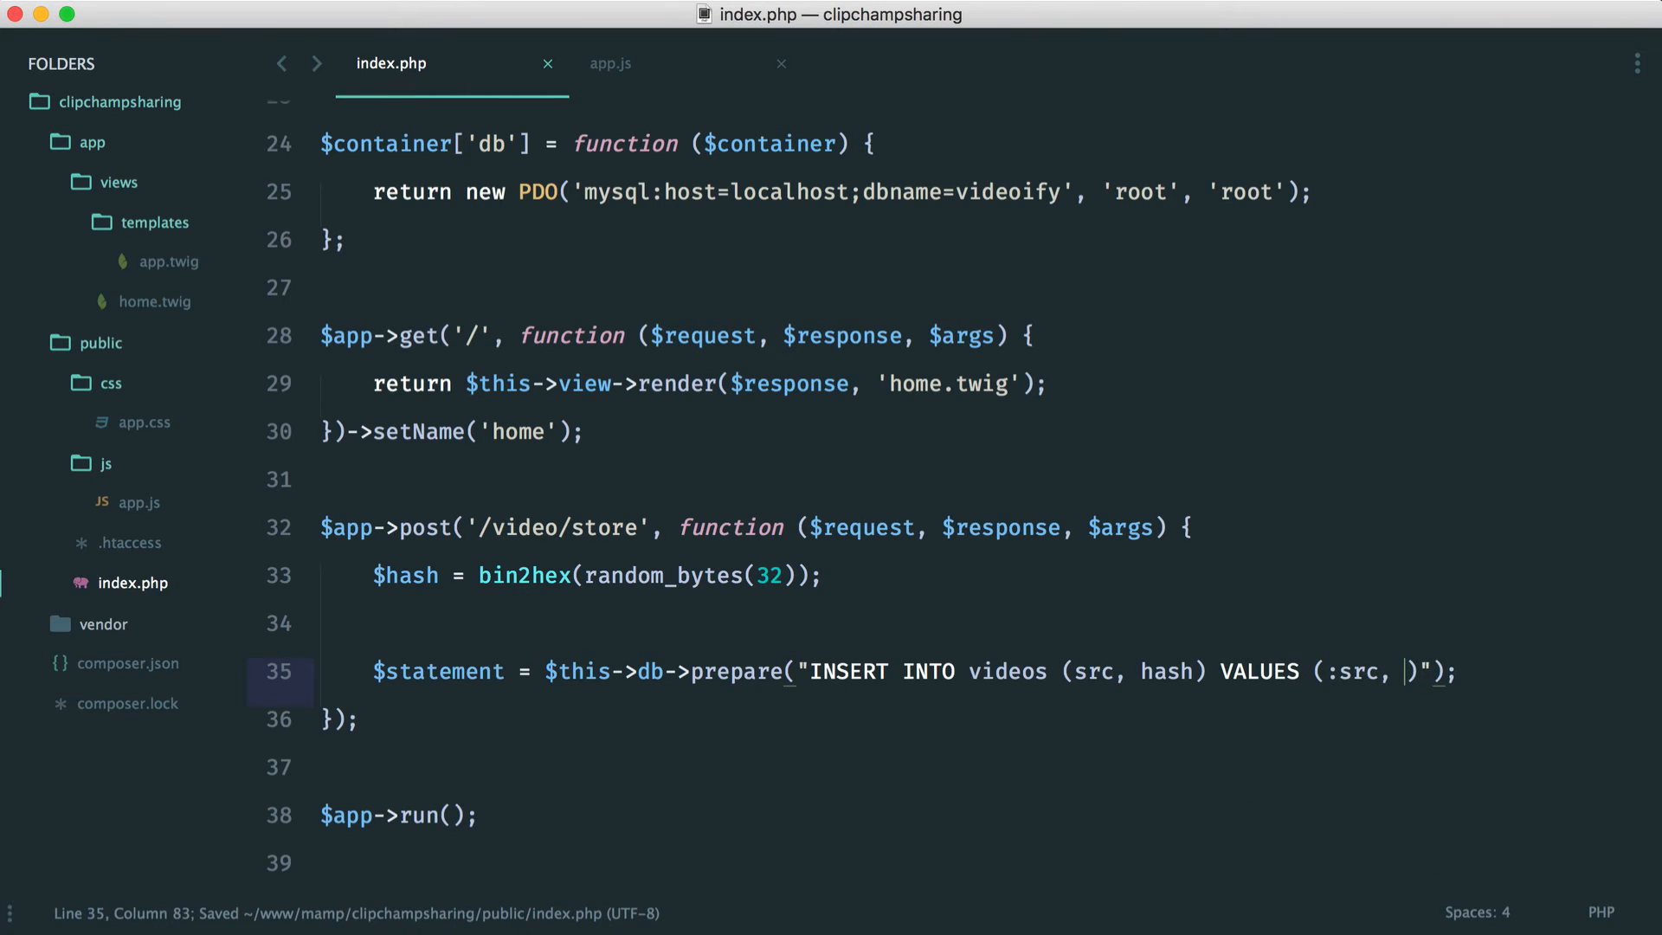
type(":hash")
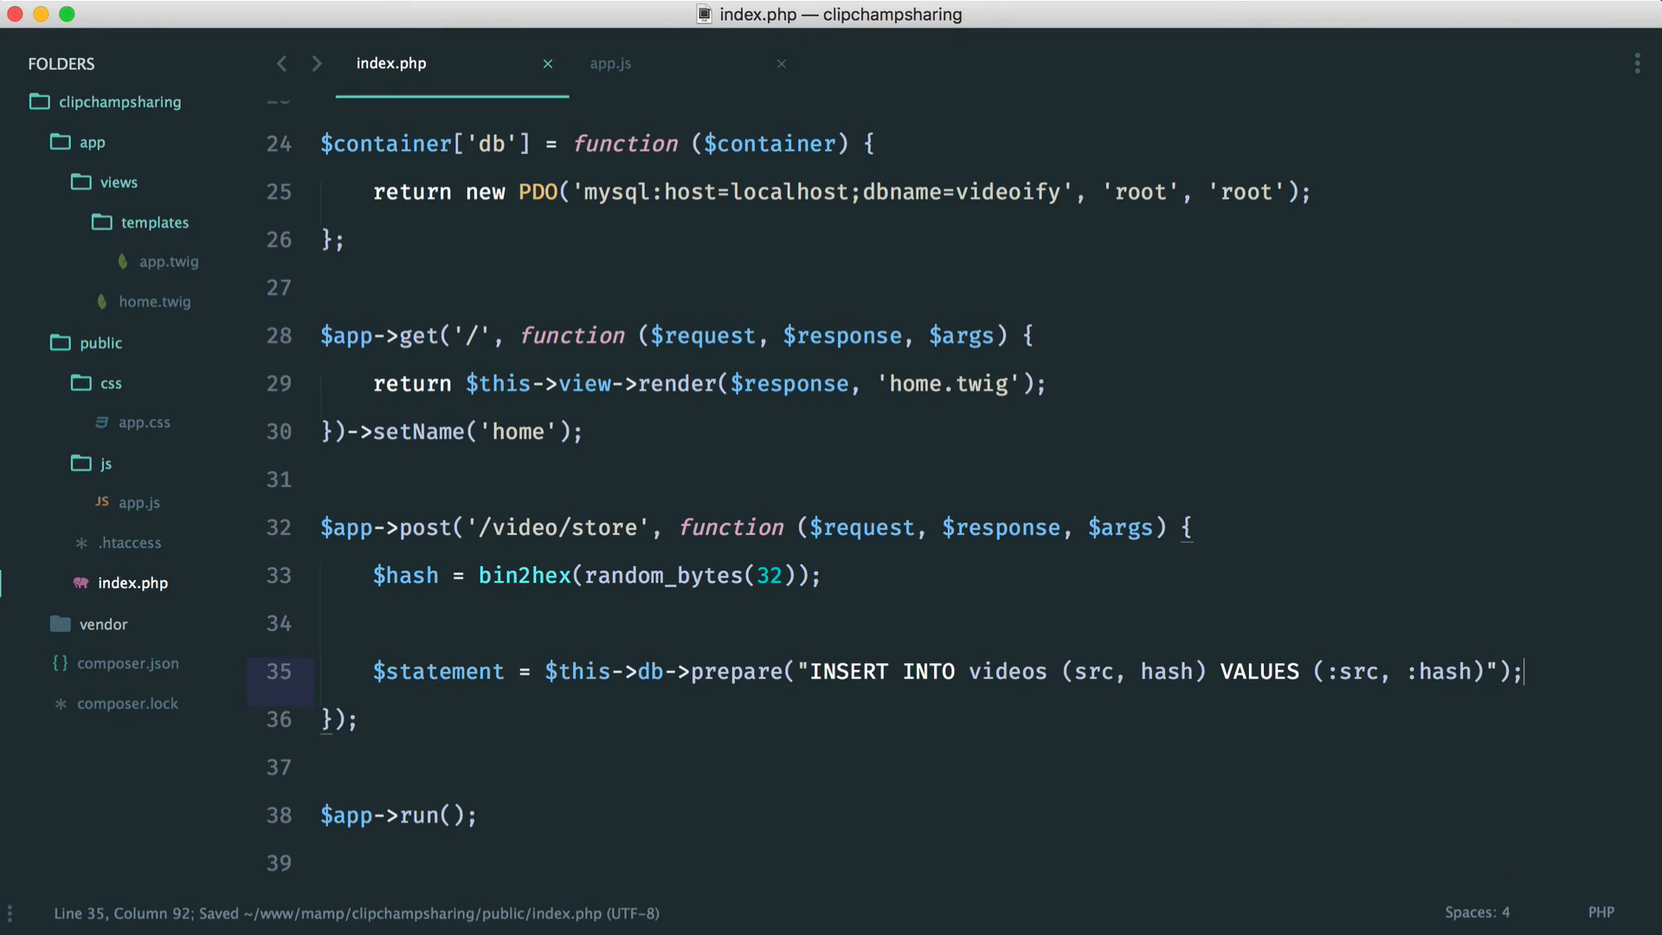
key("Enter")
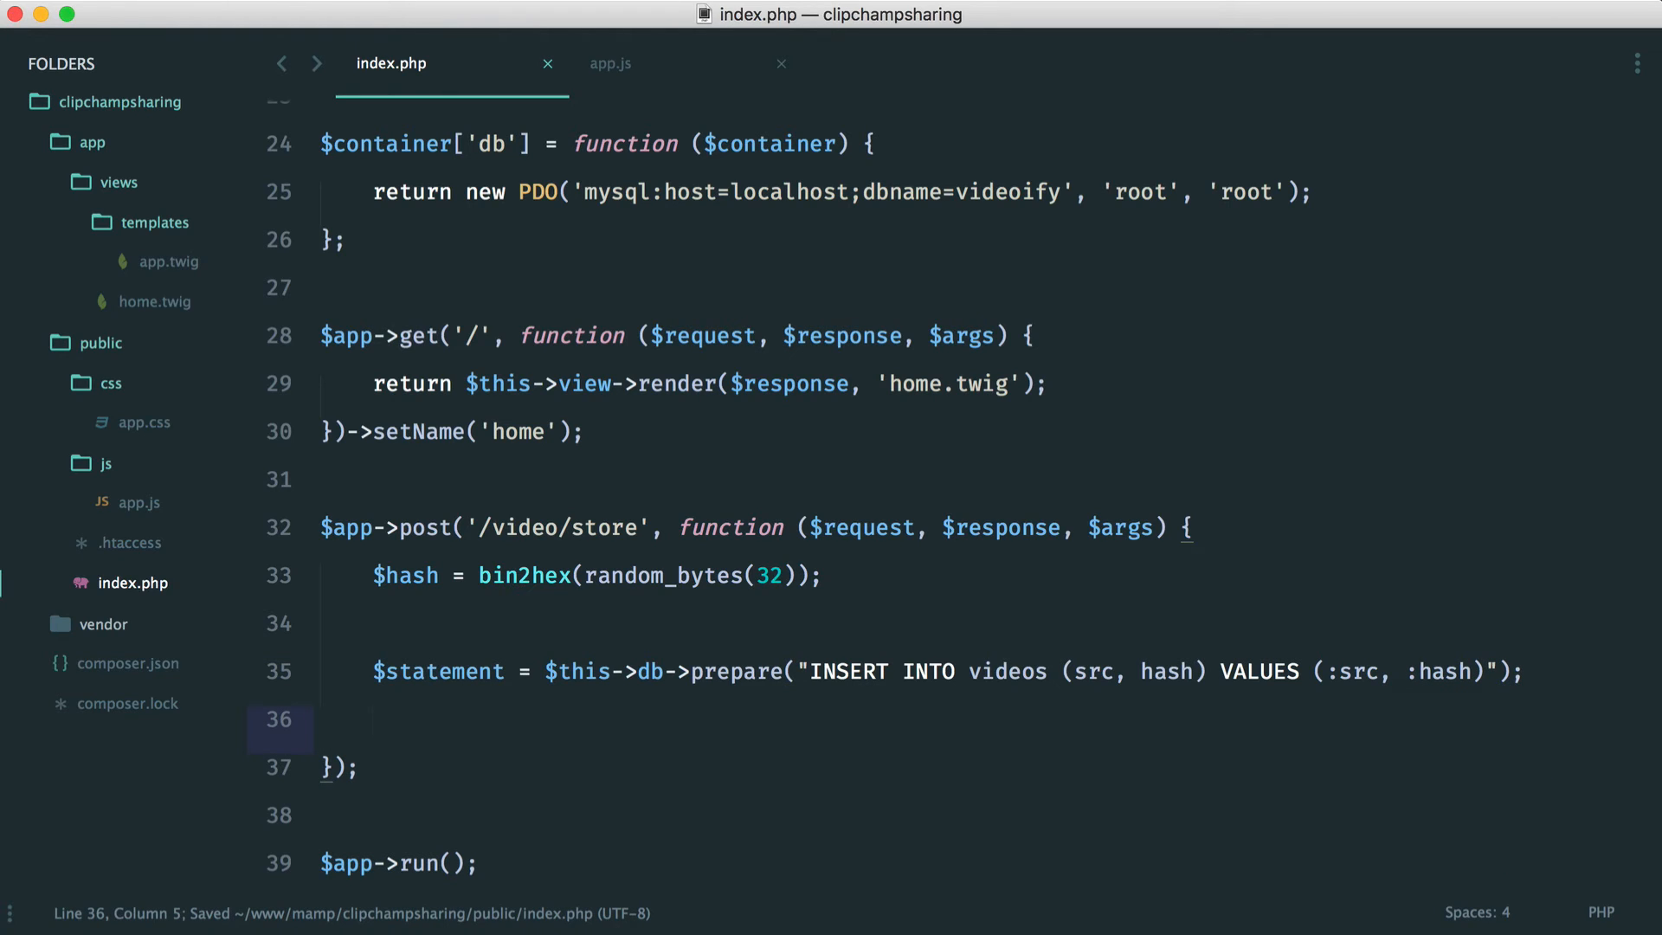
Execute the statement into $result with 'src' => '' and 'hash' => $hash.
type("$result =")
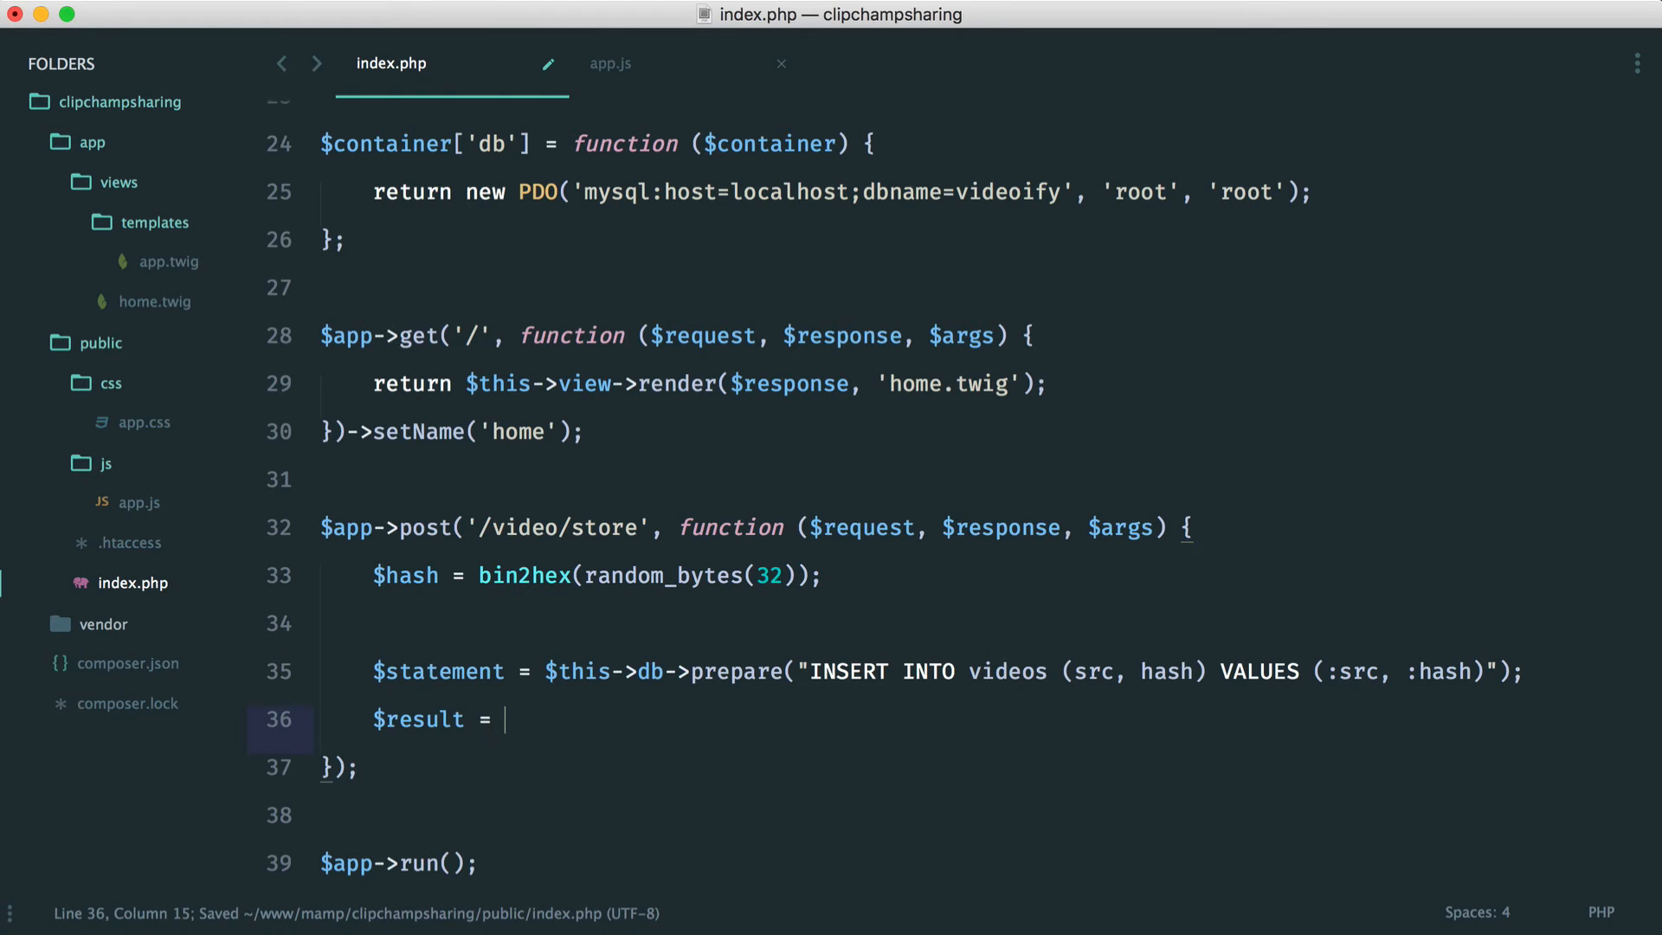
type("$ste")
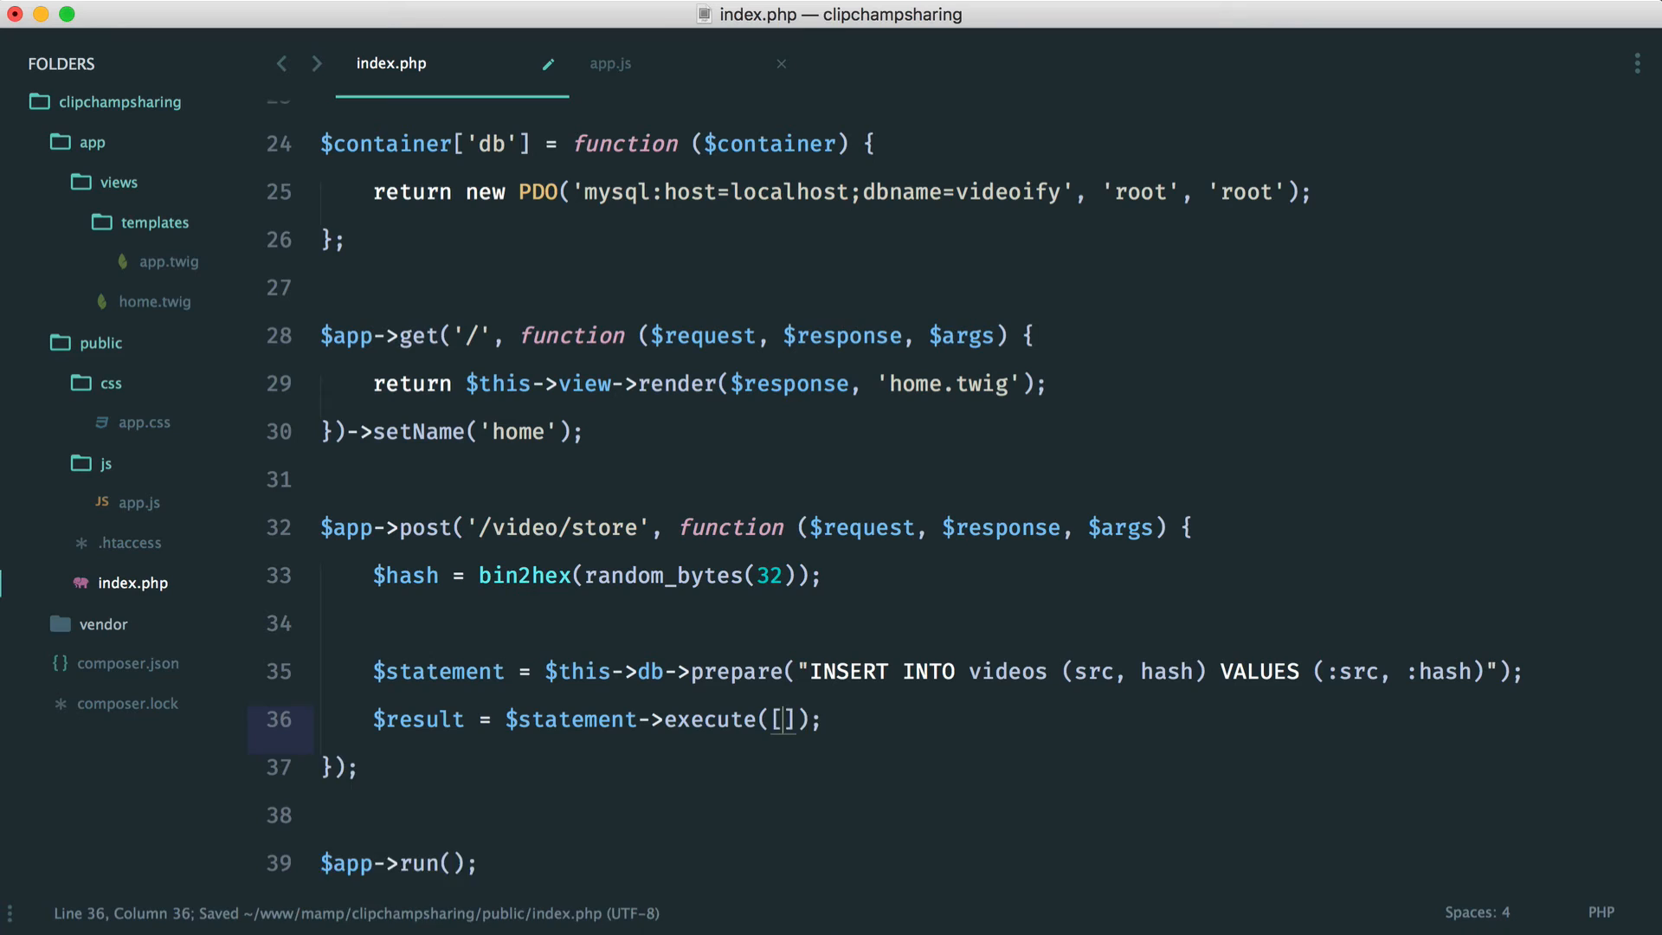
key("Enter")
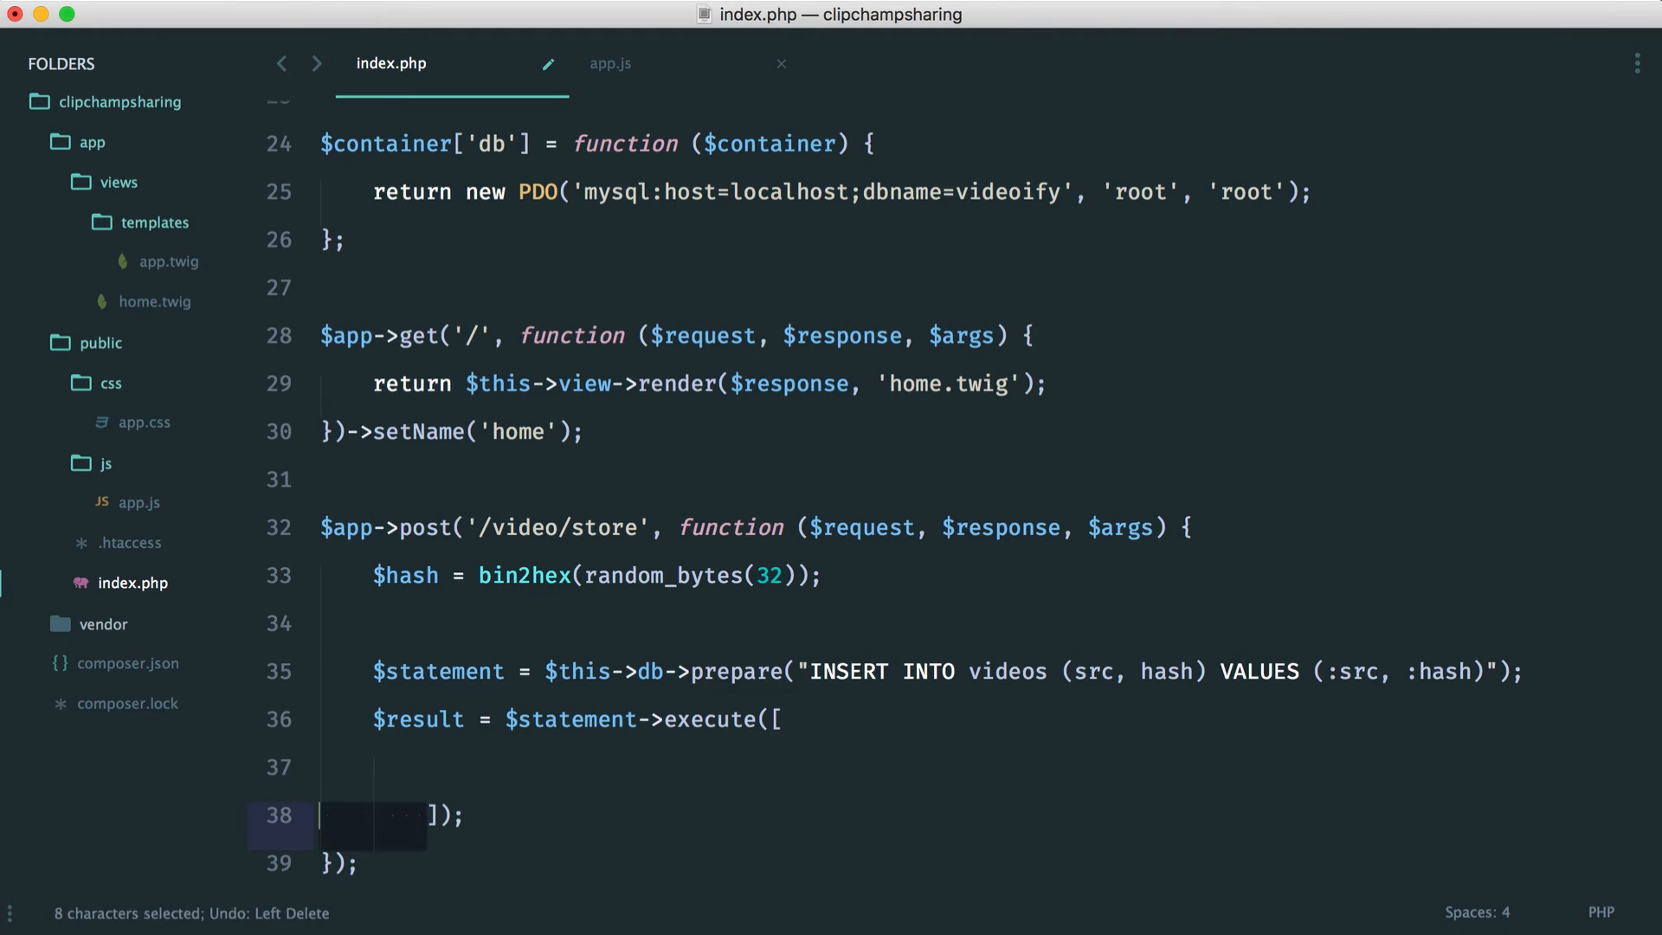
type("'sc'")
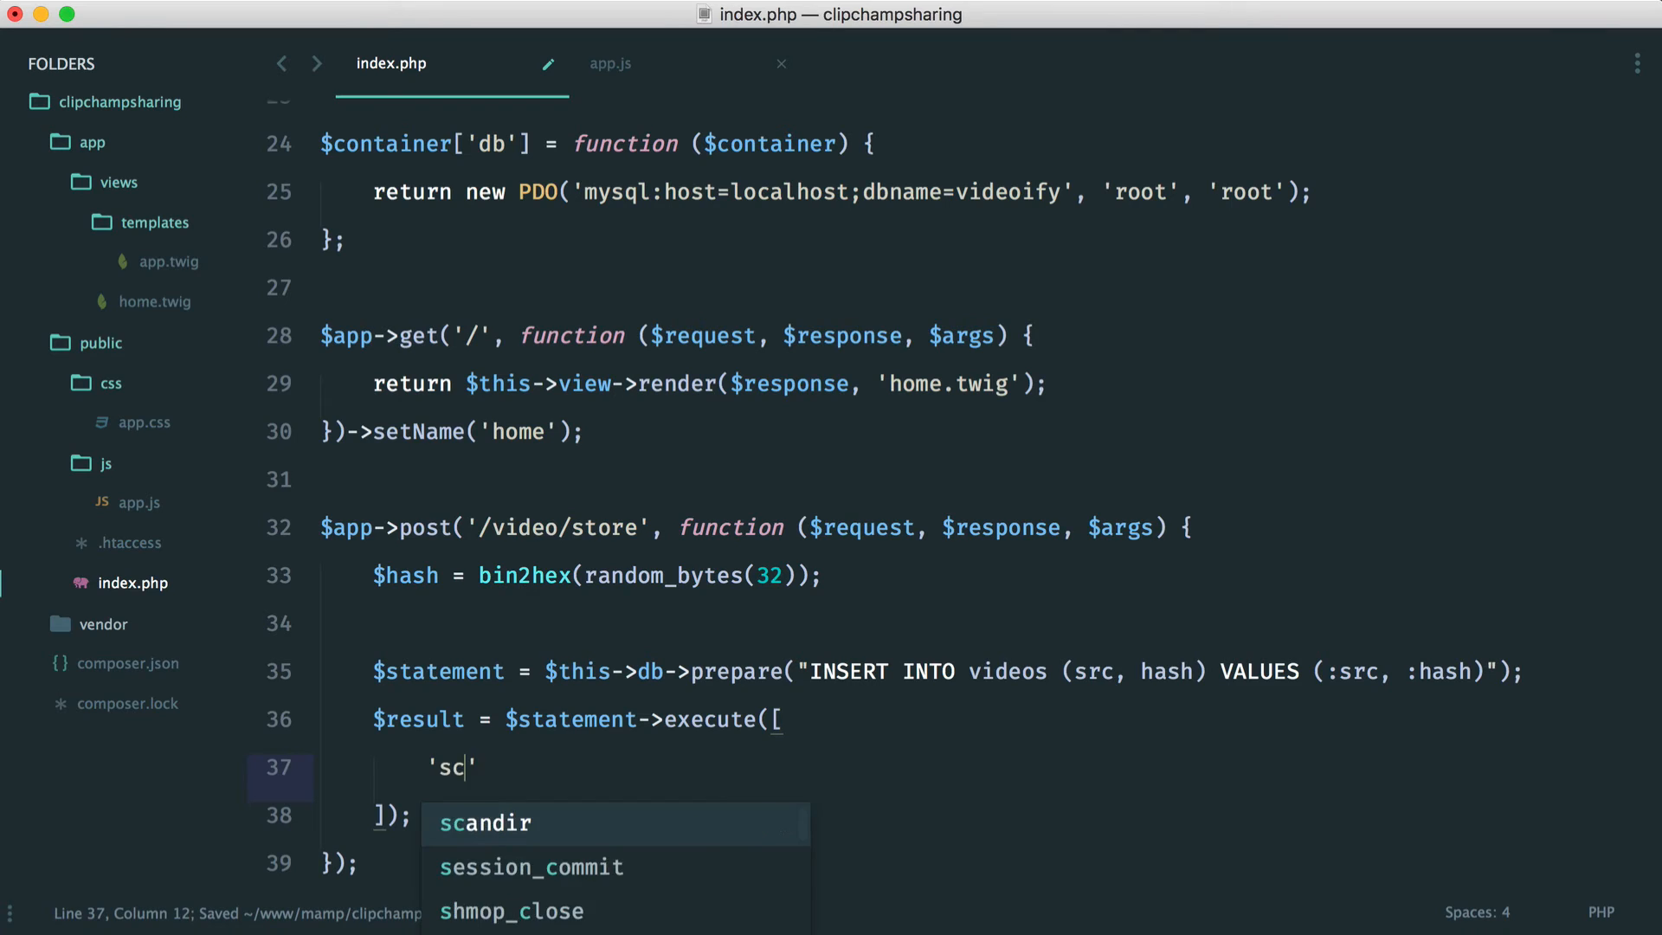
type("rc' => '',")
type("'hash")
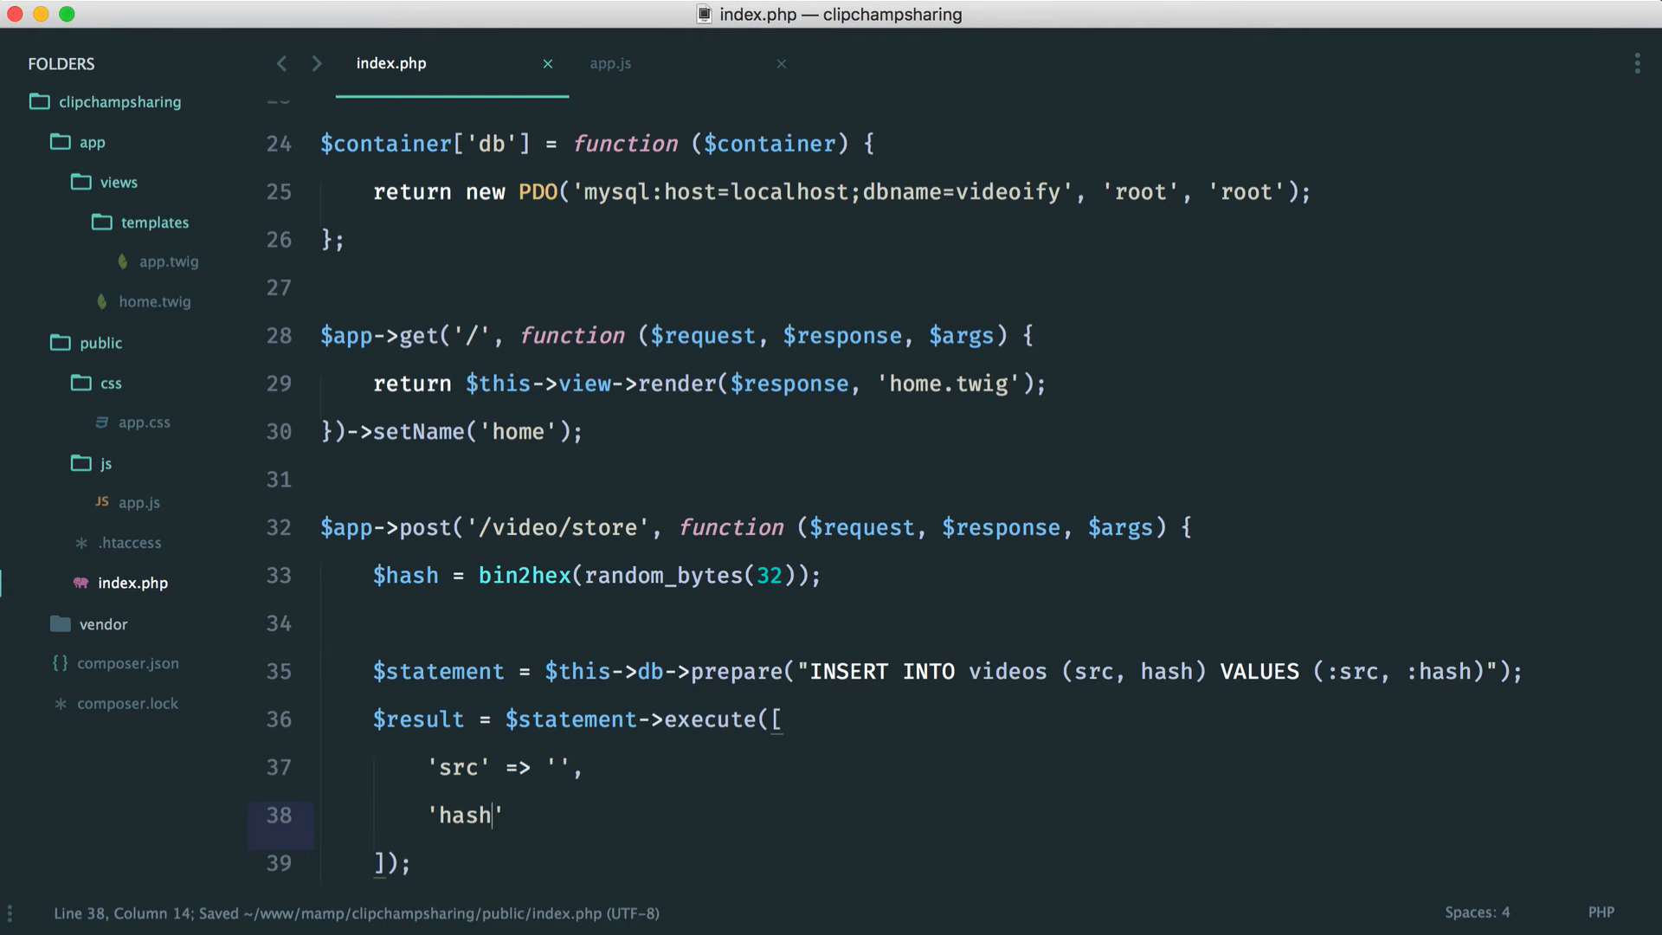
type("=> ''")
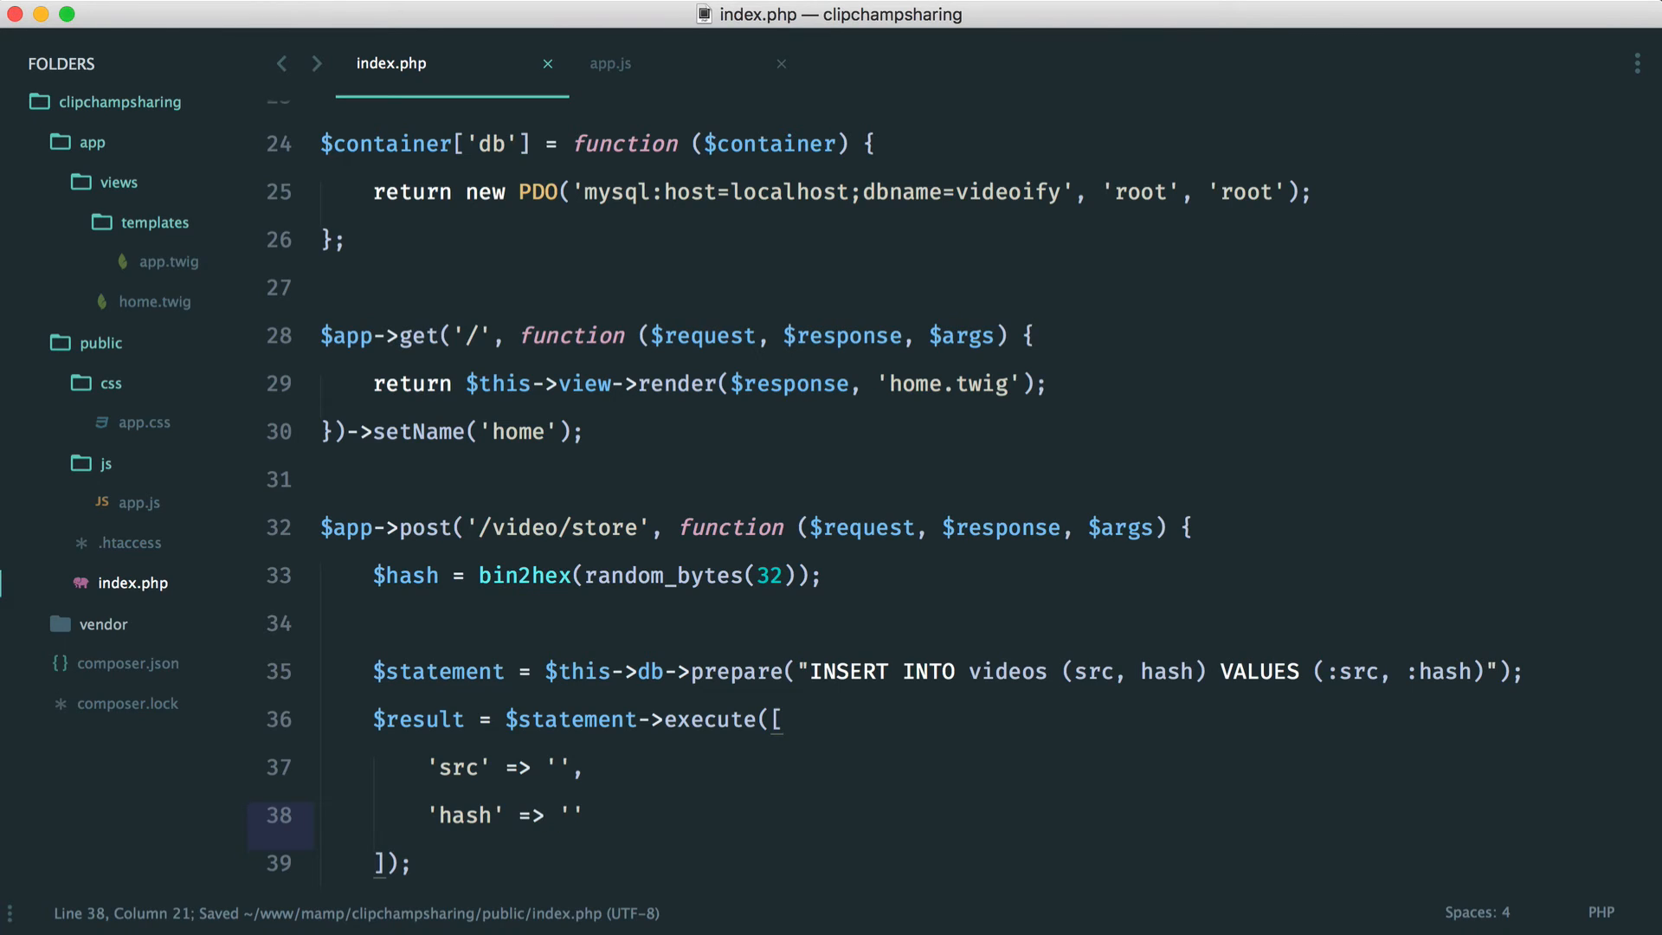
type("$has")
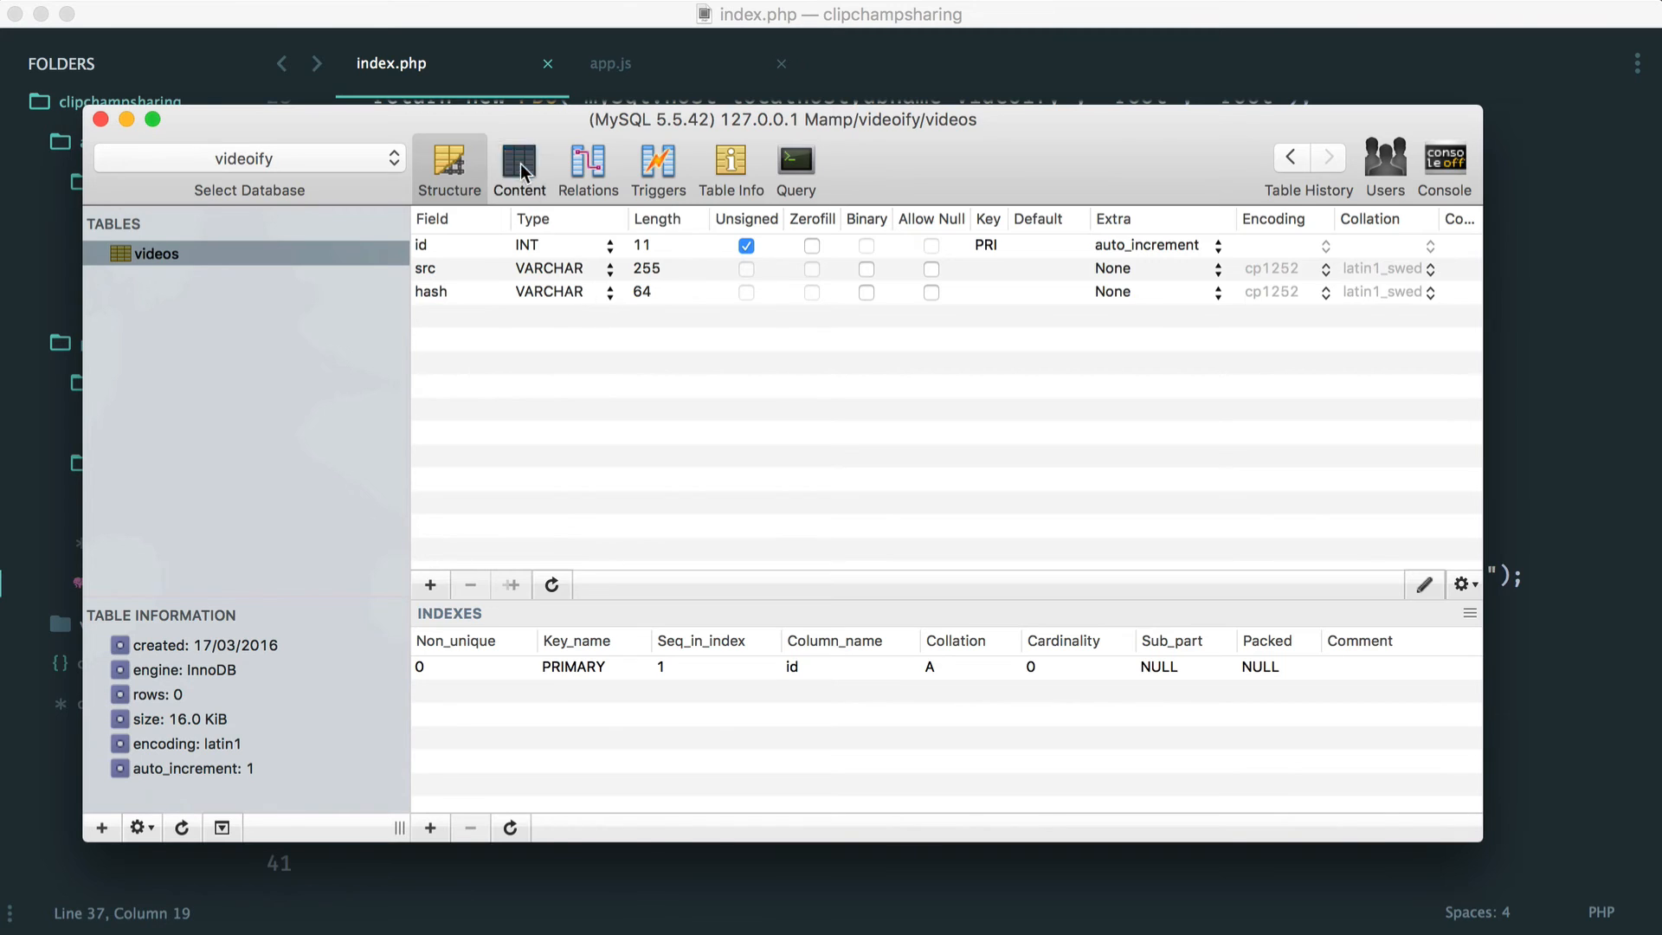
left_click(519, 163)
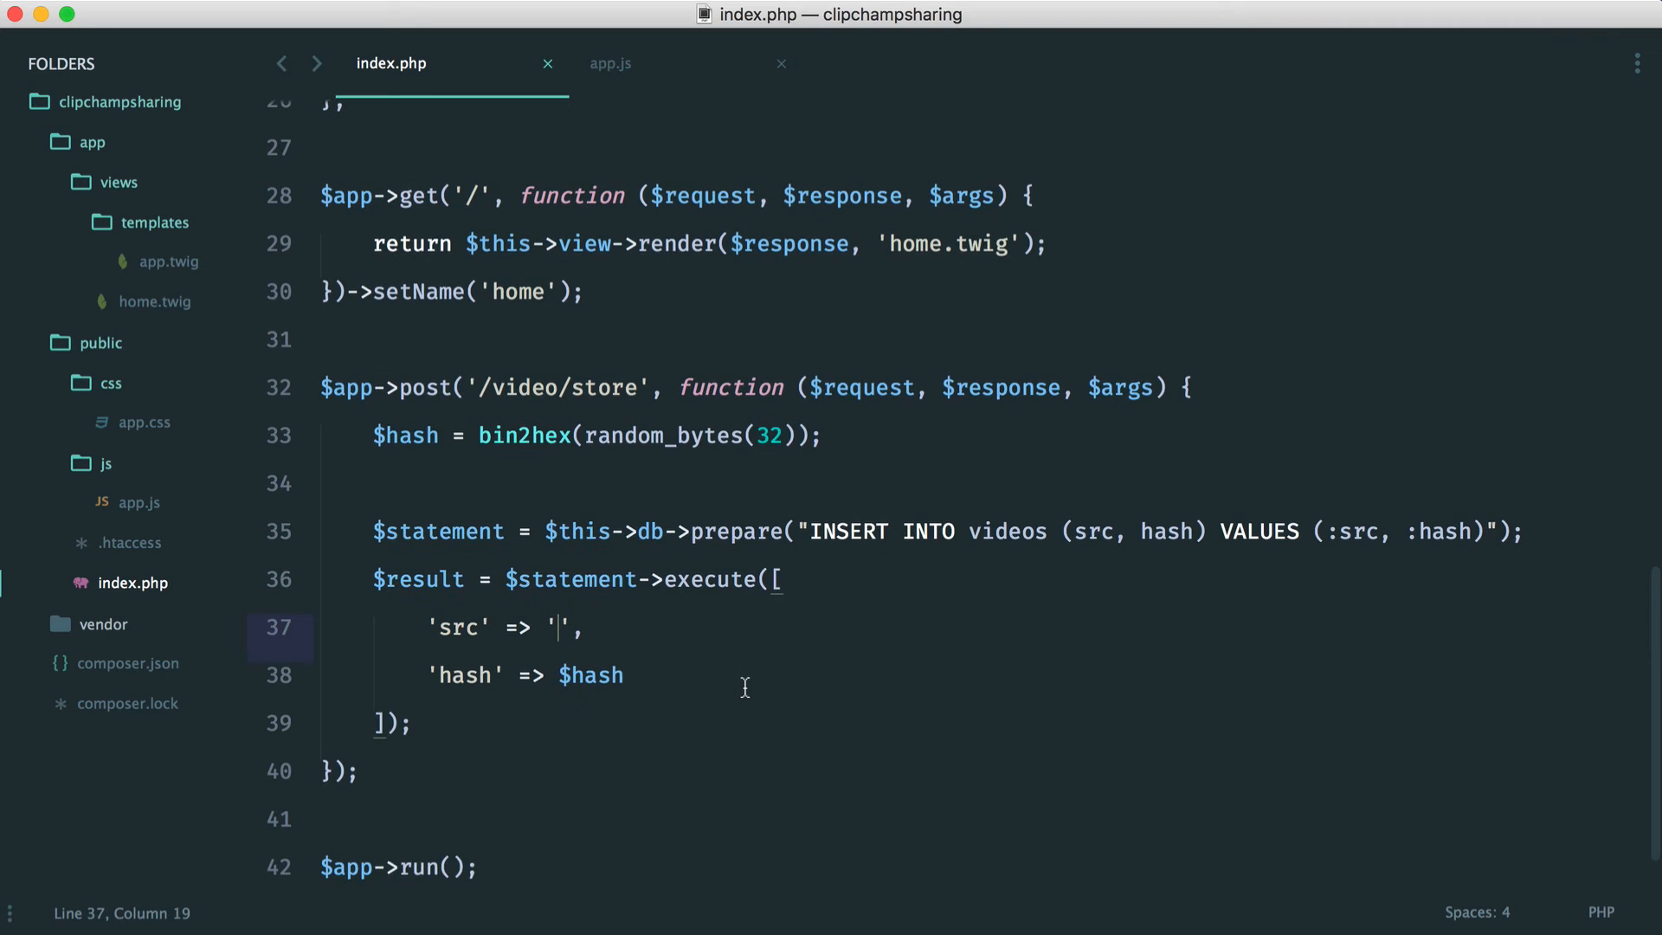
key("cmd+s")
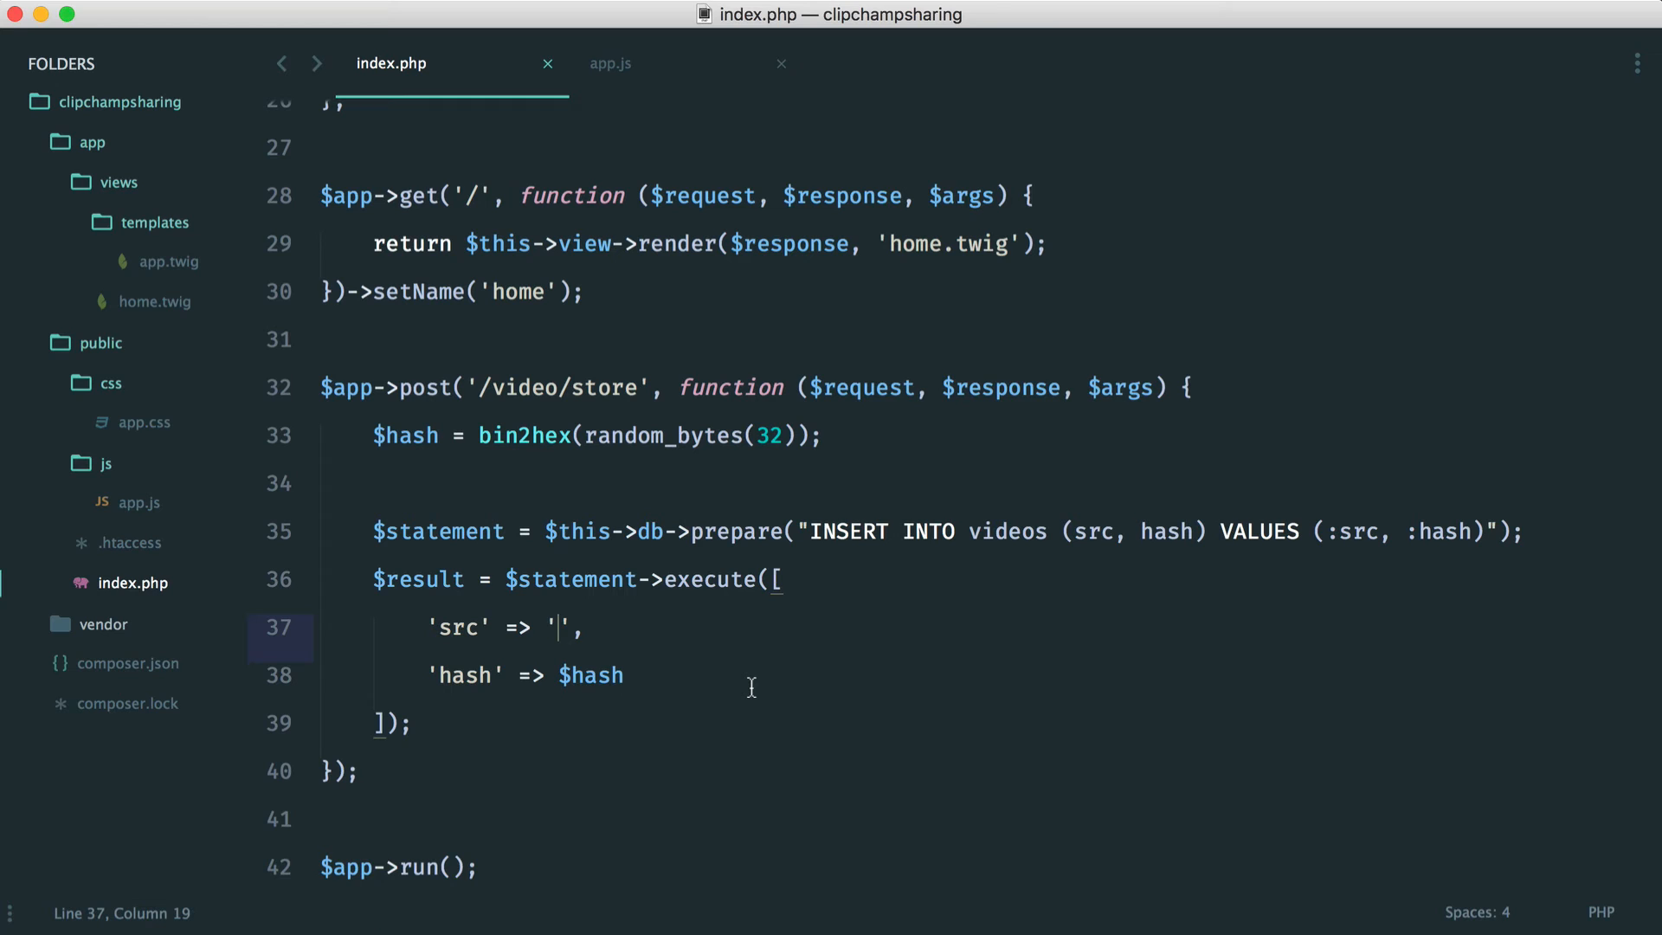
key("cmd+s")
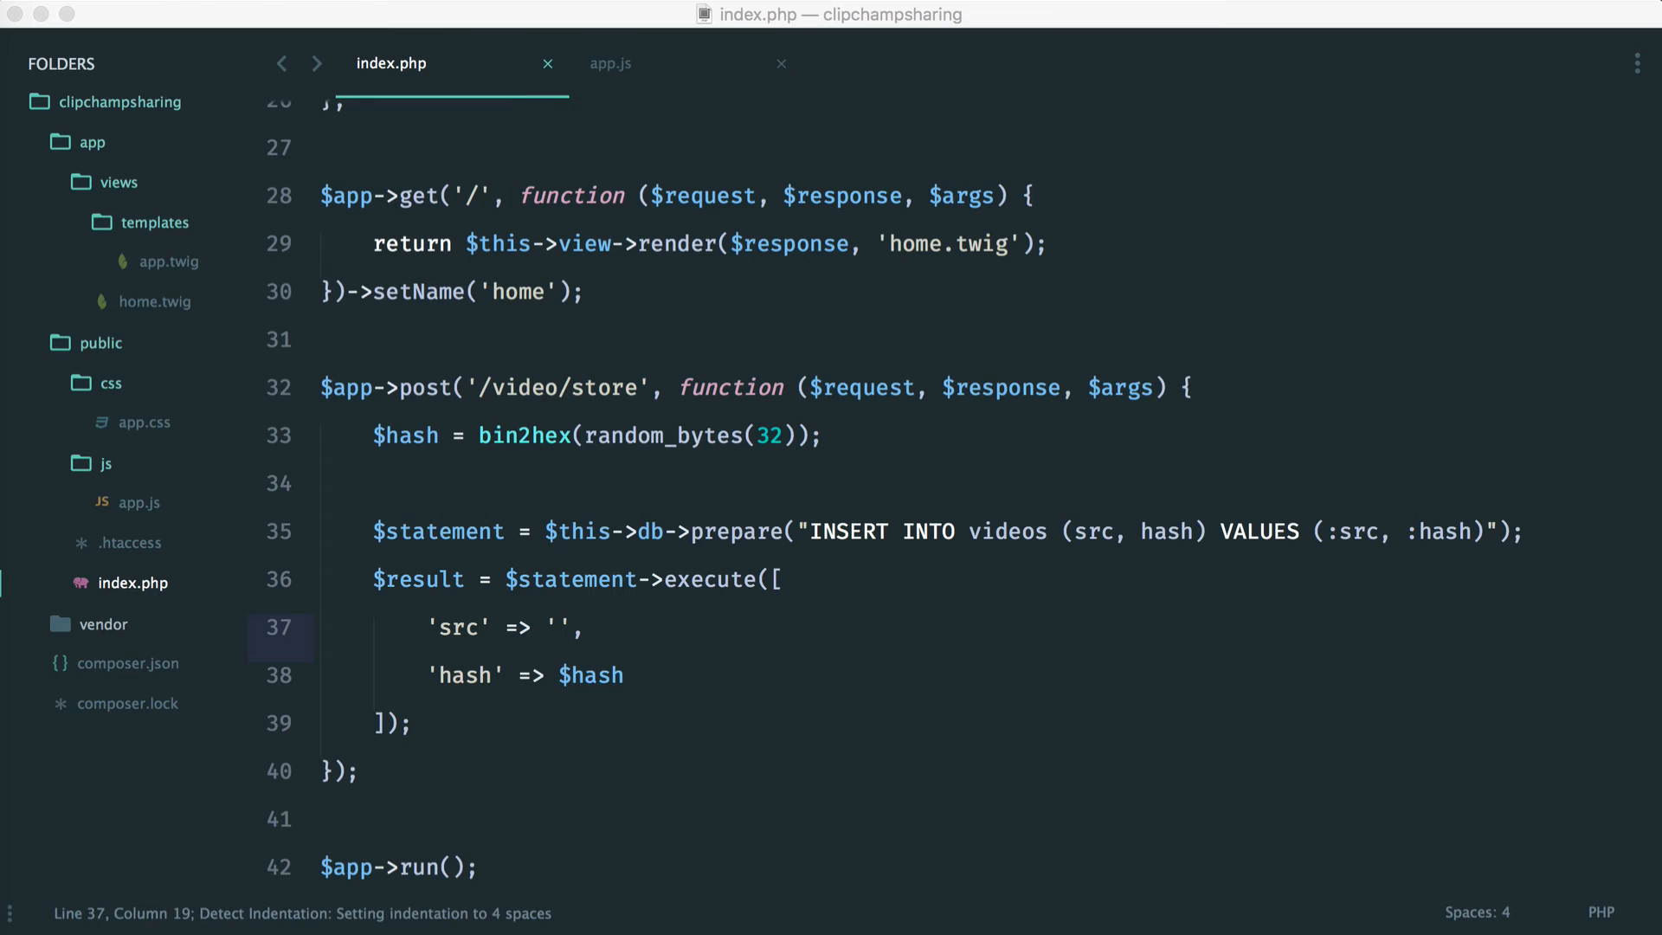
type("https://s3.amazonaws.com/videoupload.codecourse.com/")
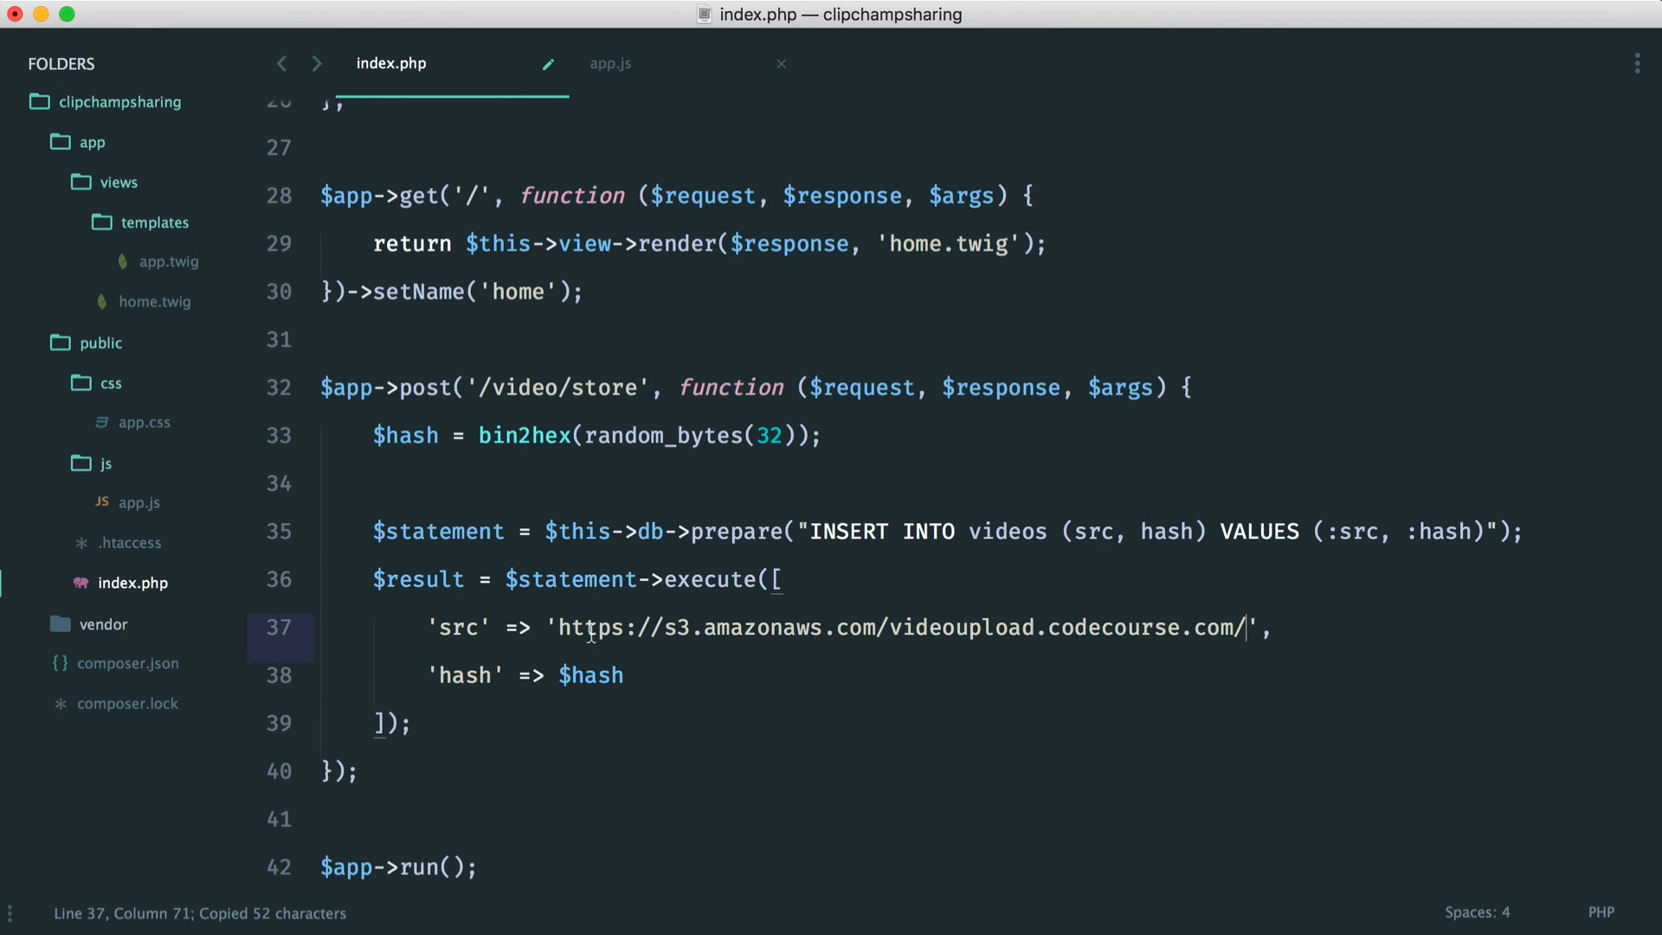
key("cmd+s")
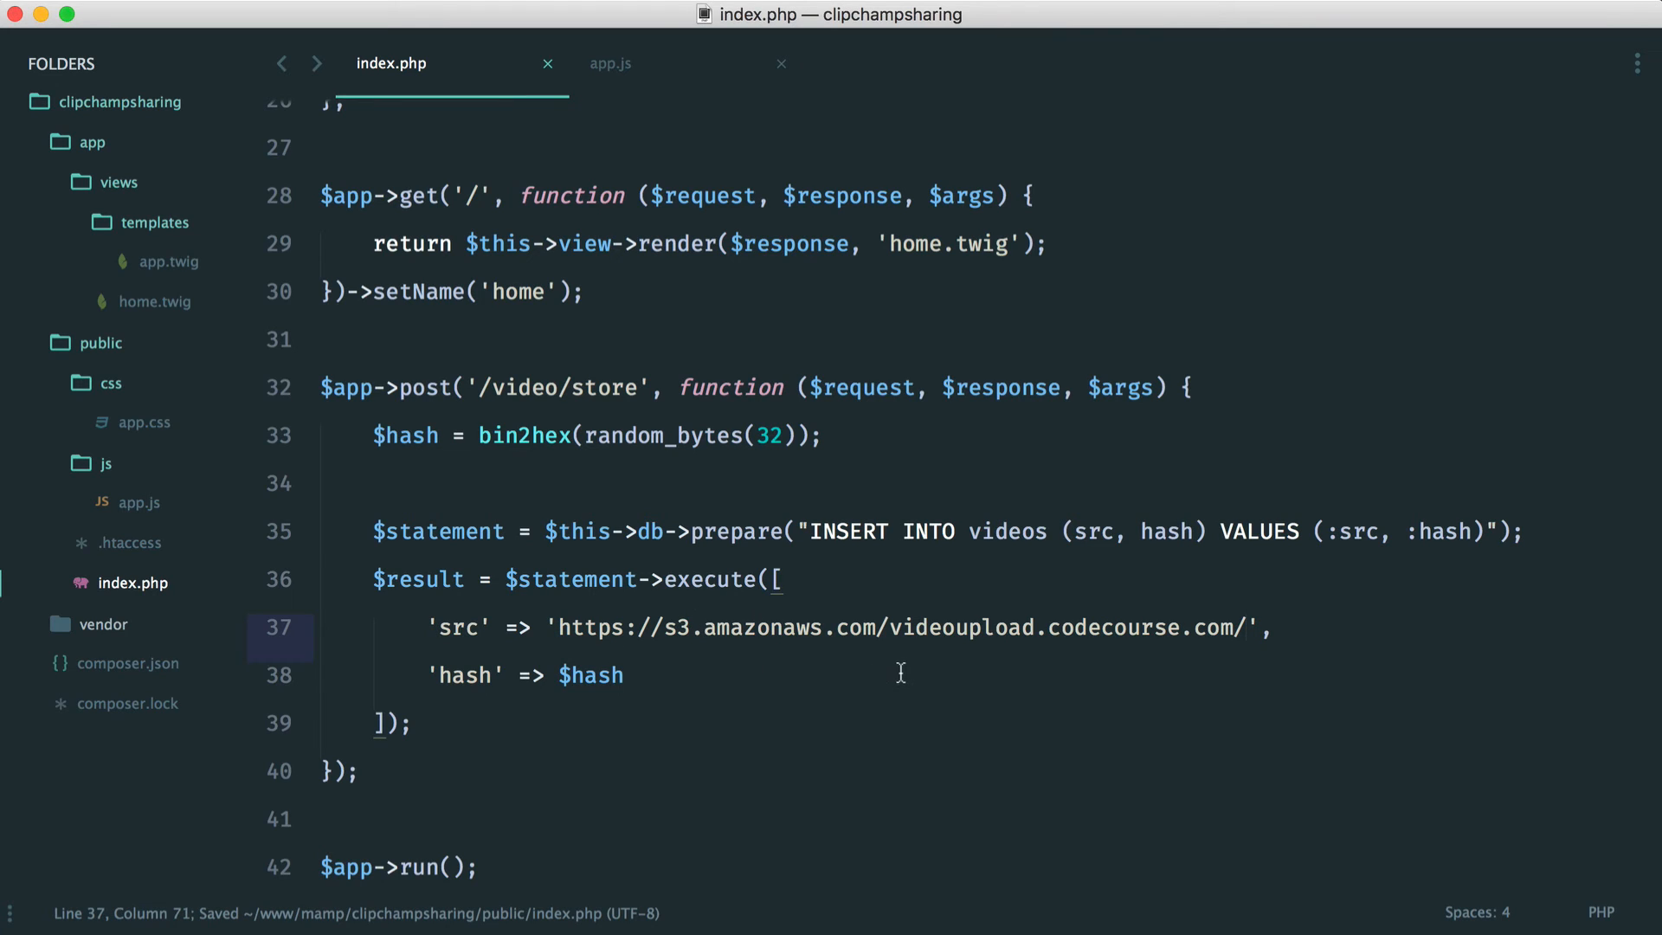
mouse_move(941, 626)
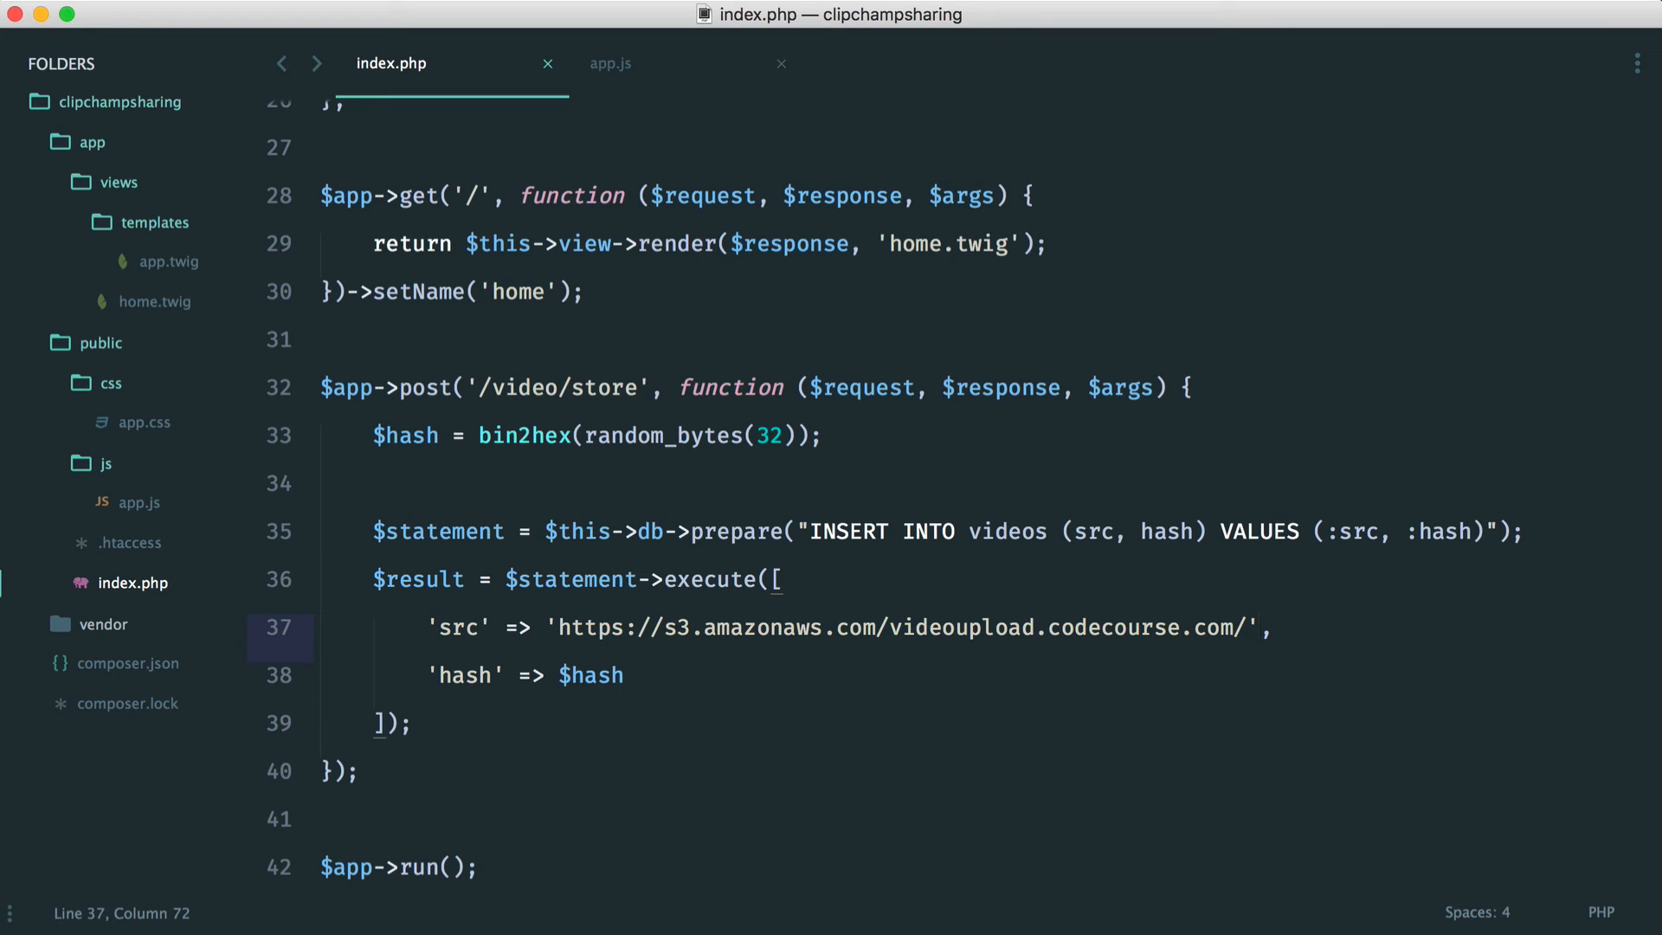
Append . $request->getParam('src') to the S3 URL in the 'src' value.
type("\" \"")
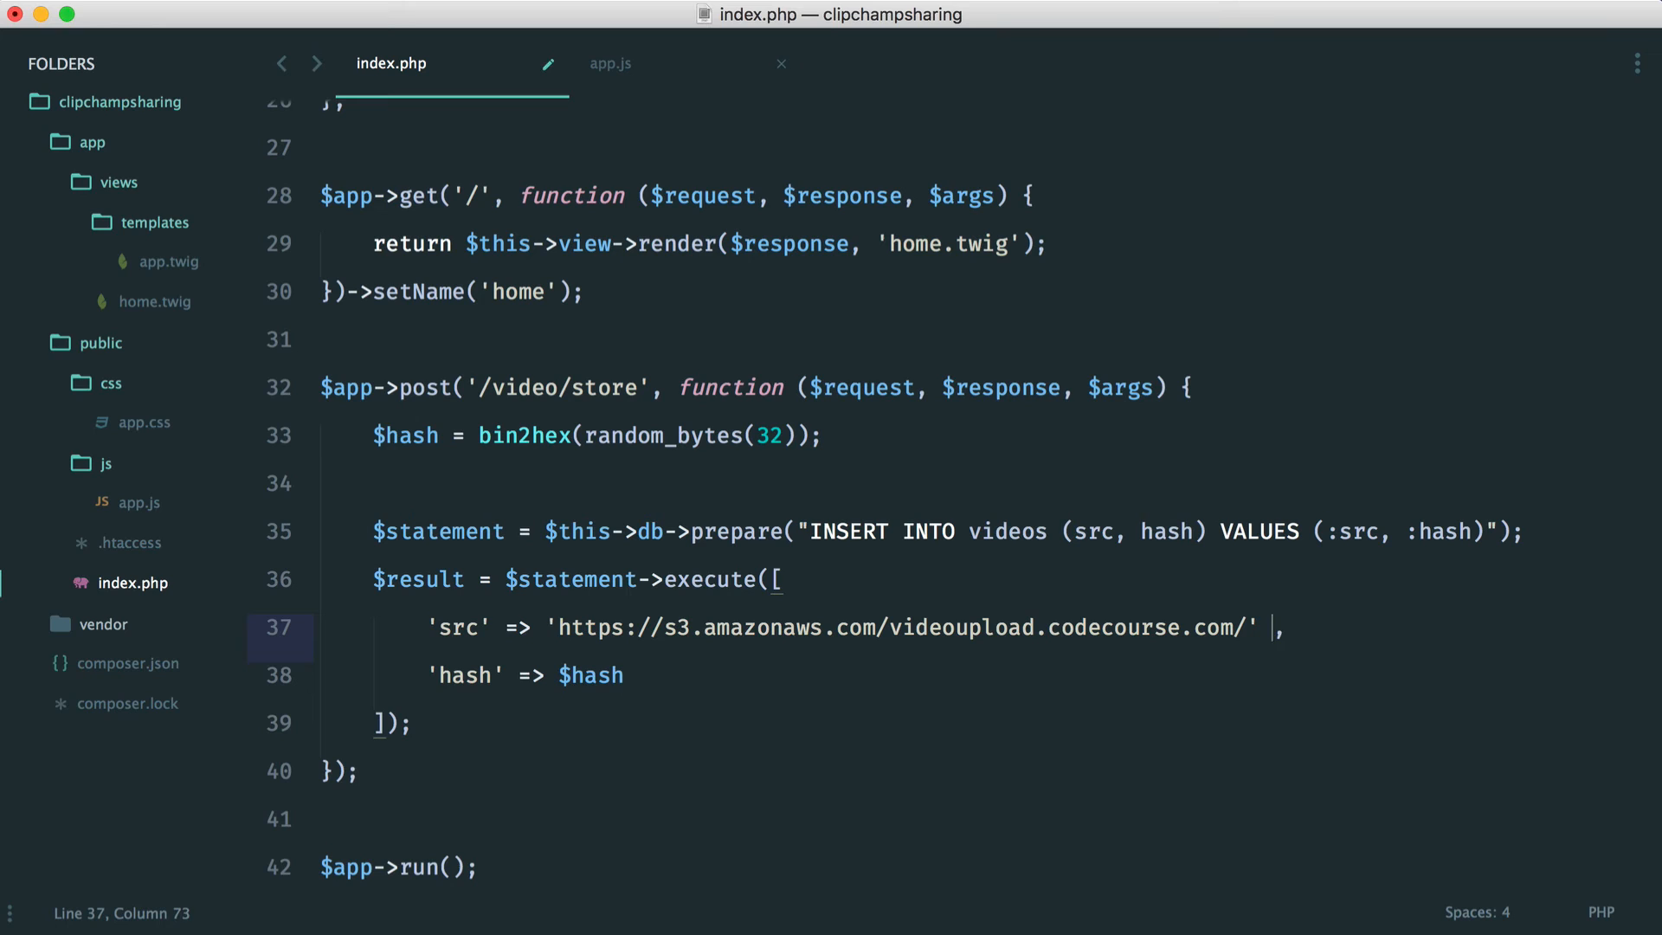
type(". $")
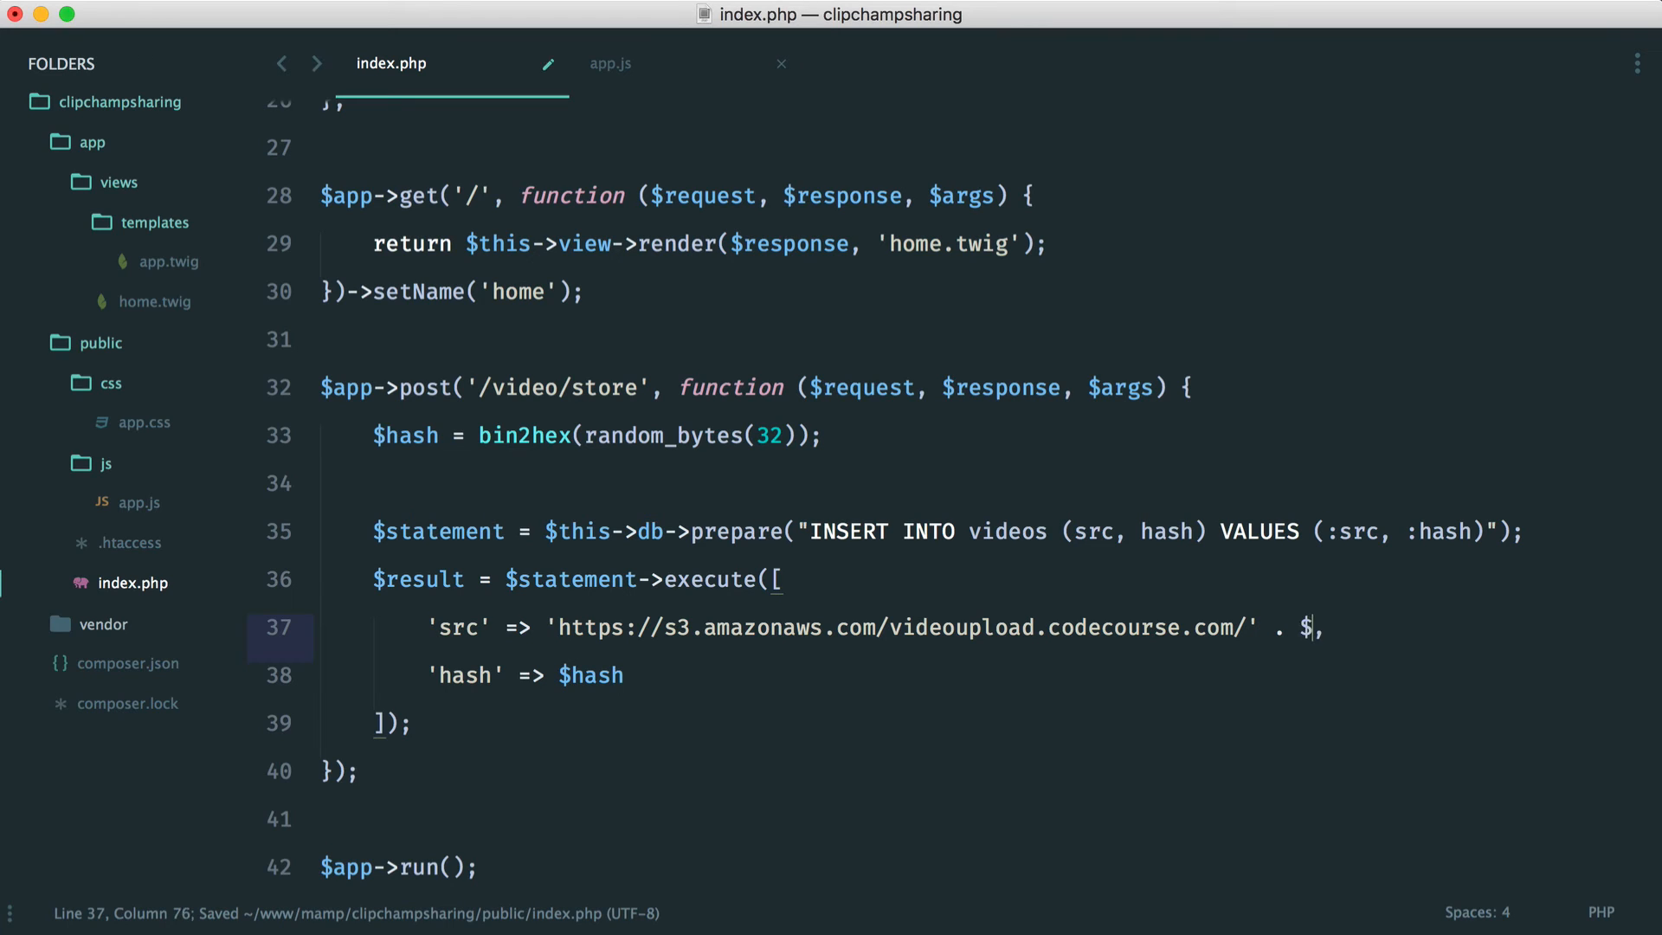
type("request->")
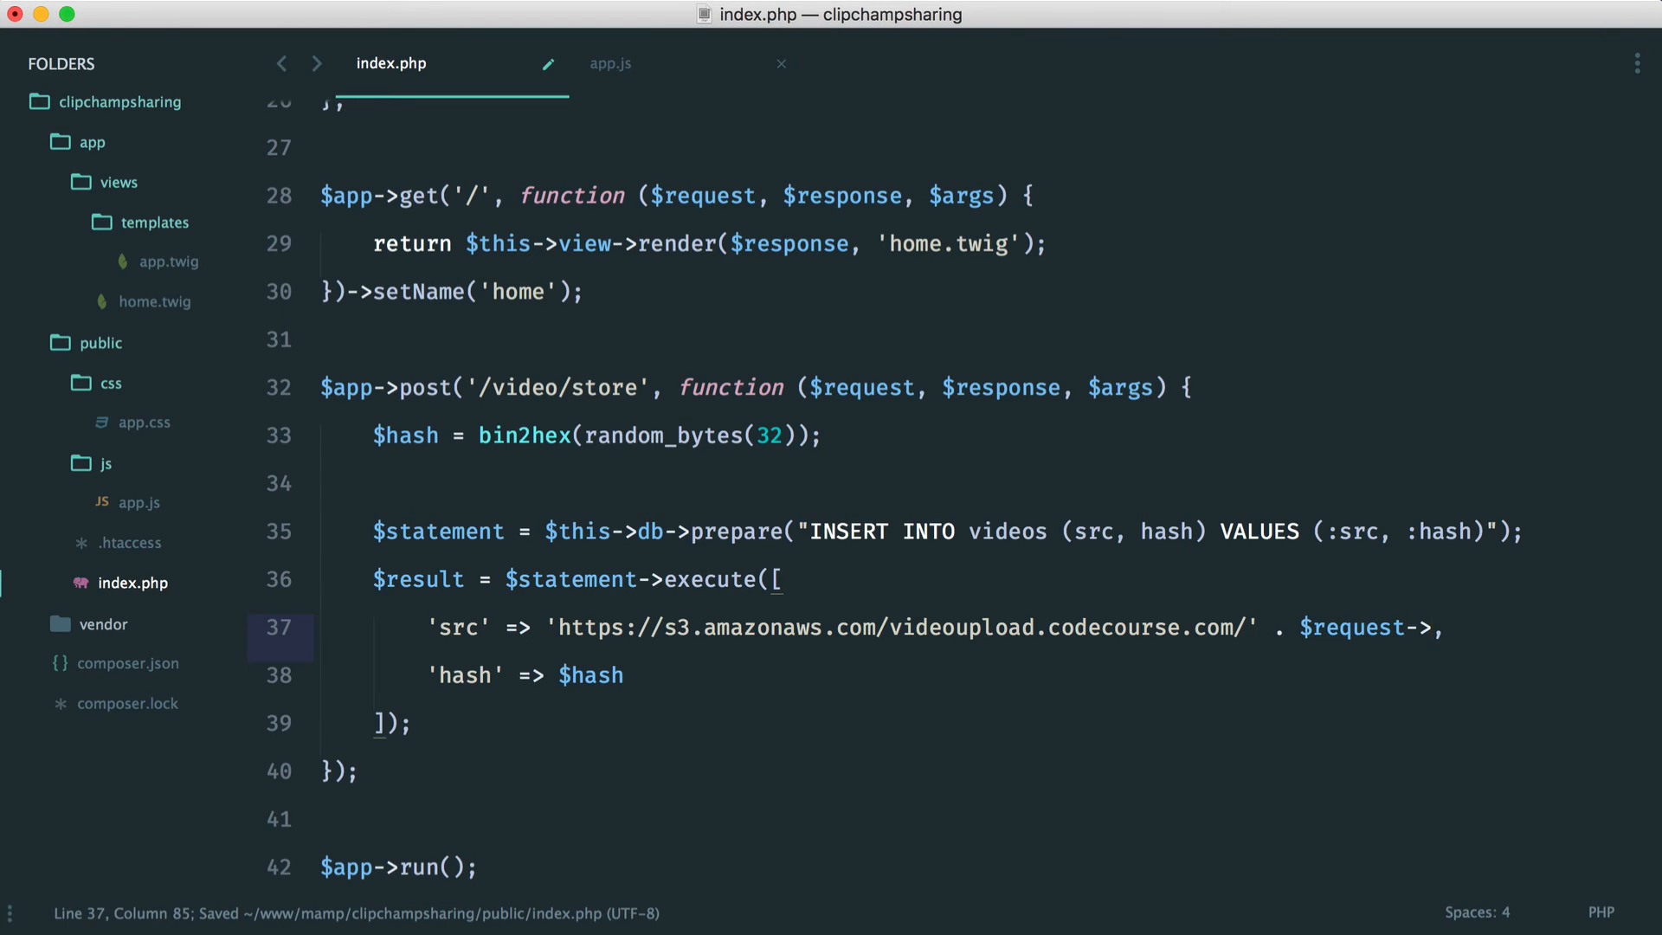
type("g")
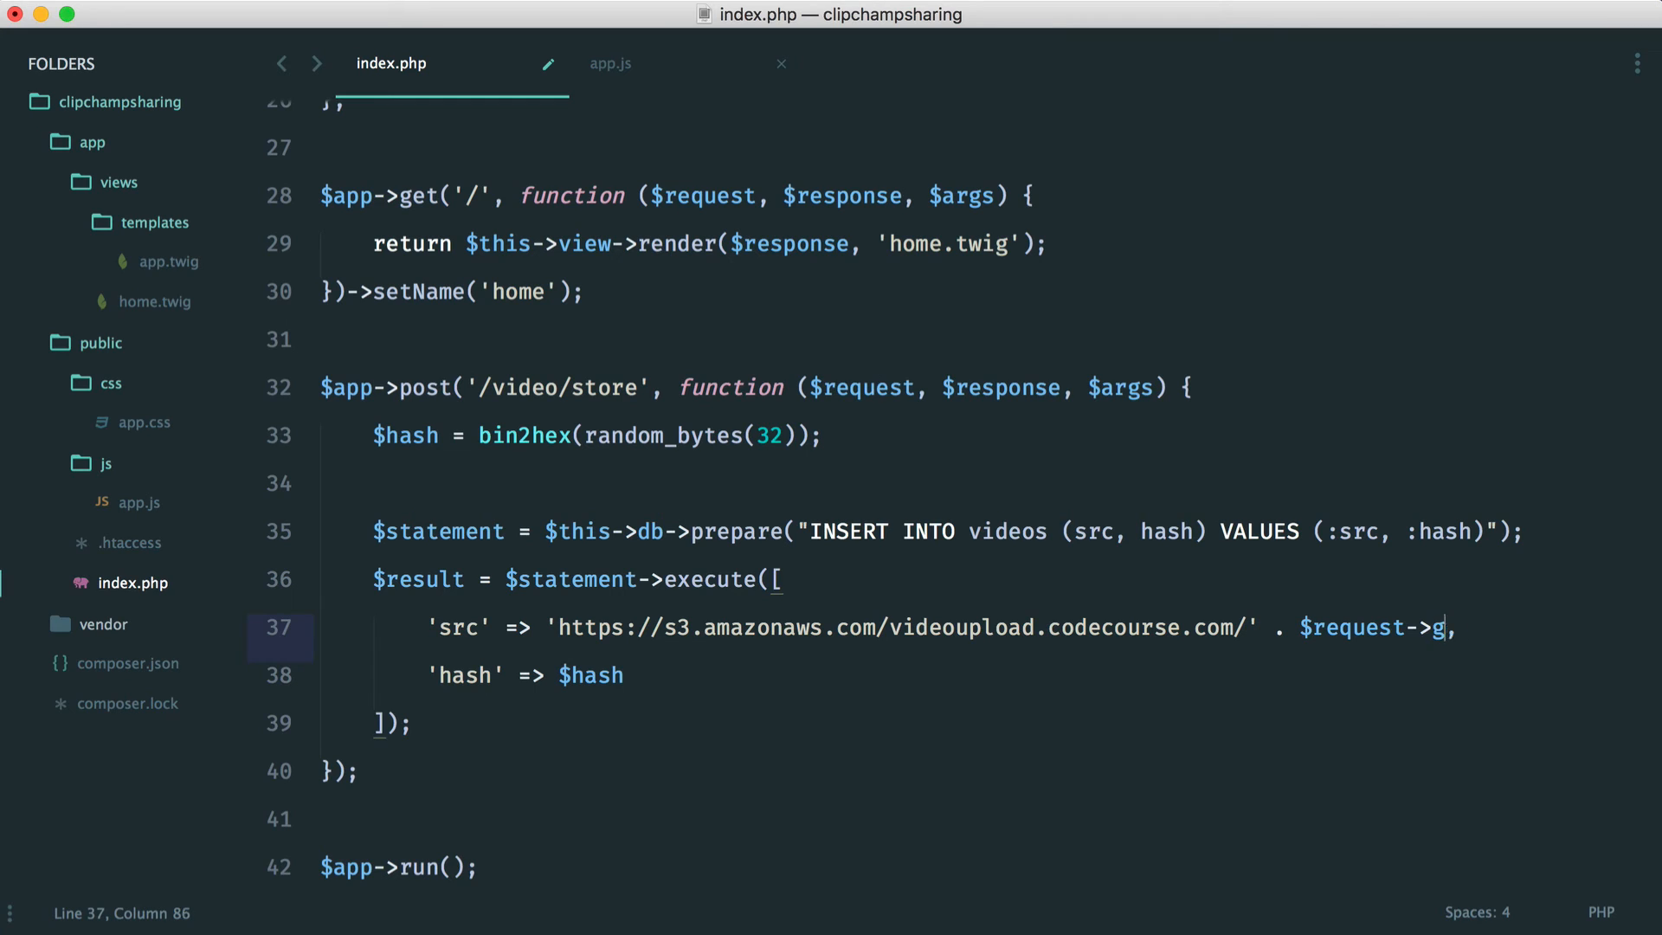
type("etParam('')")
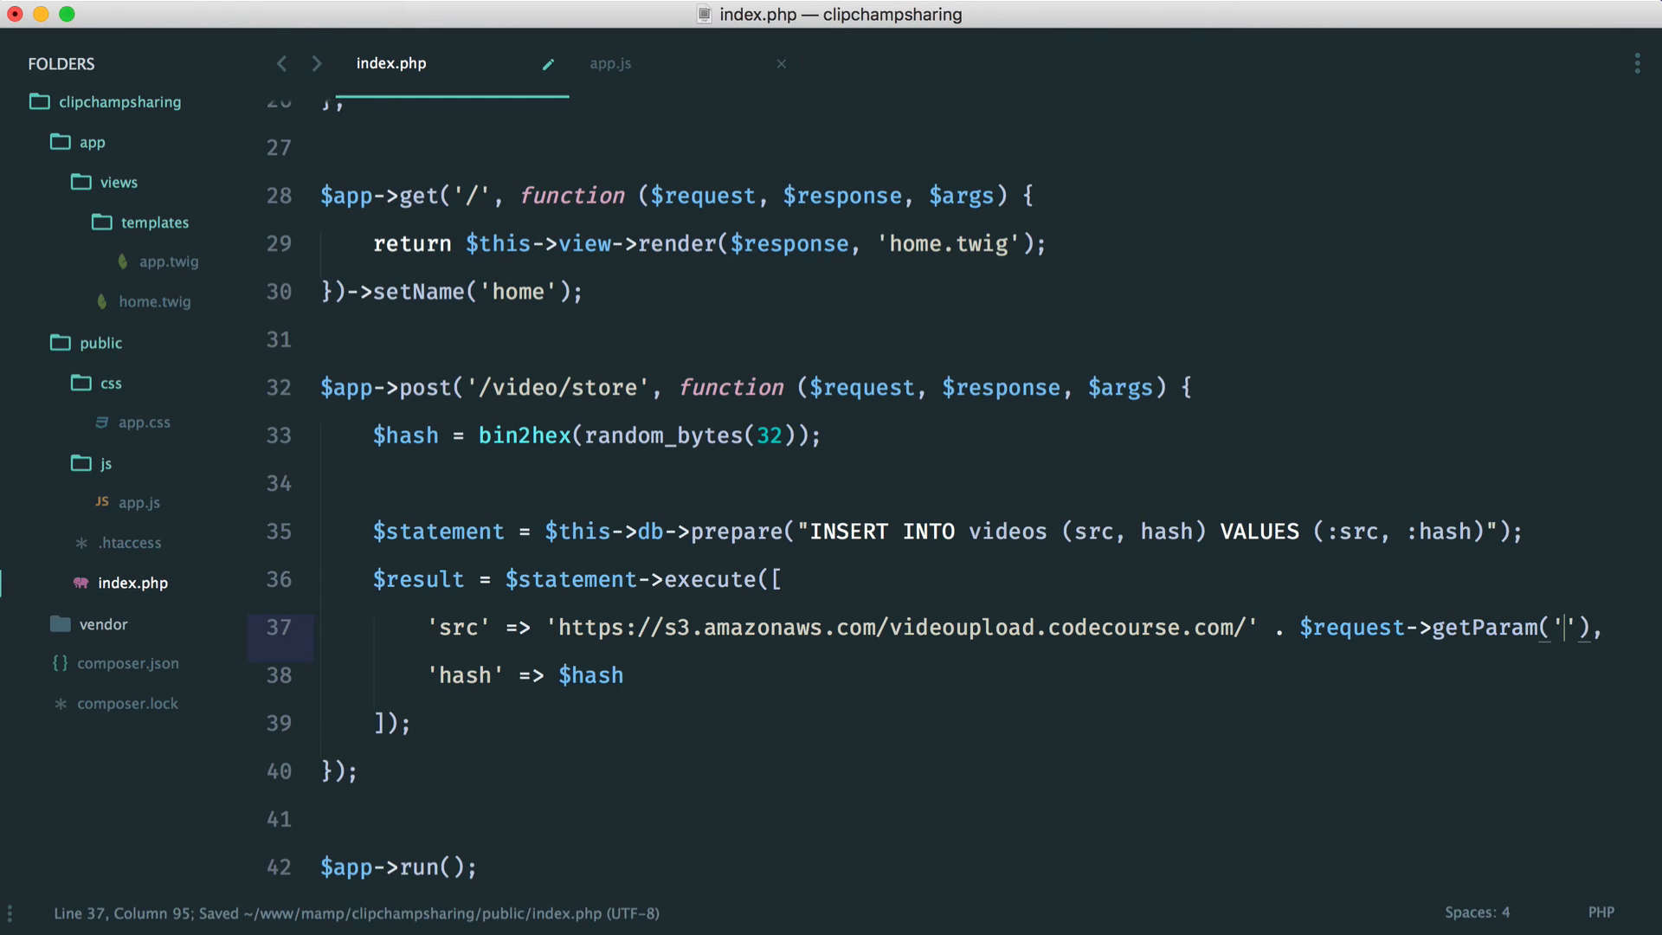
type("src")
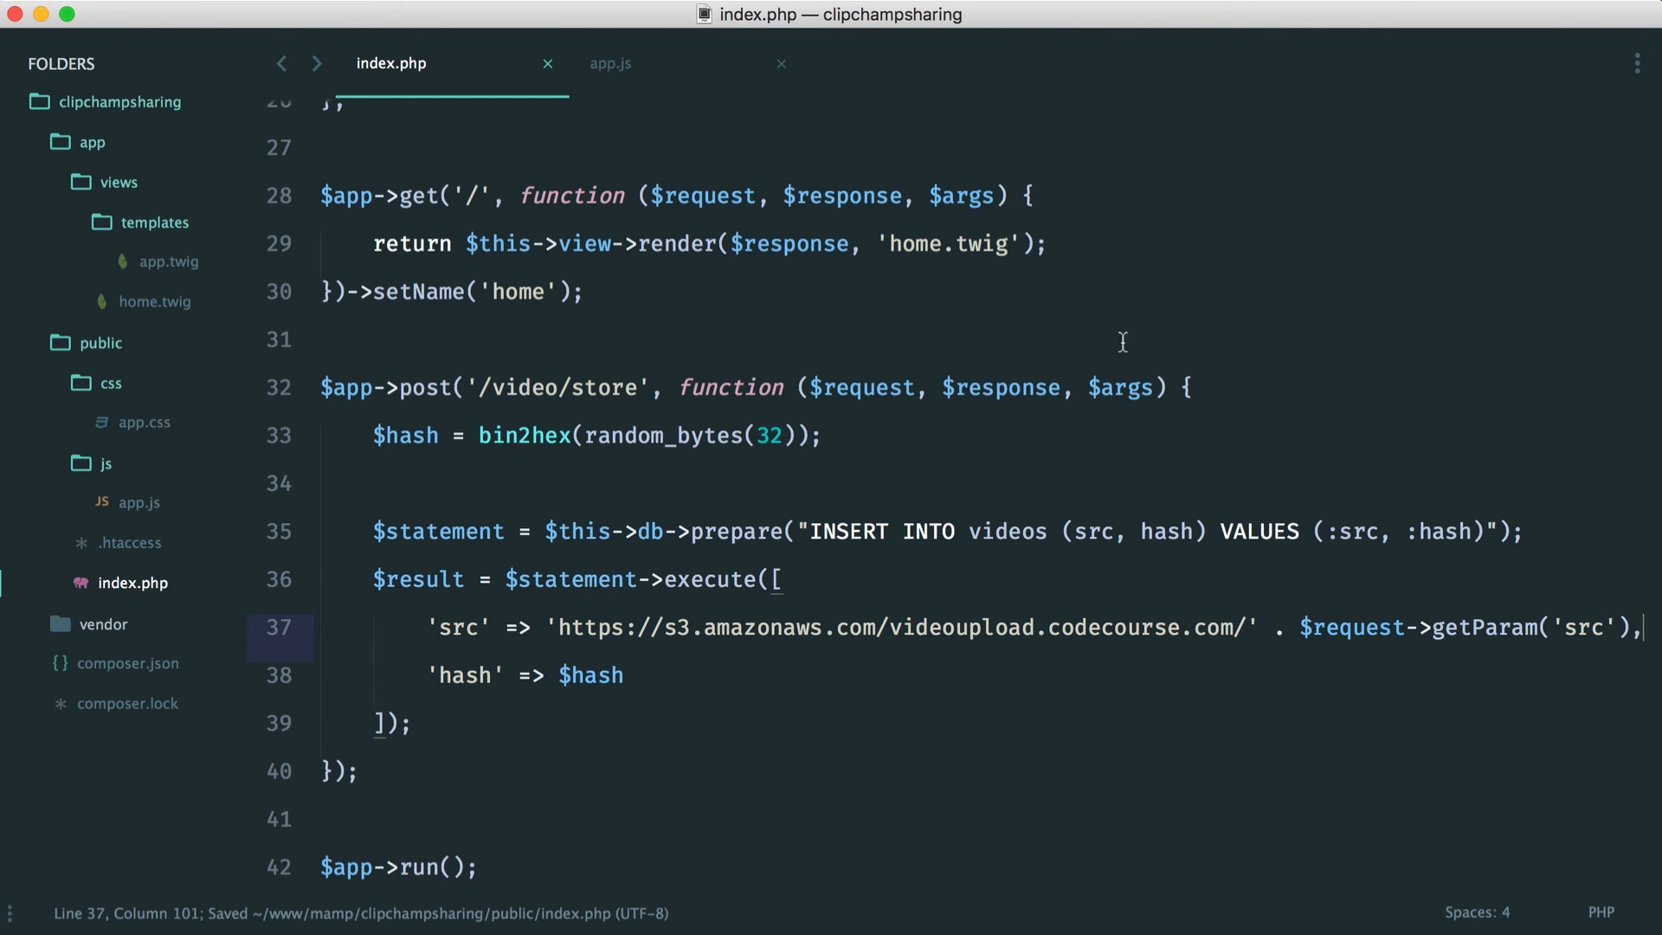
mouse_move(1506, 636)
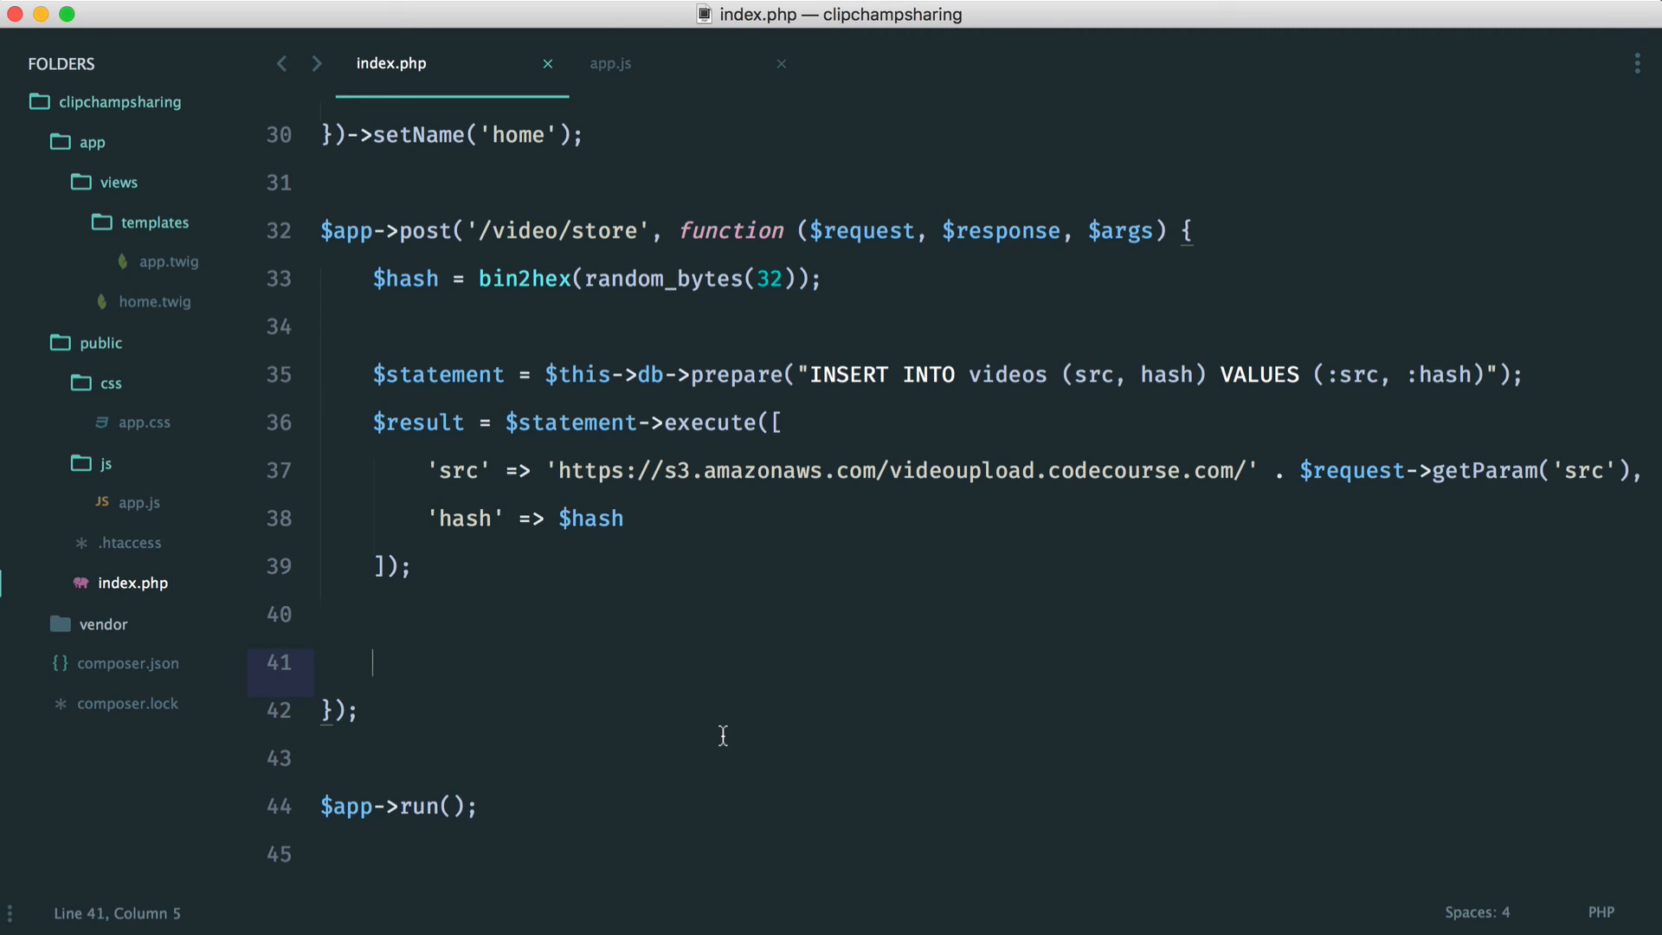
Get the response body and write json_encode(['hash' => $hash]) to it.
type("$")
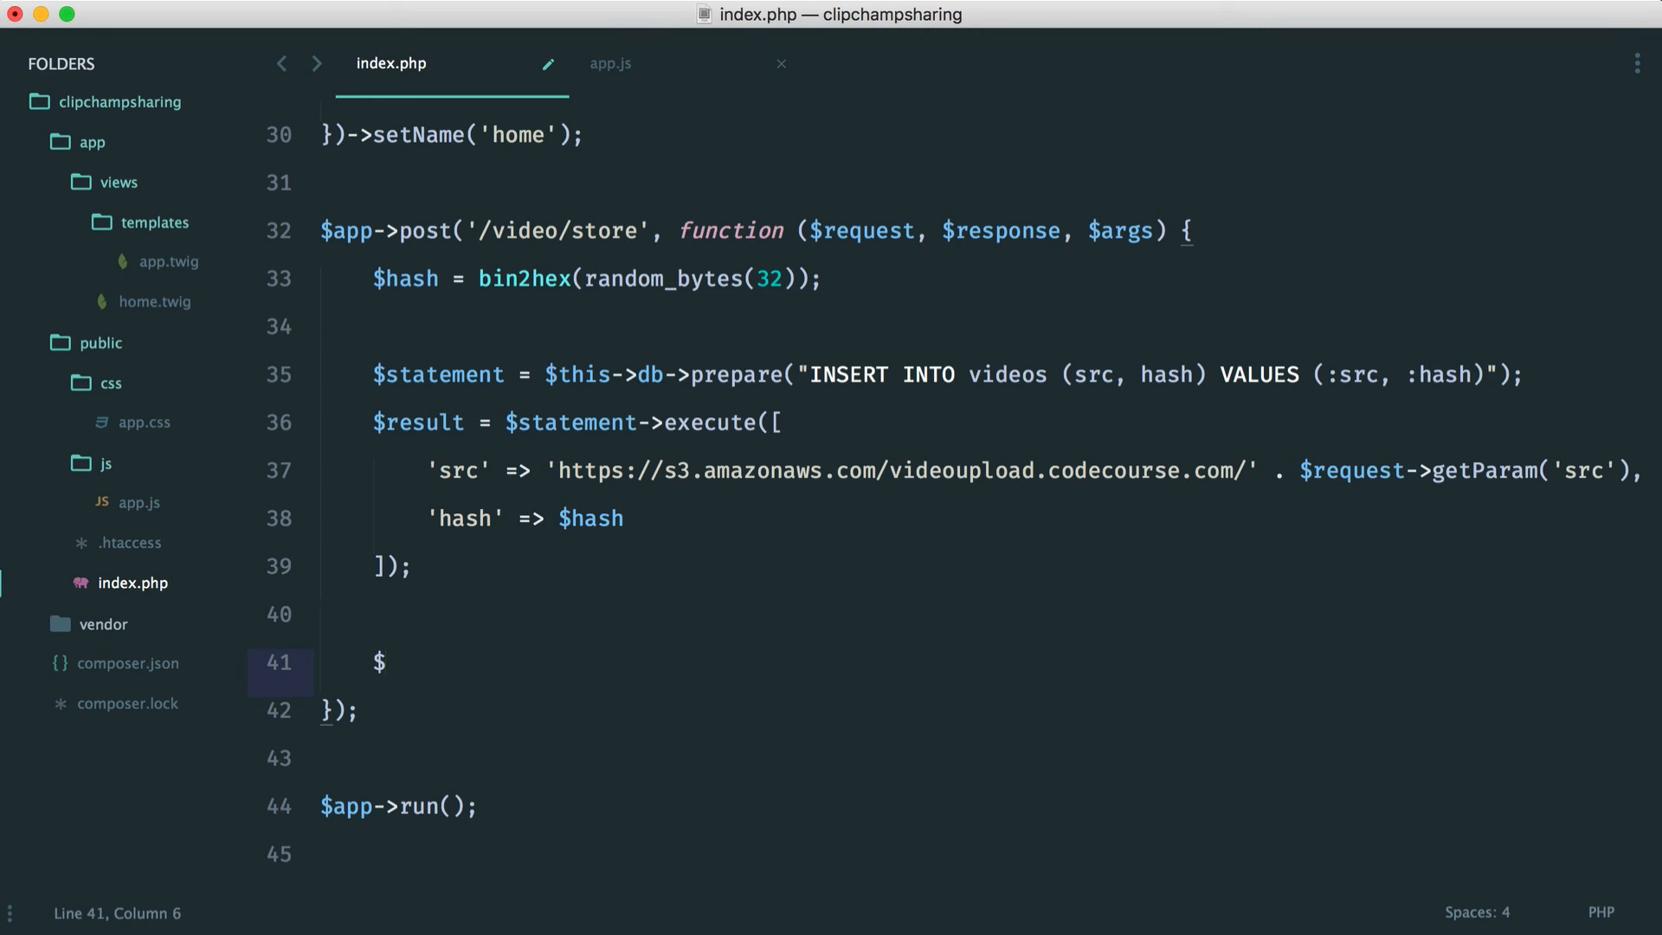
type("body =")
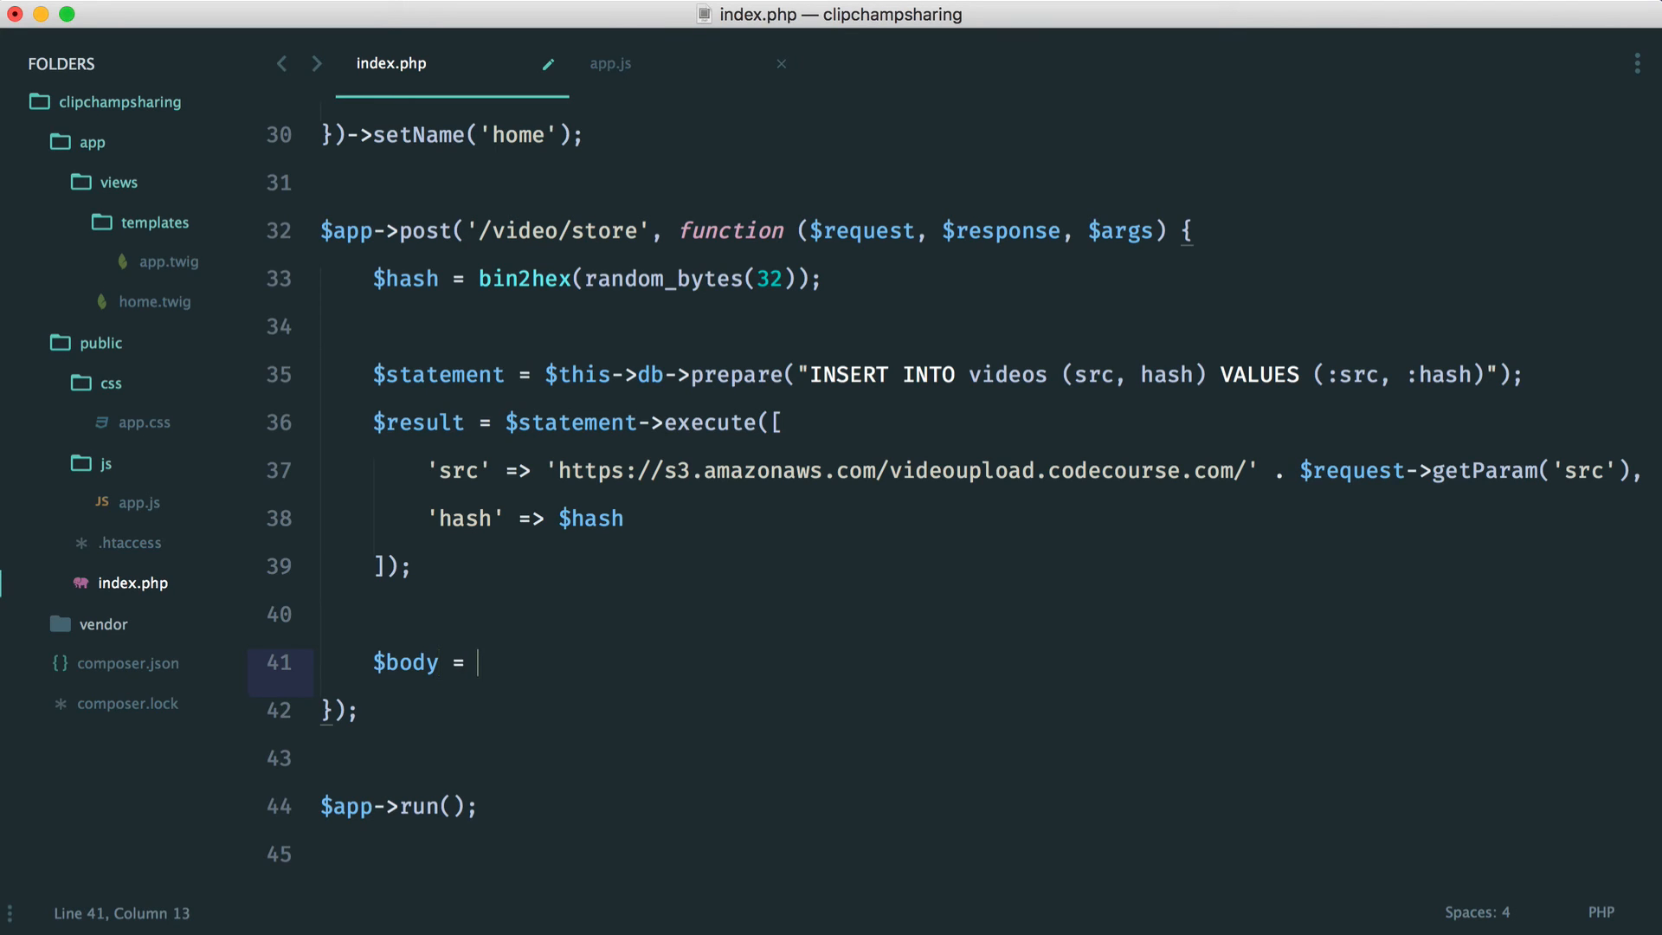
type("$response->getBody();")
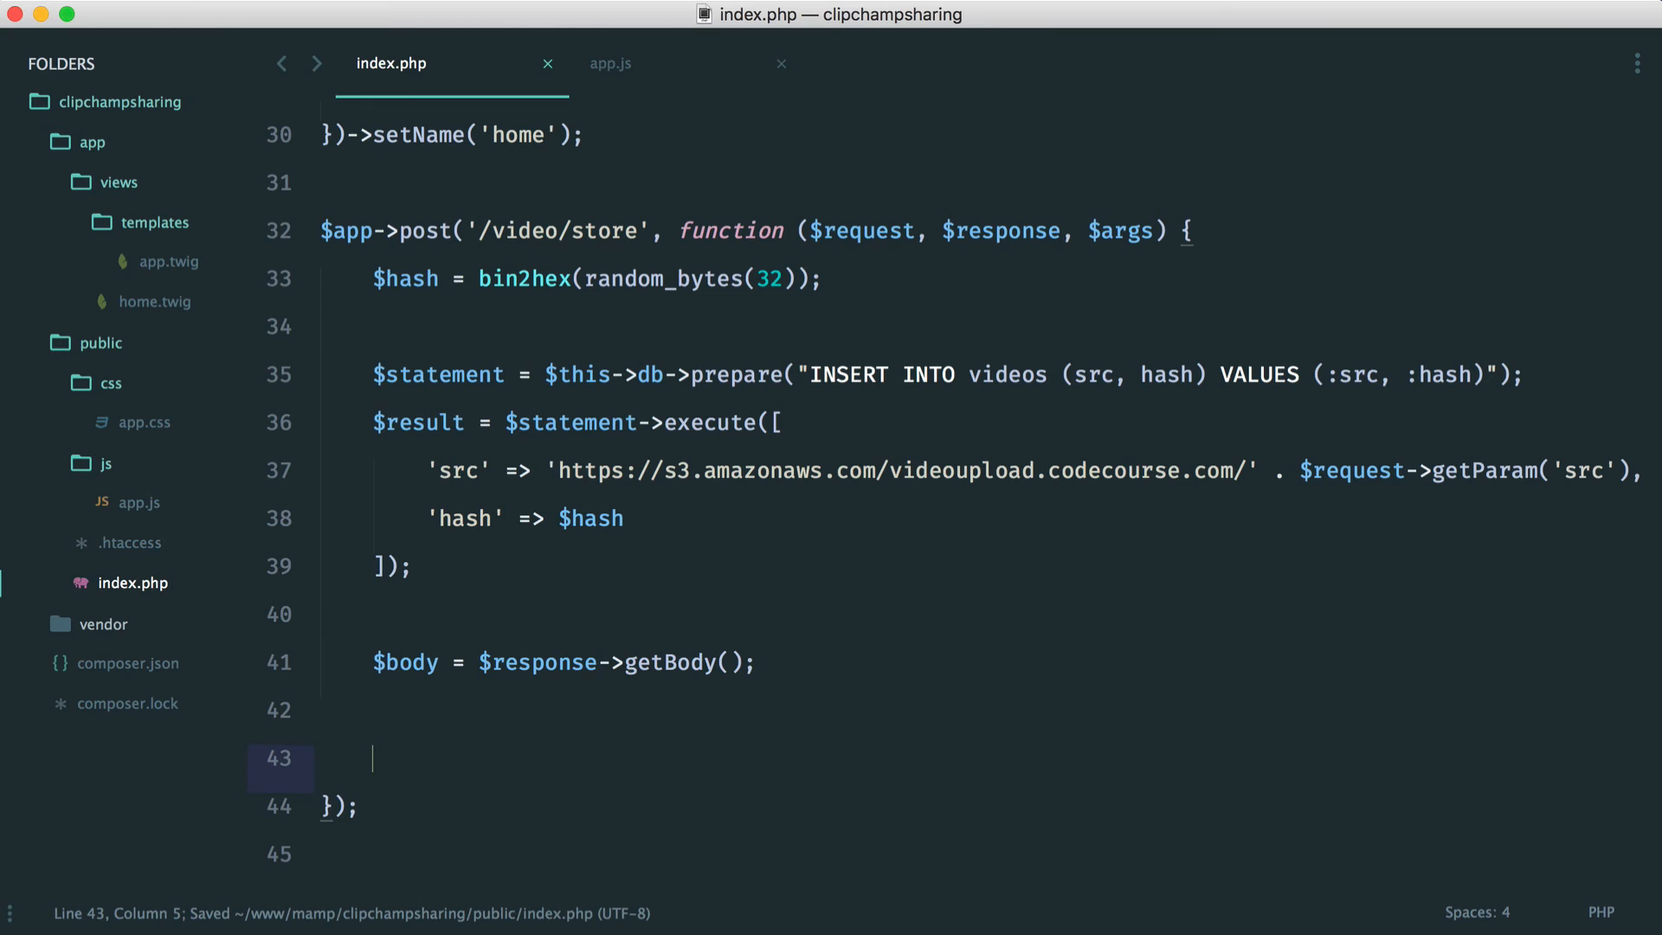
type("$body->write();")
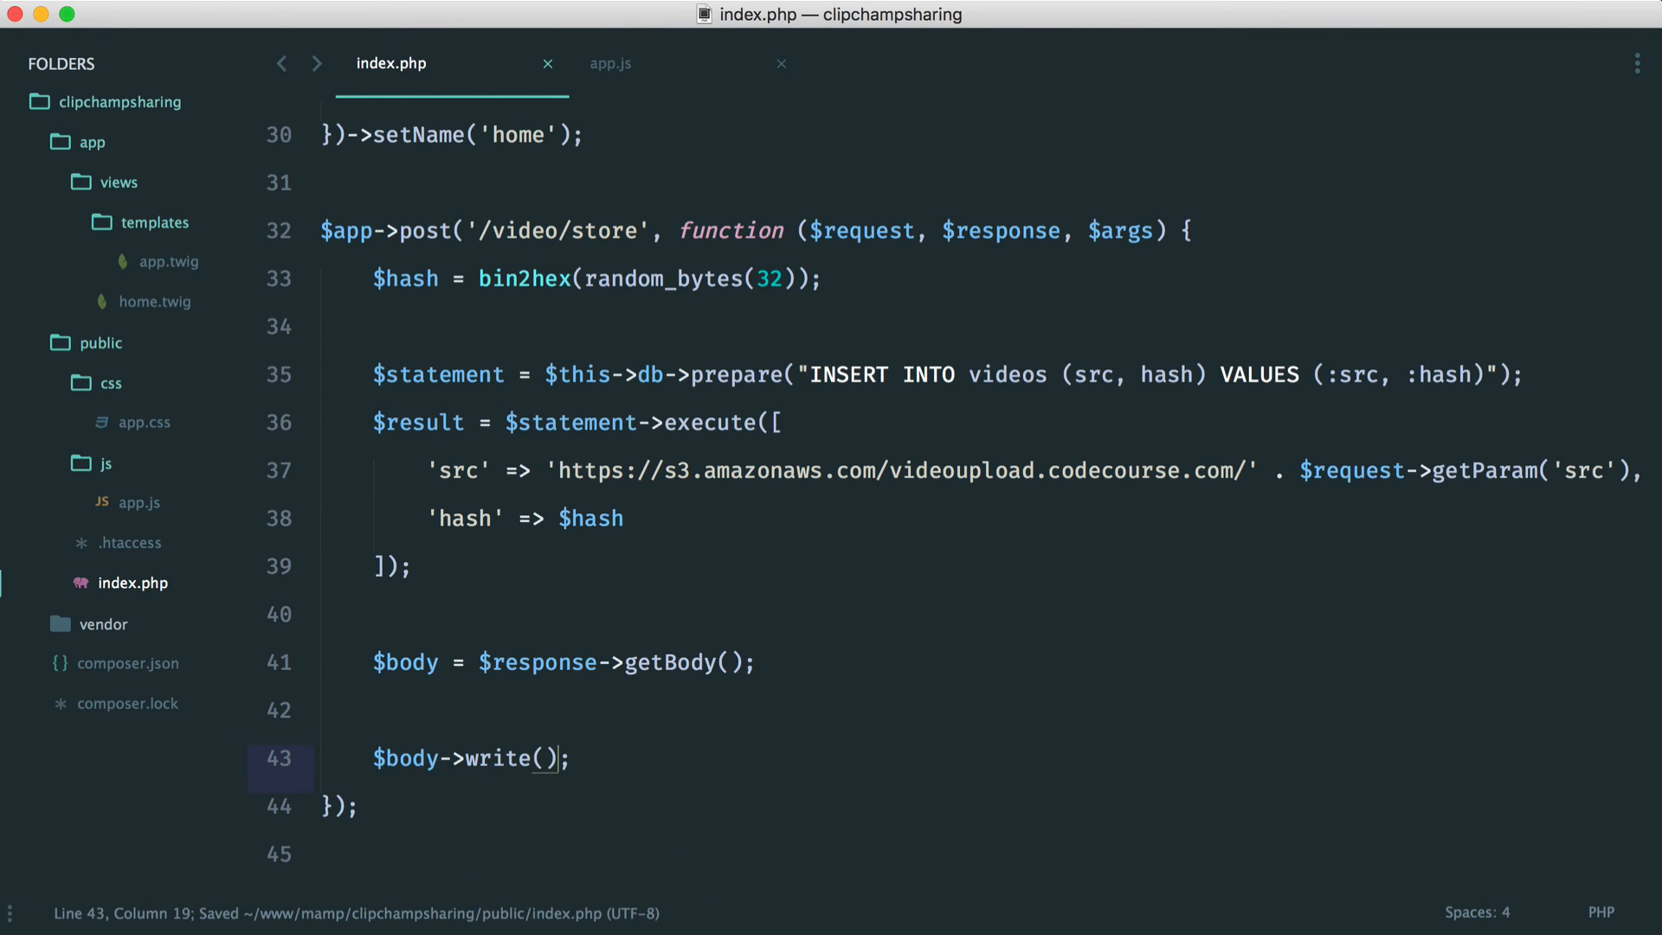
key("left")
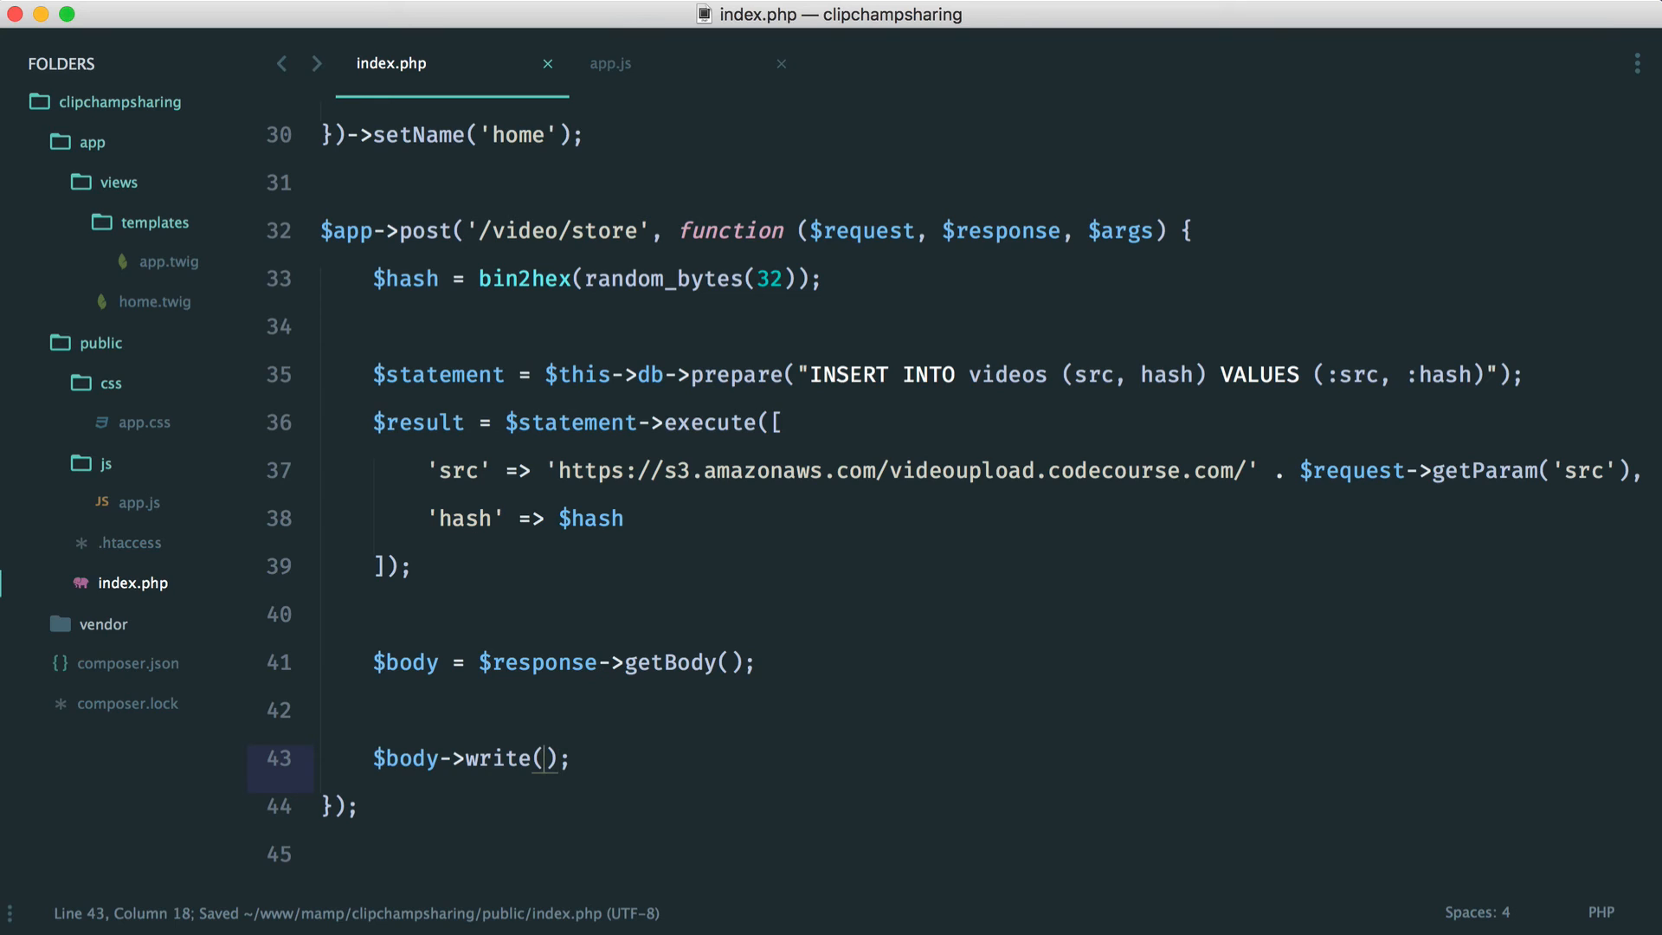
type("json_encode([")
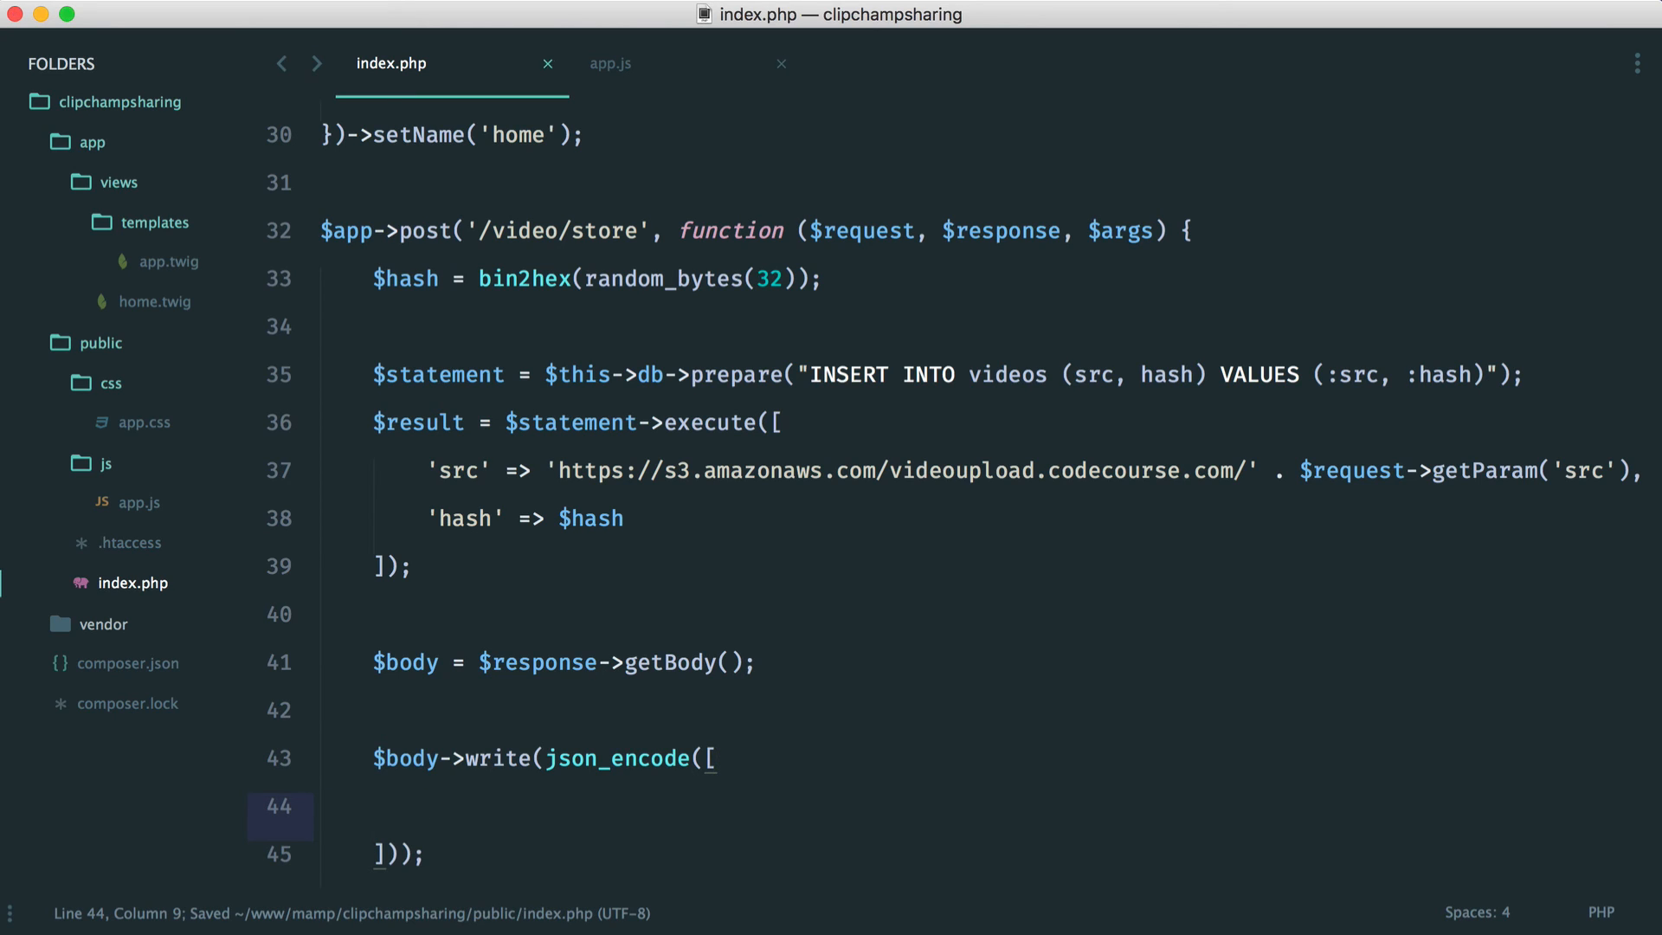
type("'ha'")
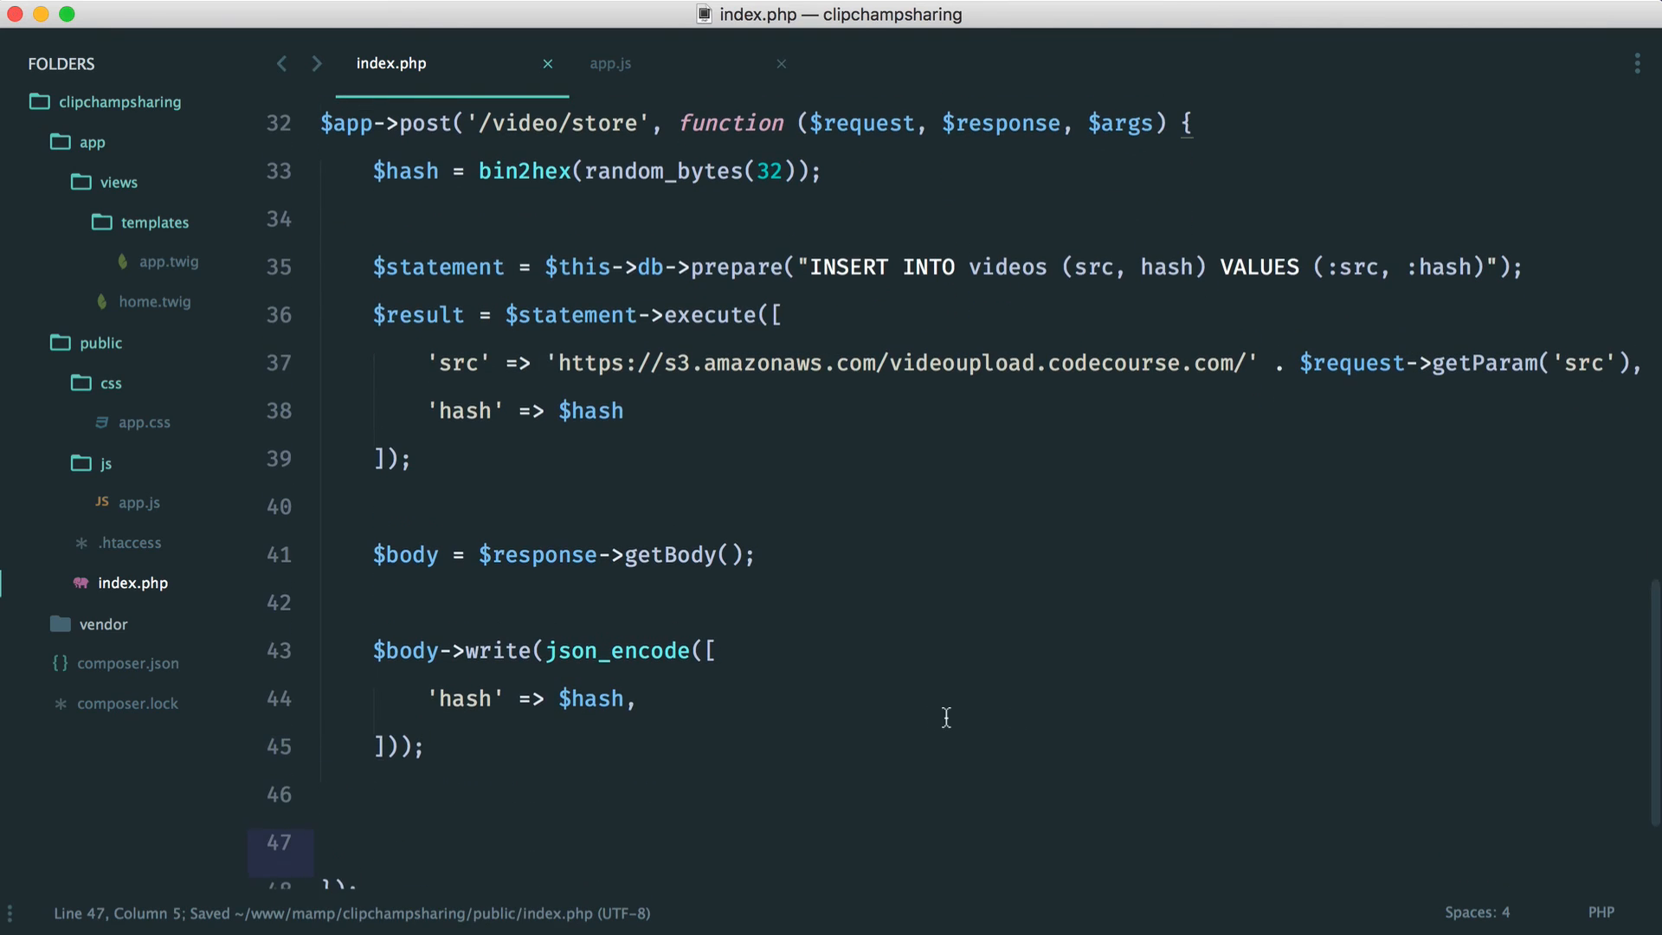
scroll("down", 3)
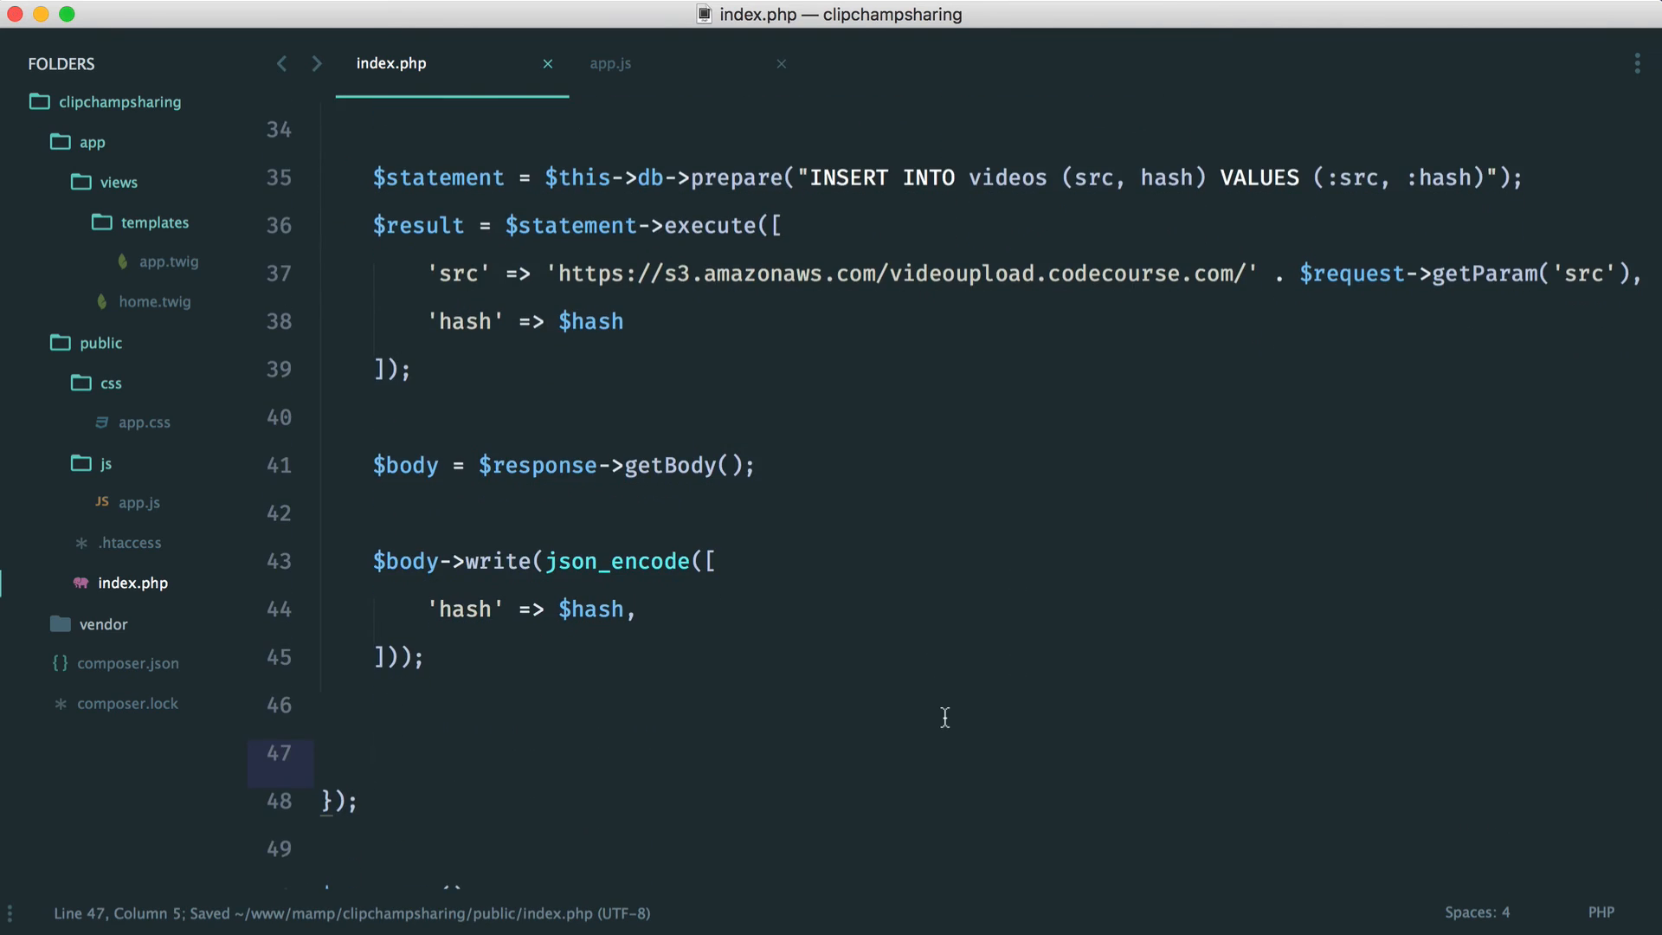
Return the response with Content-Type 'application/json' header and withBody($body).
type("return $response-")
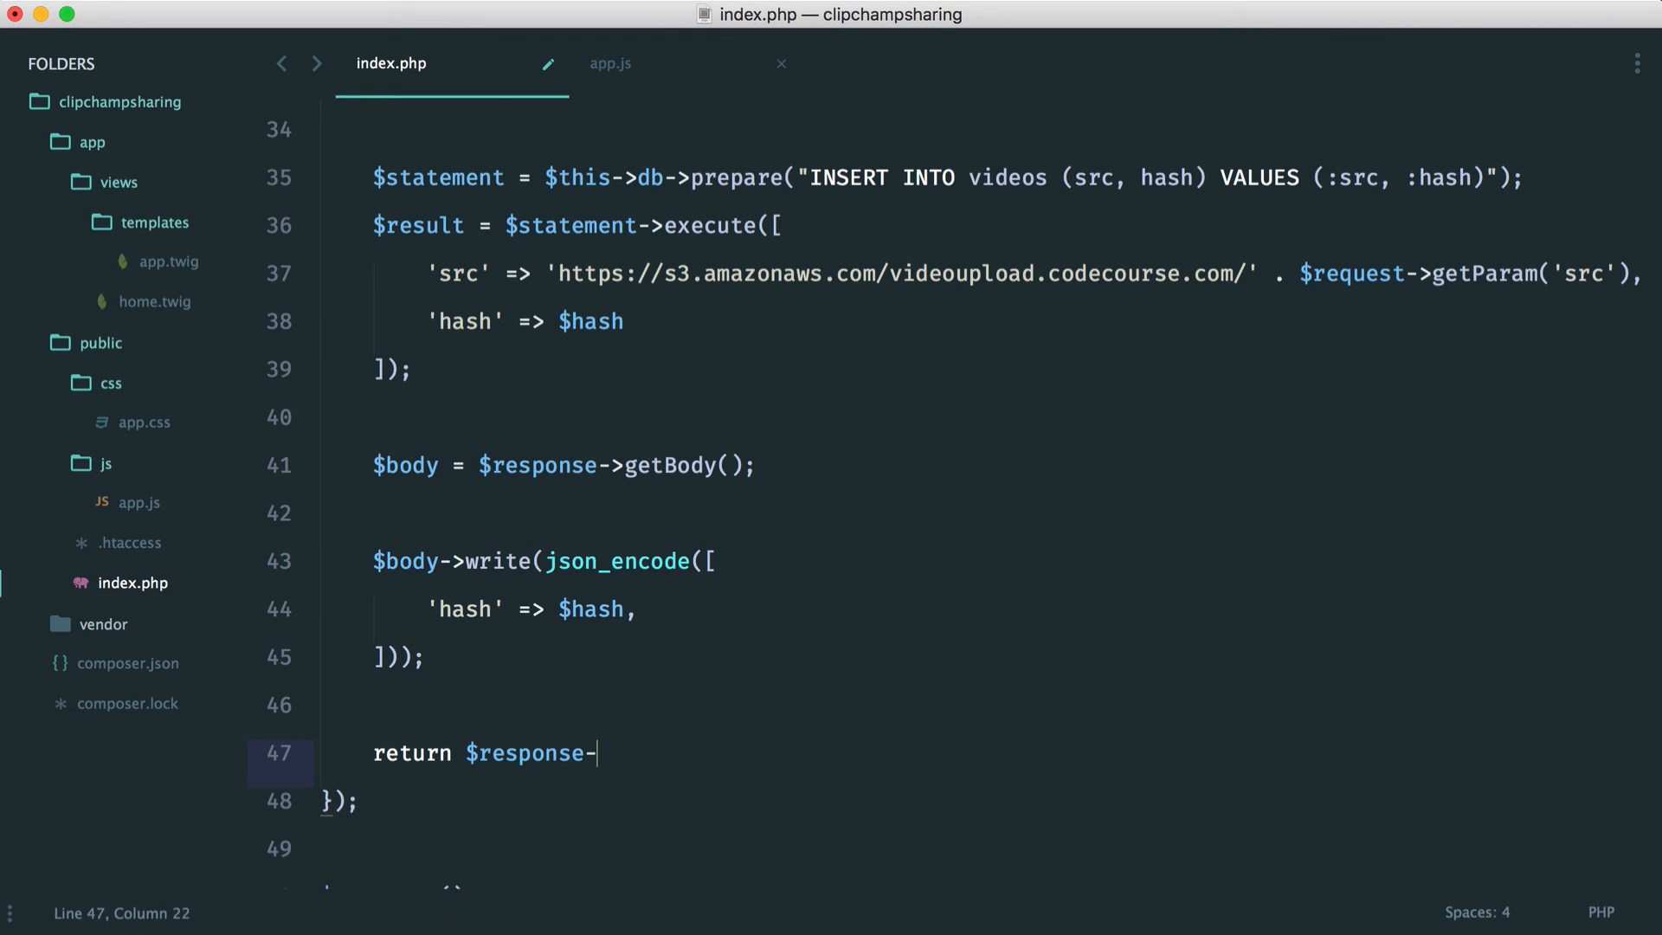
type("withHead")
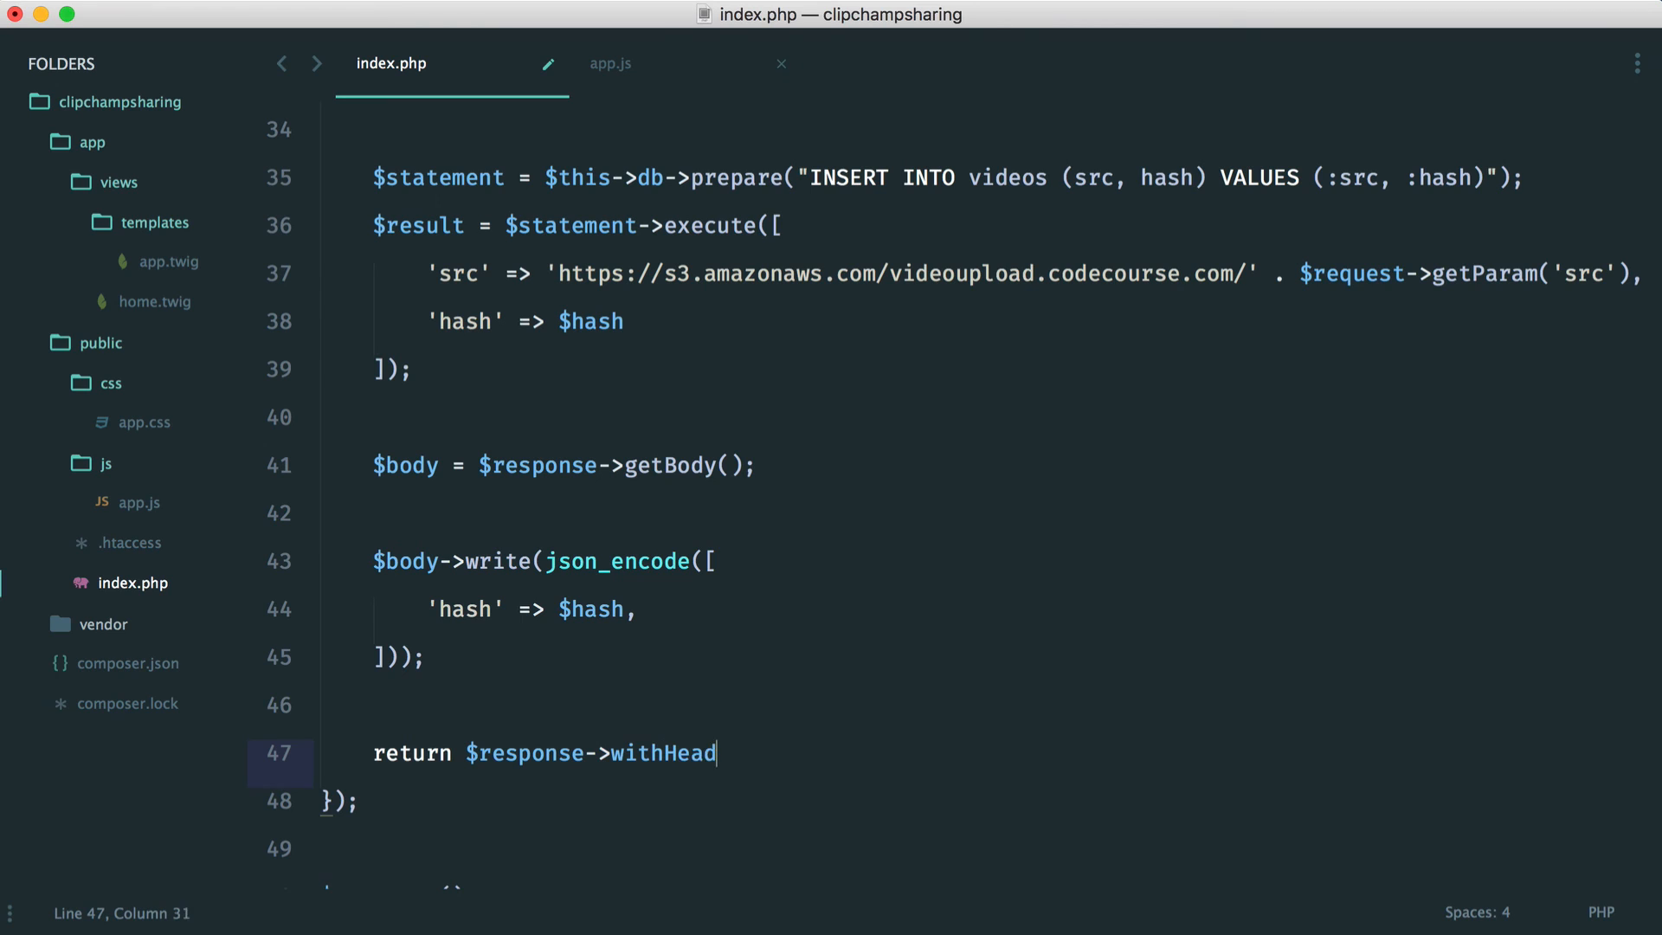
type("er('C');")
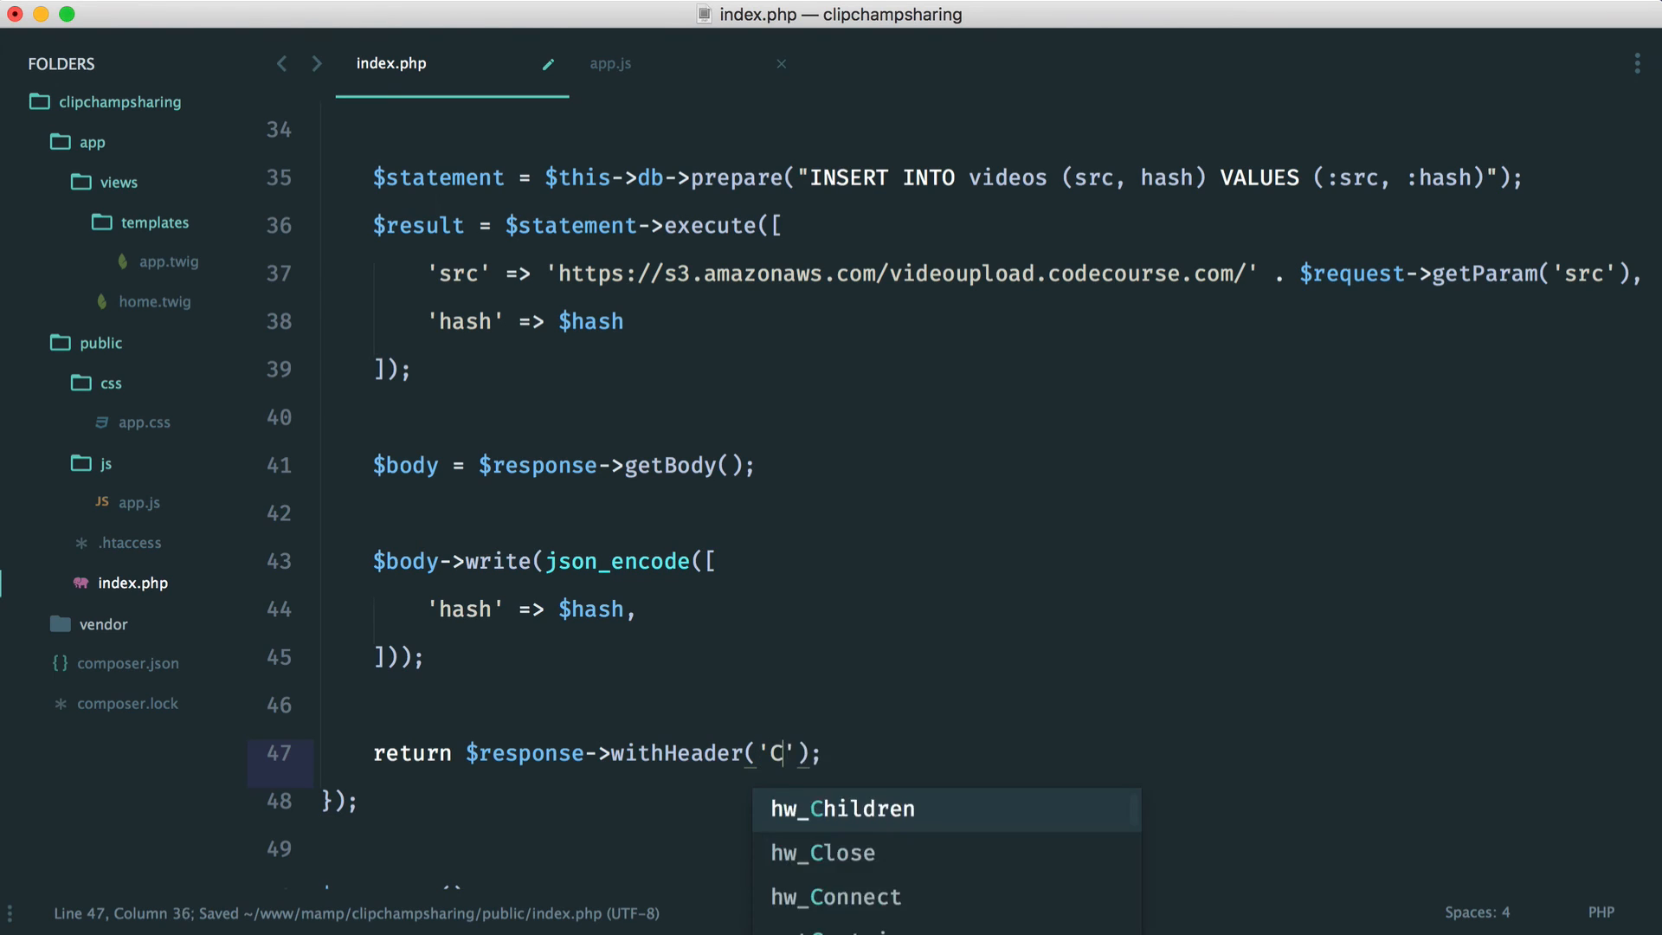
type("ontent-Type")
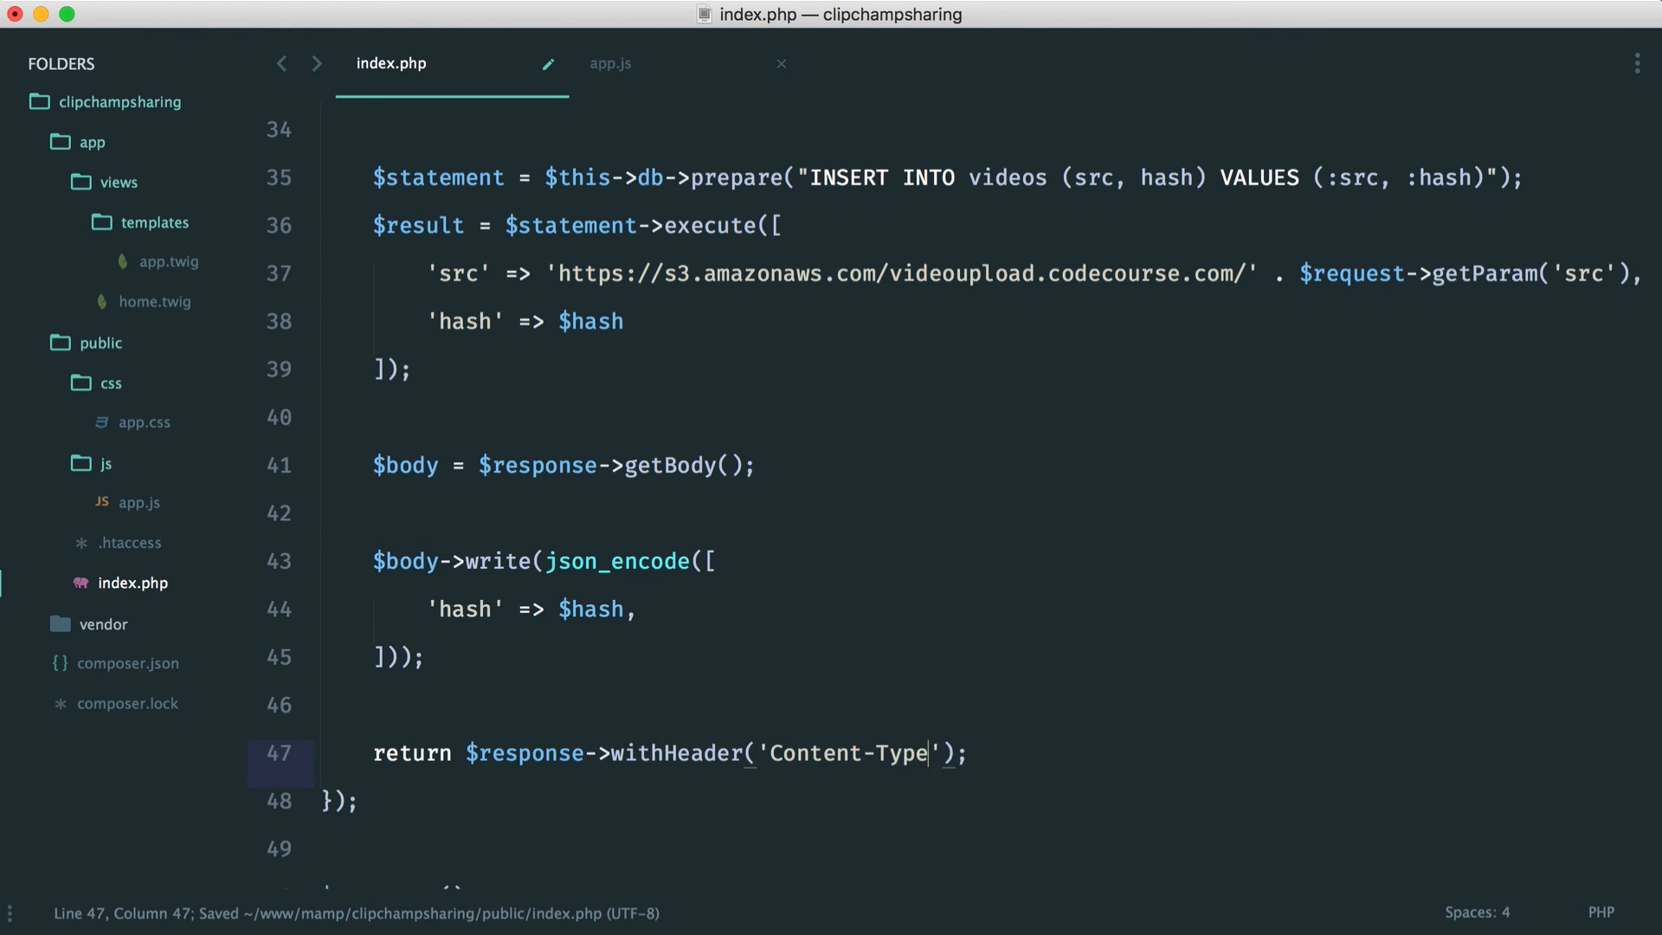
type(", 'app'")
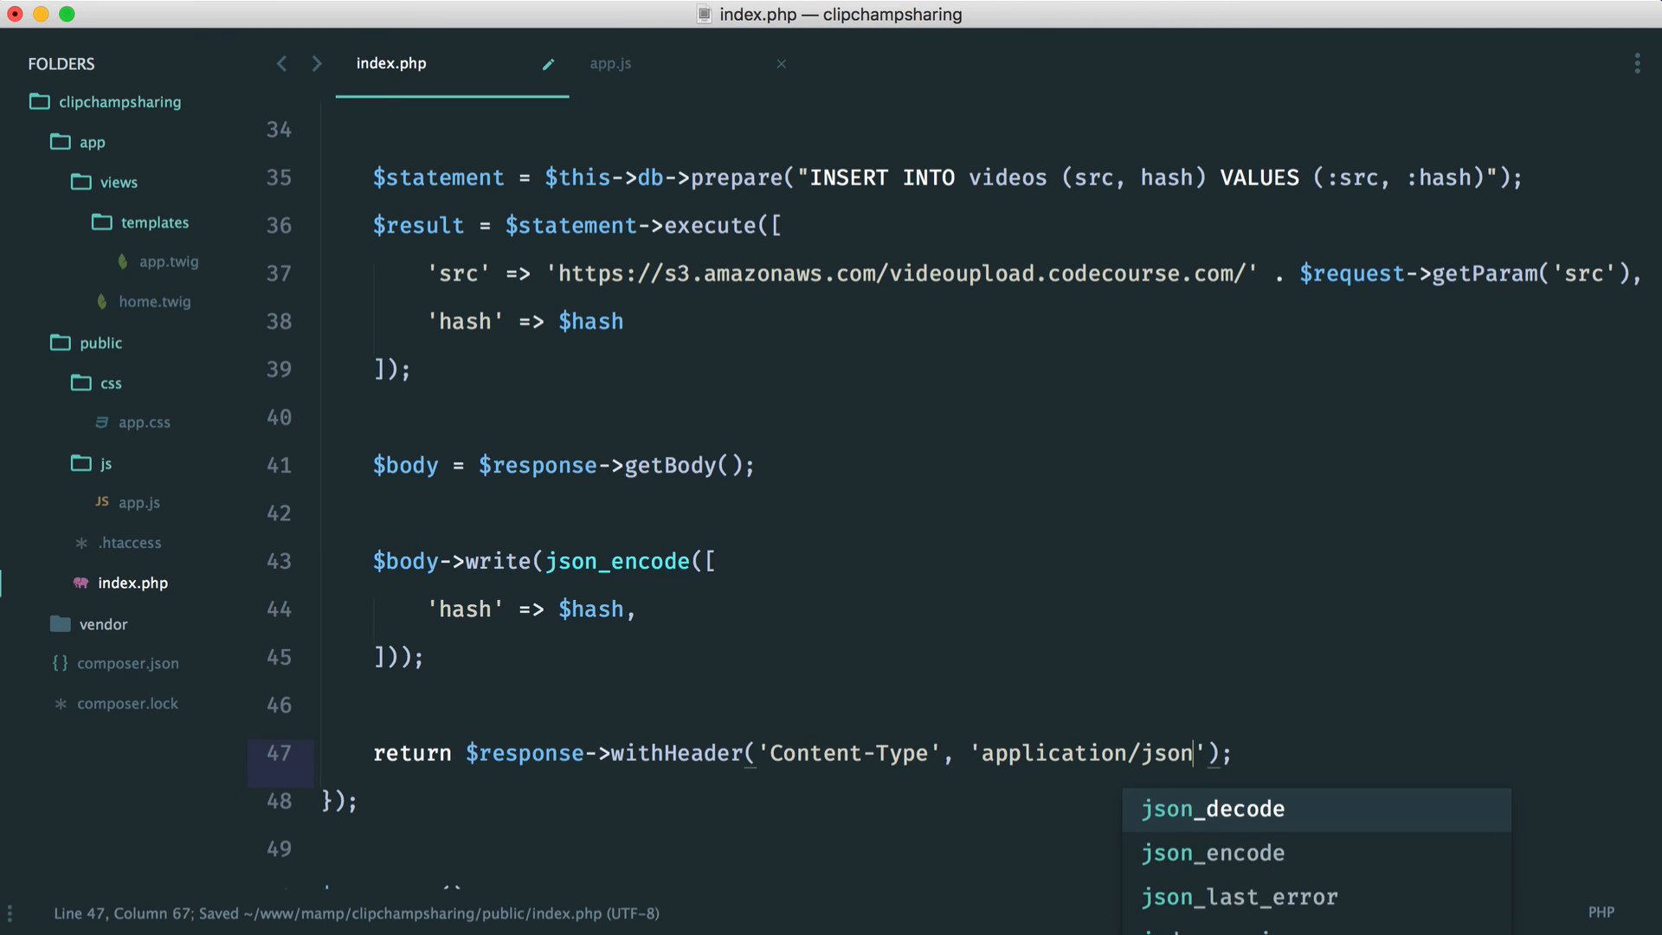
type("->withBody(")
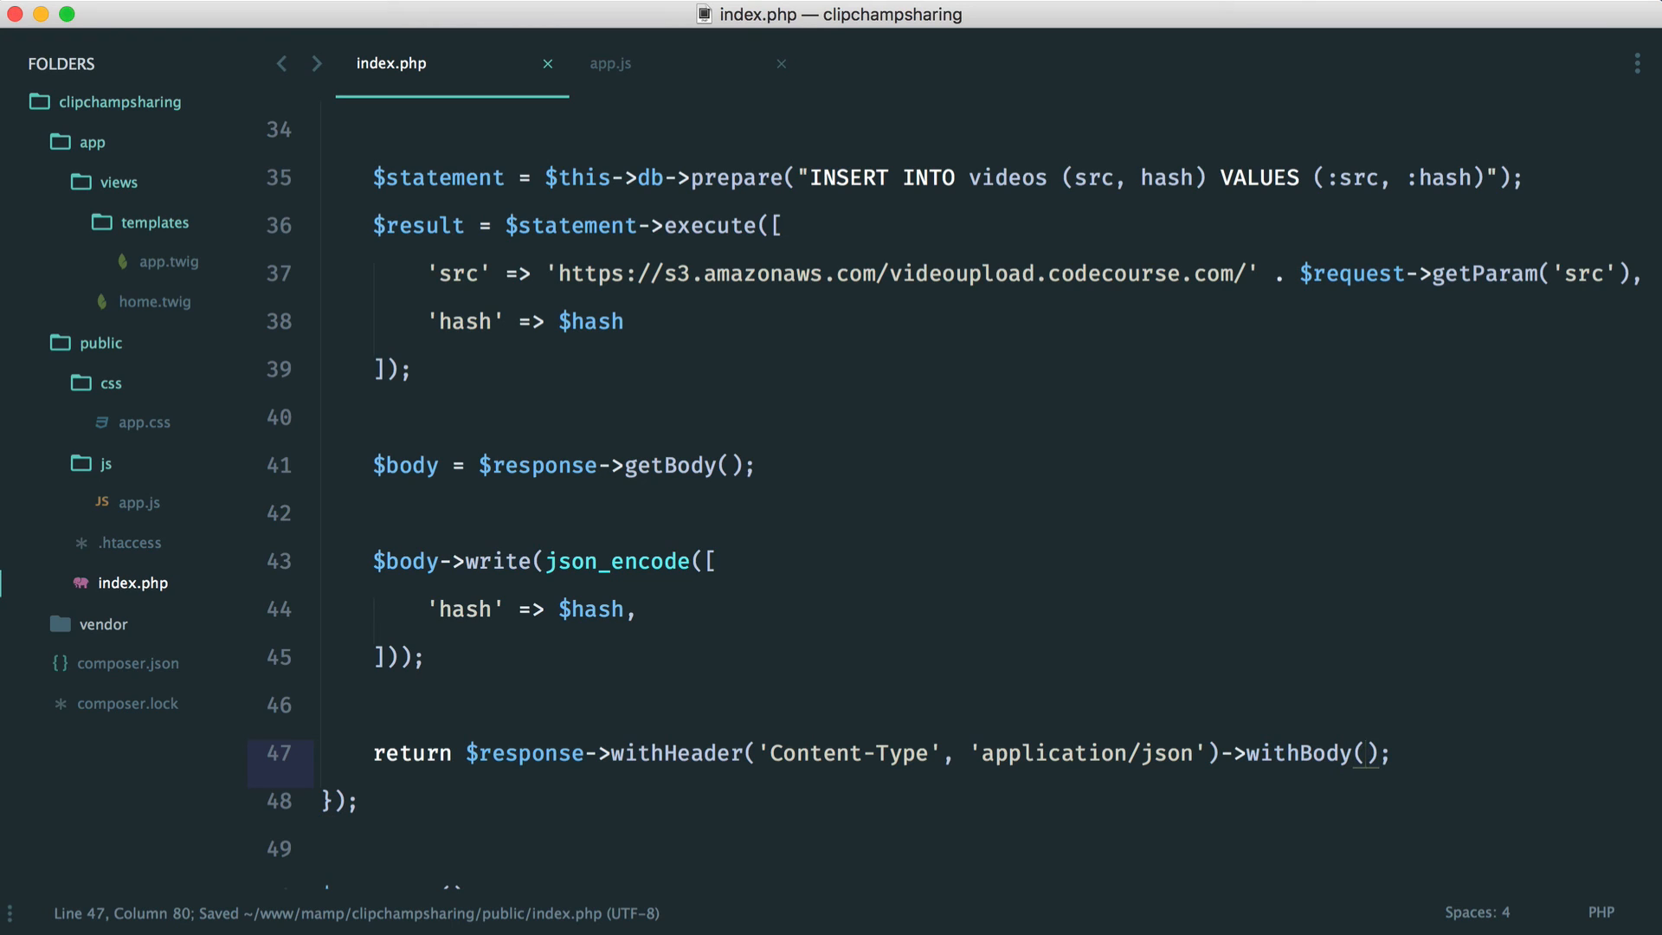
type("$body")
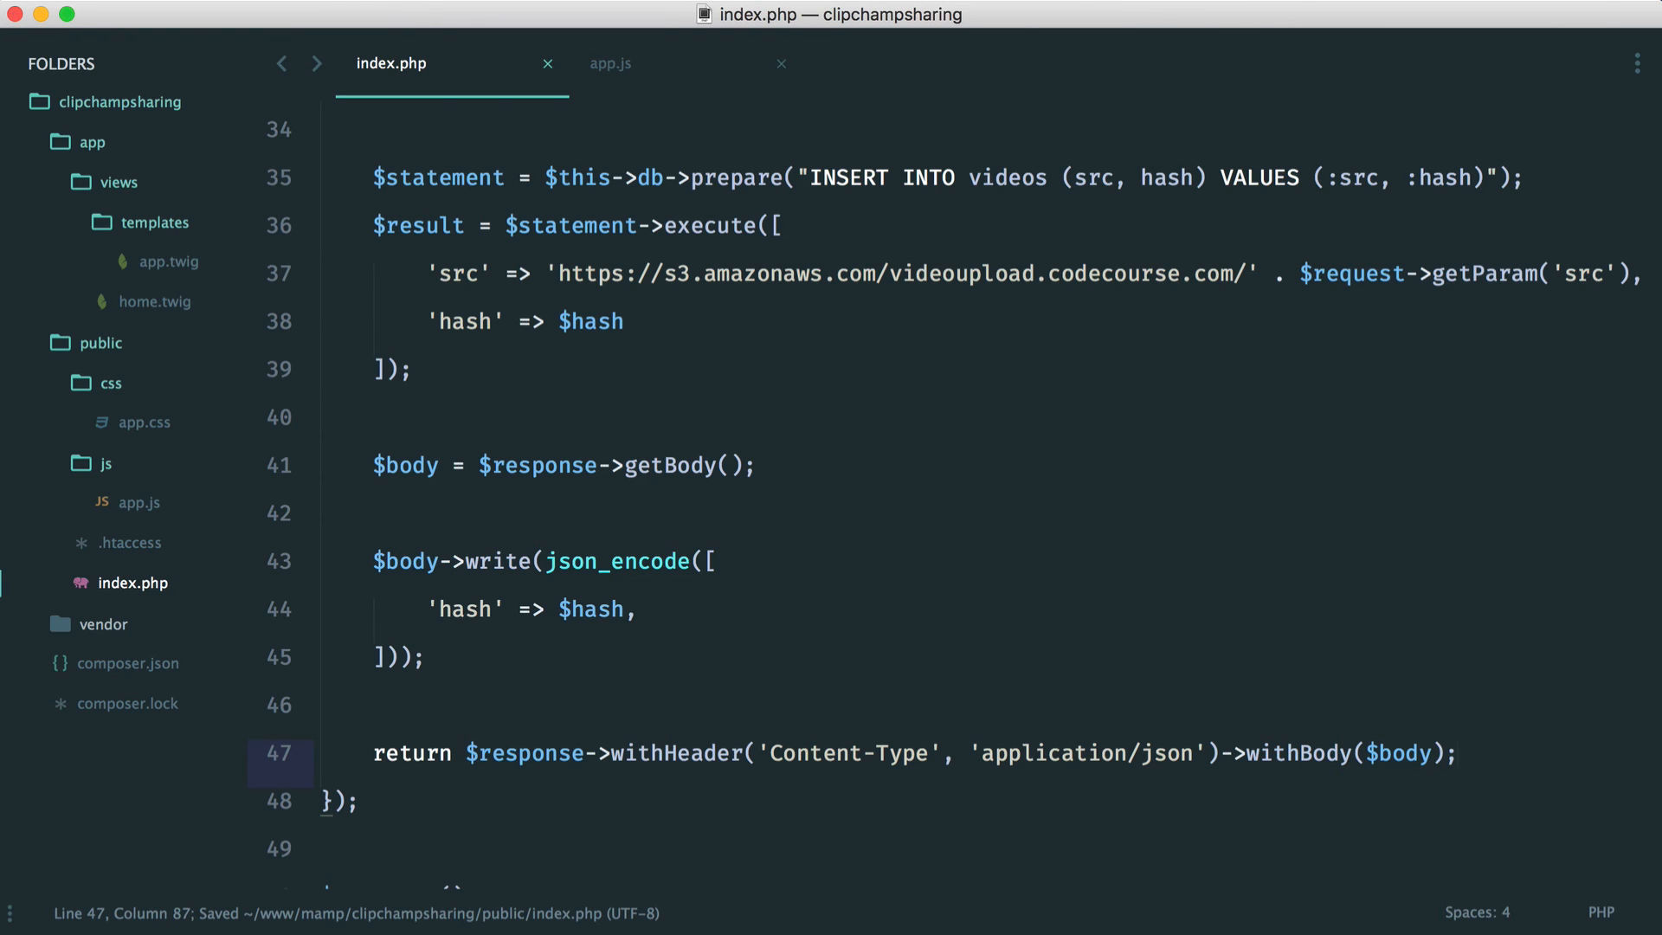
scroll("up", 3)
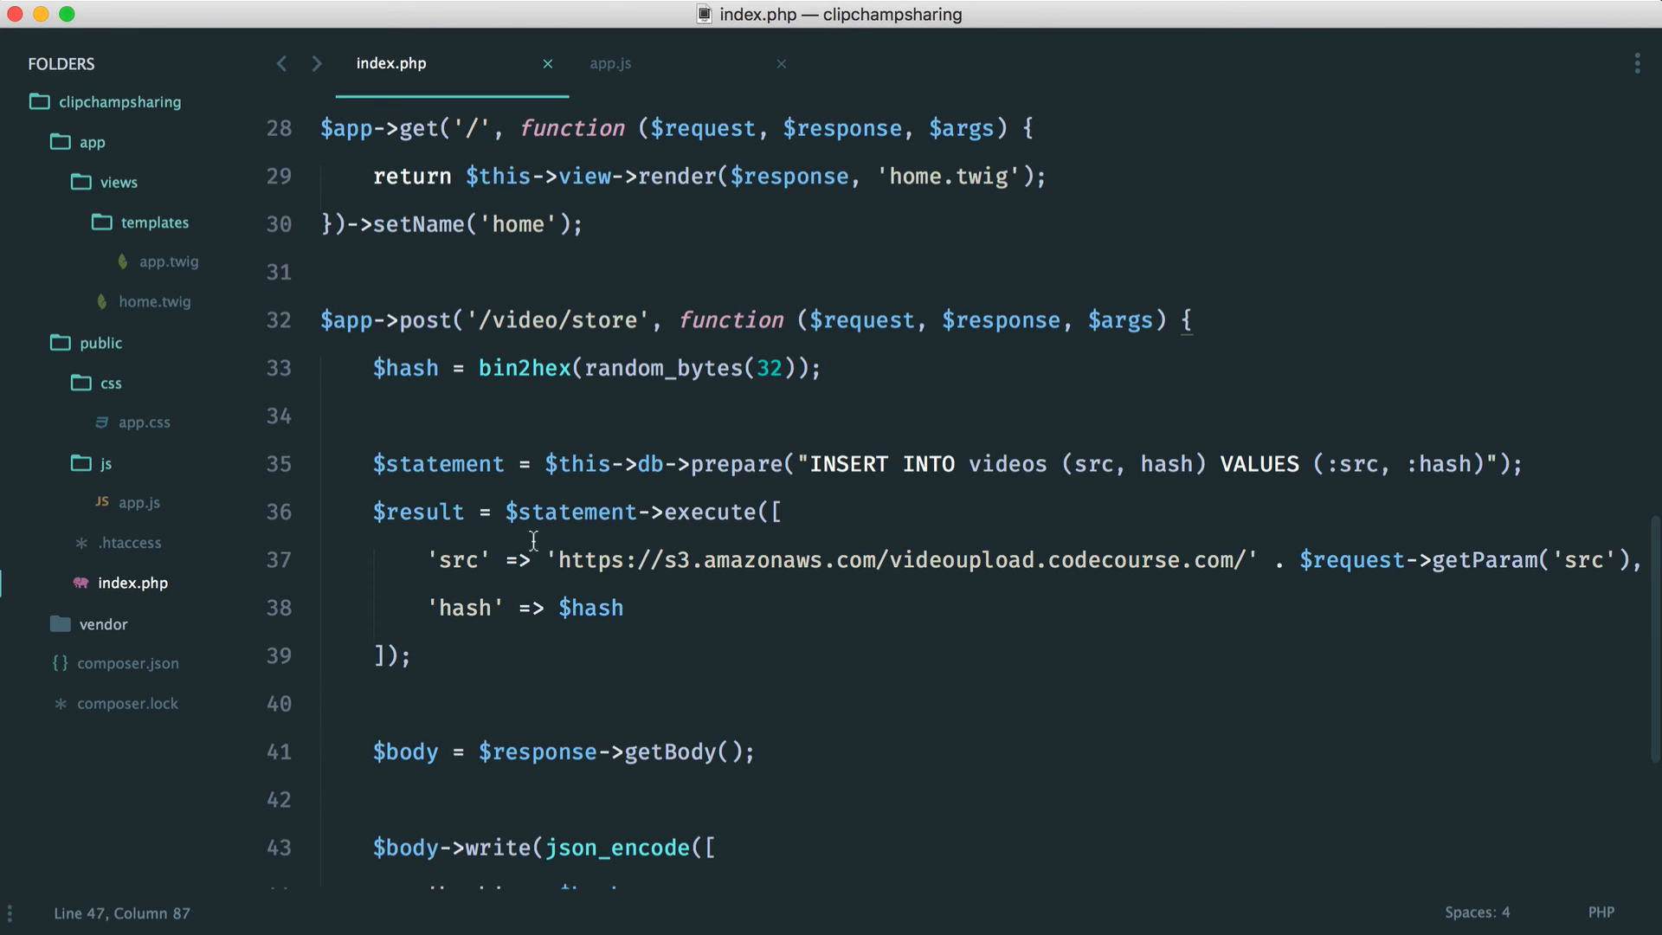
scroll("down", 3)
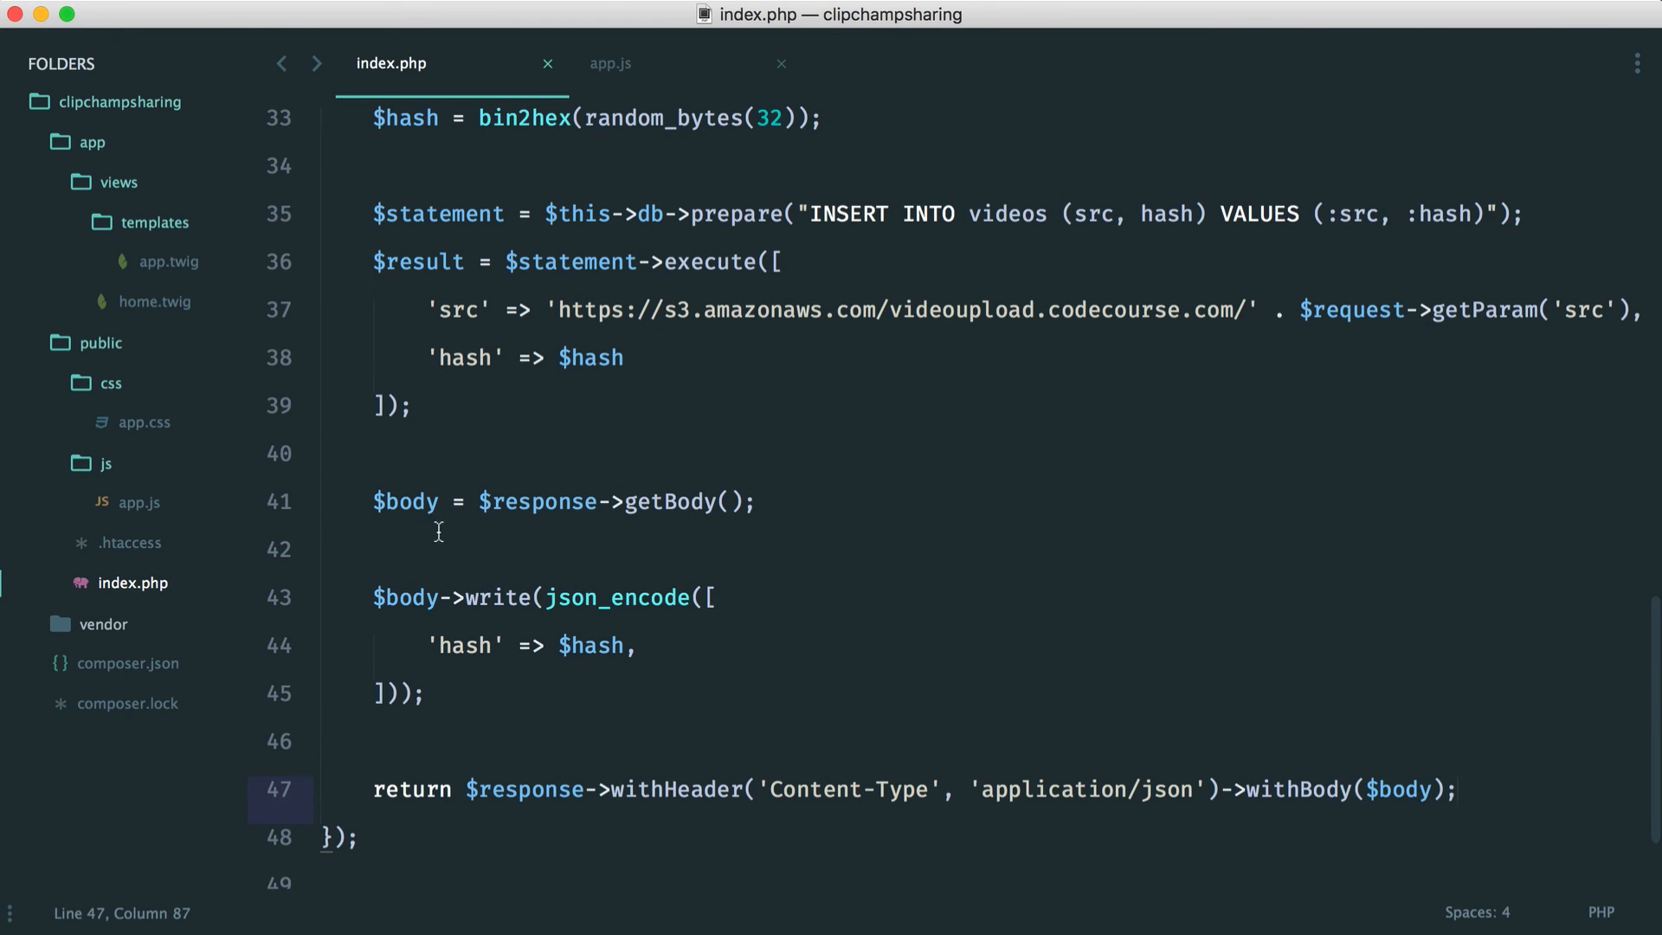
mouse_move(880, 647)
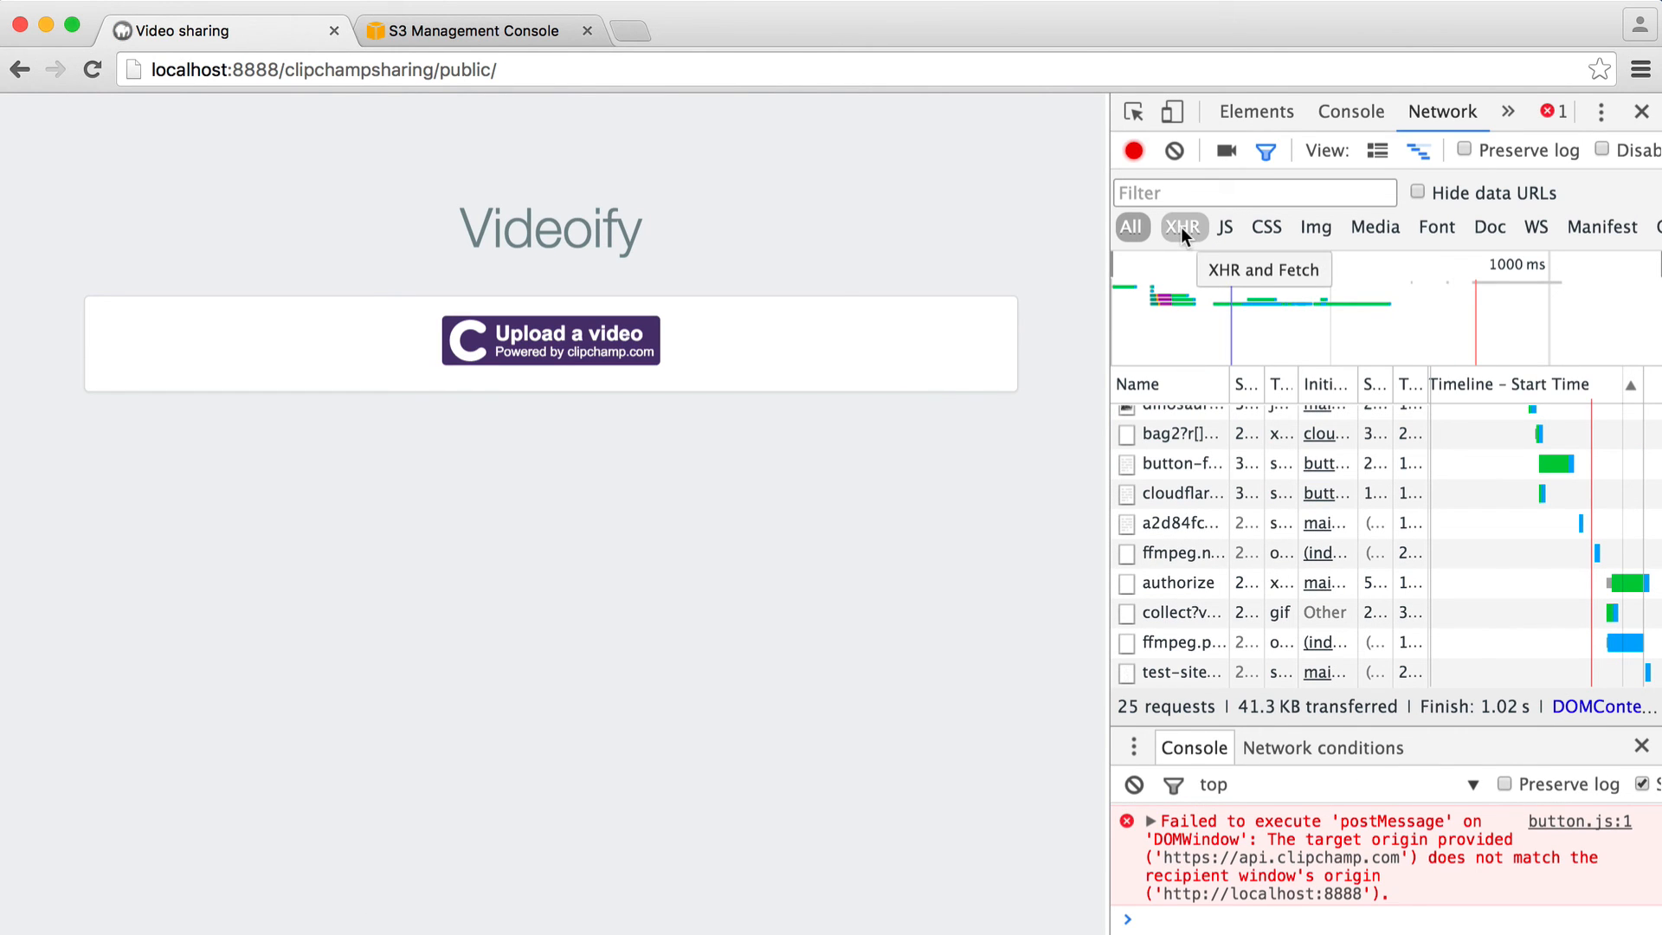
Filter Chrome's Network requests to XHR and upload a video to trigger the store request.
left_click(1184, 226)
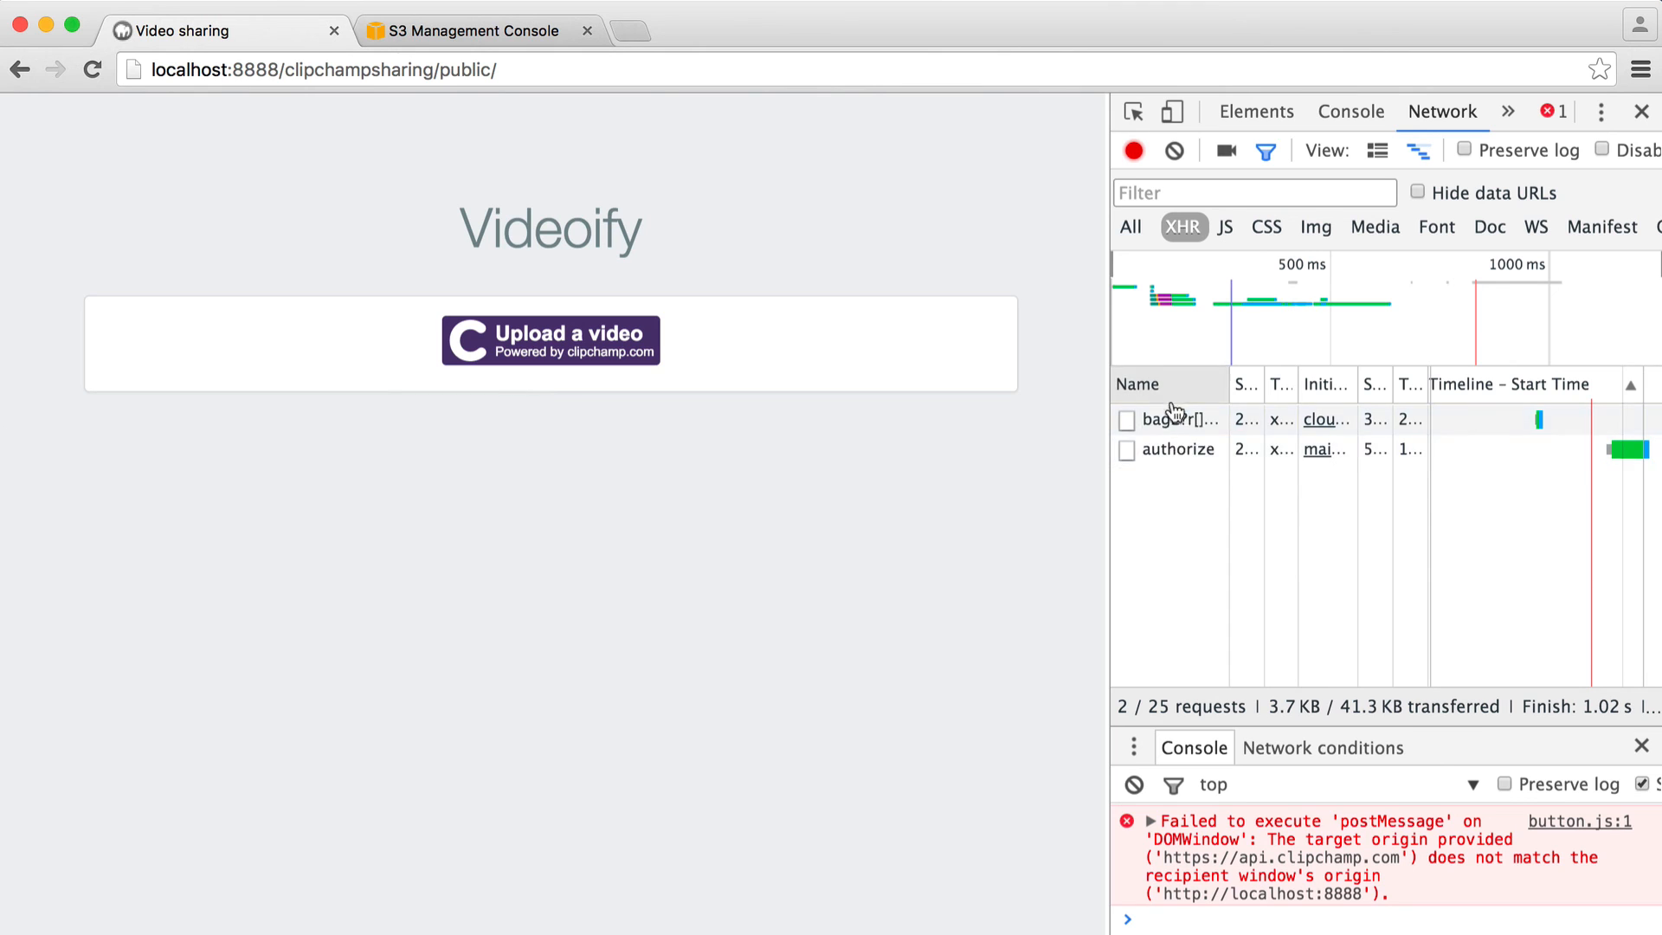
mouse_move(975, 438)
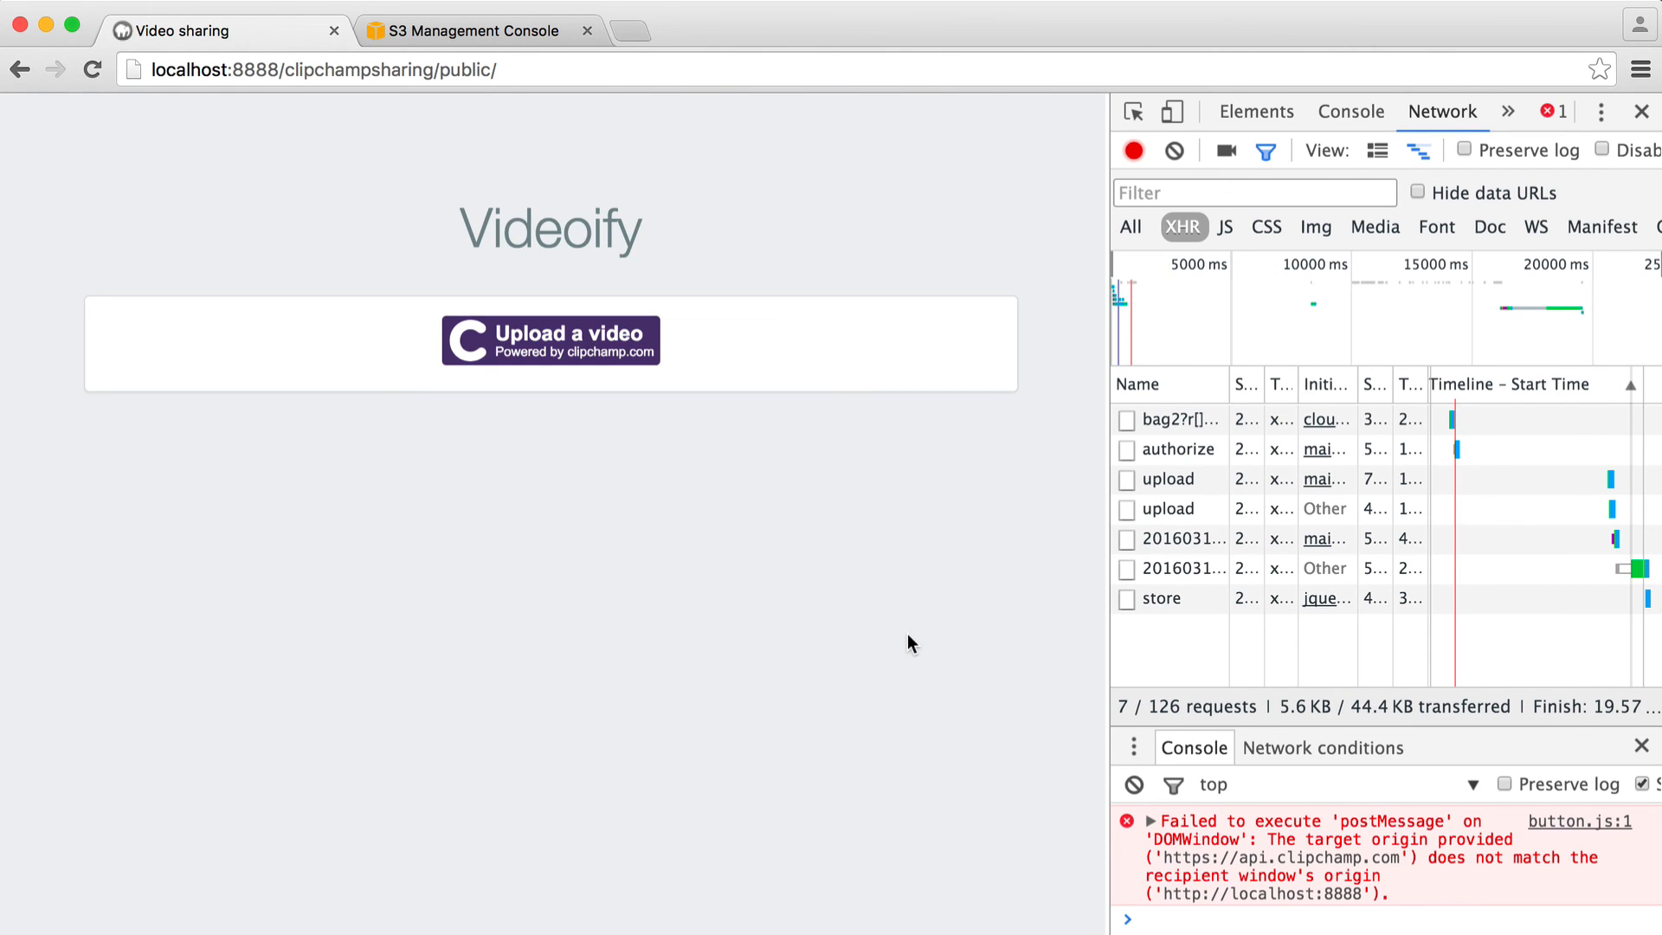
left_click(1162, 598)
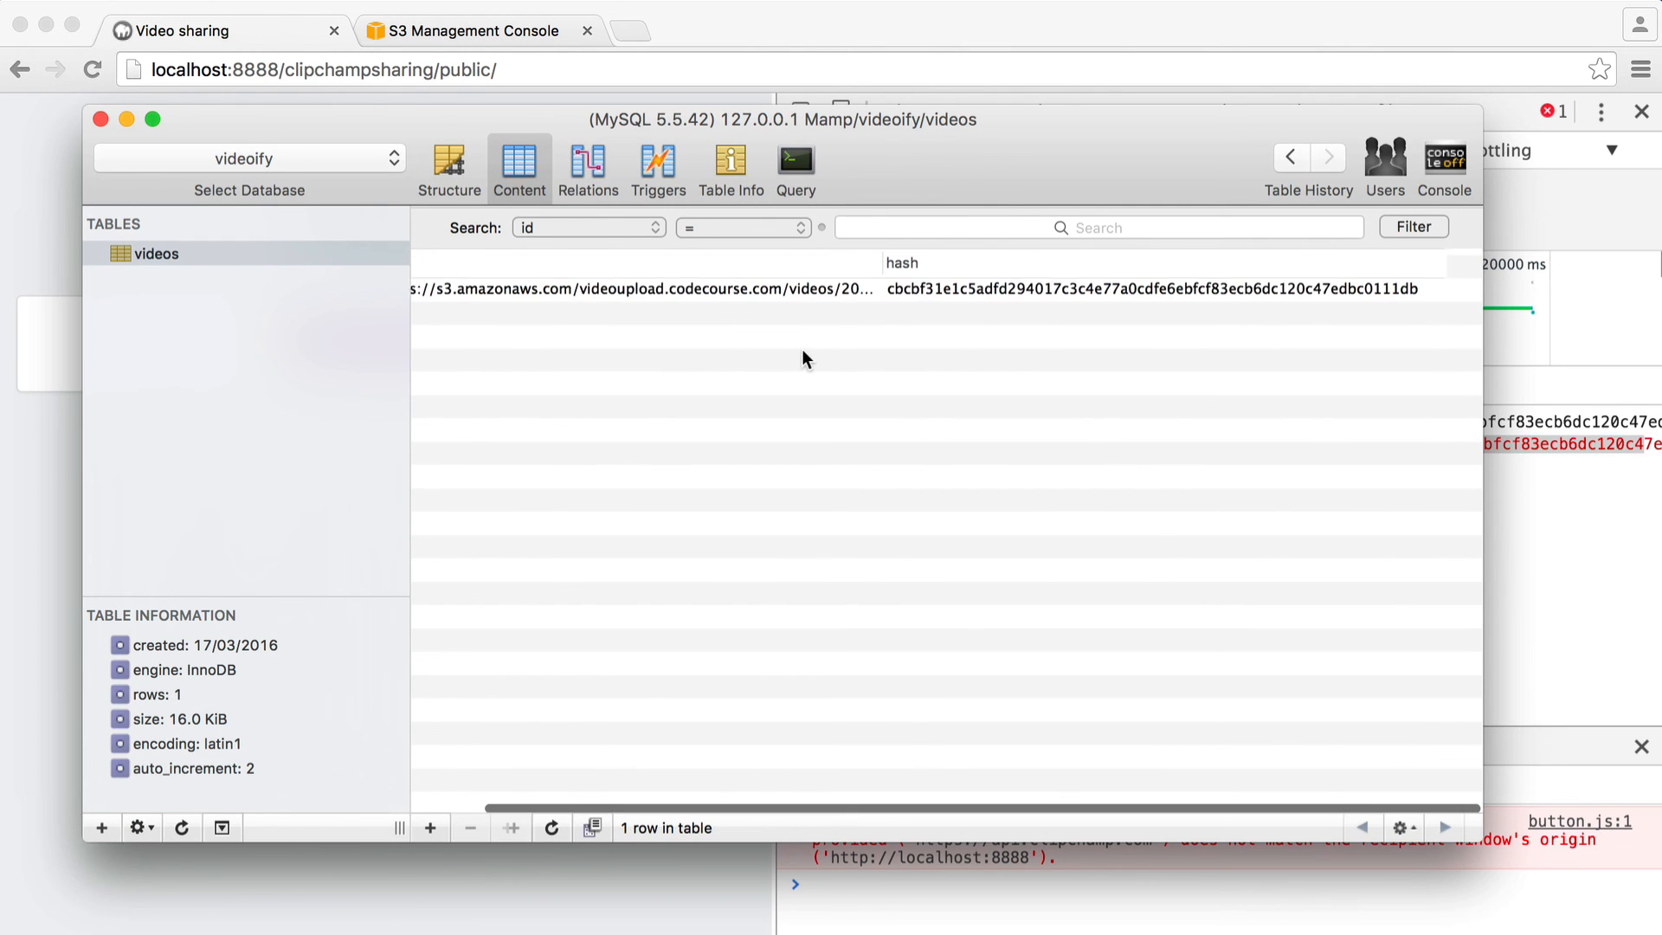
Bring the id and src columns into view to inspect the new videos row.
left_click(670, 288)
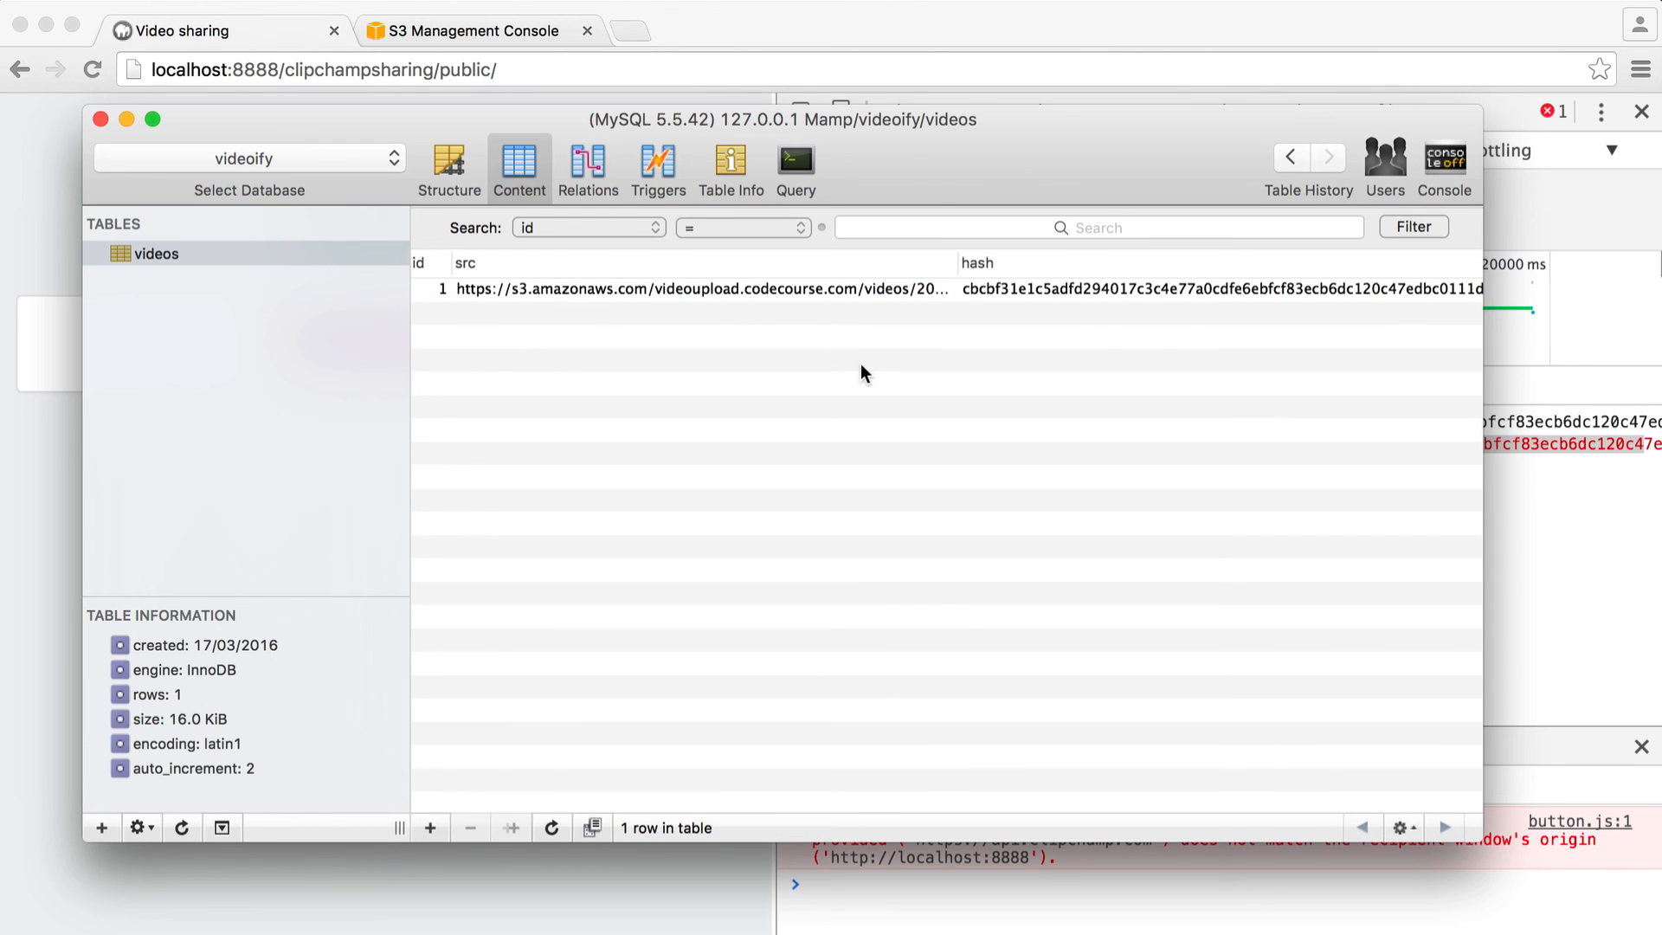
left_click(101, 123)
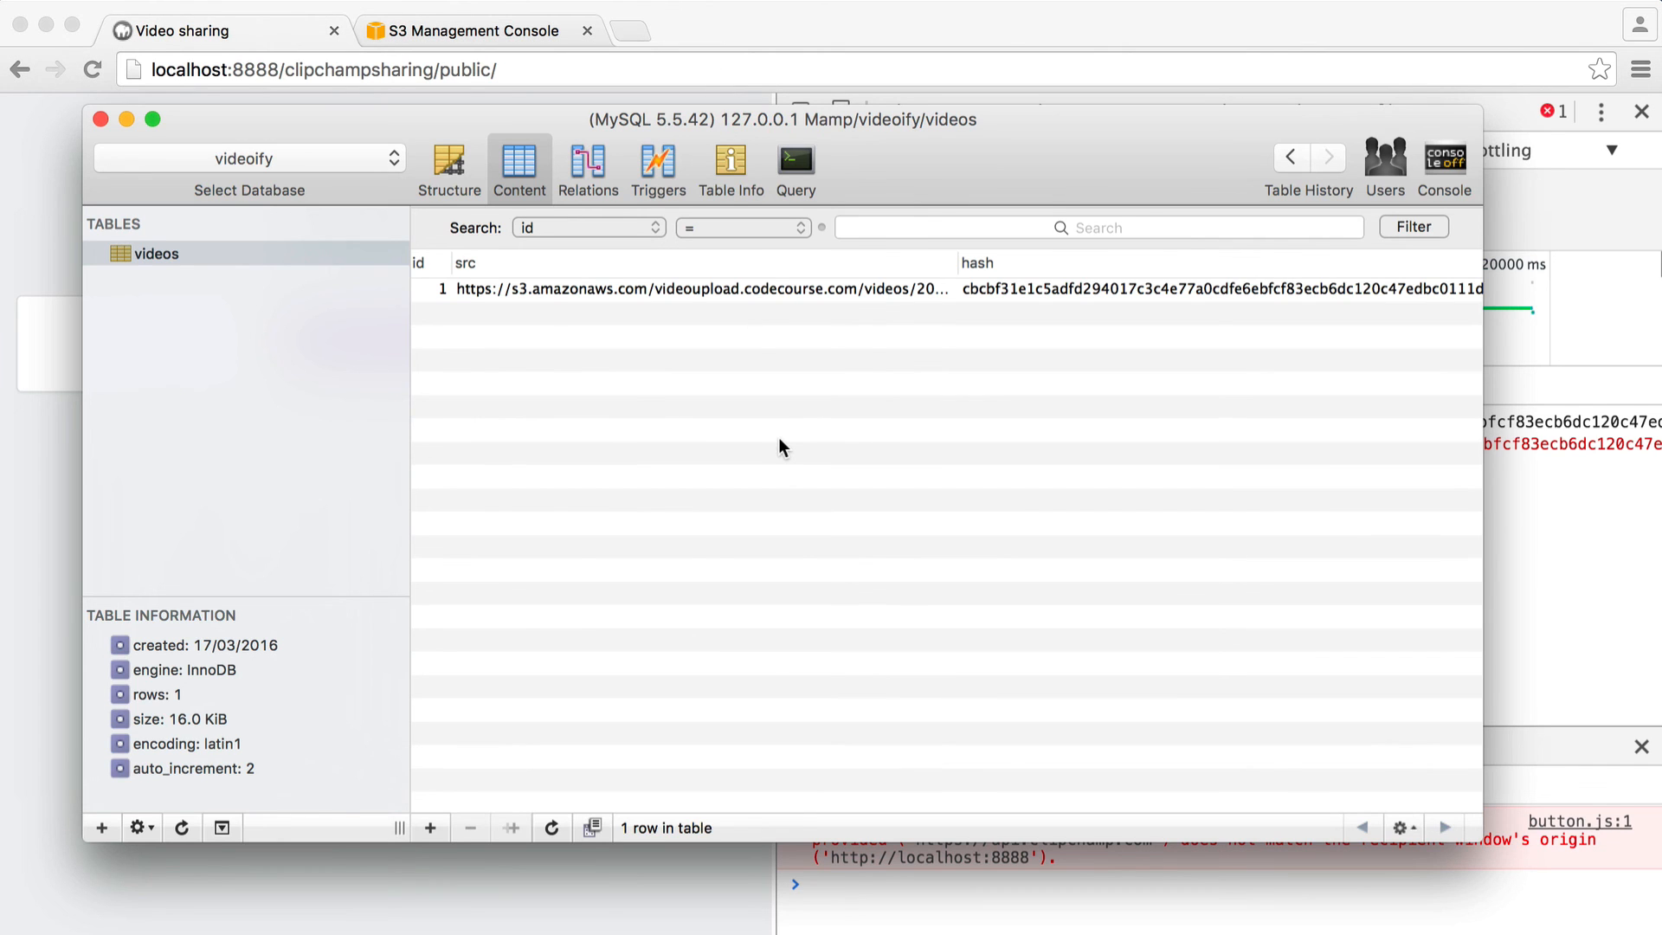
mouse_move(1044, 298)
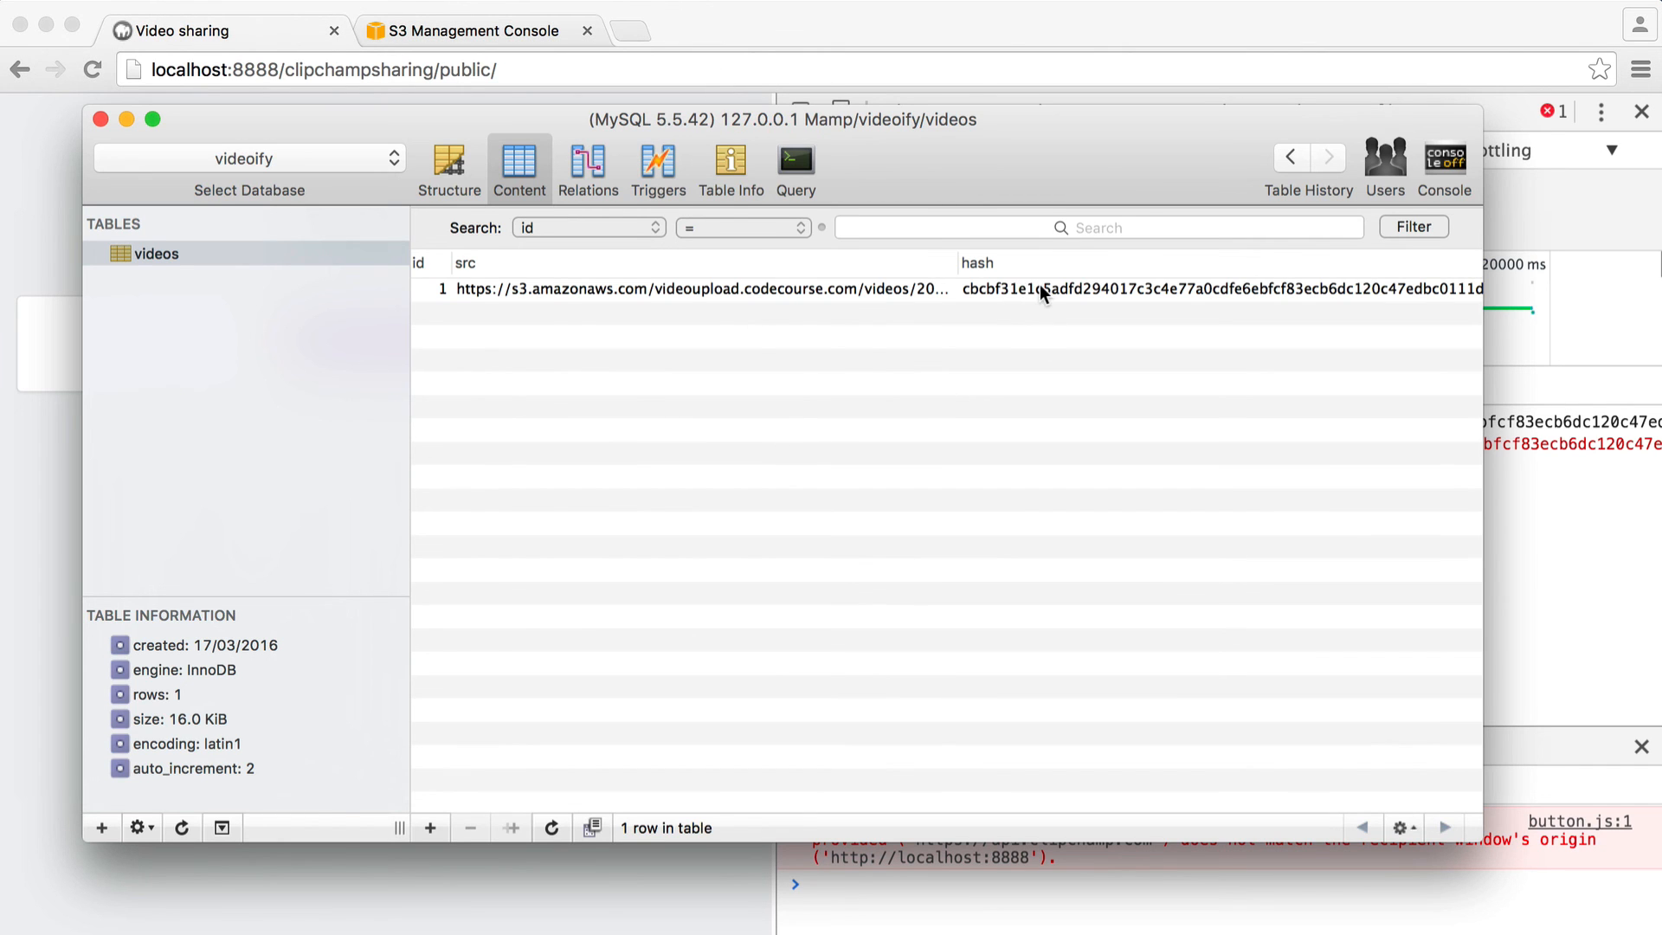
mouse_move(640, 373)
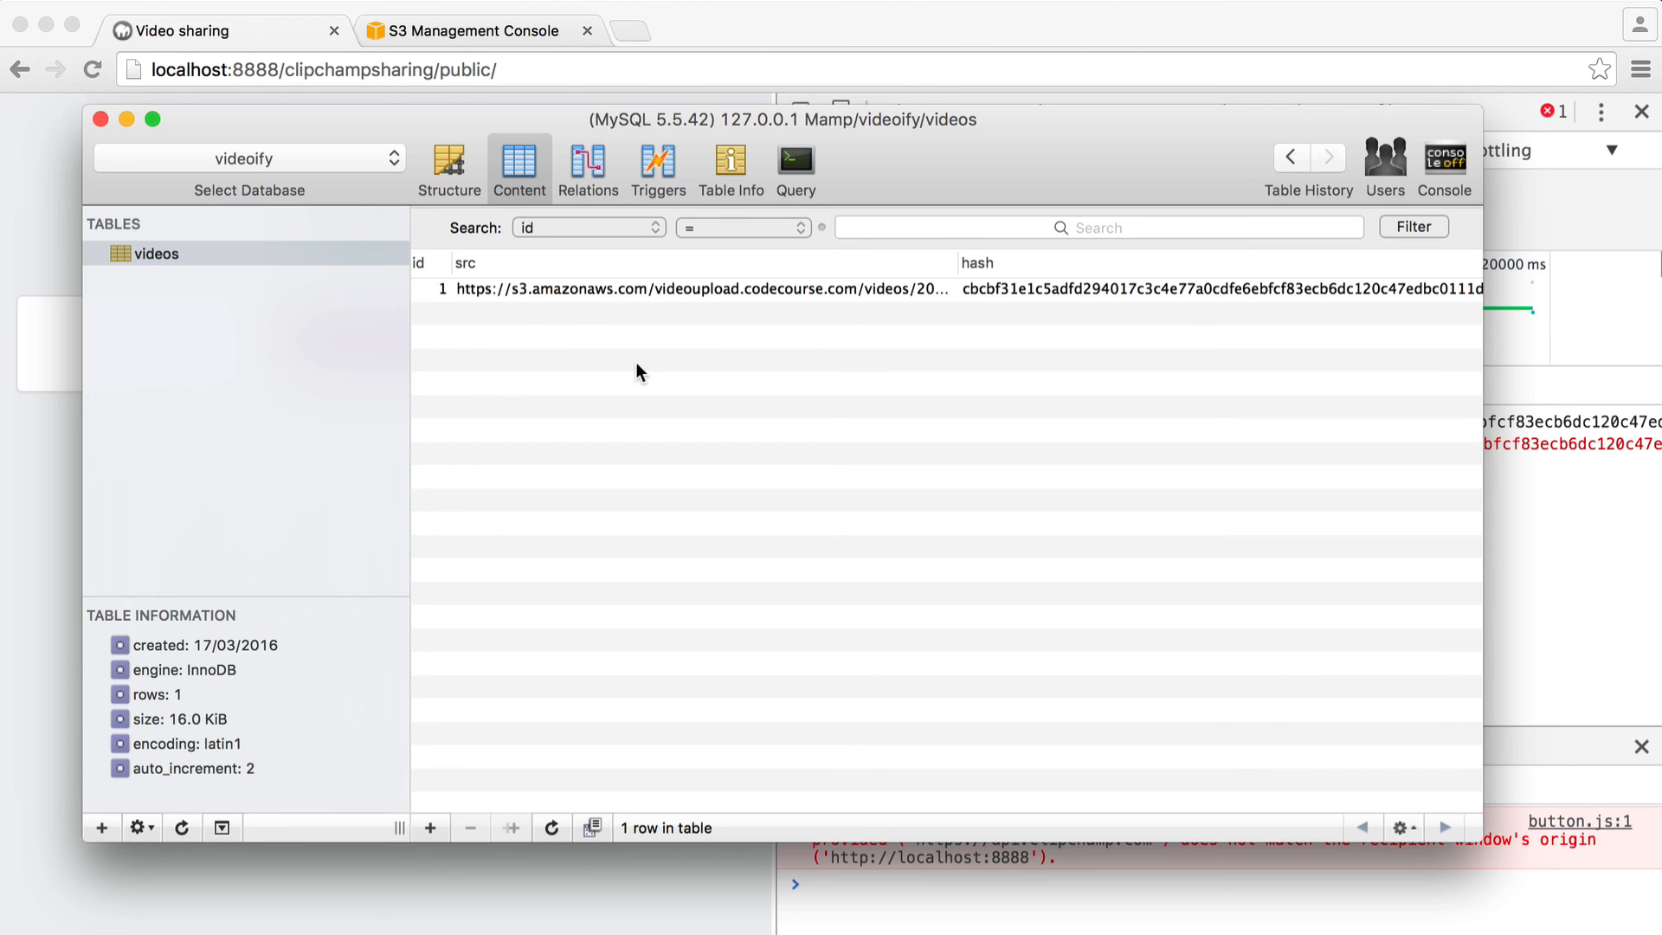